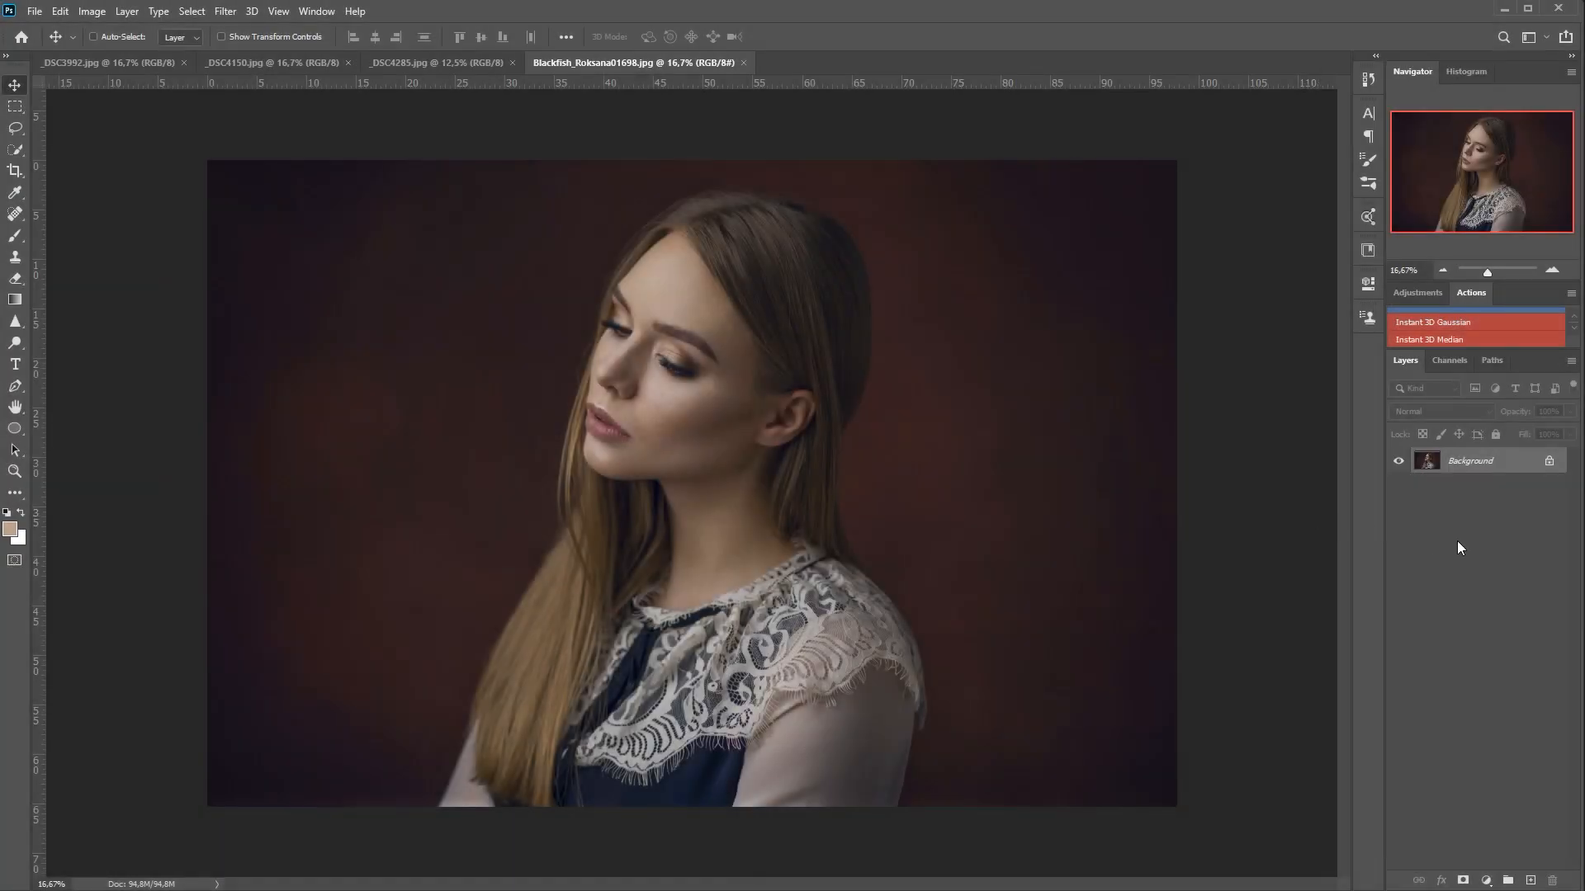
mouse_move(772, 675)
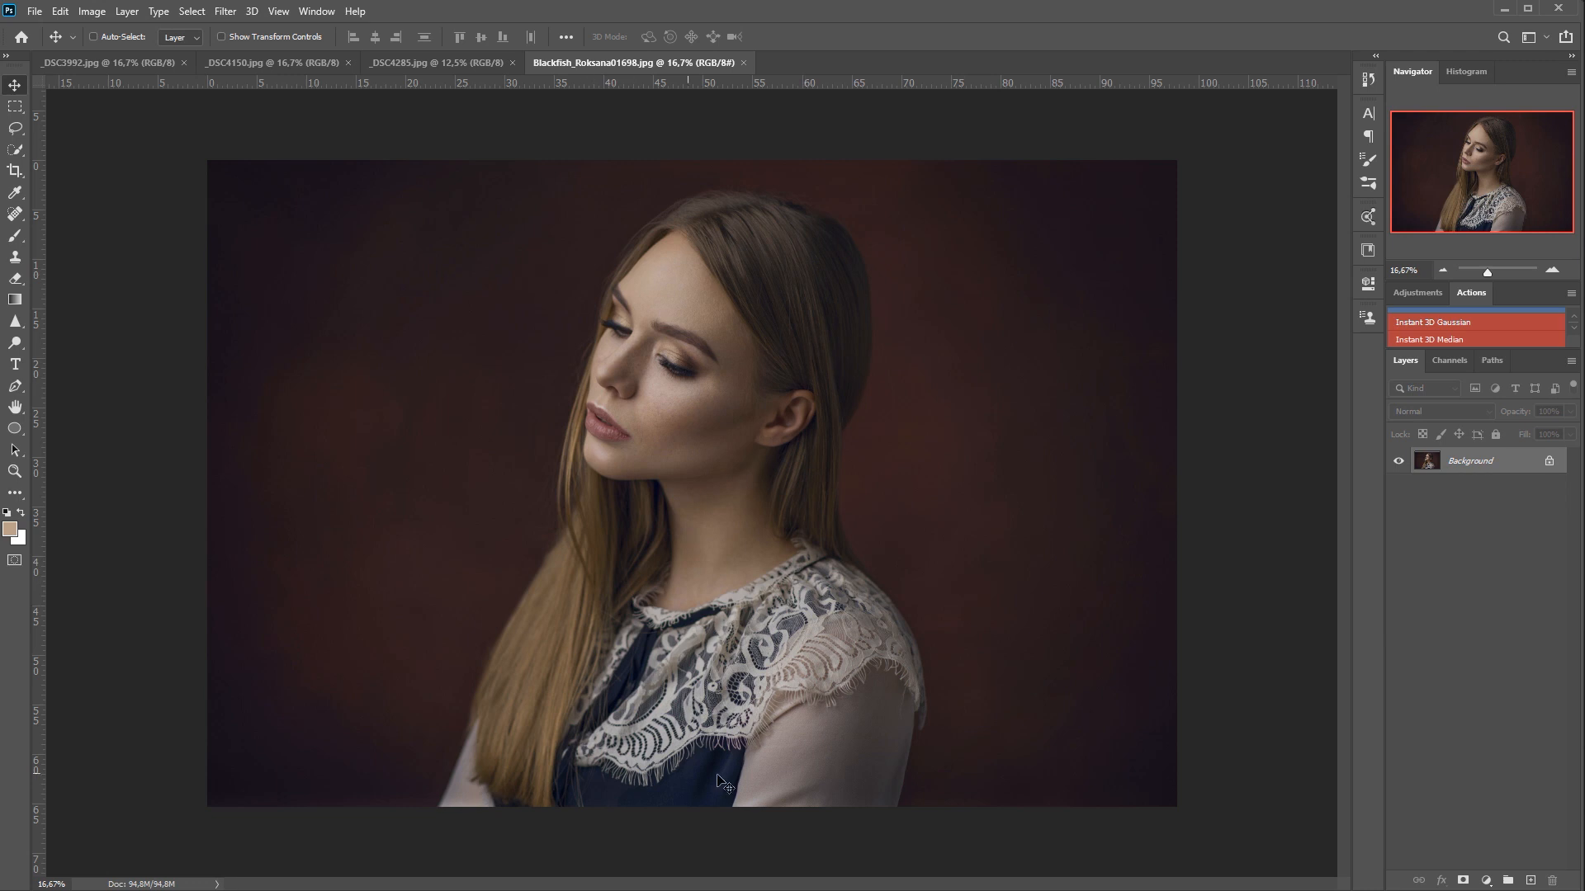
mouse_move(1020, 676)
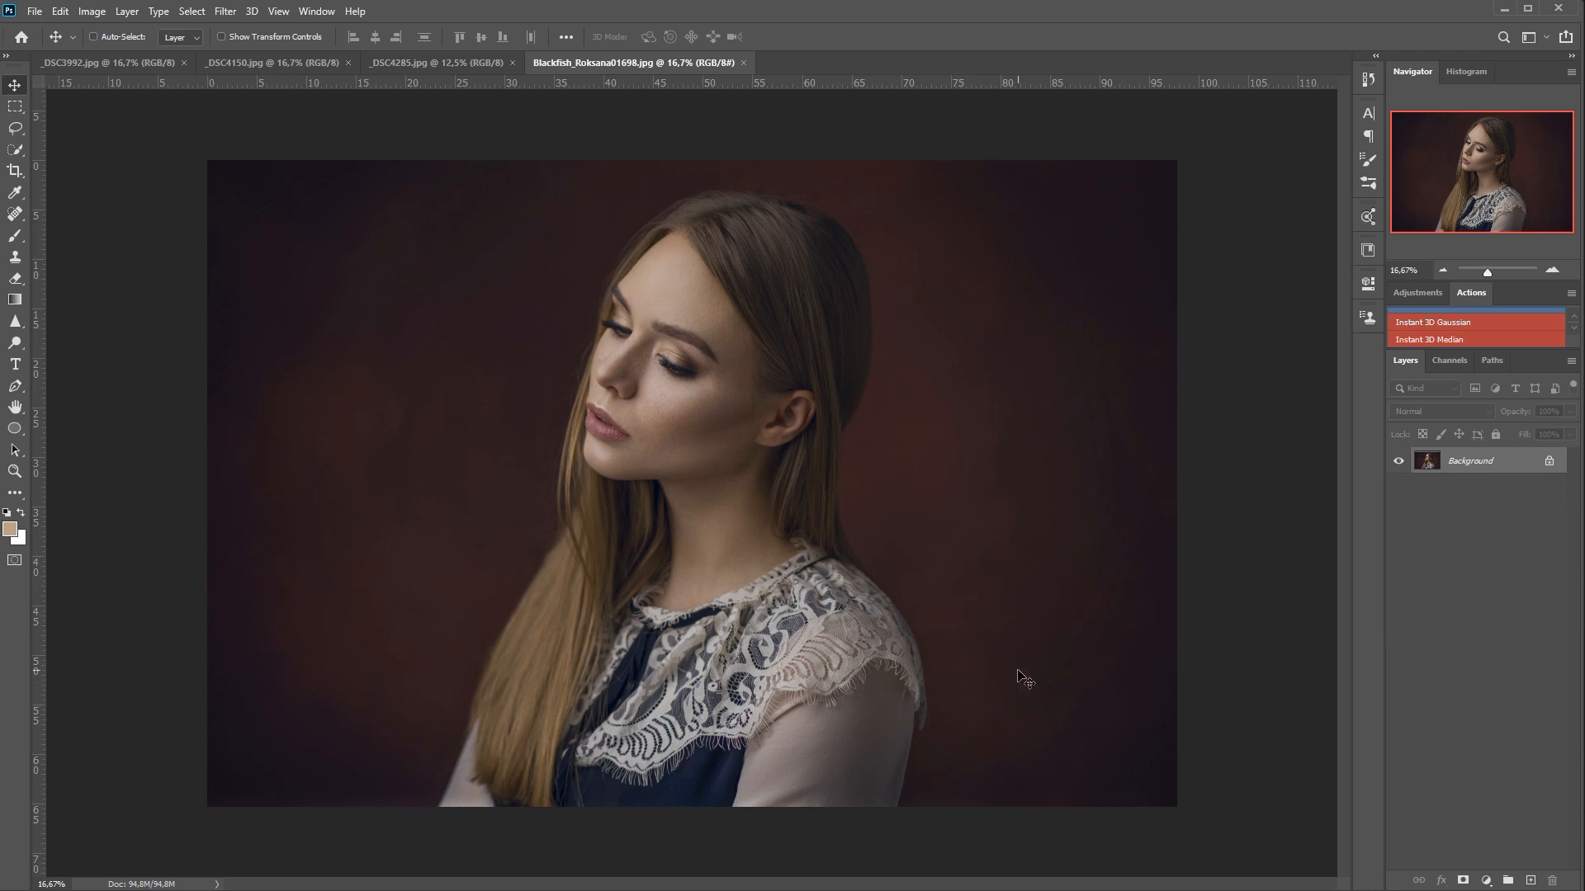
mouse_move(1036, 673)
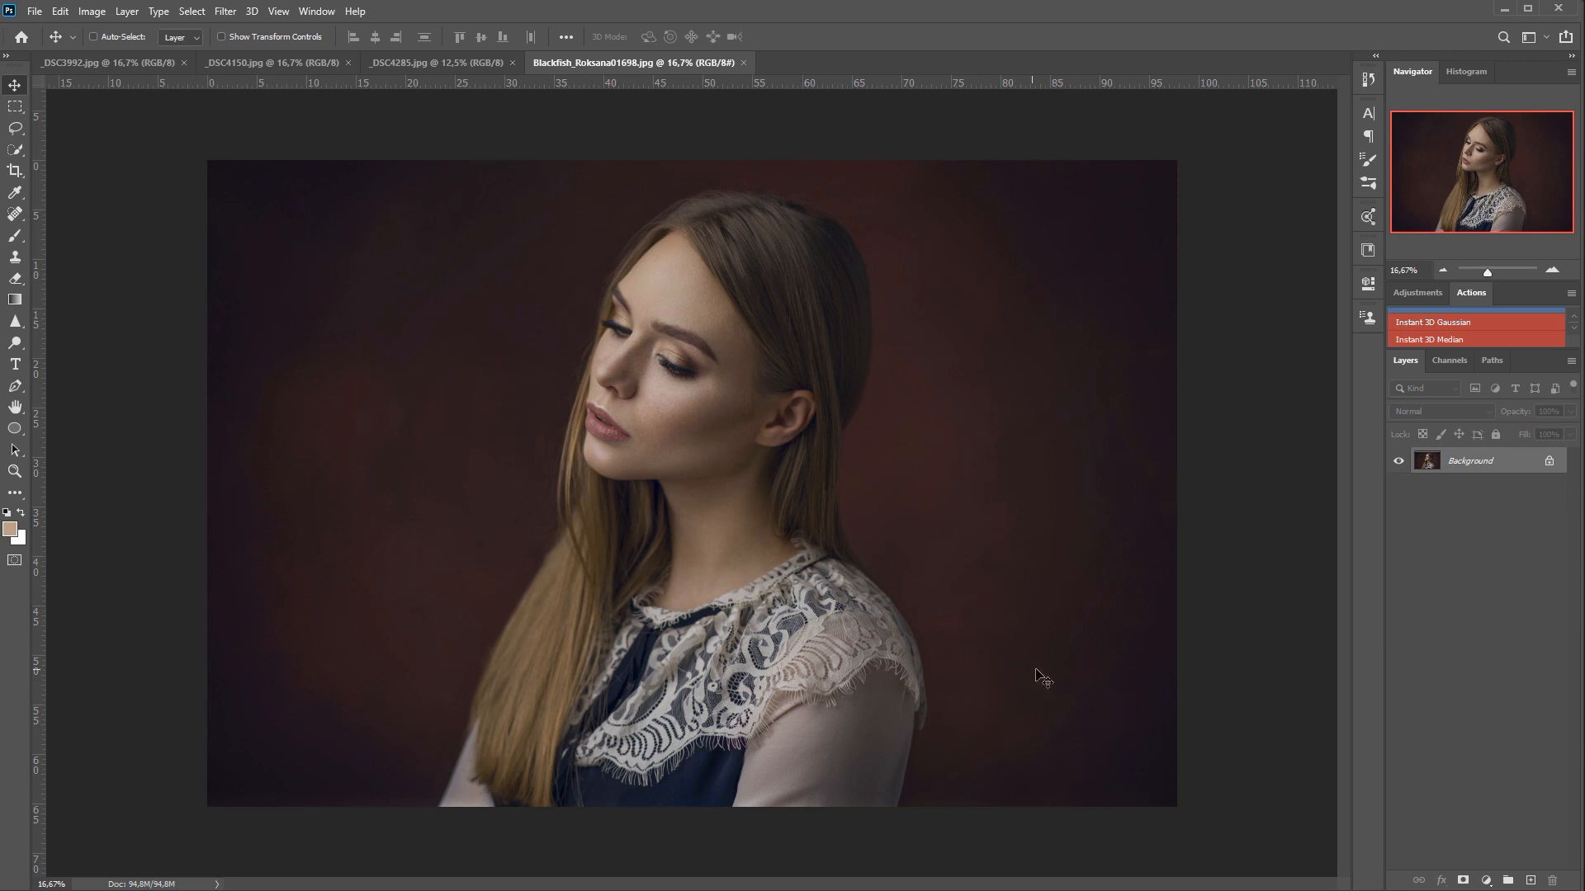
mouse_move(1238, 615)
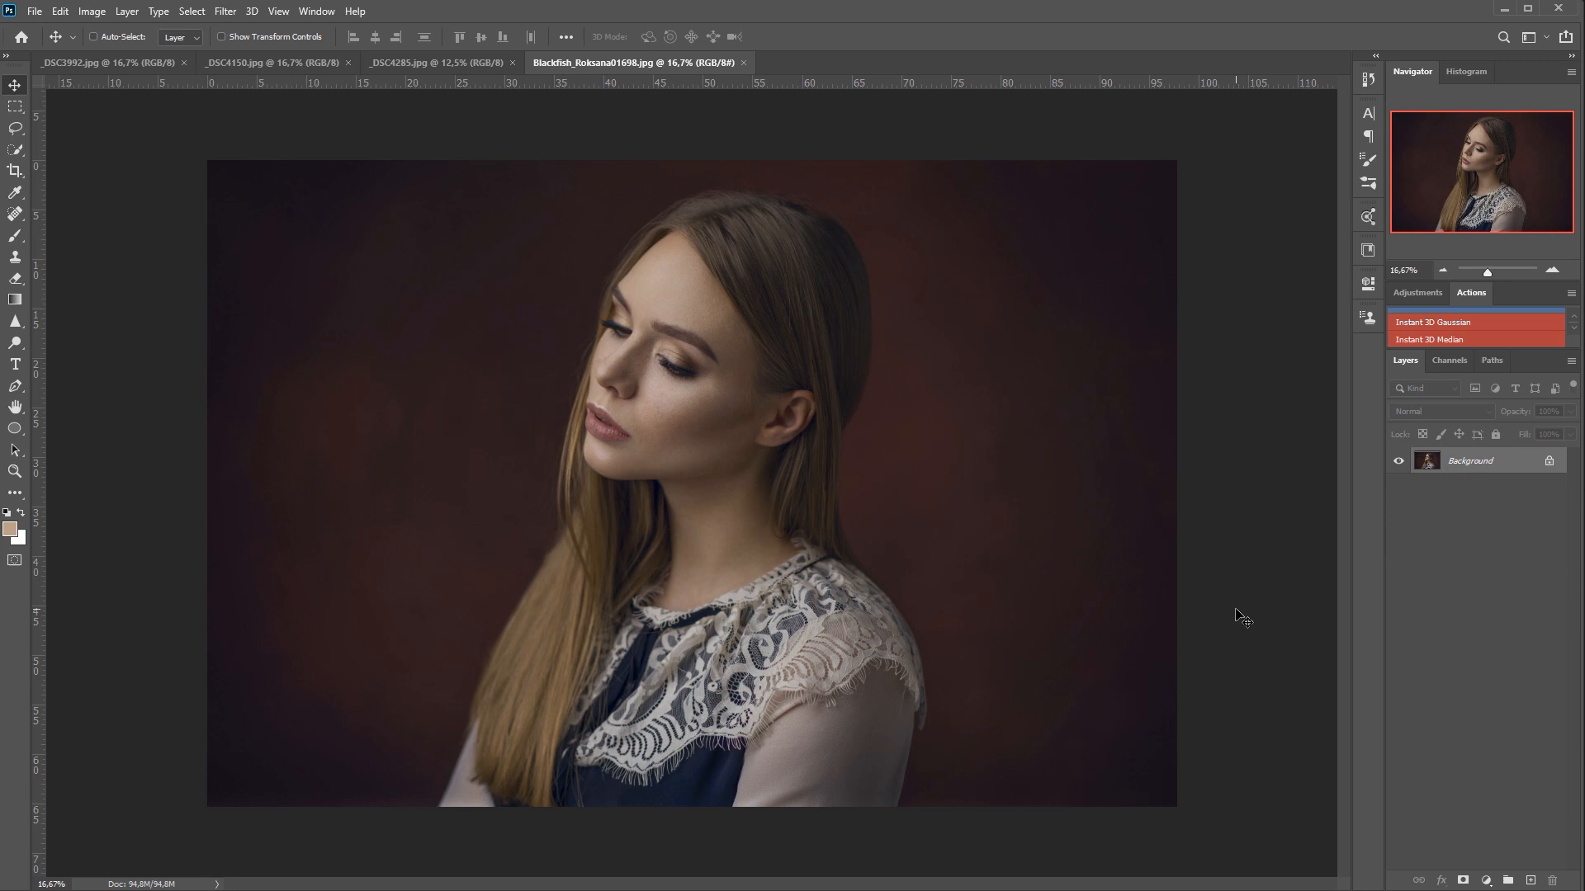
mouse_move(1236, 614)
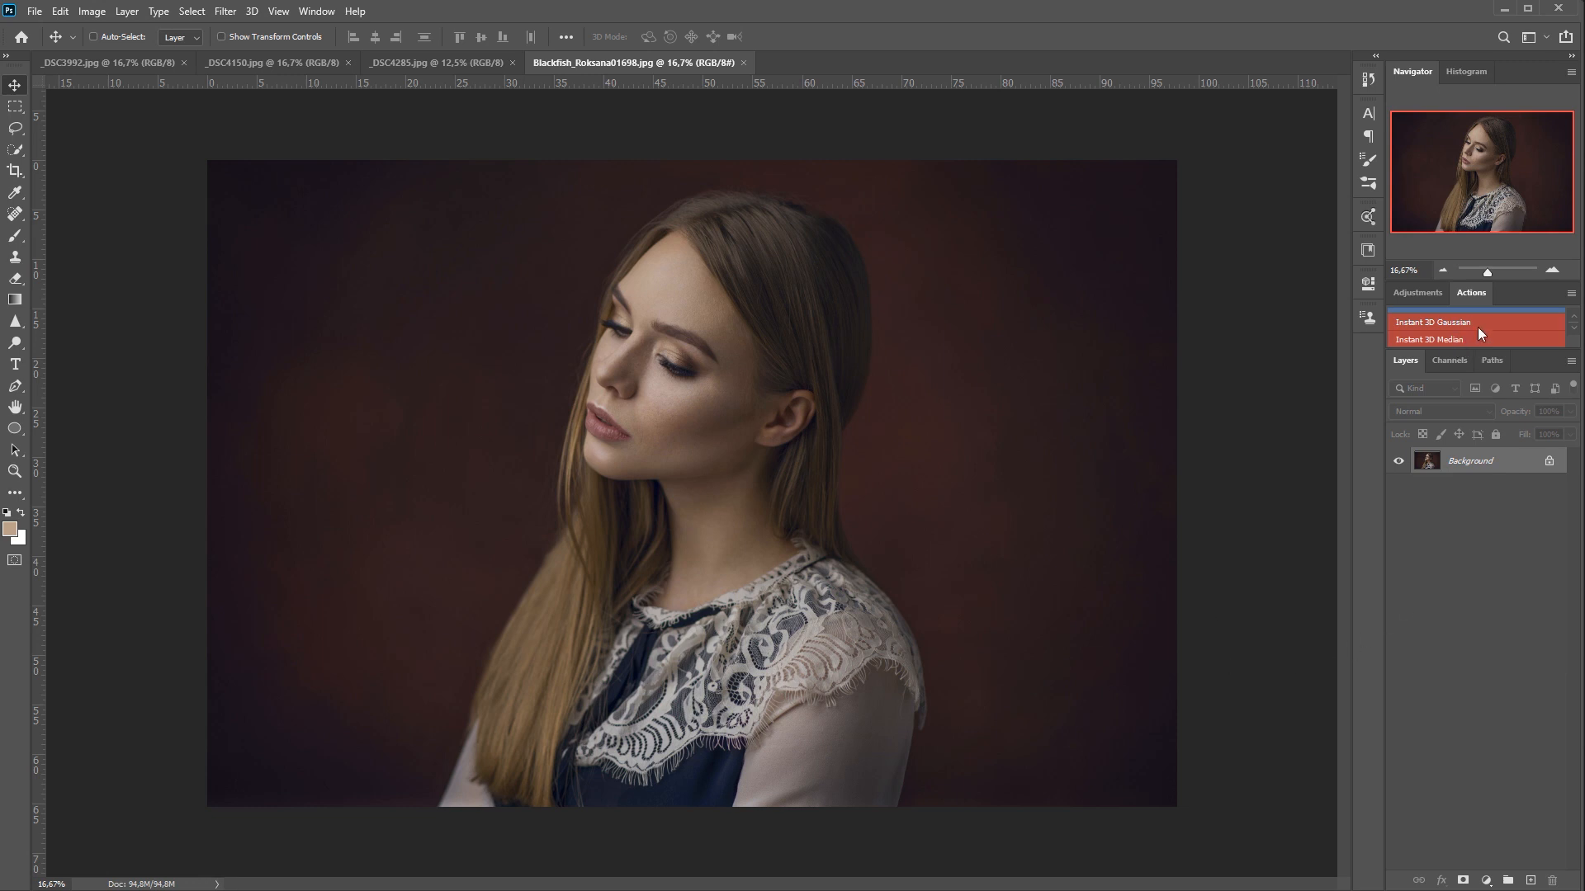
mouse_move(1439, 554)
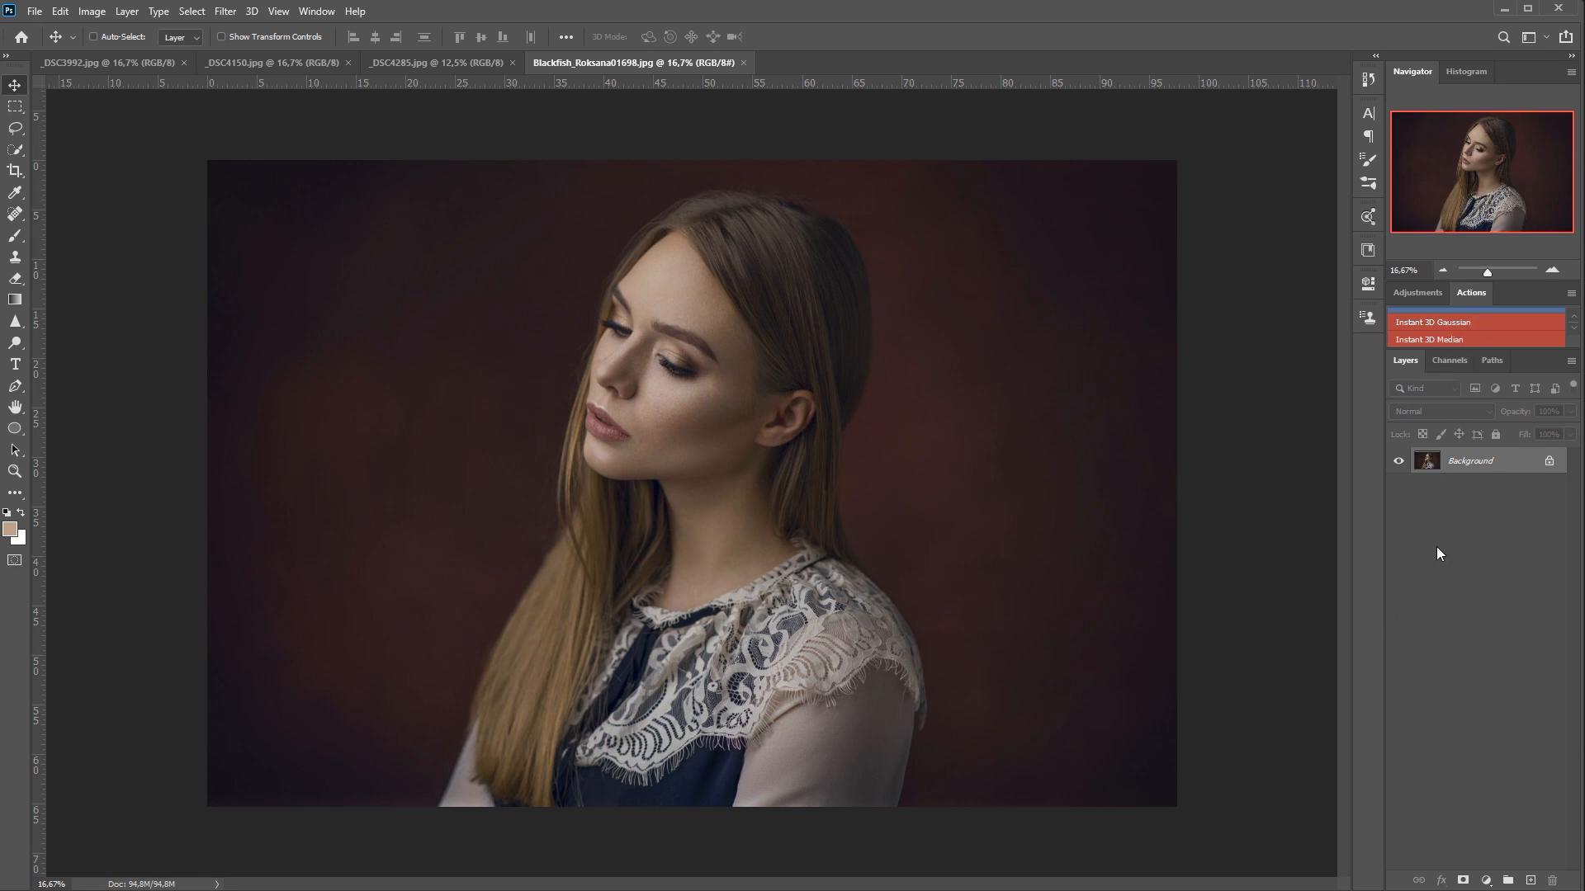
mouse_move(1446, 527)
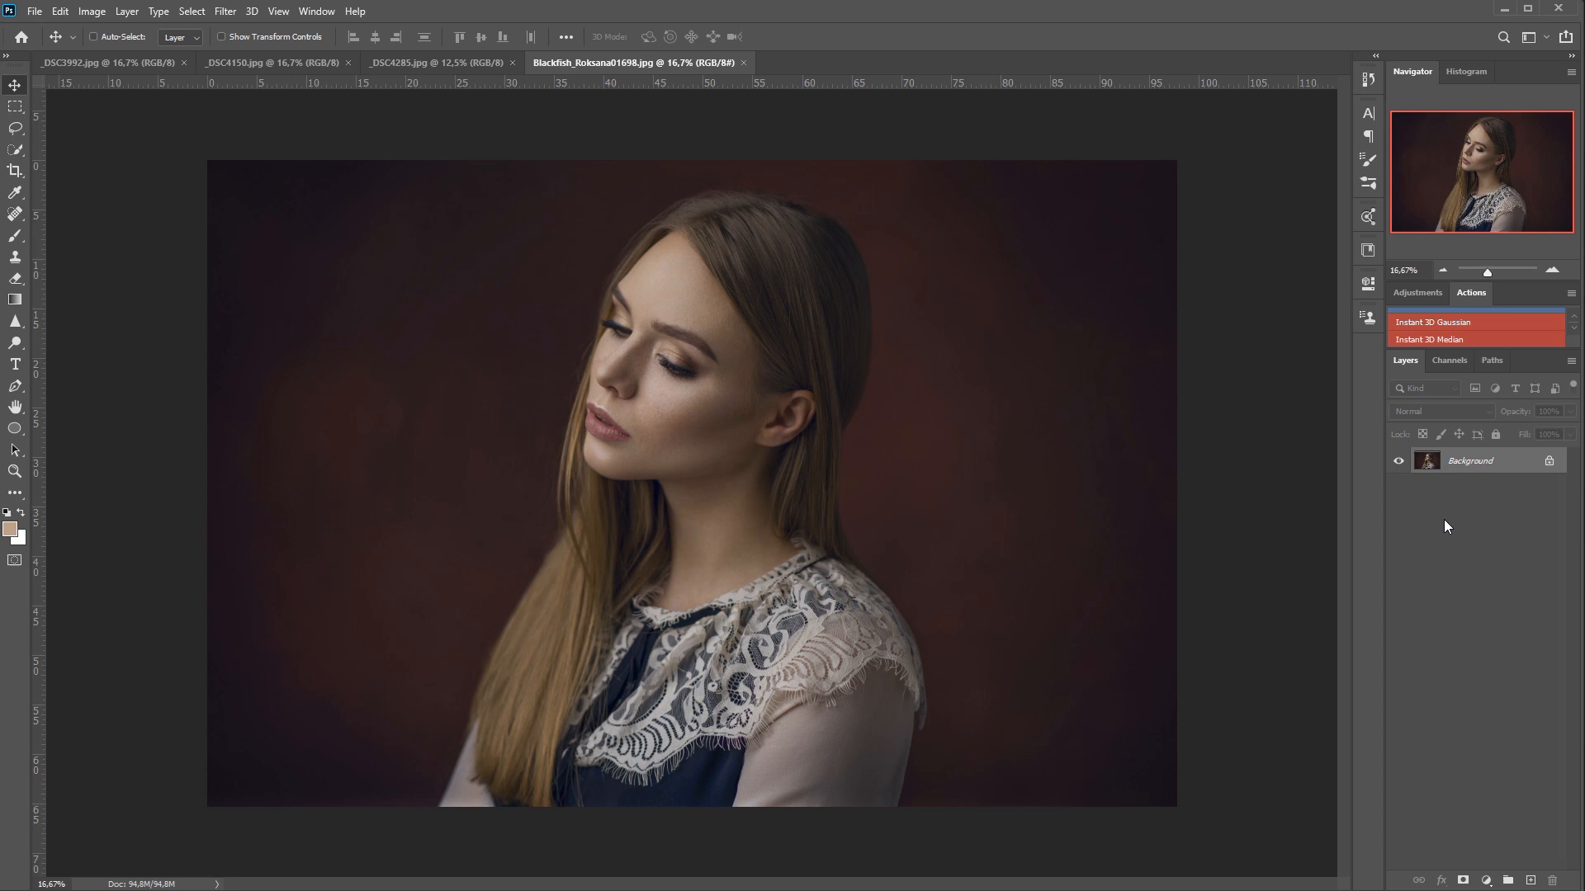
mouse_move(1479, 398)
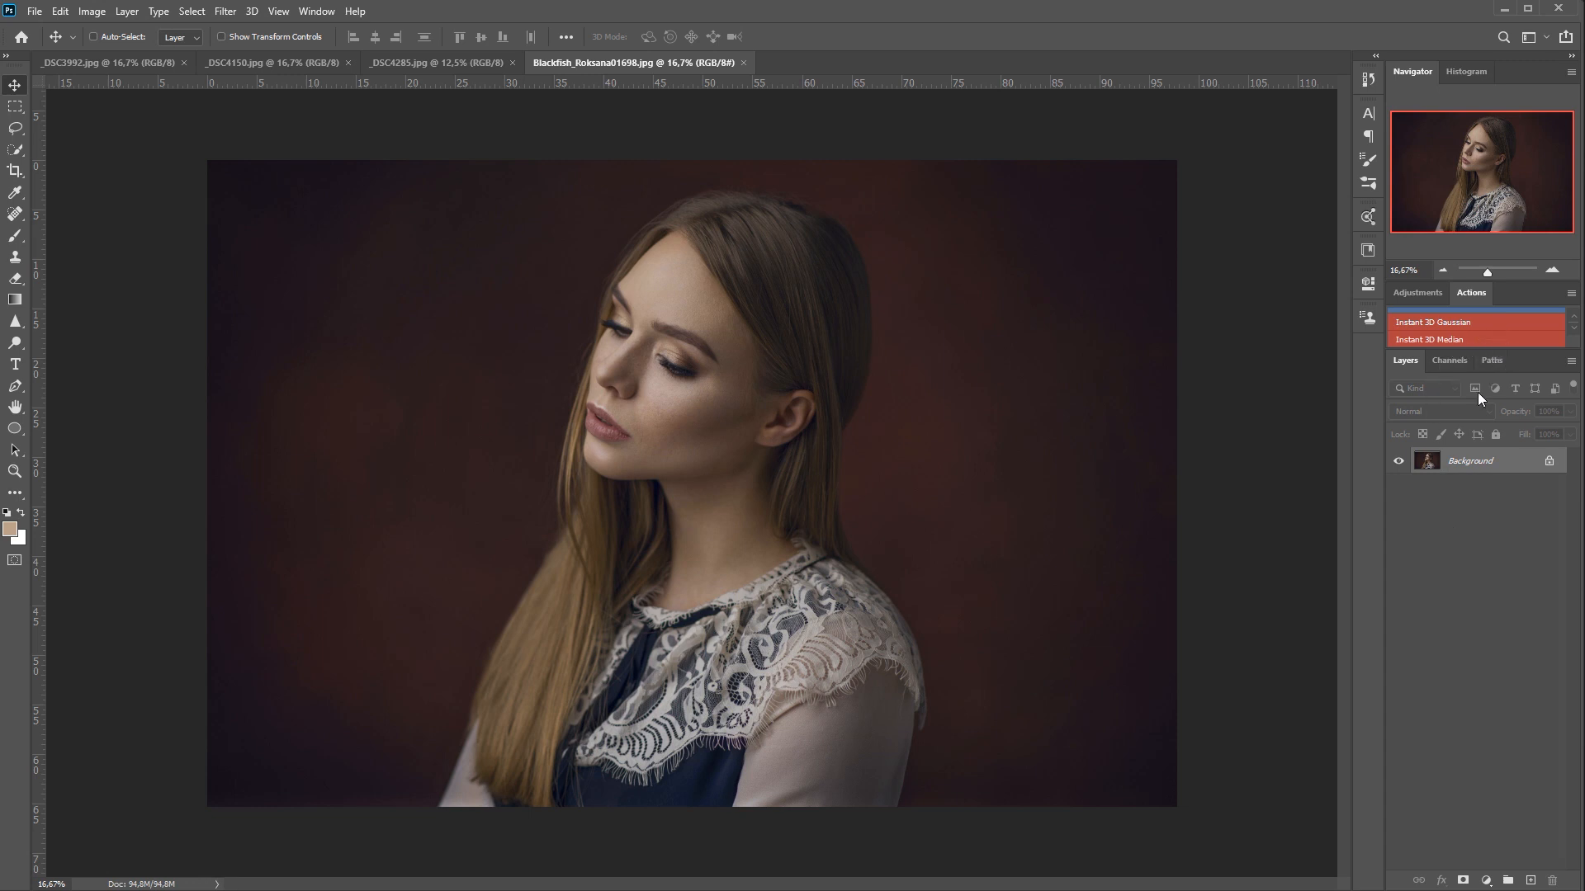
mouse_move(1456, 528)
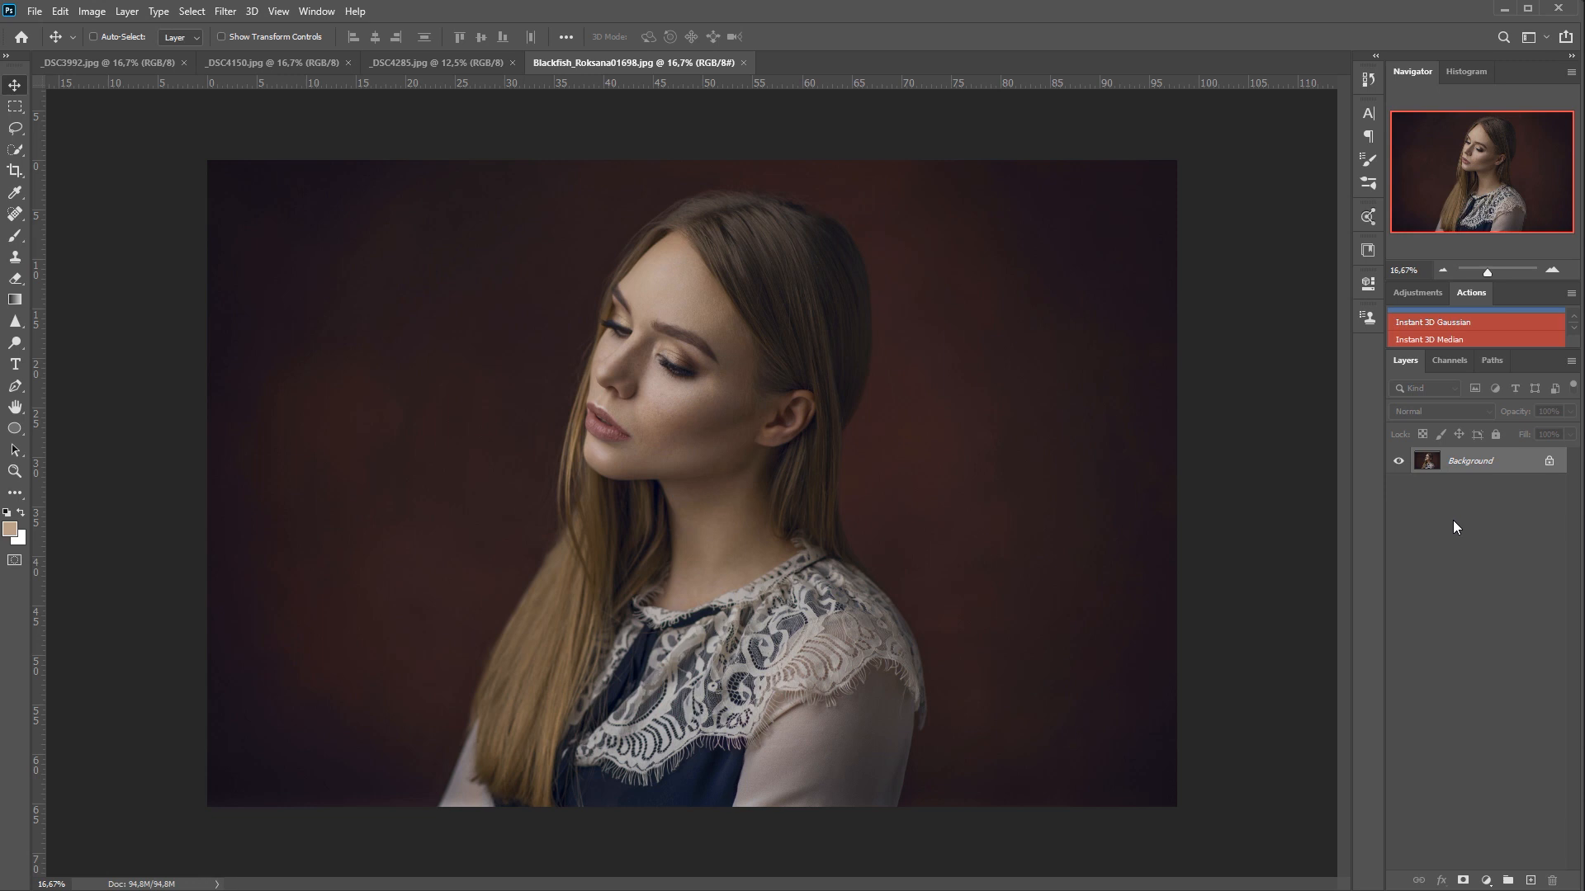
mouse_move(1475, 512)
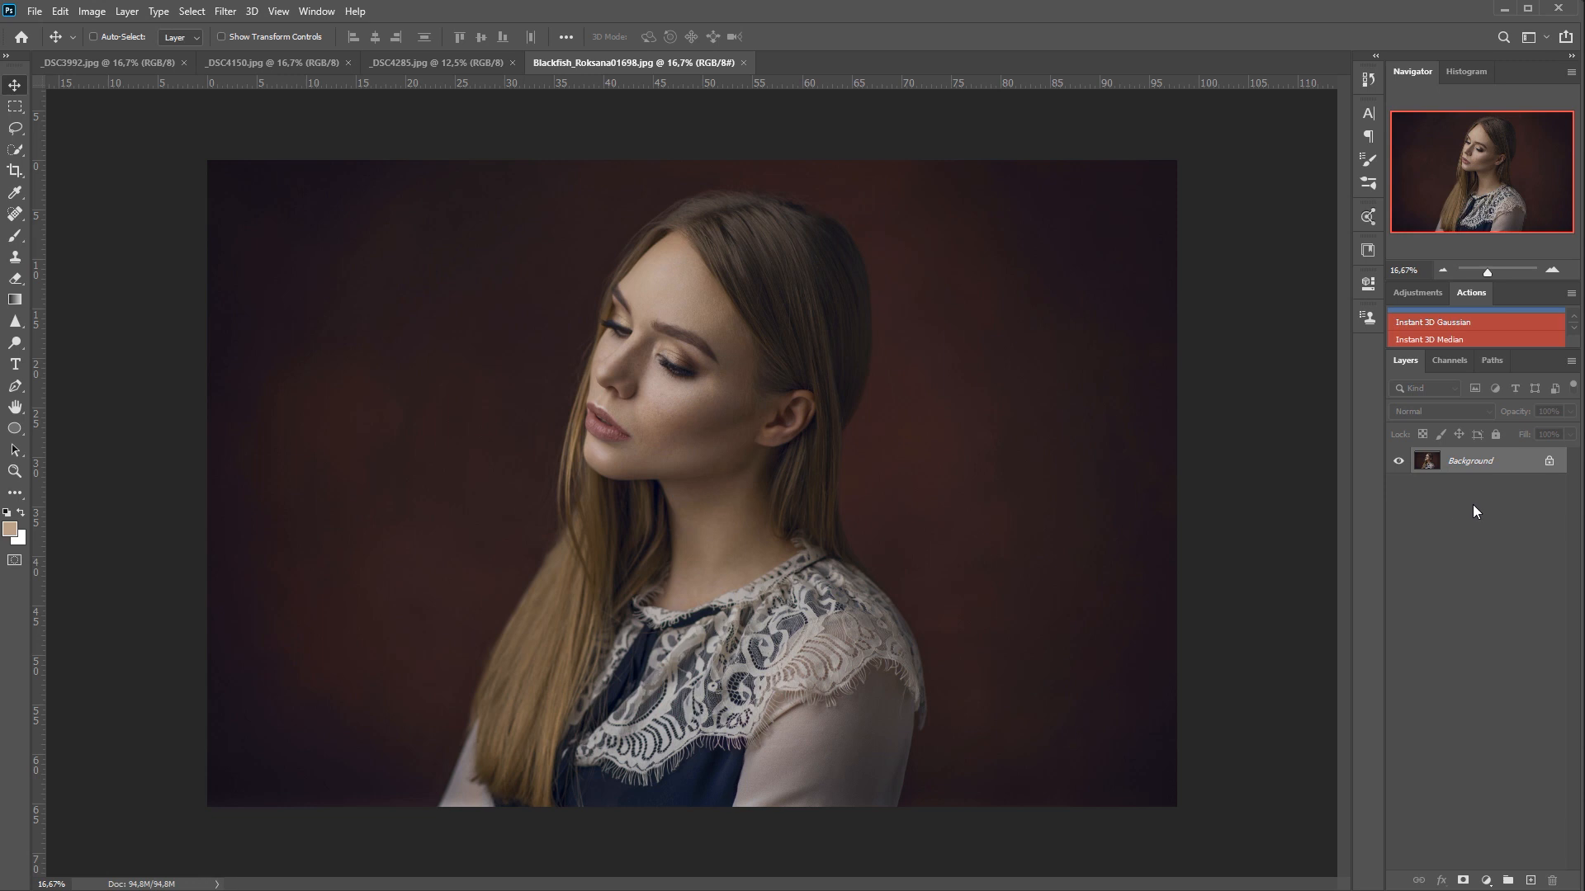
mouse_move(1494, 500)
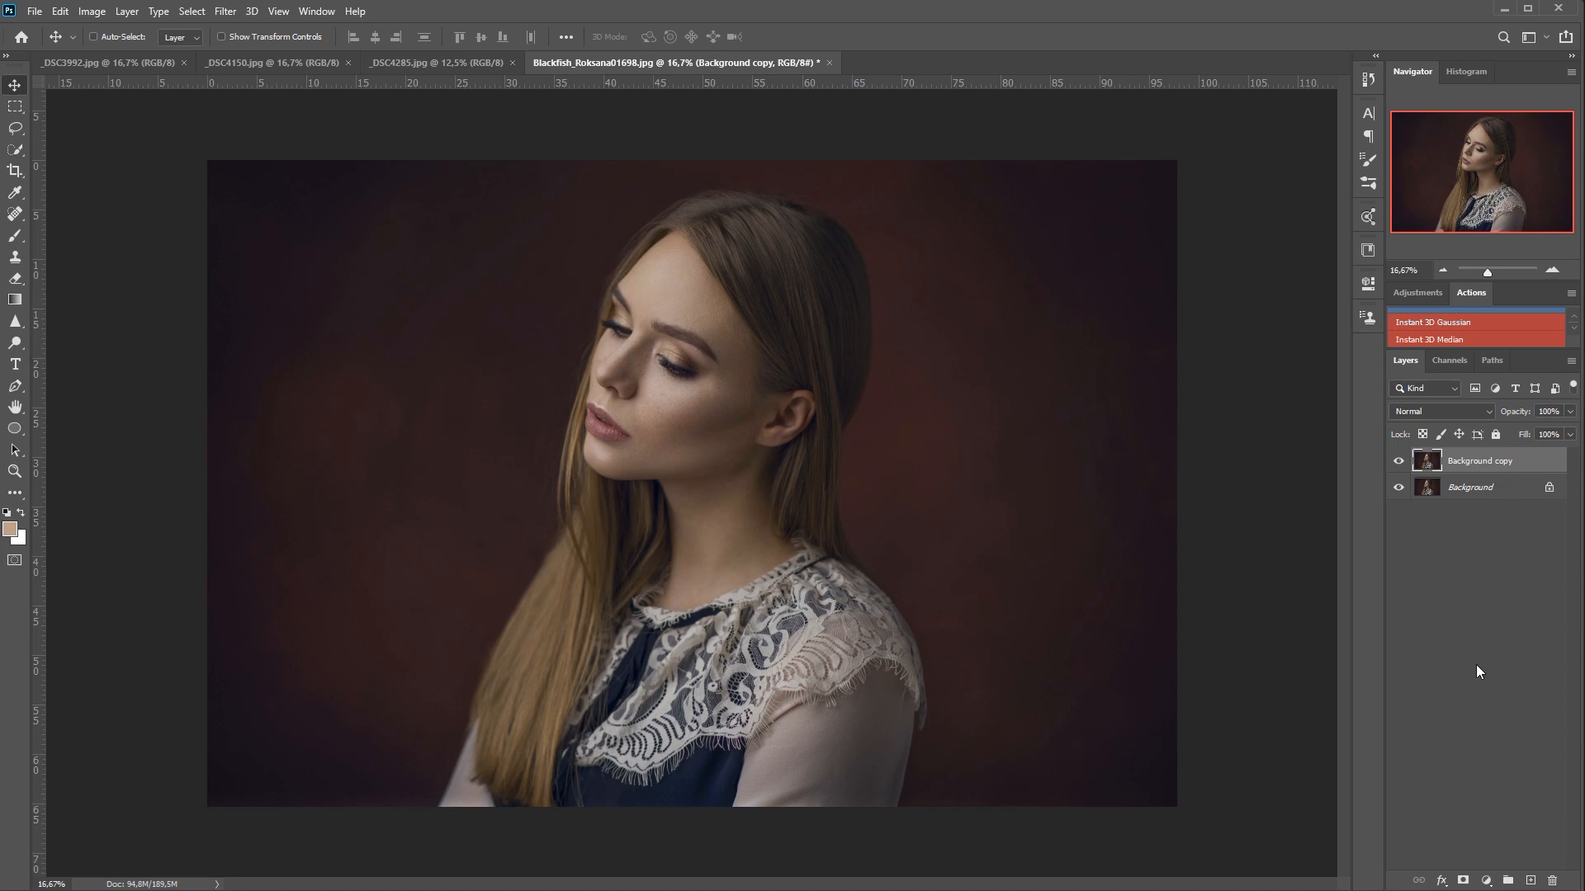
mouse_move(1508, 479)
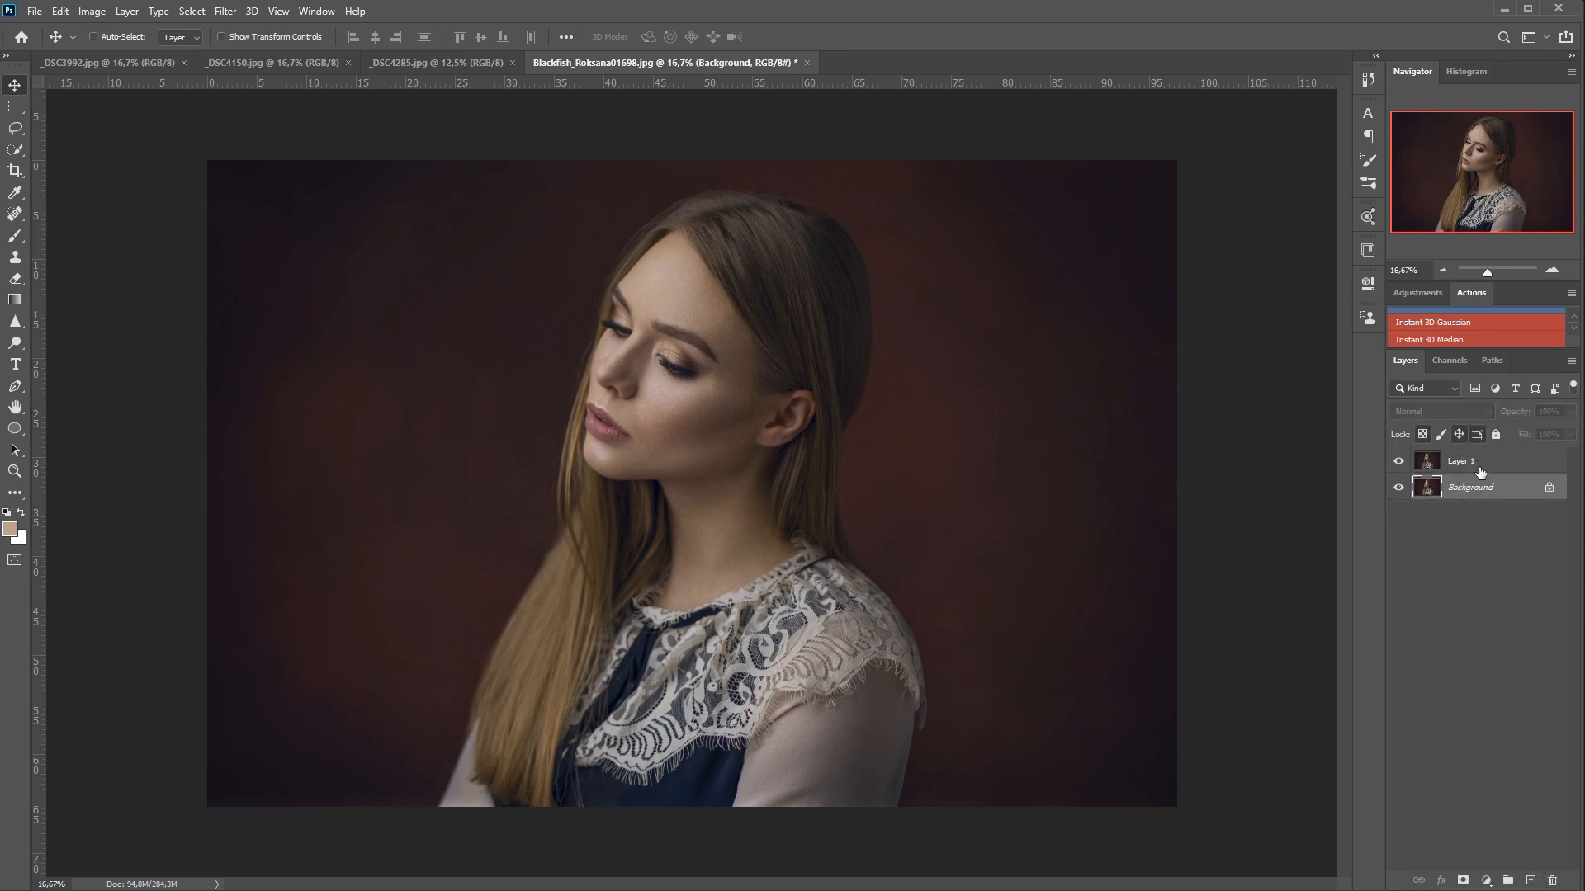
- Select the duplicated Layer 1 and bring up its options to convert it to a smart object
click(1481, 461)
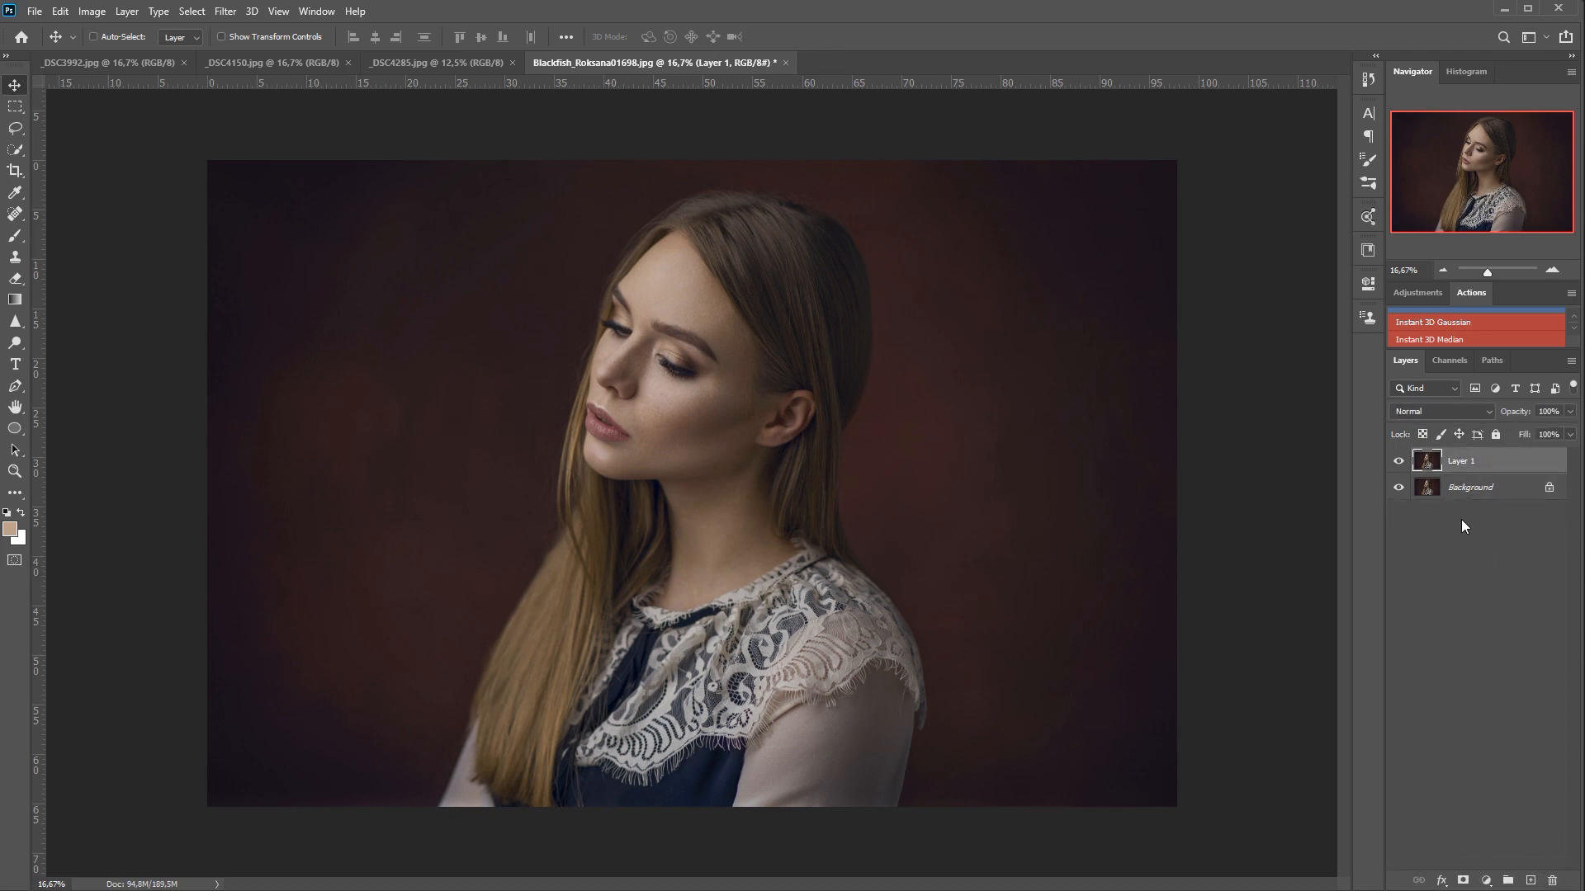
right_click(1459, 461)
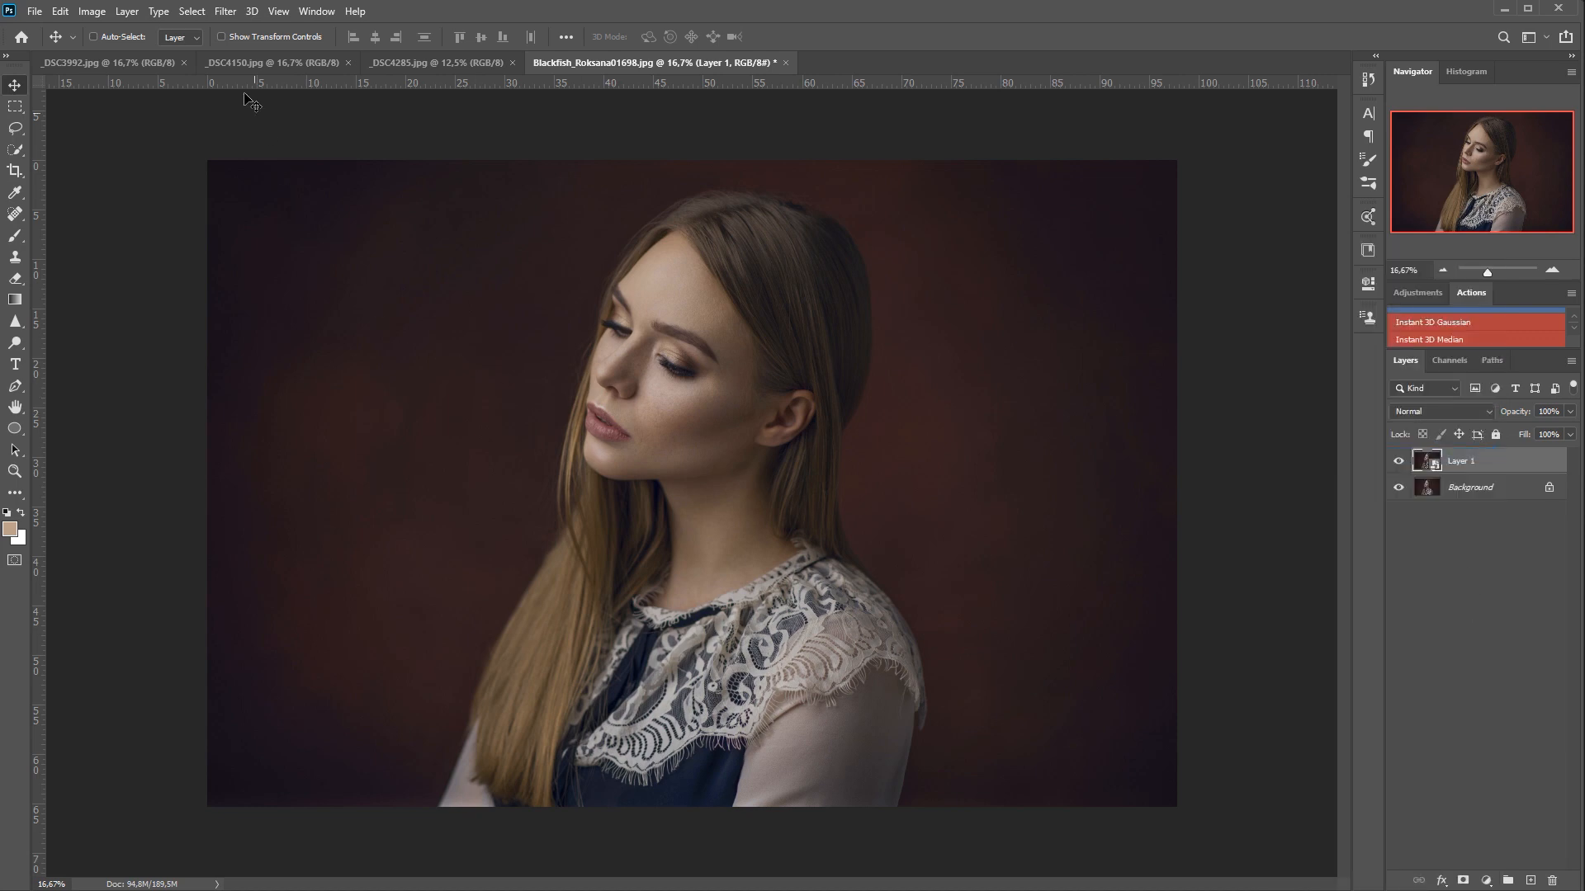
- Start a High Pass filter on Layer 1 and preview it at tiny radii of about 3-5 pixels
click(229, 10)
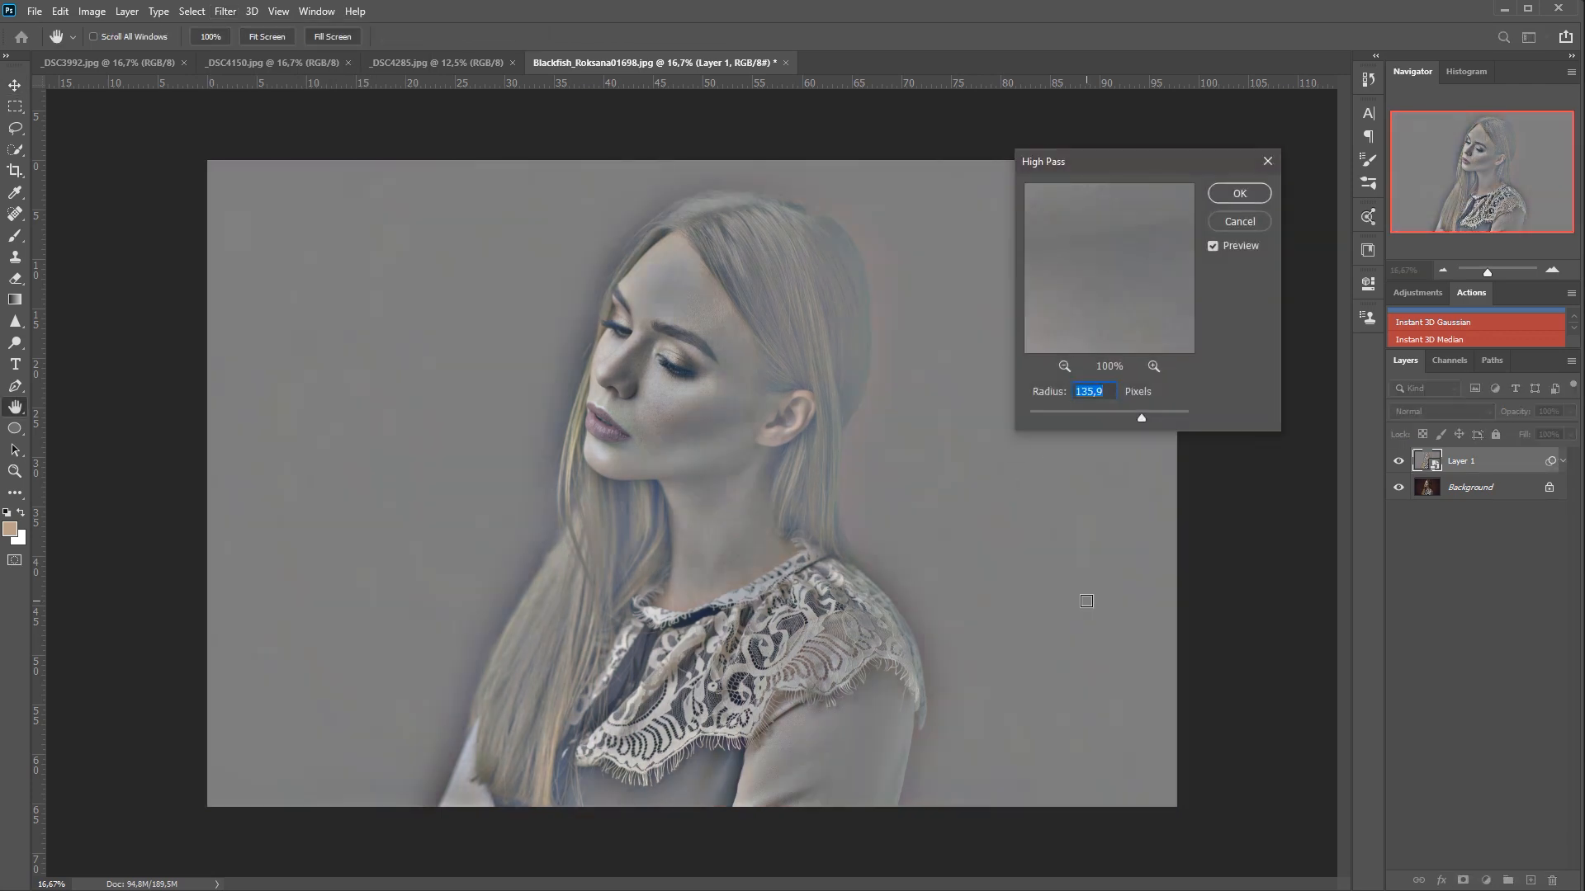
mouse_move(1191, 426)
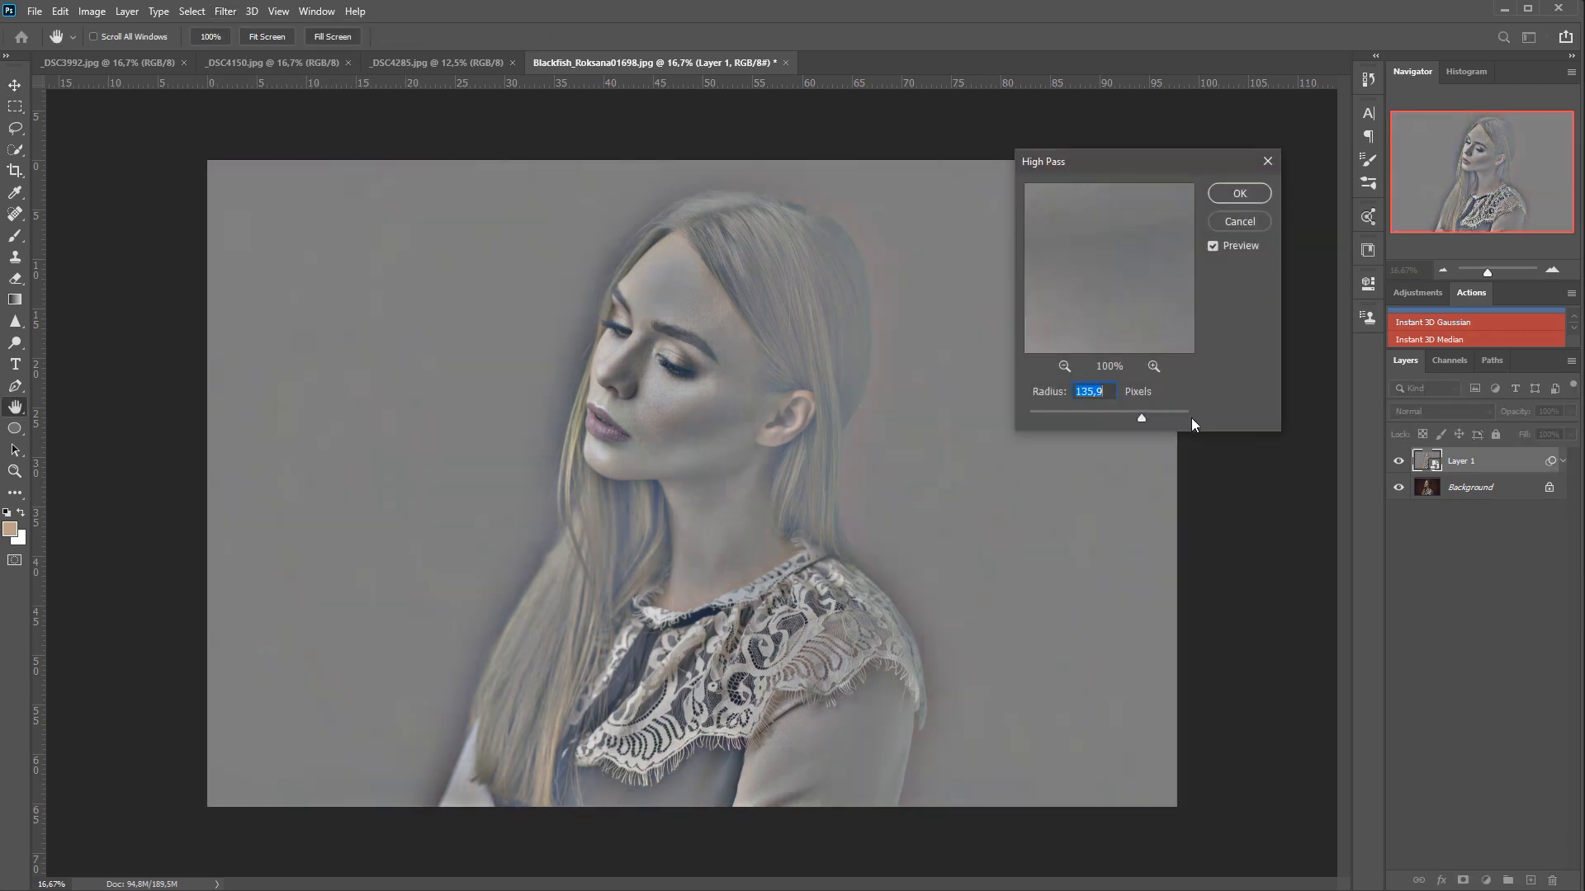
drag(1140, 418, 1141, 418)
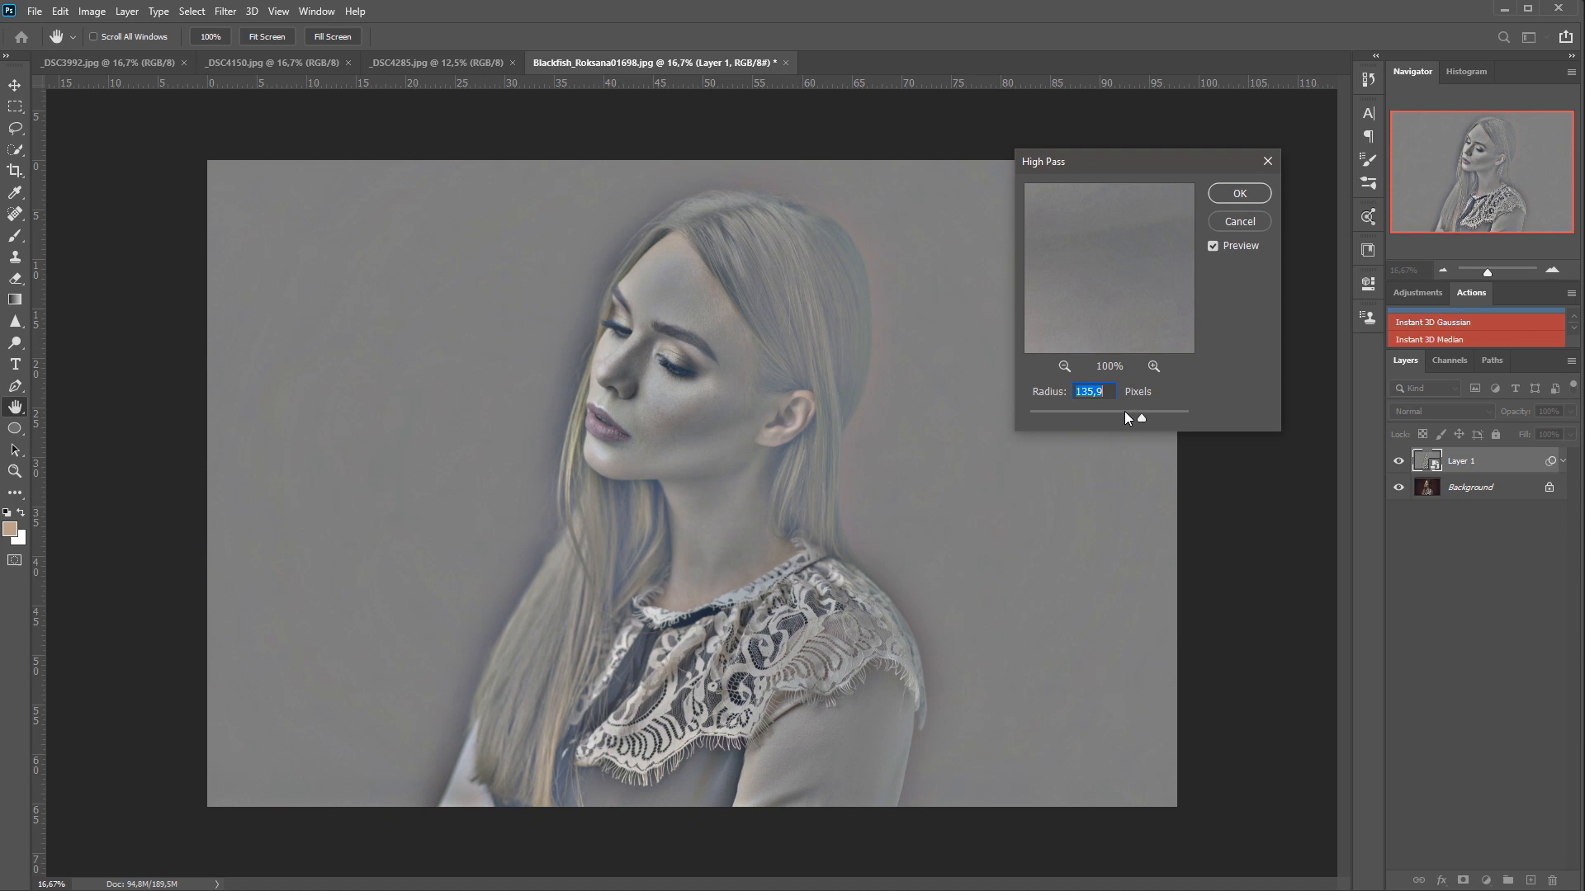
drag(1141, 418, 1030, 417)
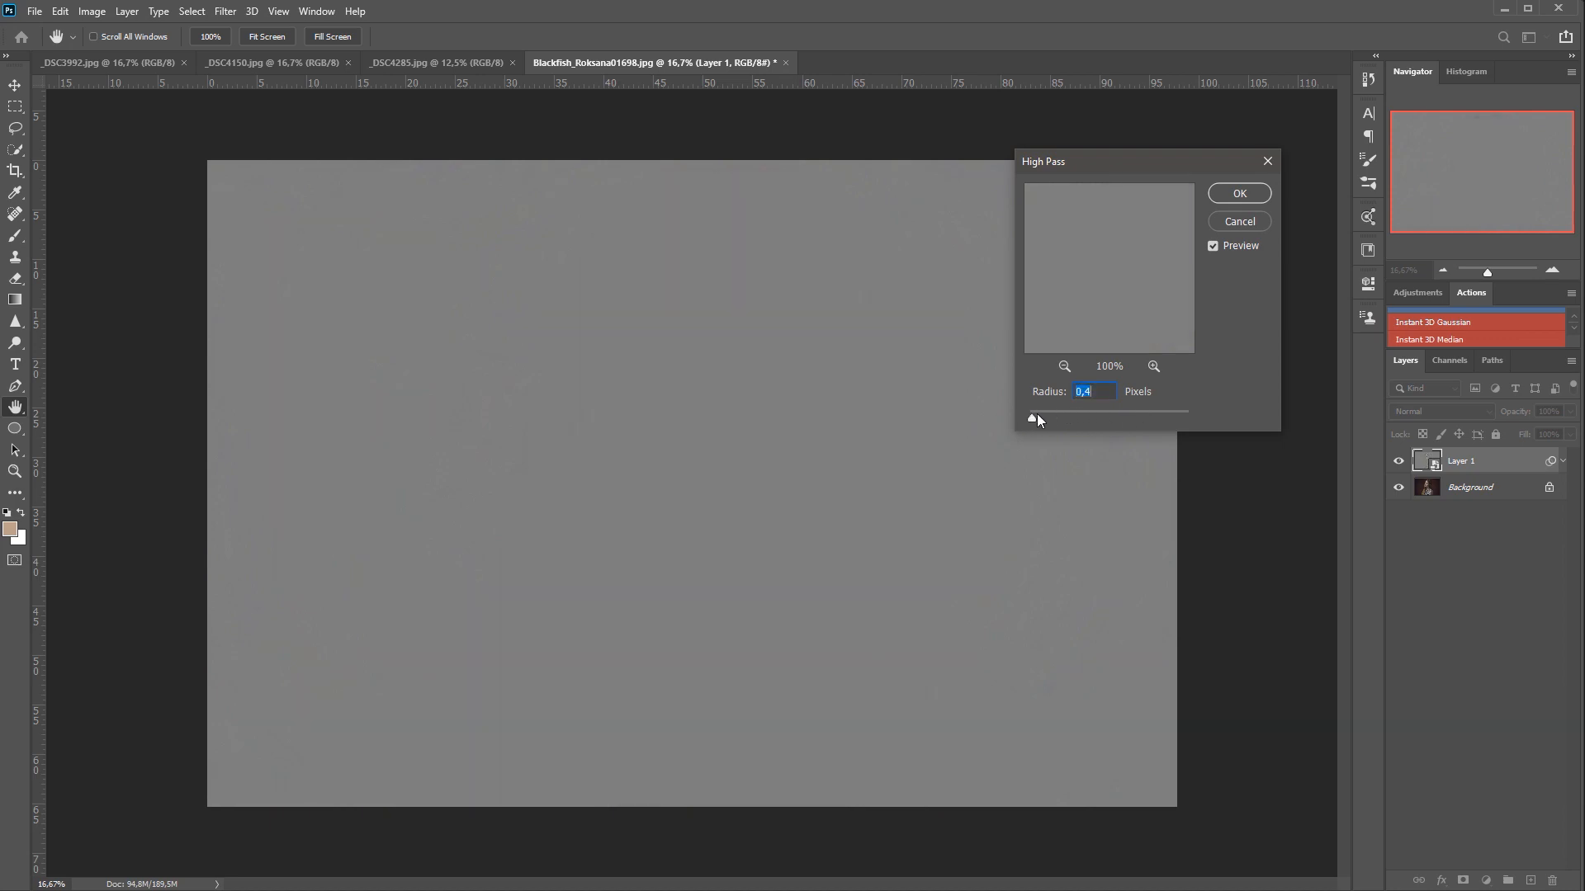
drag(1032, 416, 1060, 416)
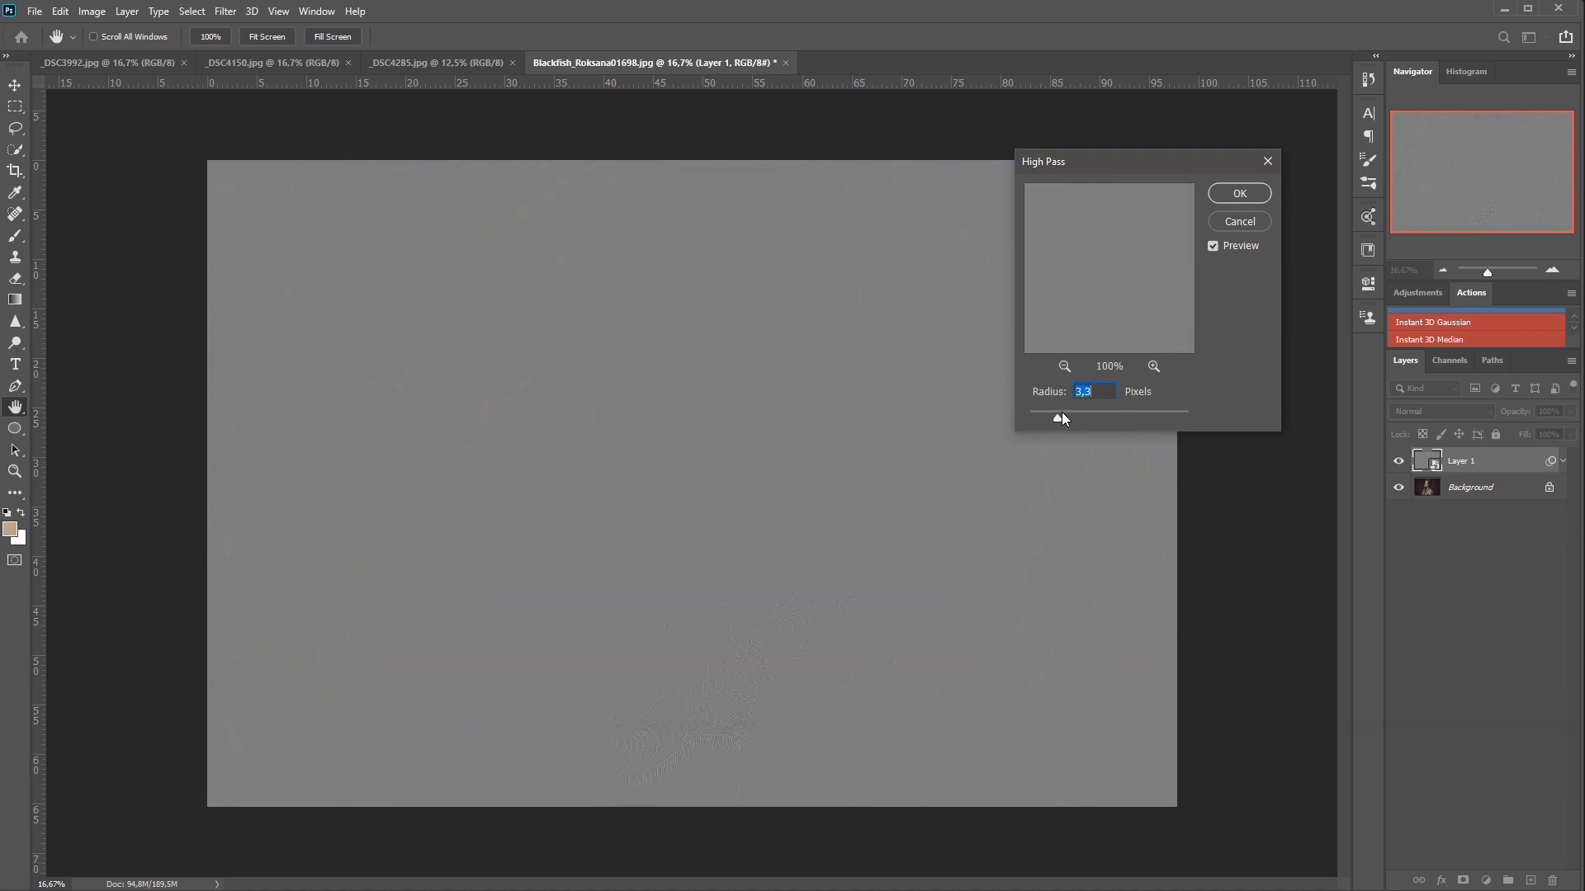
drag(1059, 418, 1069, 418)
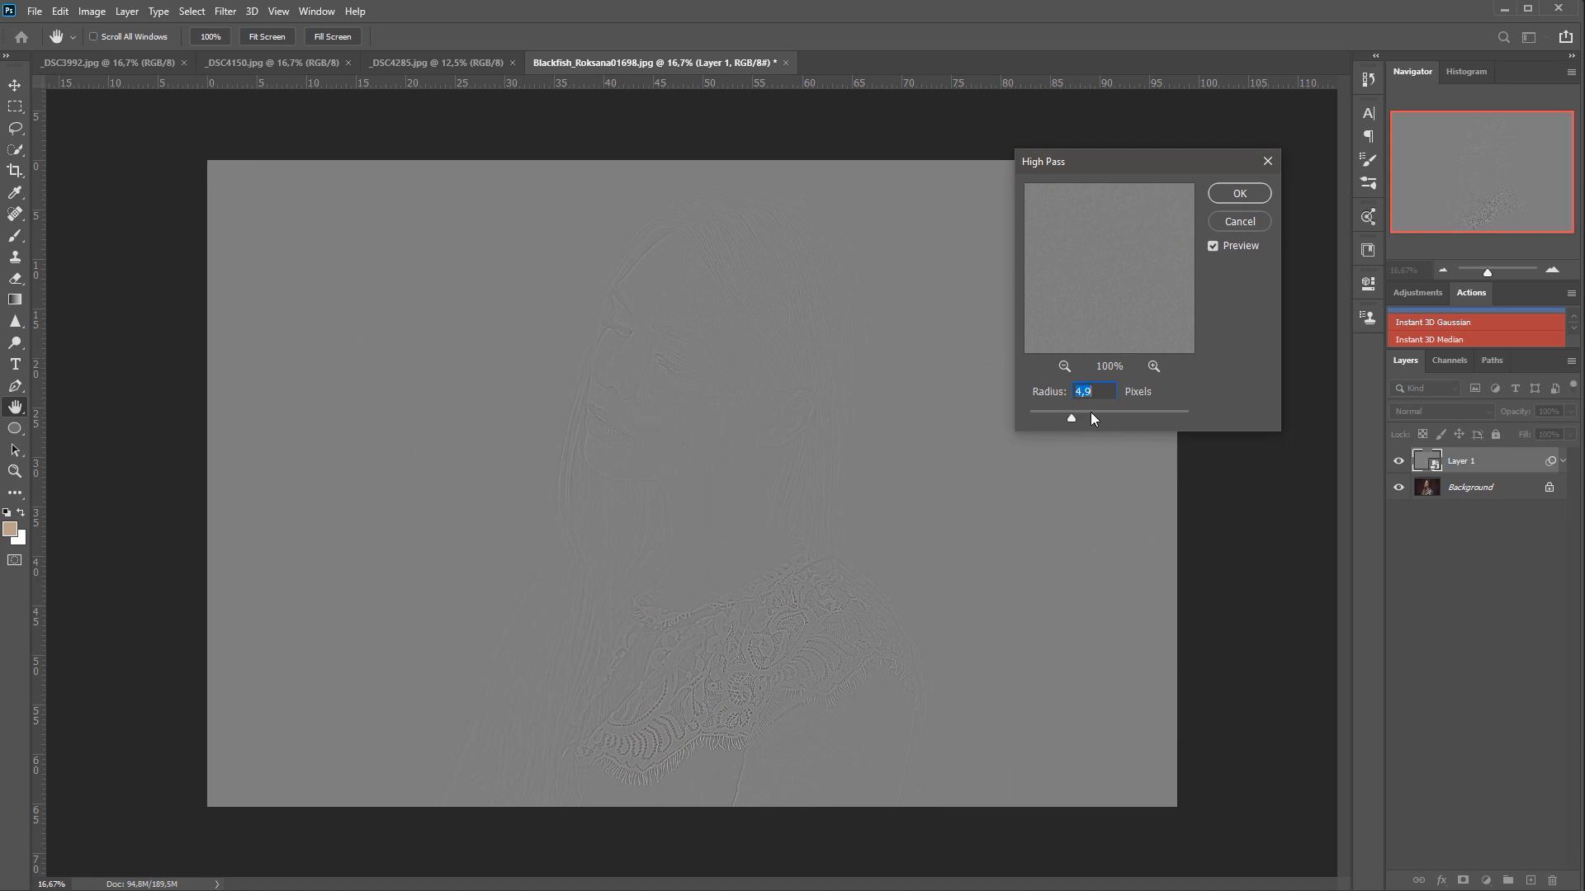
- Sweep the High Pass radius up through 28, 36 and 87 pixels to settle near 124 pixels
drag(1072, 418, 1133, 418)
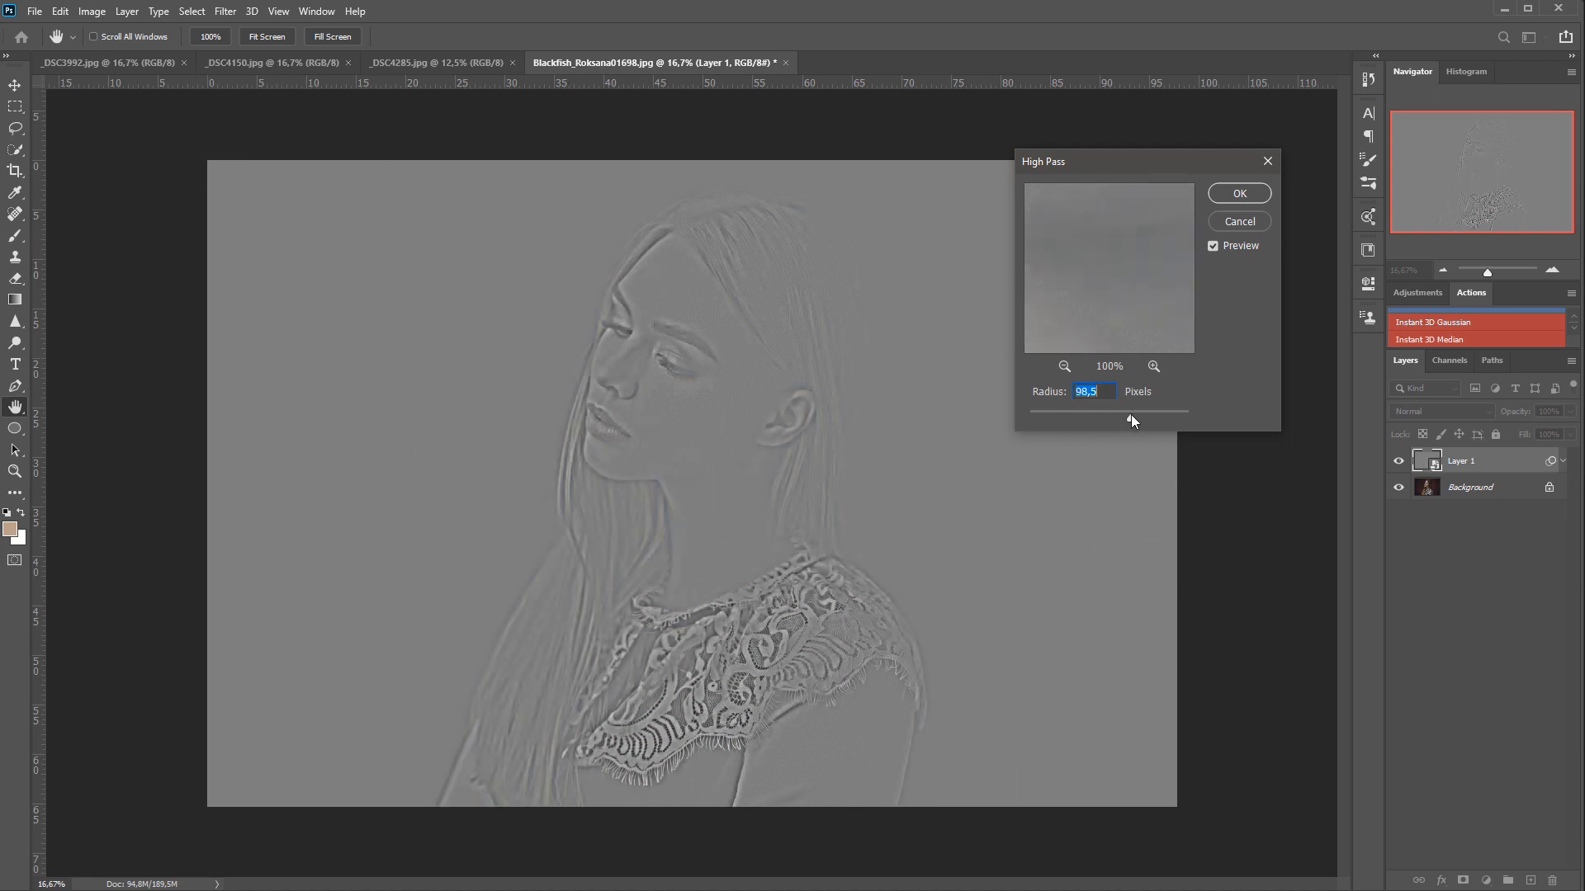
drag(1132, 418, 1103, 418)
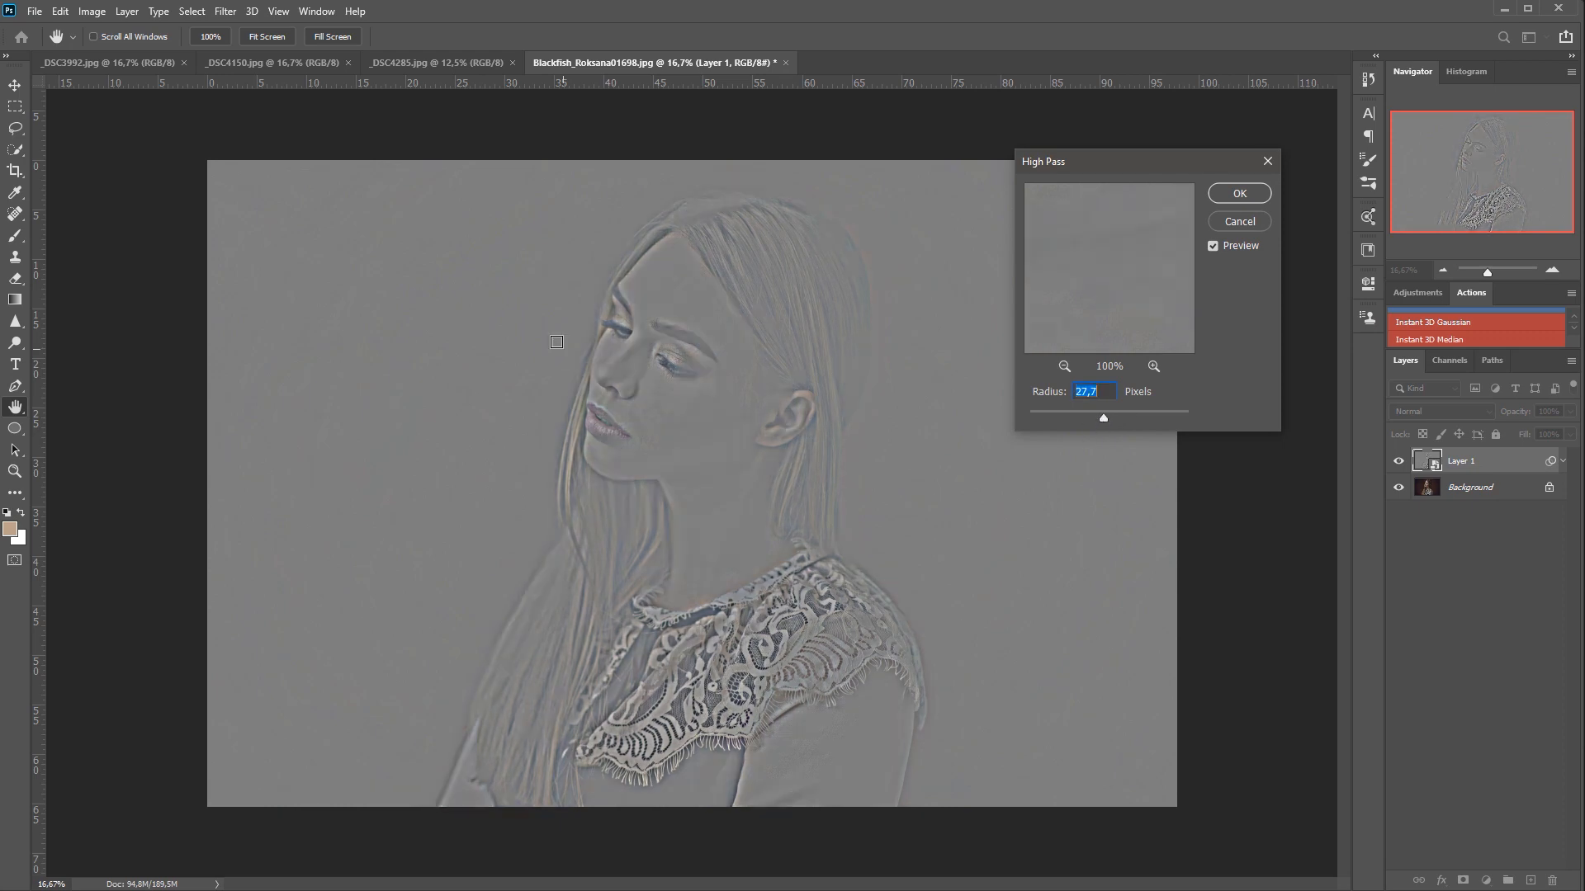
mouse_move(572, 431)
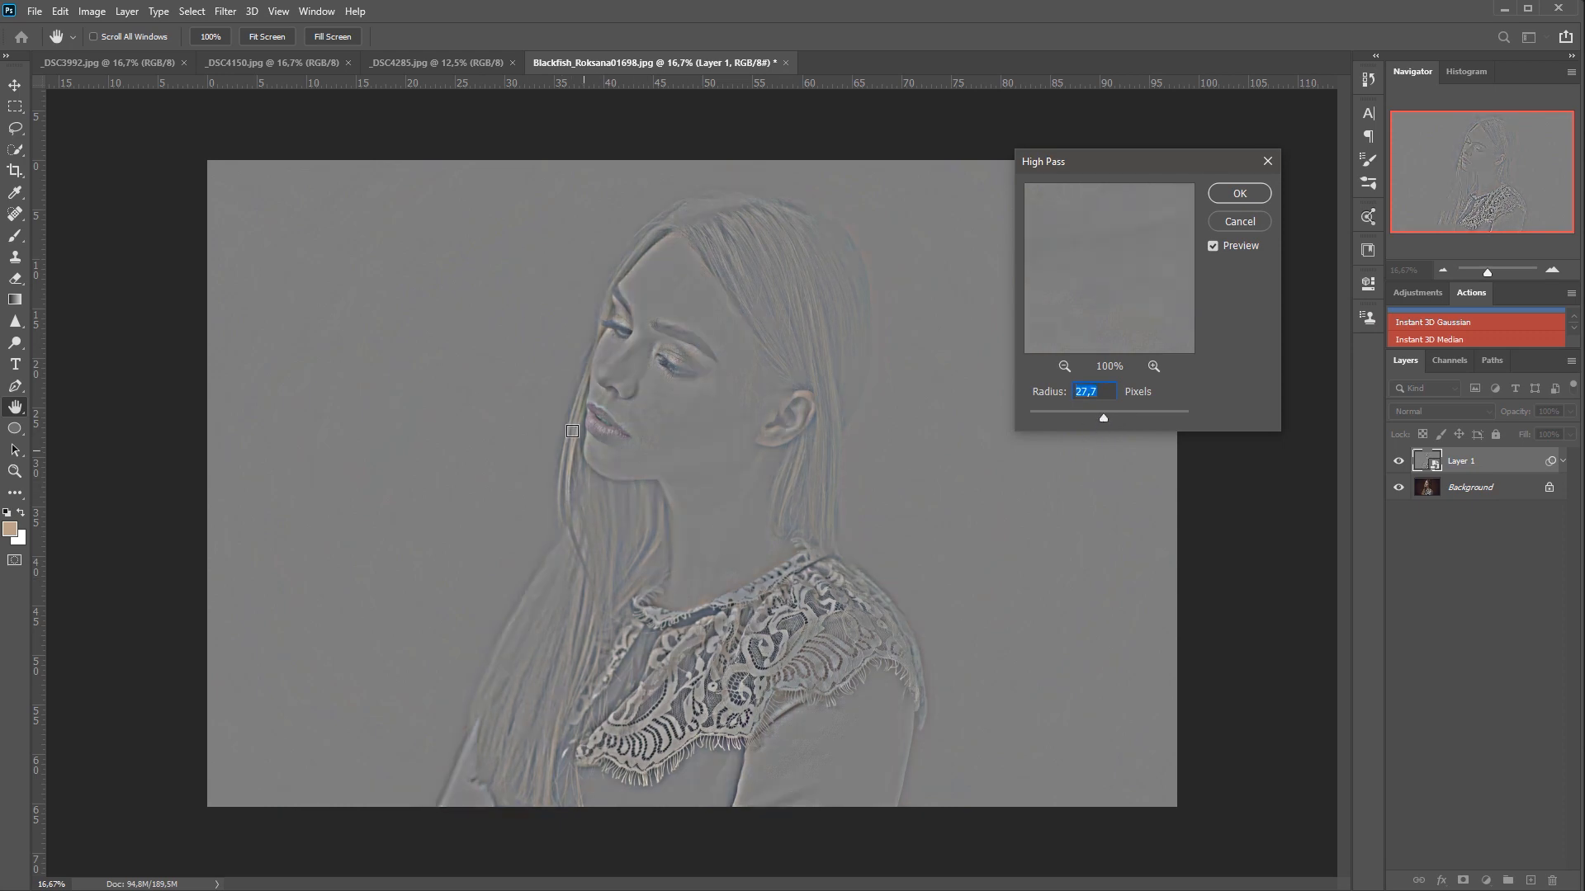
drag(1101, 417, 1109, 418)
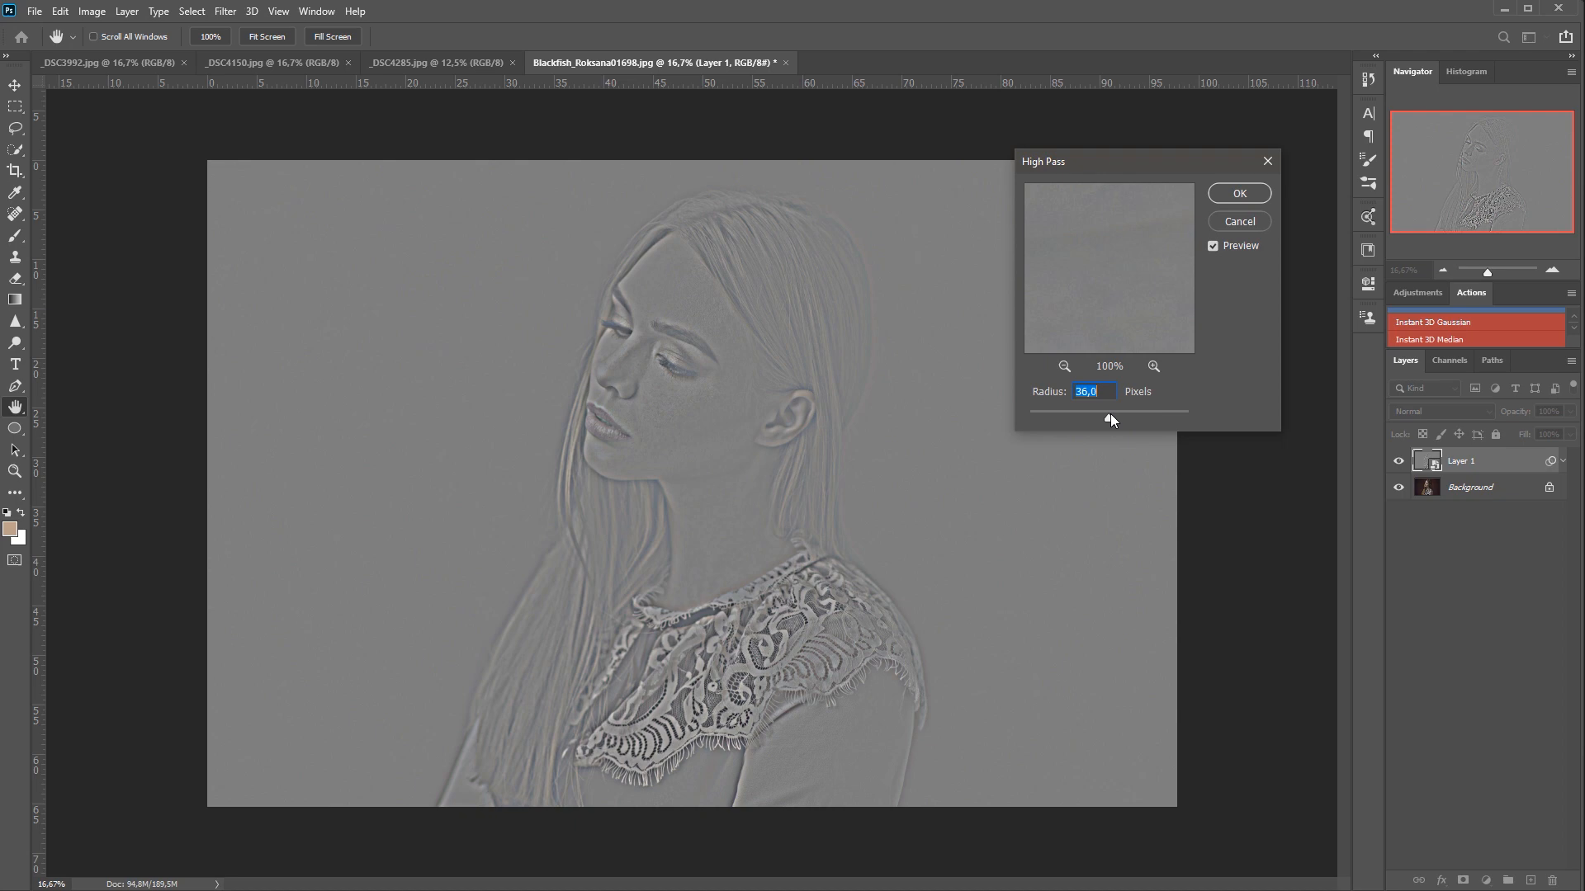
drag(1109, 417, 1122, 418)
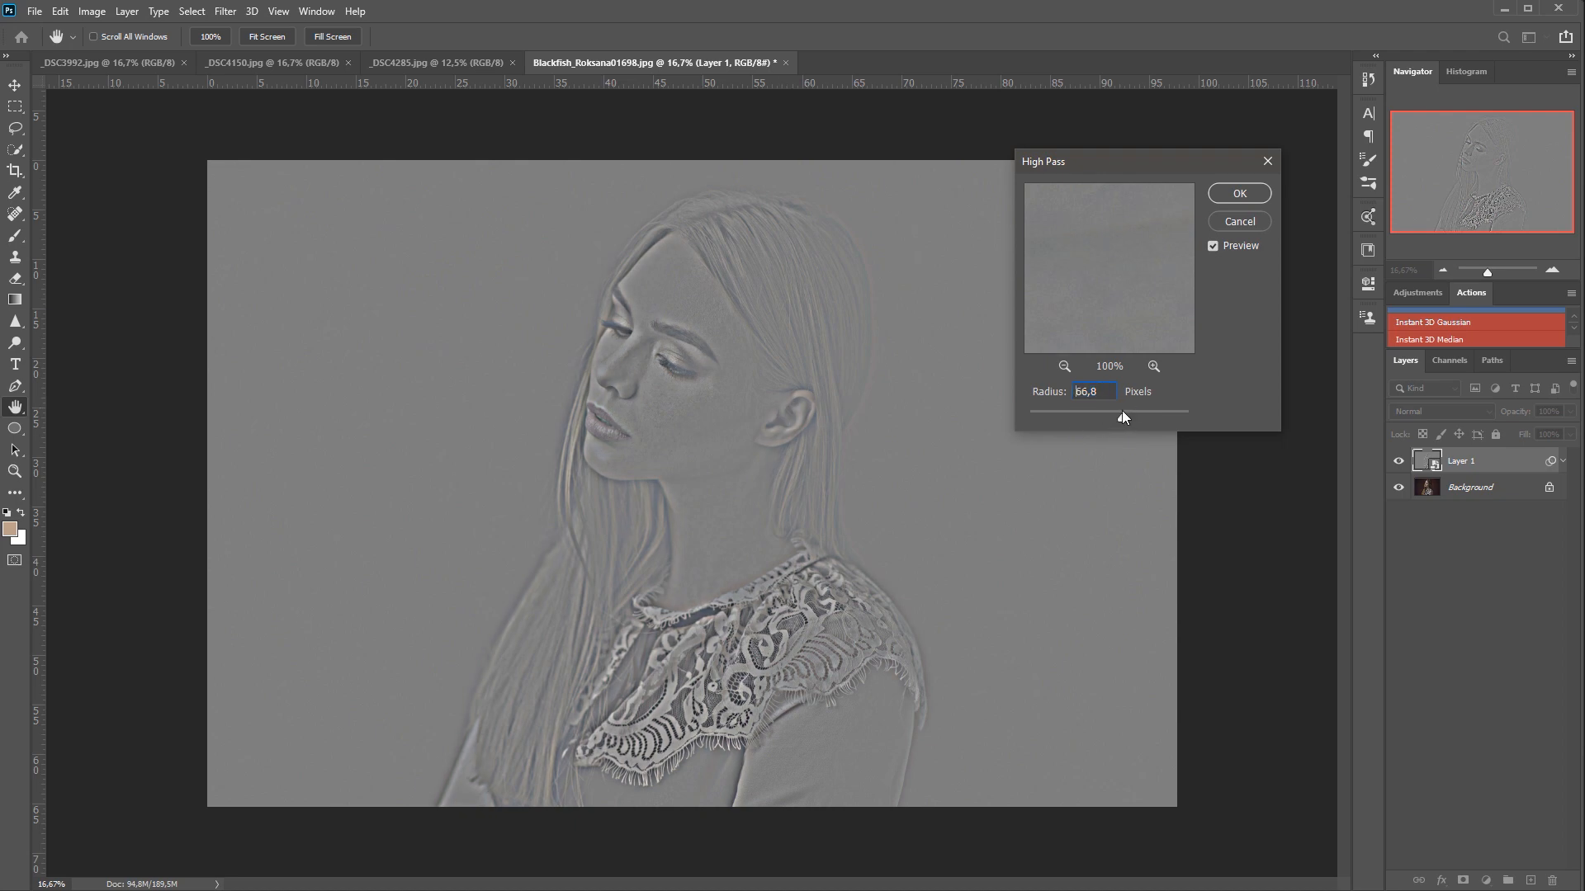
drag(1122, 417, 1138, 417)
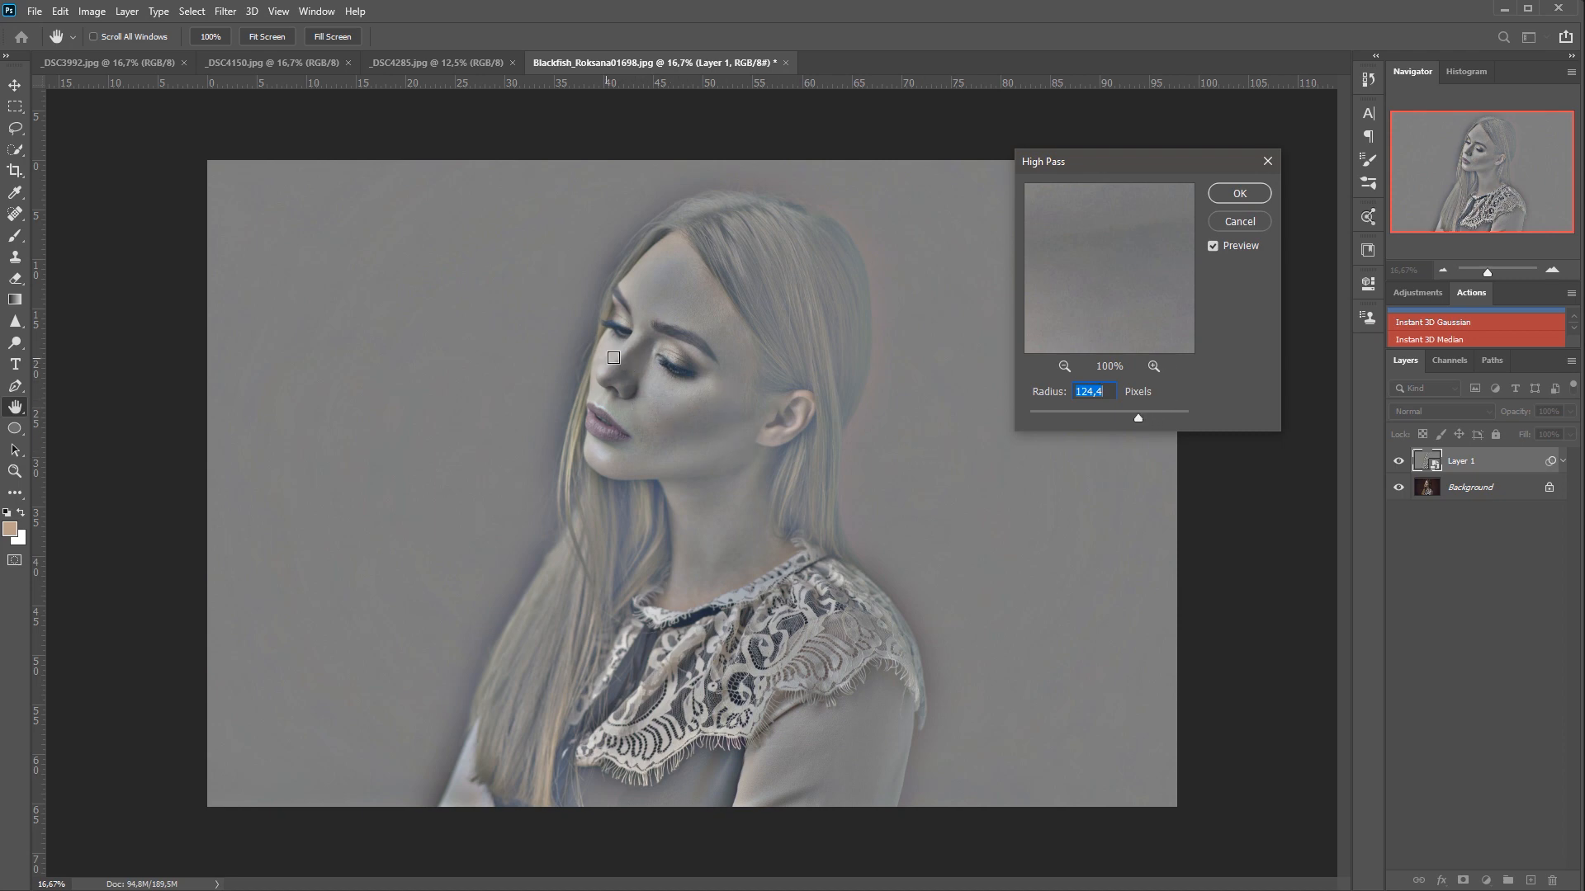
mouse_move(730, 443)
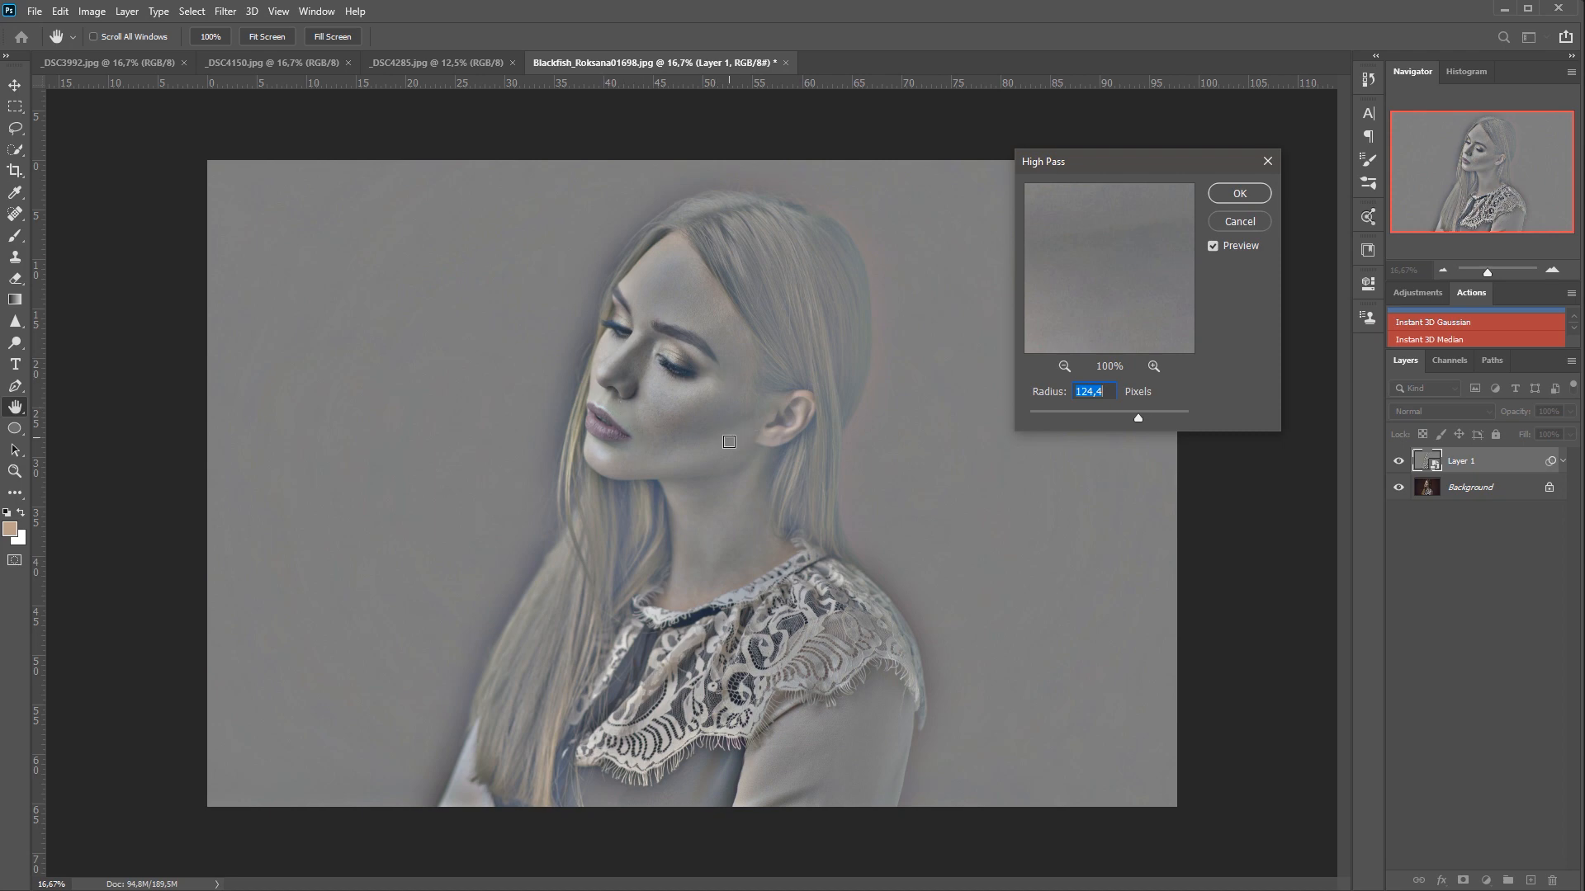
mouse_move(848, 523)
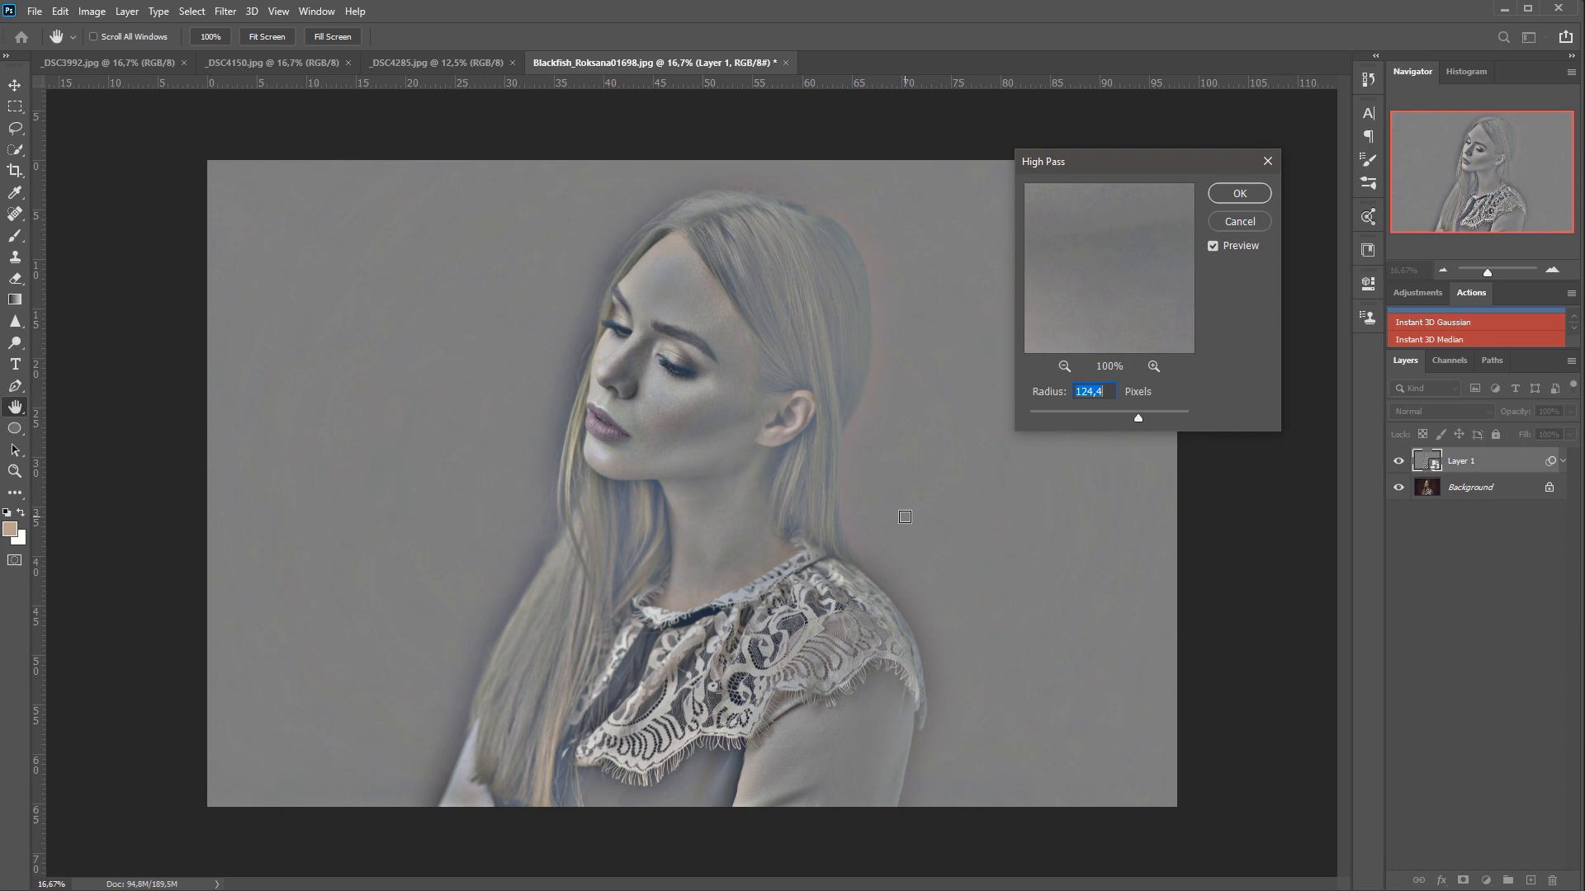
mouse_move(878, 445)
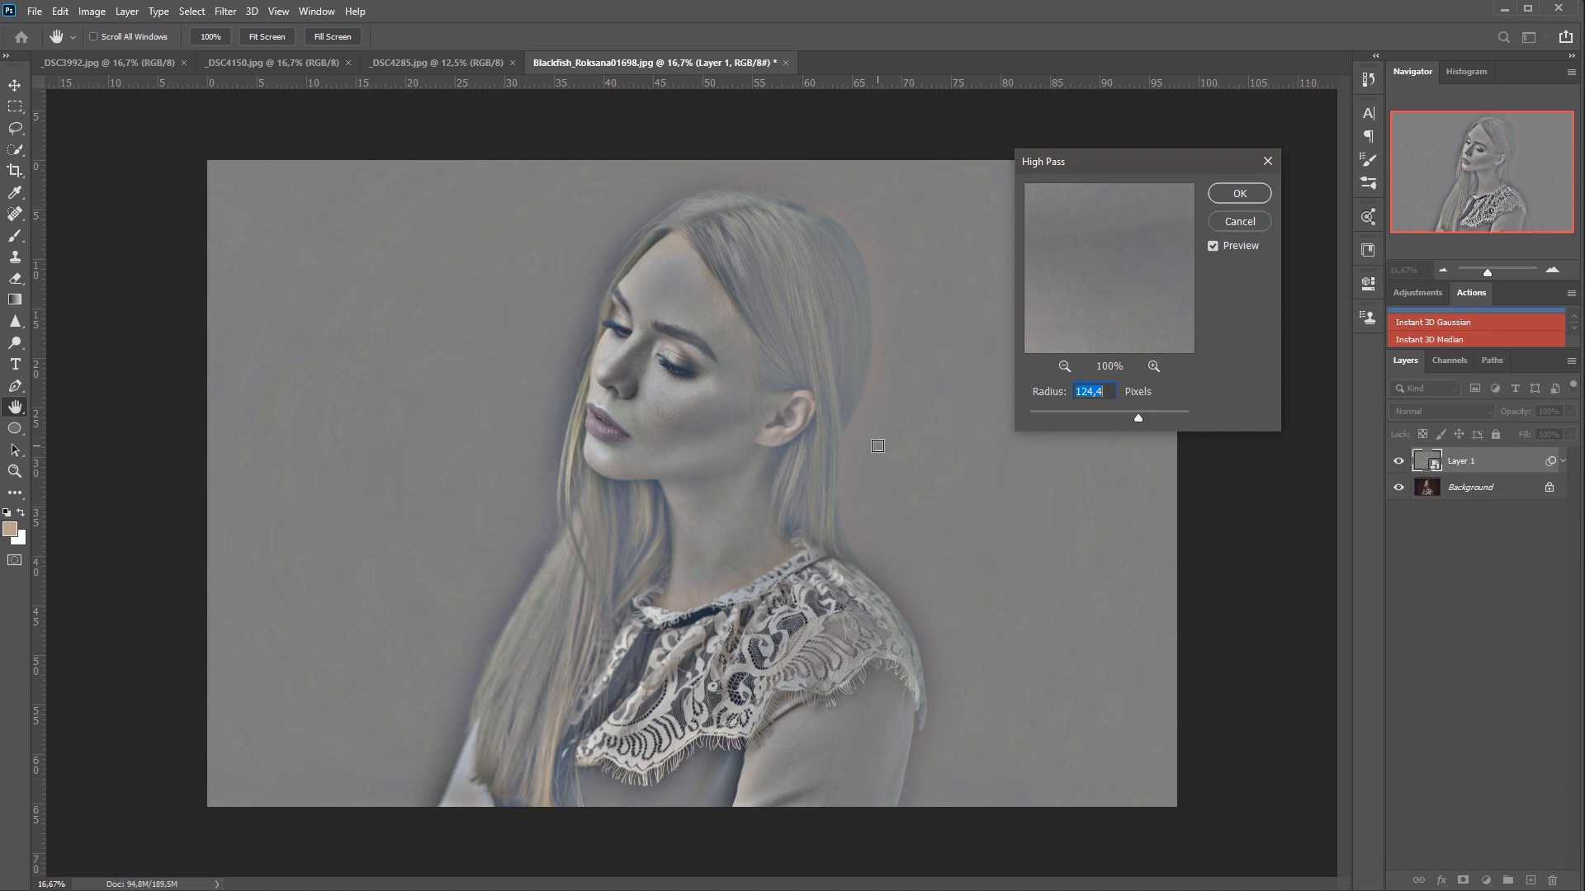
mouse_move(855, 246)
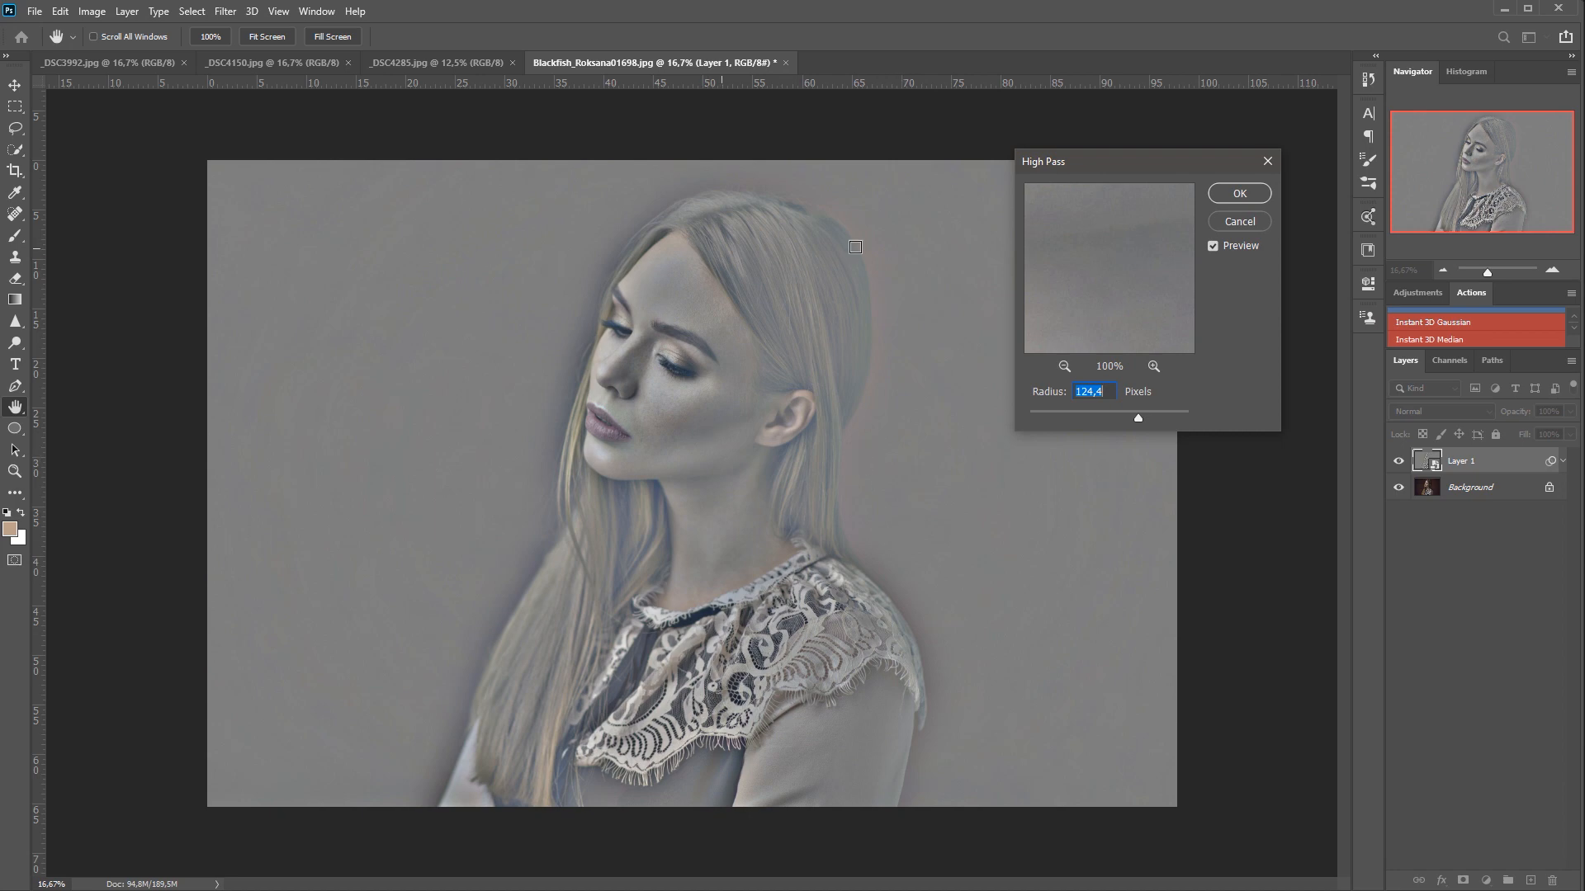
- Commit the High Pass filter and add a Hue/Saturation adjustment at -100 saturation to grey the layer
click(1238, 193)
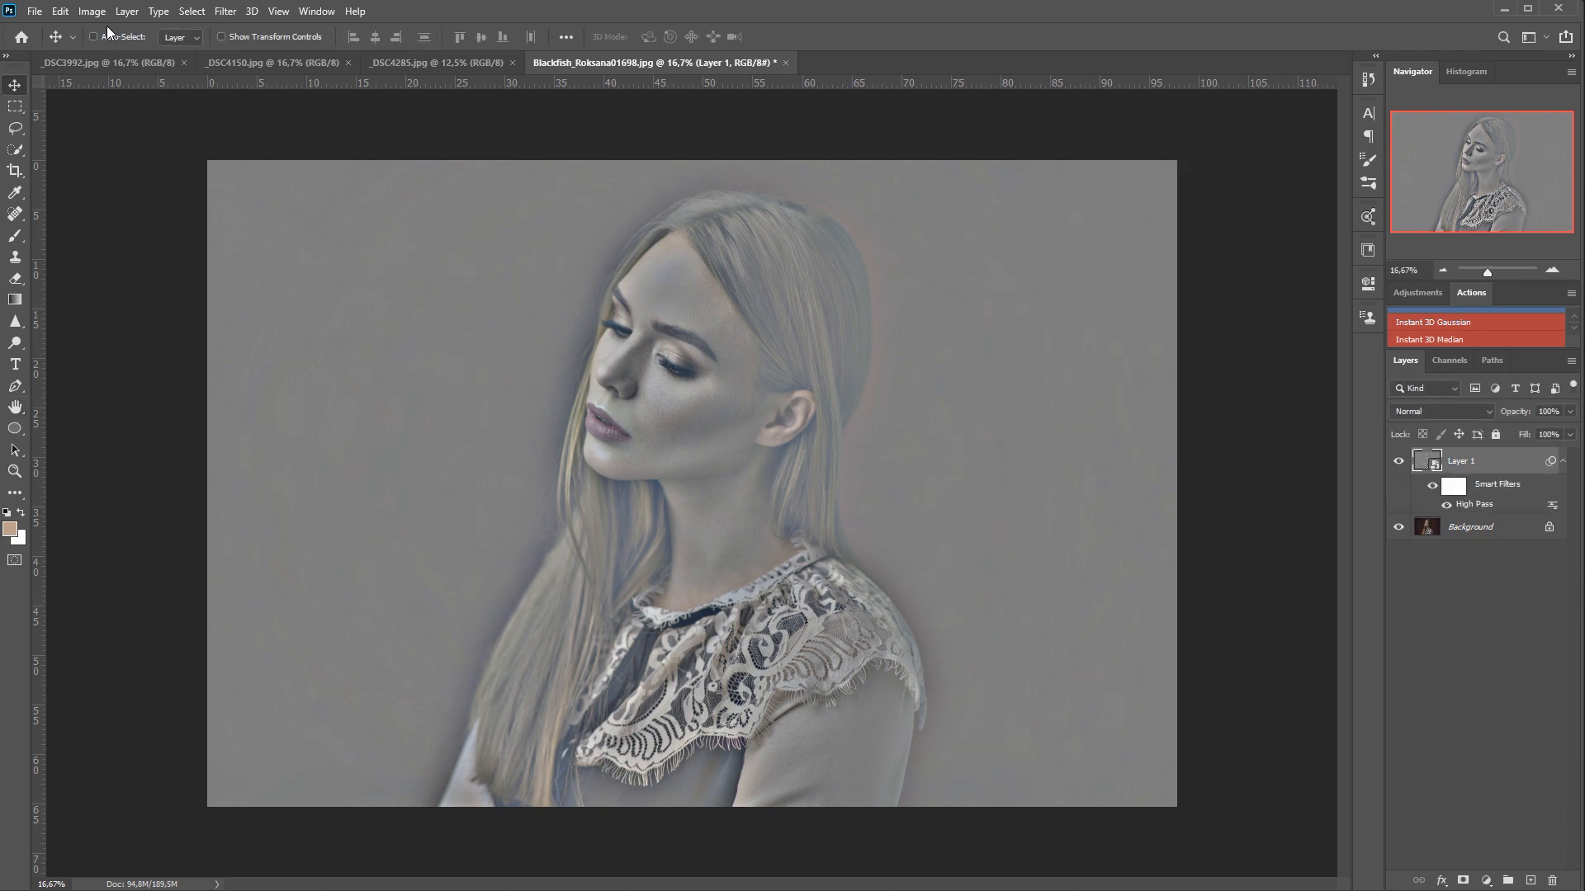
click(89, 11)
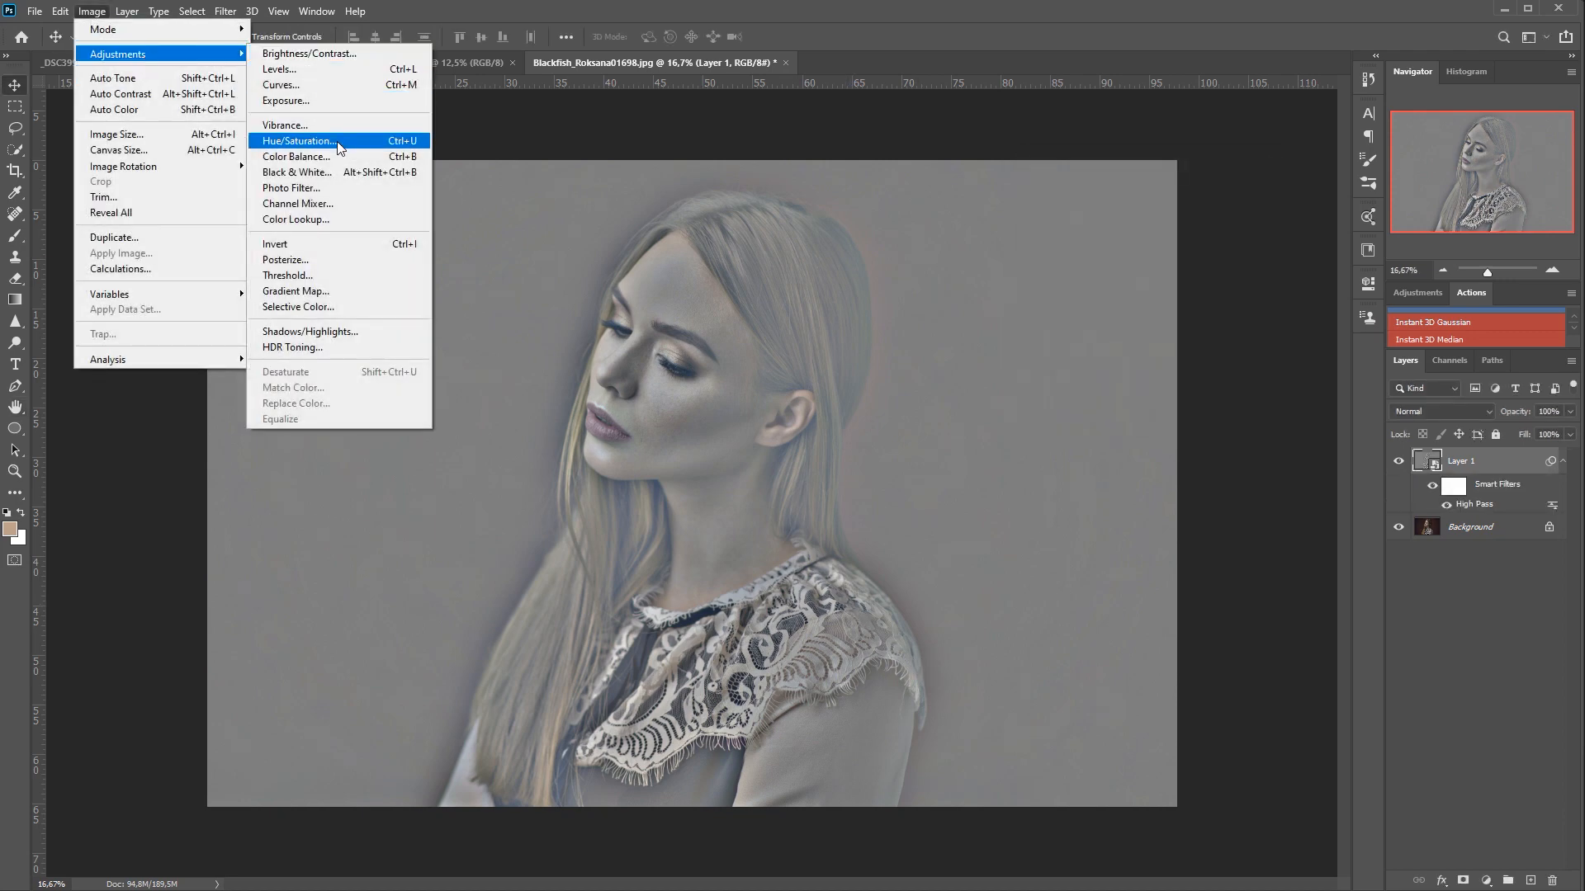
click(297, 141)
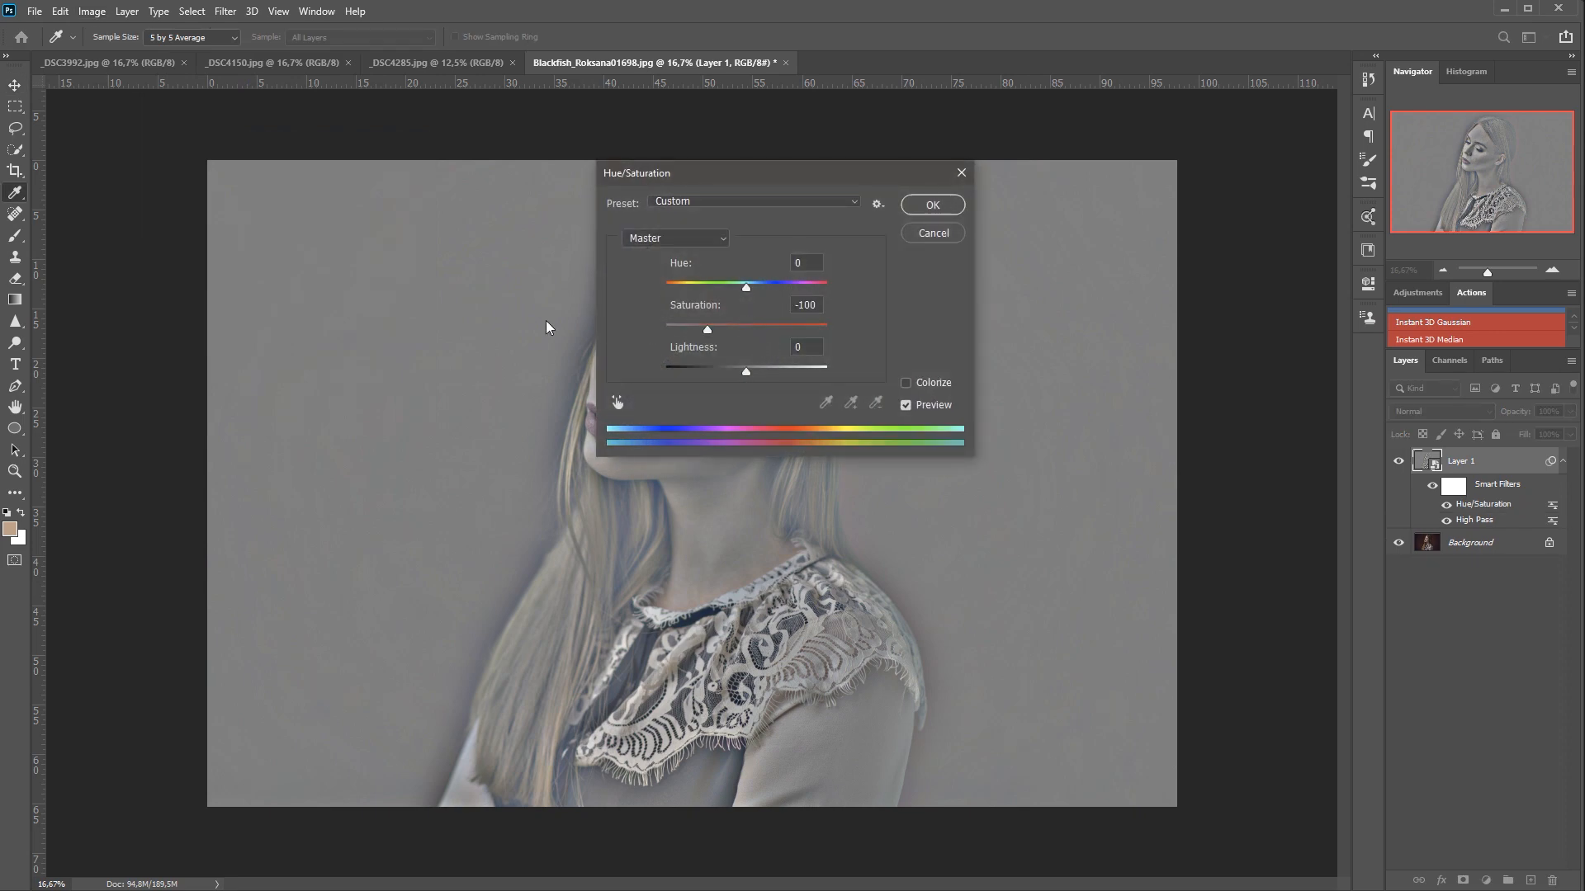
click(931, 205)
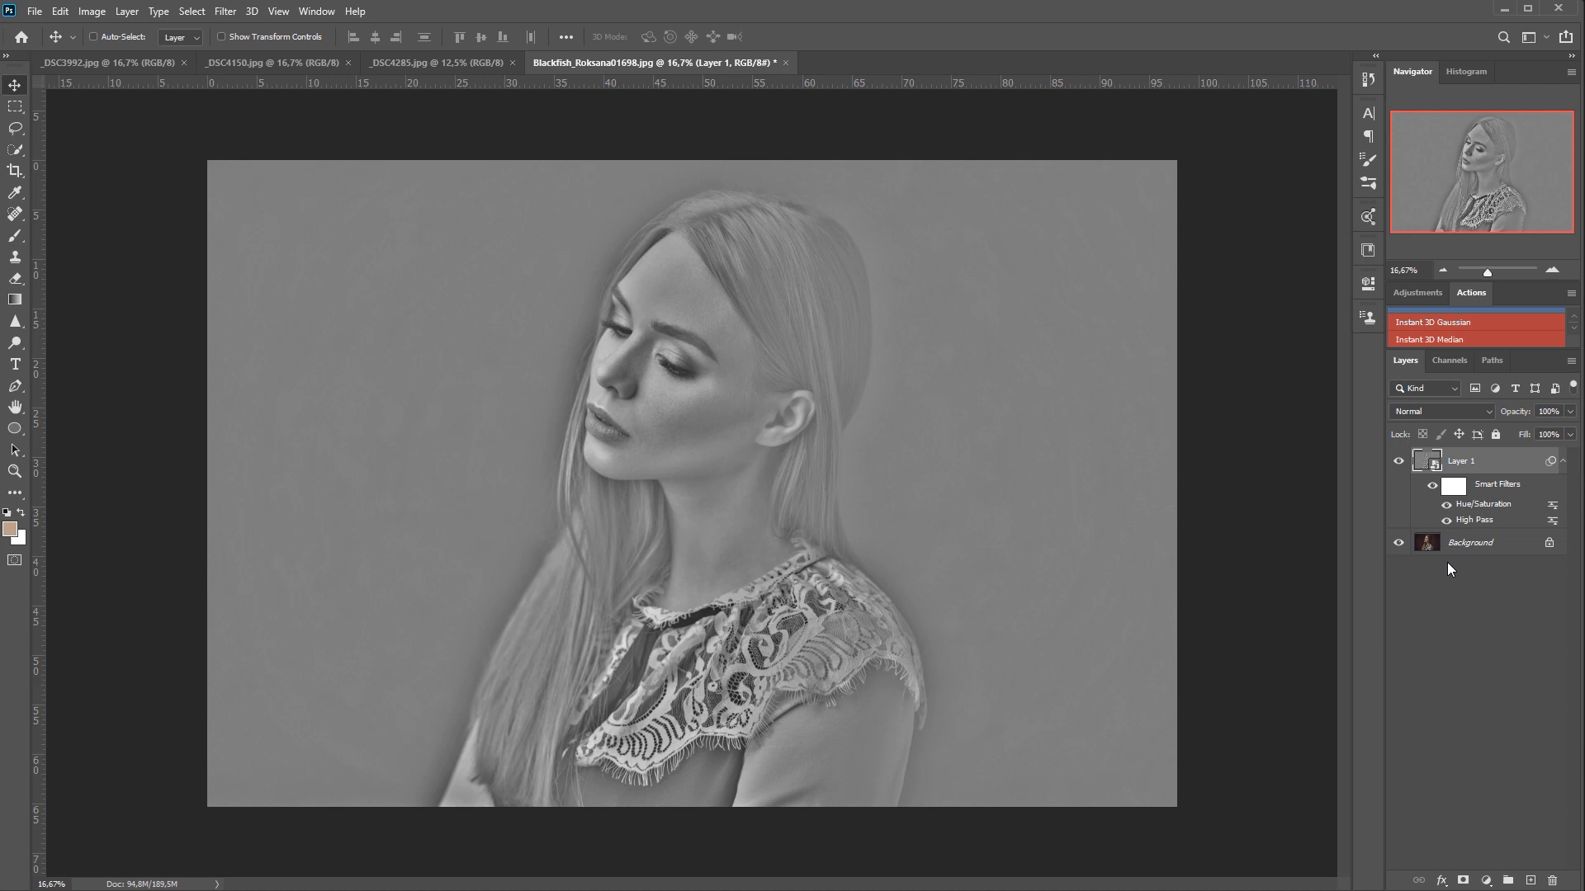
- Set Layer 1's blend mode to Soft Light
click(1439, 411)
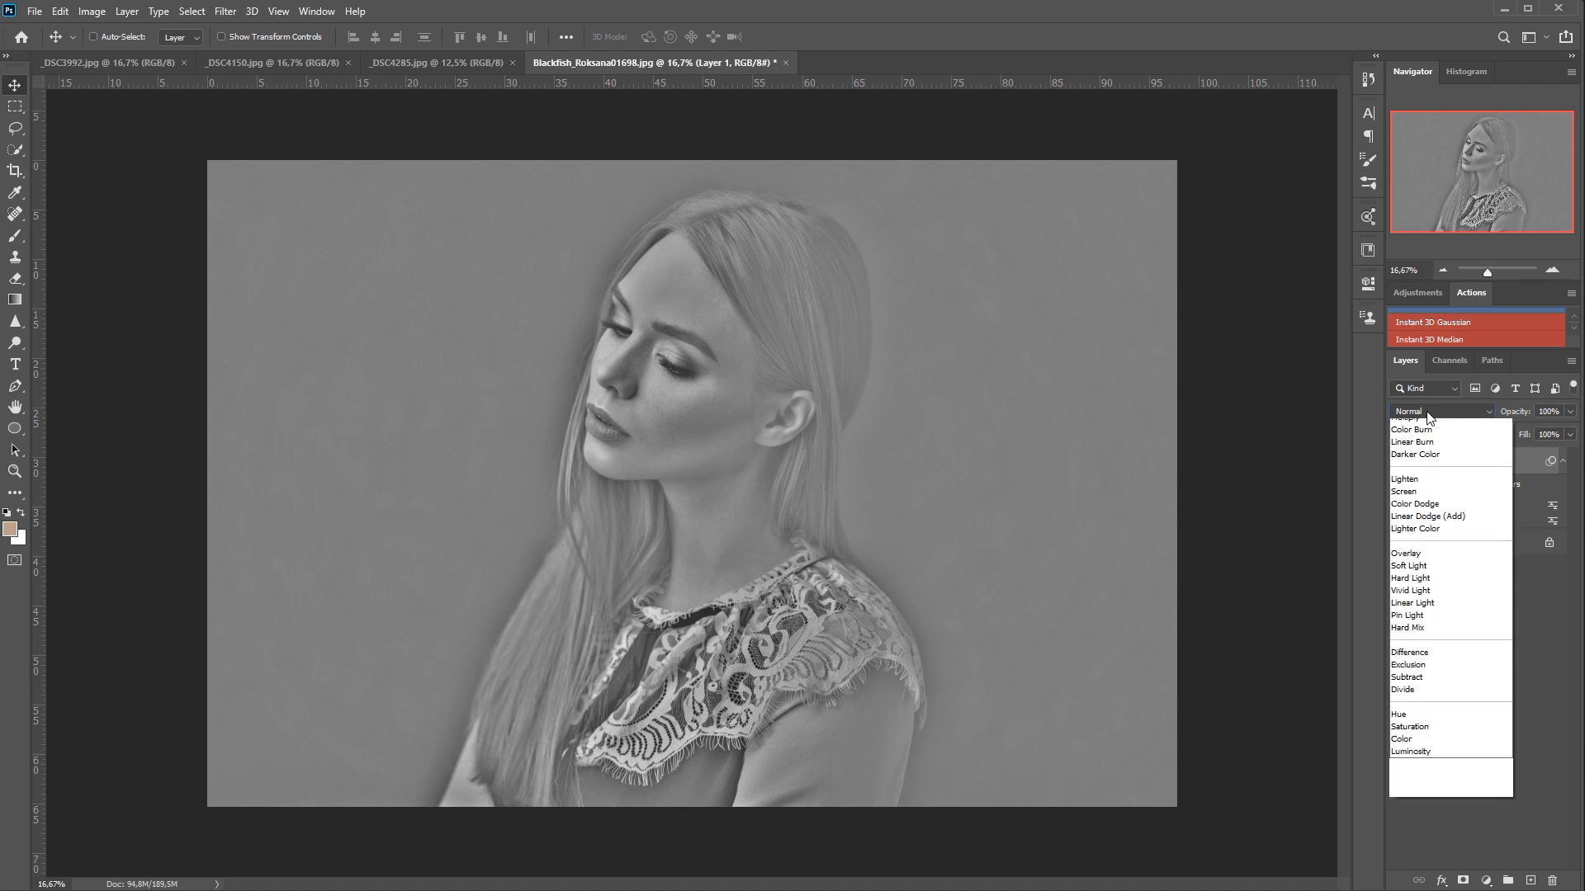
click(1408, 565)
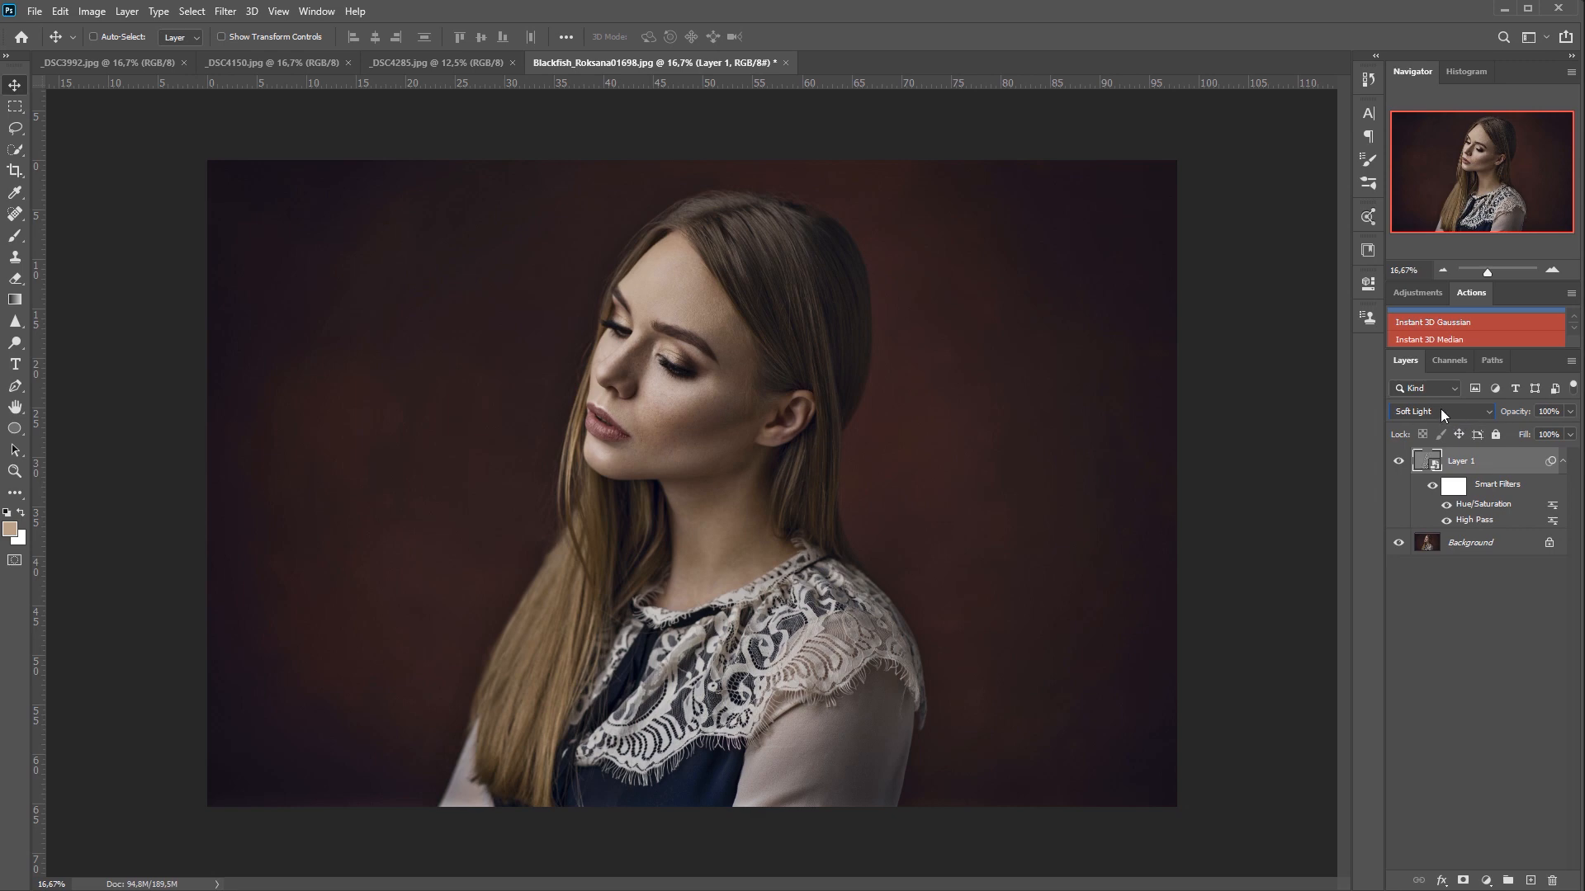
mouse_move(1456, 419)
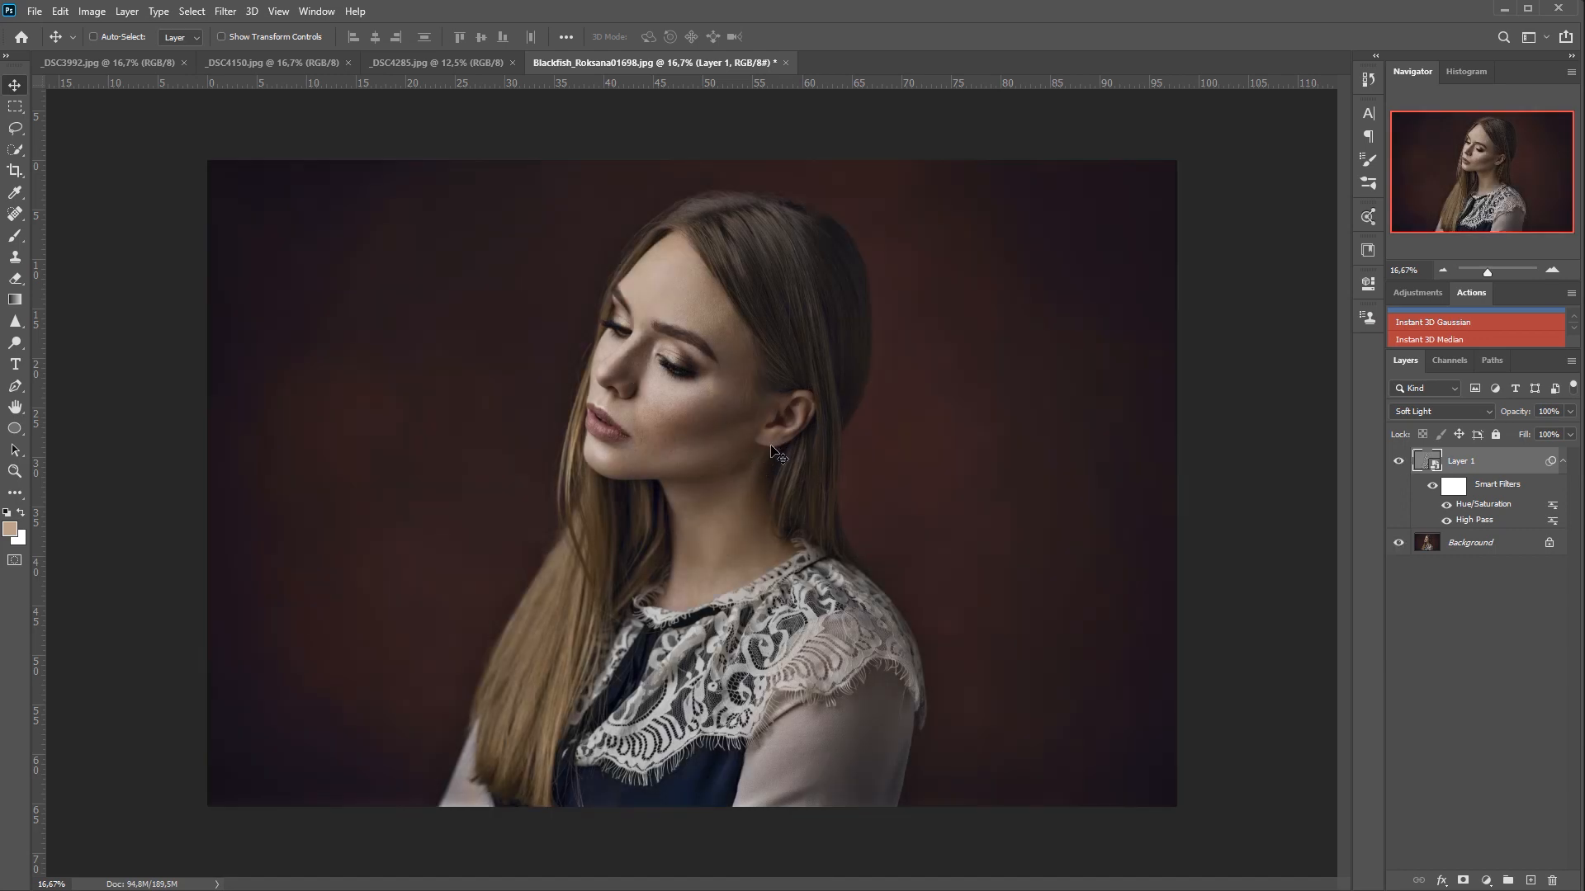
mouse_move(686, 423)
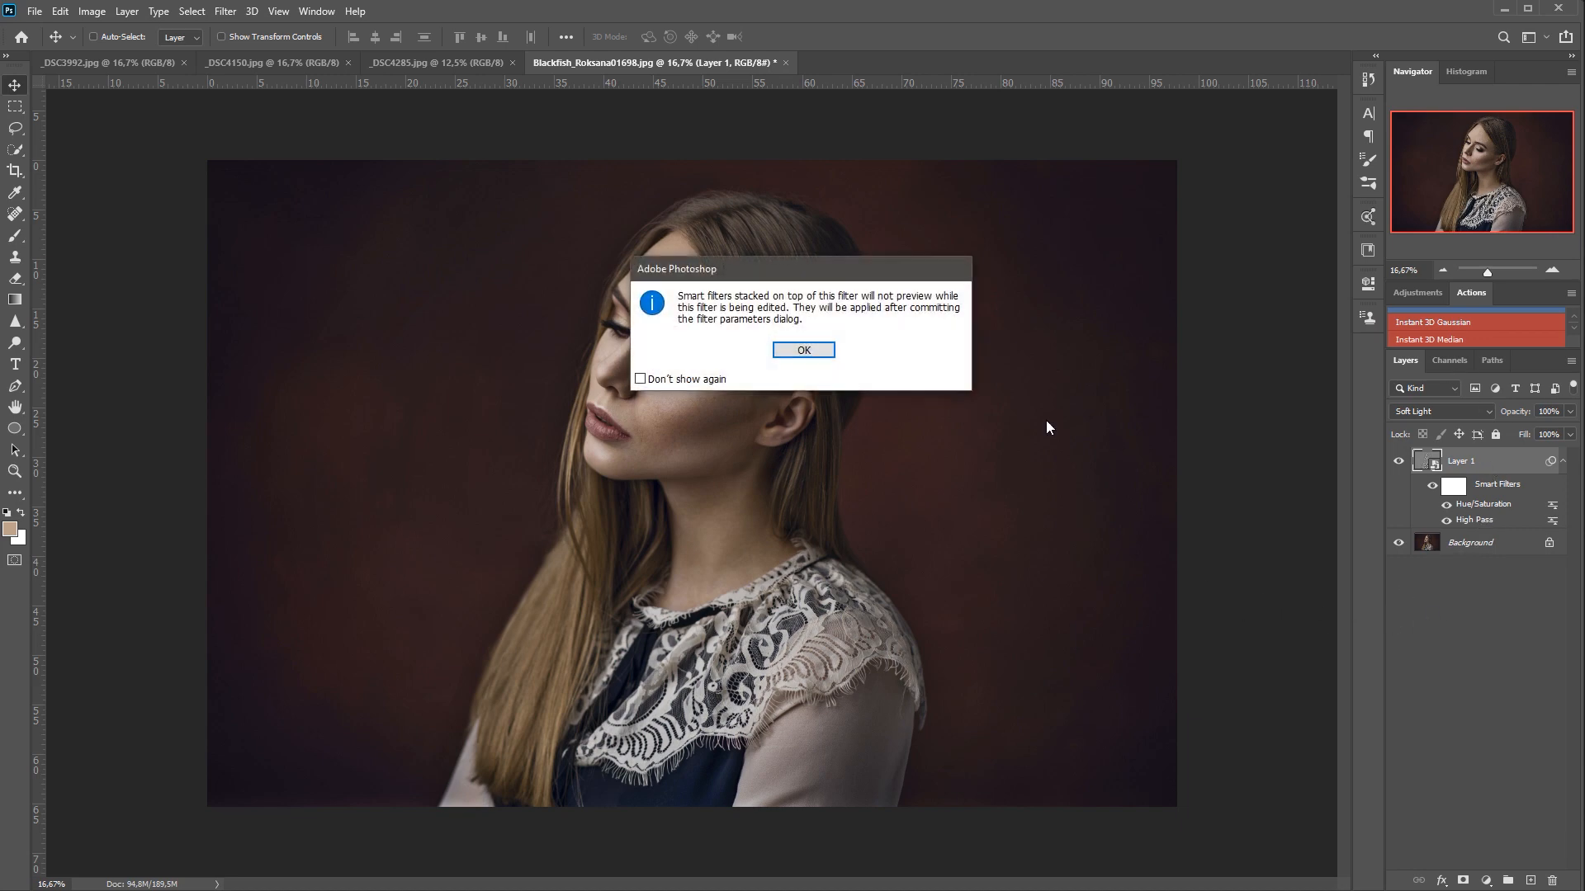
- Dismiss the smart filter warning and re-edit the High Pass radius down to roughly 58 pixels
click(804, 350)
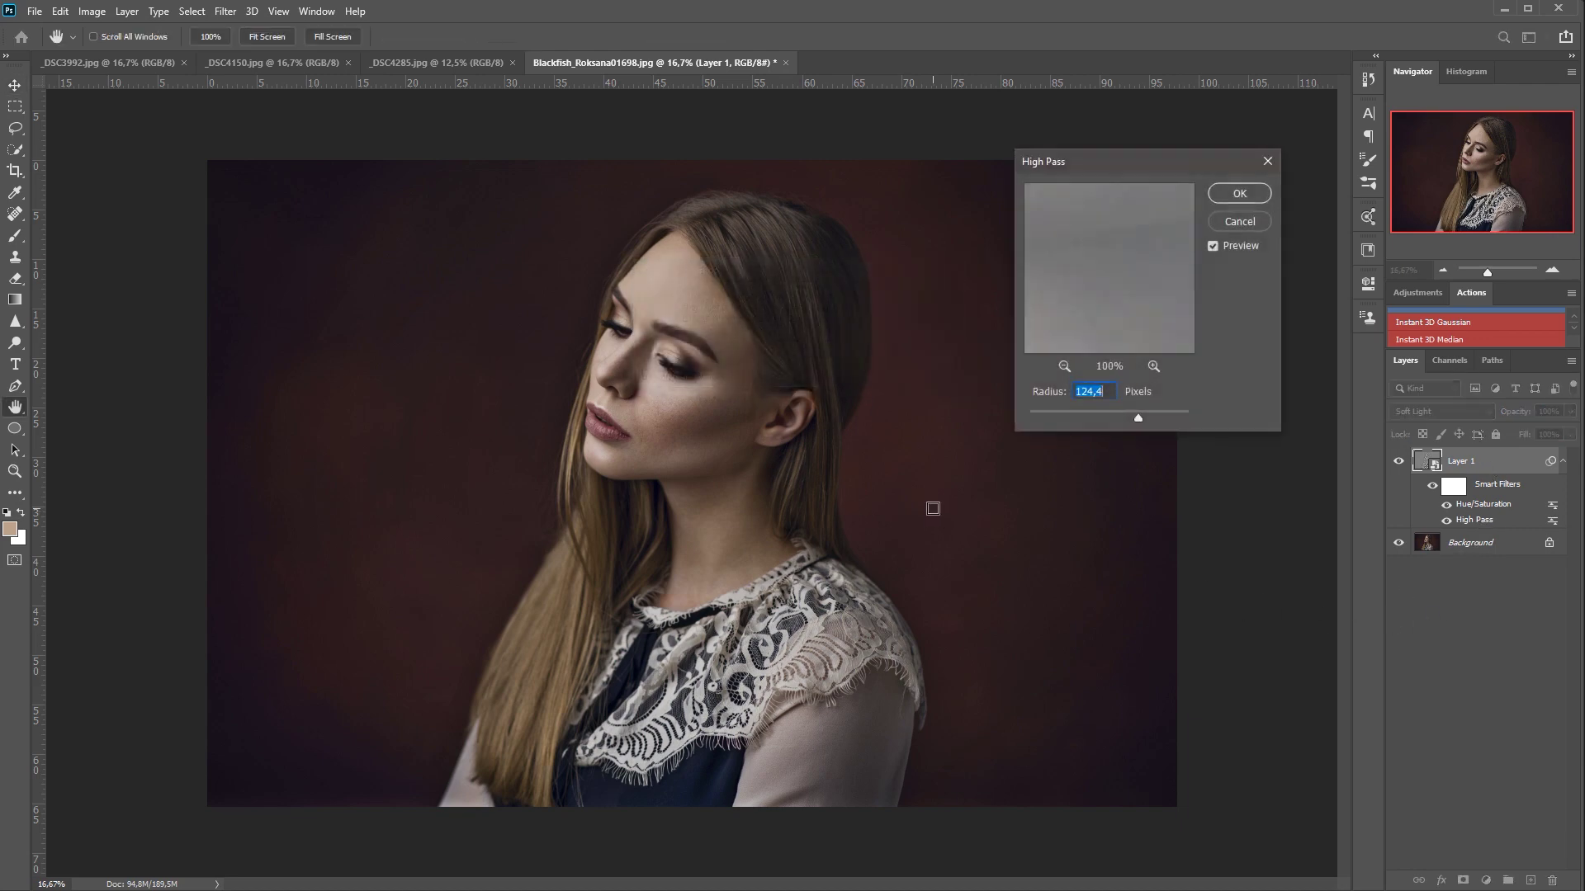
drag(1135, 418, 1036, 417)
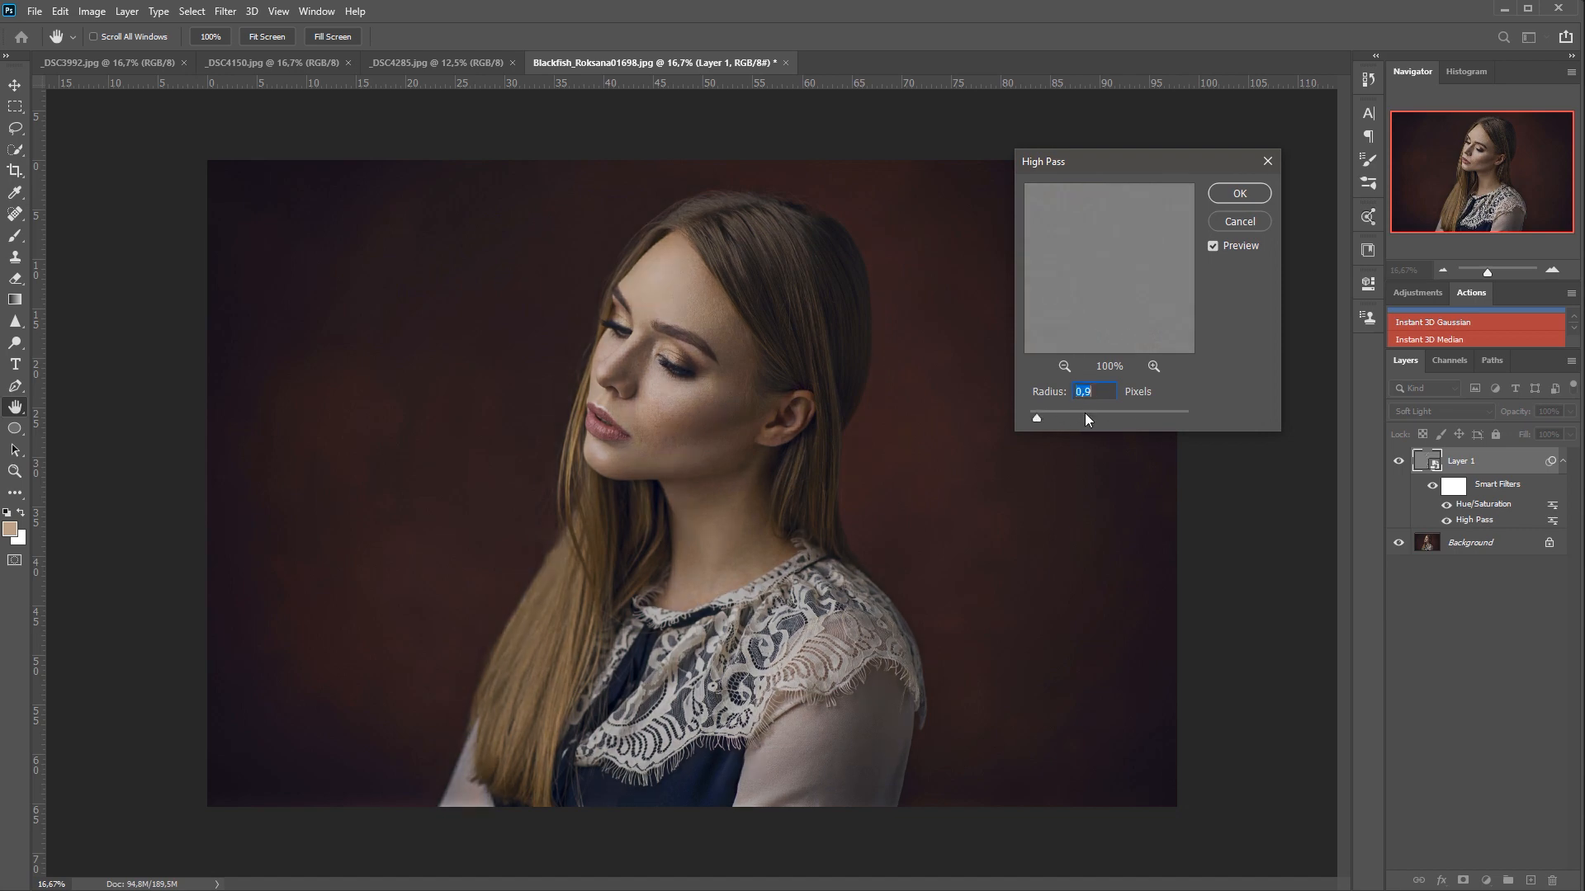
drag(1037, 418, 1142, 417)
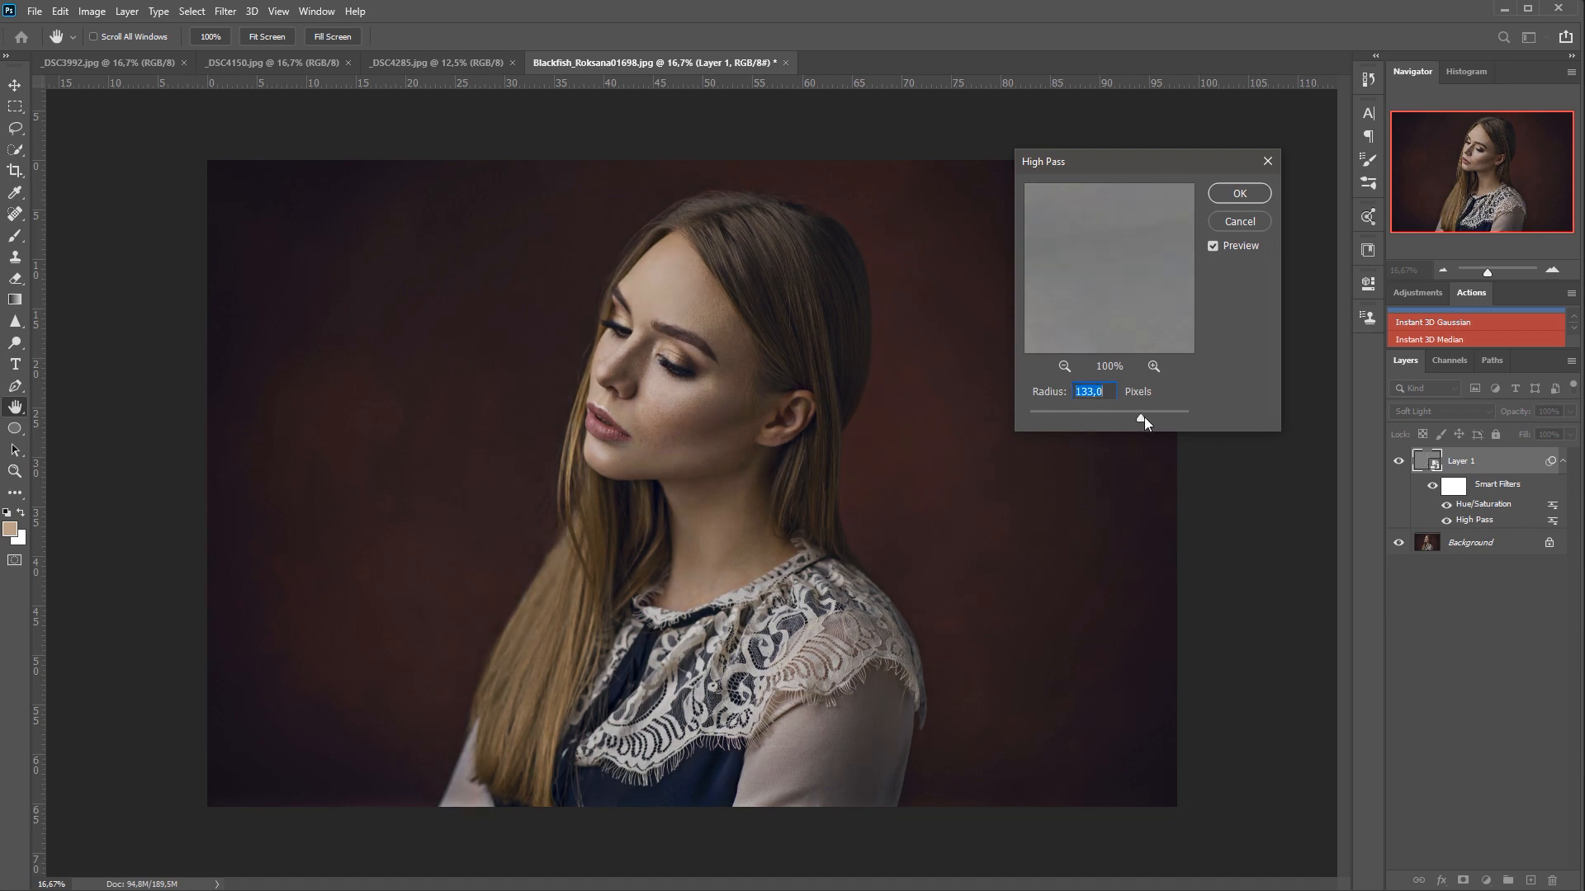
drag(1141, 417, 1119, 417)
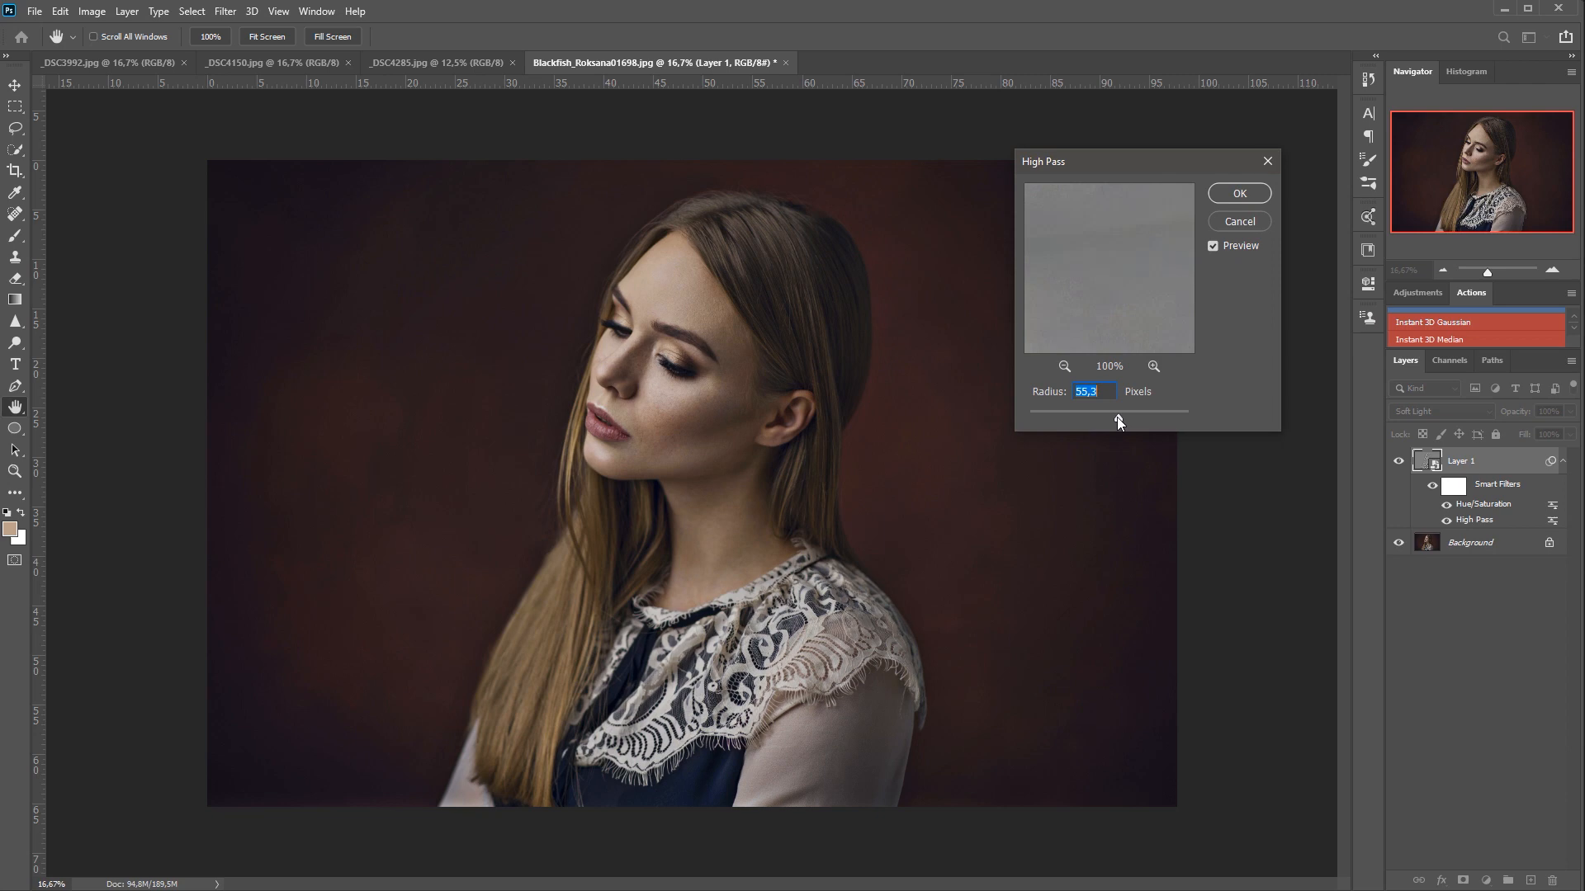
drag(1119, 411, 1101, 411)
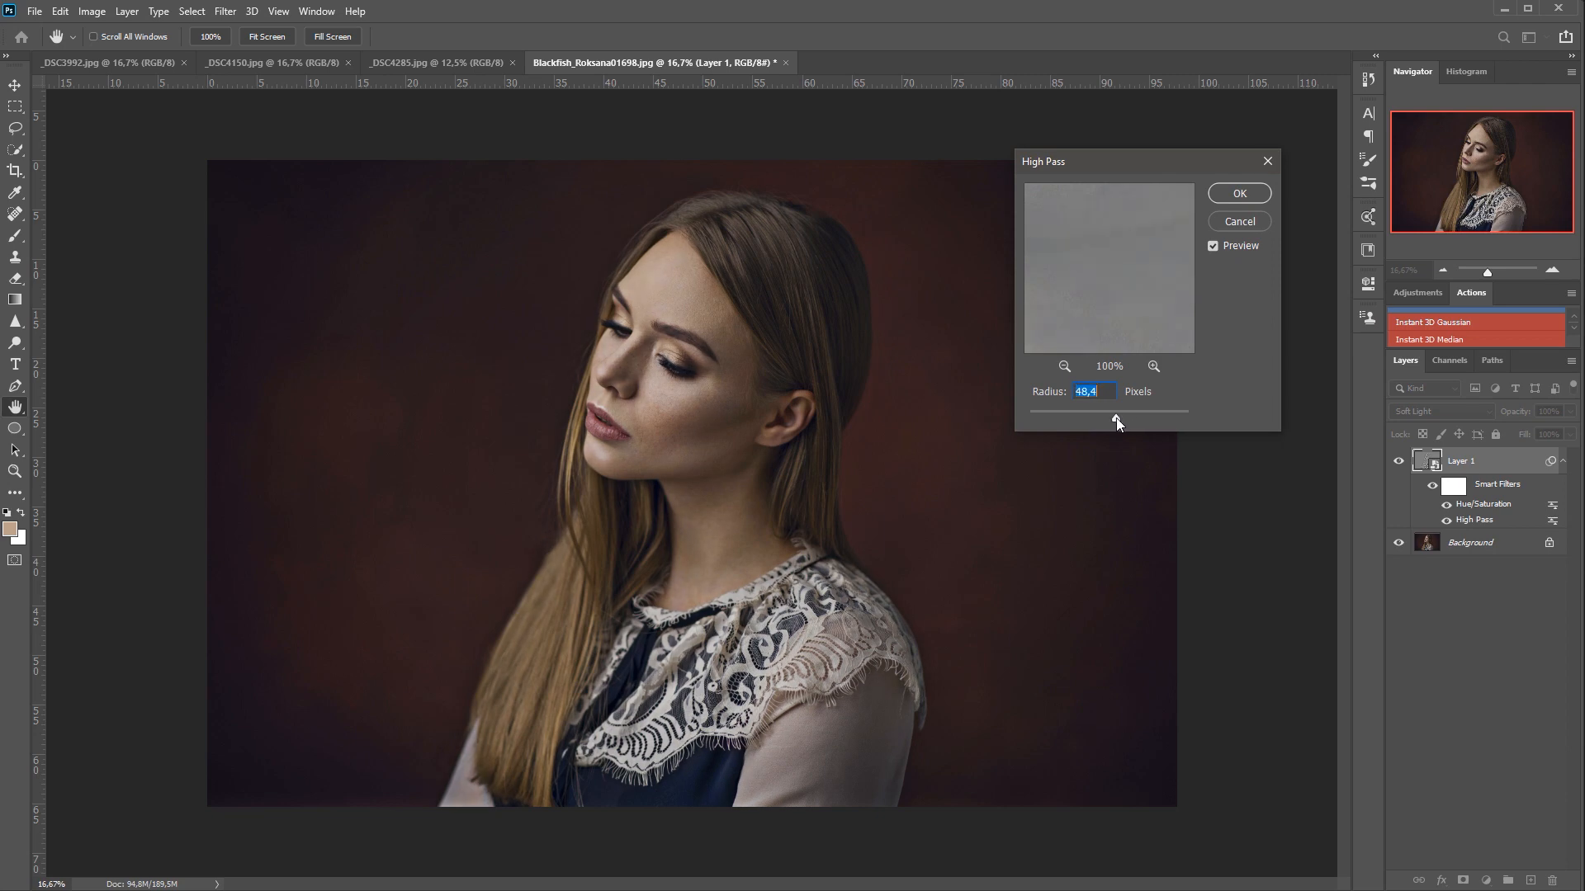
drag(1117, 417, 1128, 418)
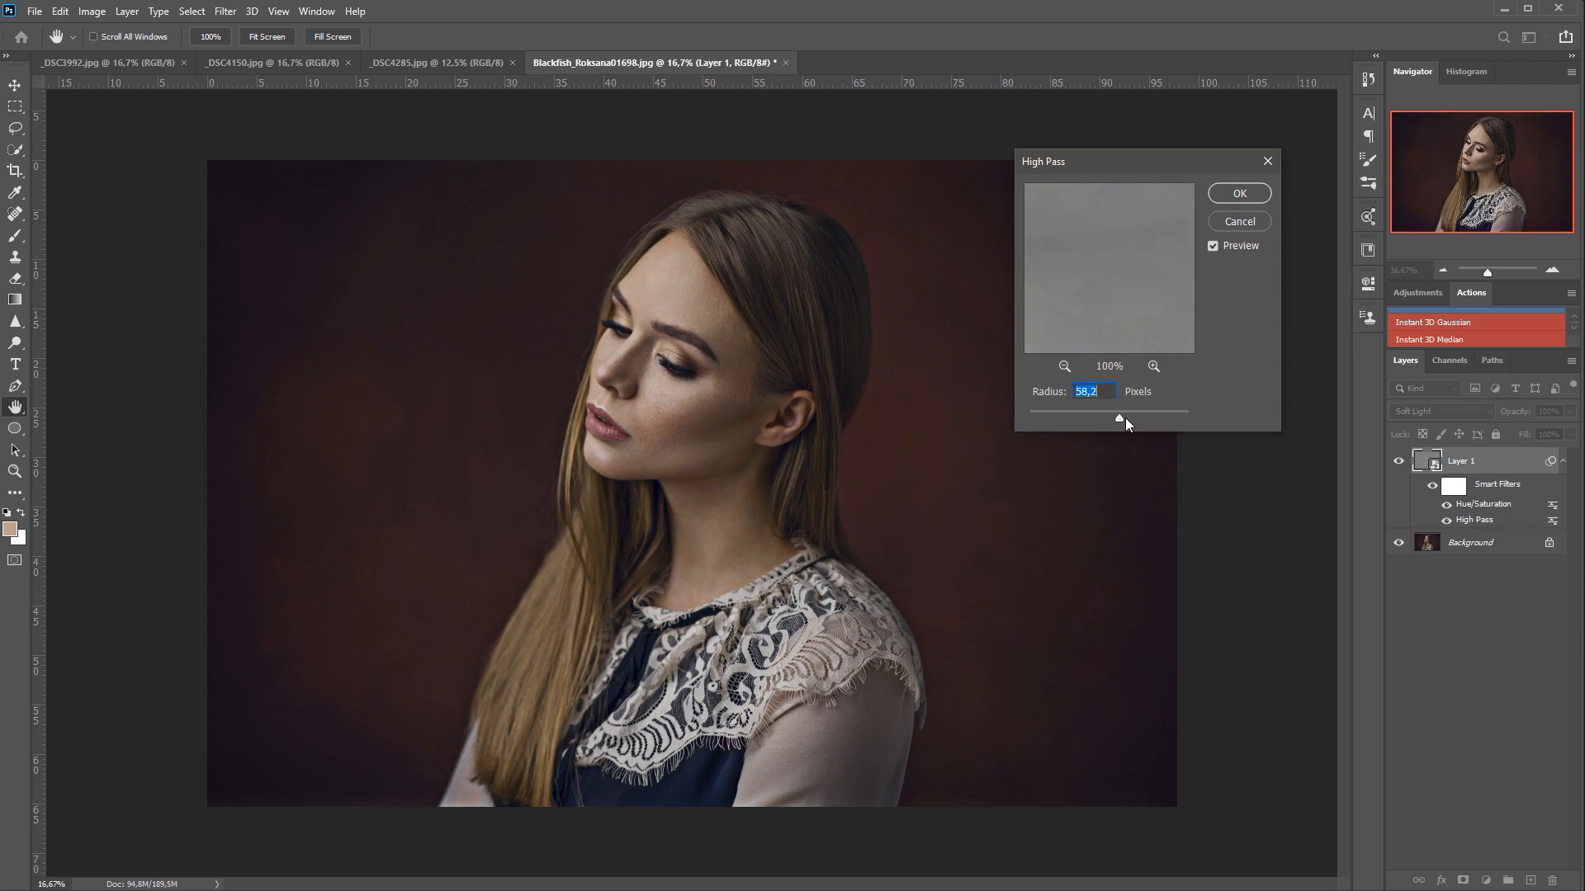
drag(1117, 417, 1124, 418)
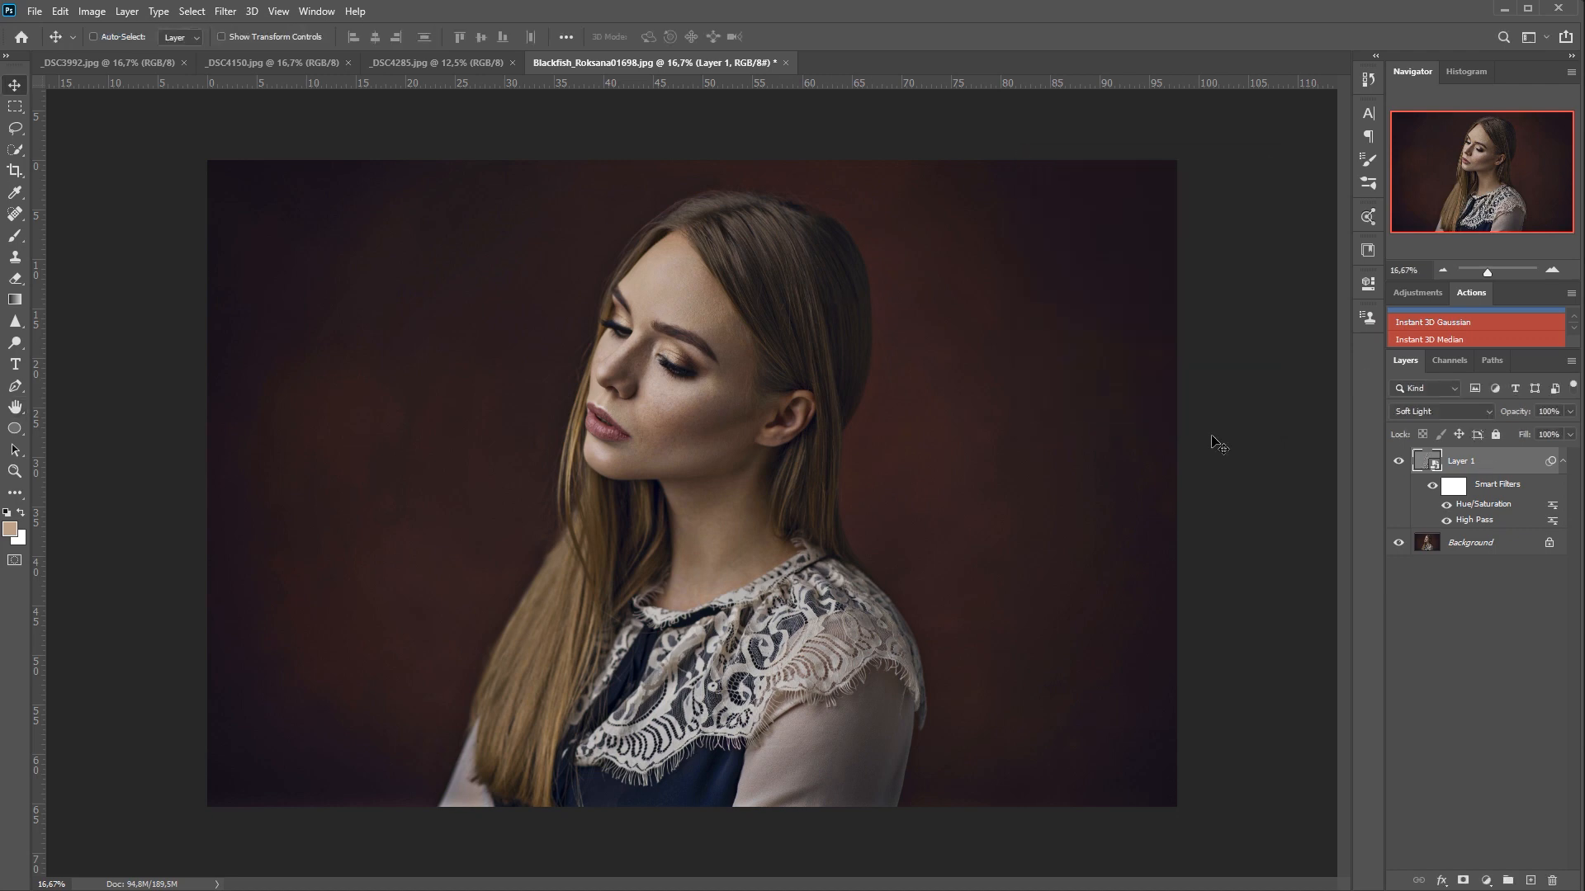
- Add a Gaussian Blur filter to Layer 1 with a radius of about 55 pixels
click(225, 9)
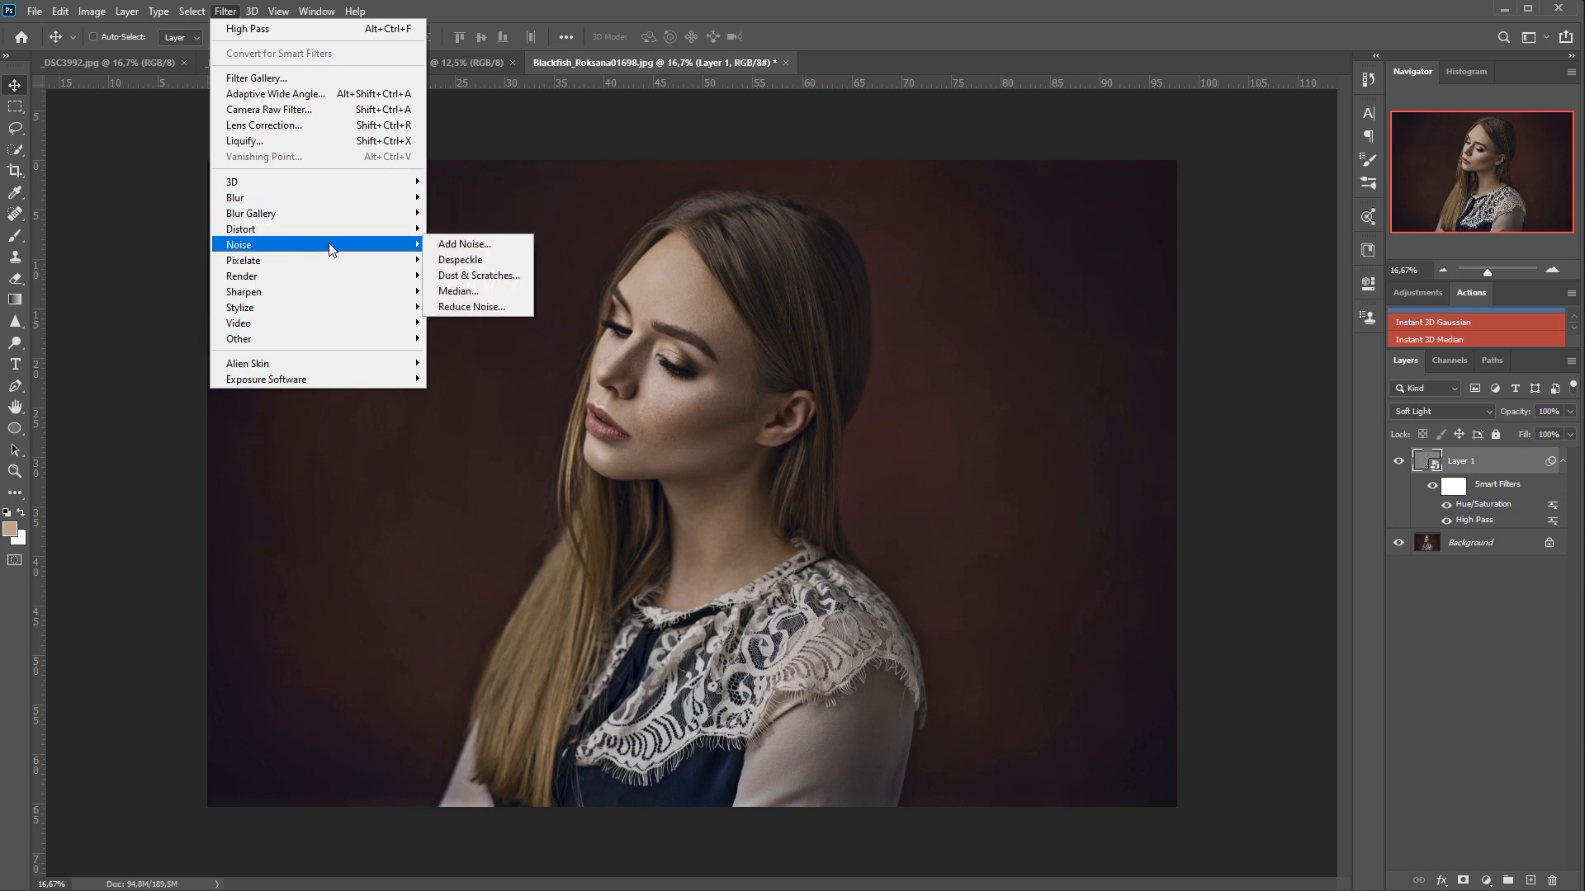
mouse_move(471, 296)
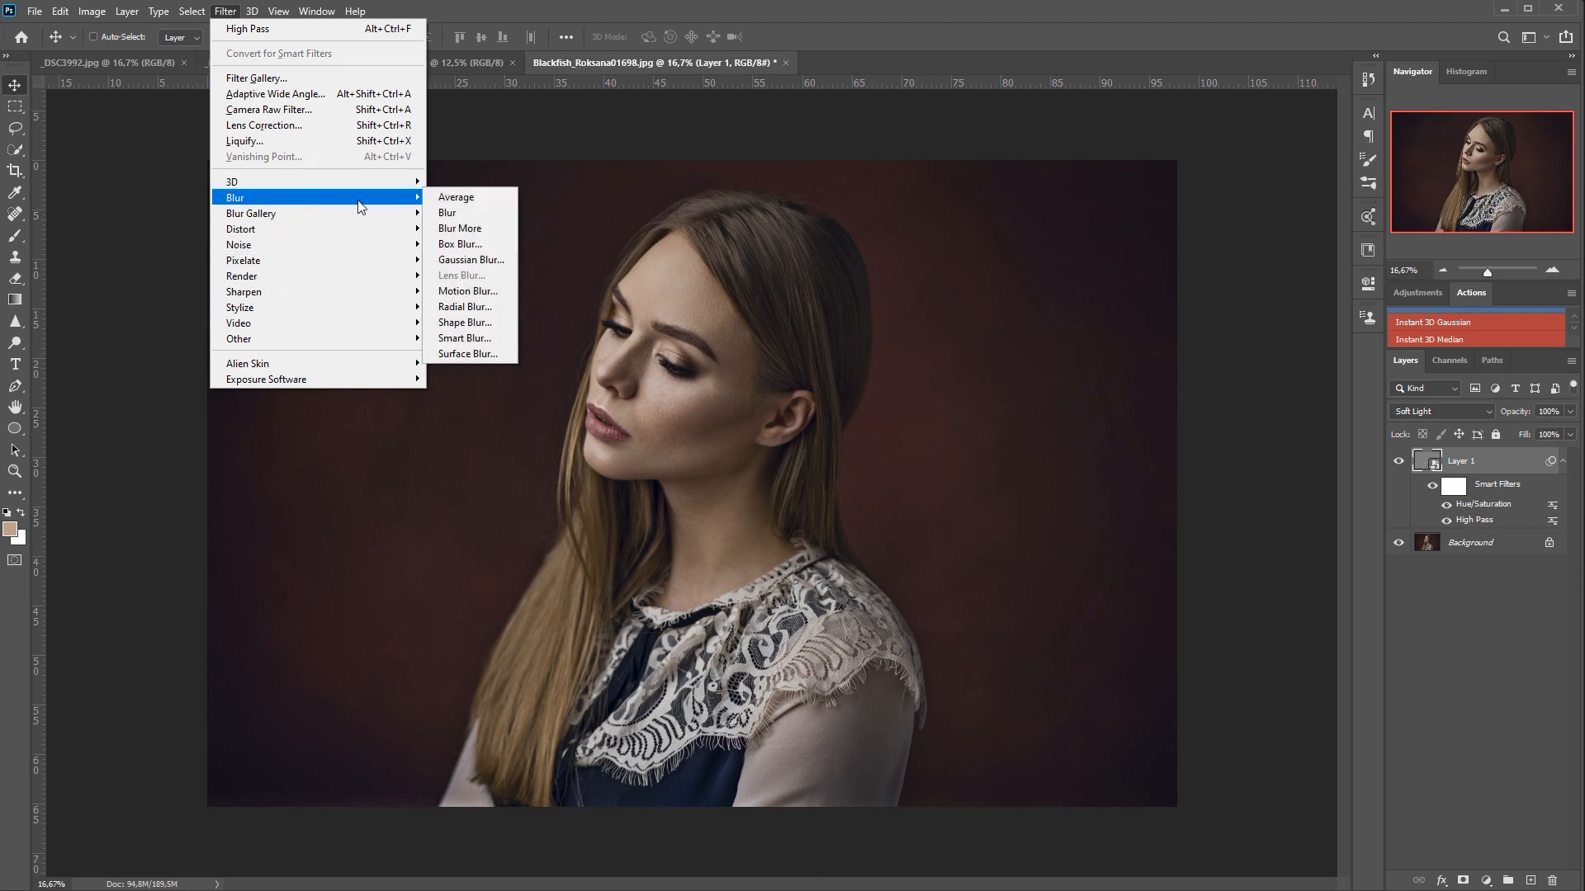
mouse_move(472, 259)
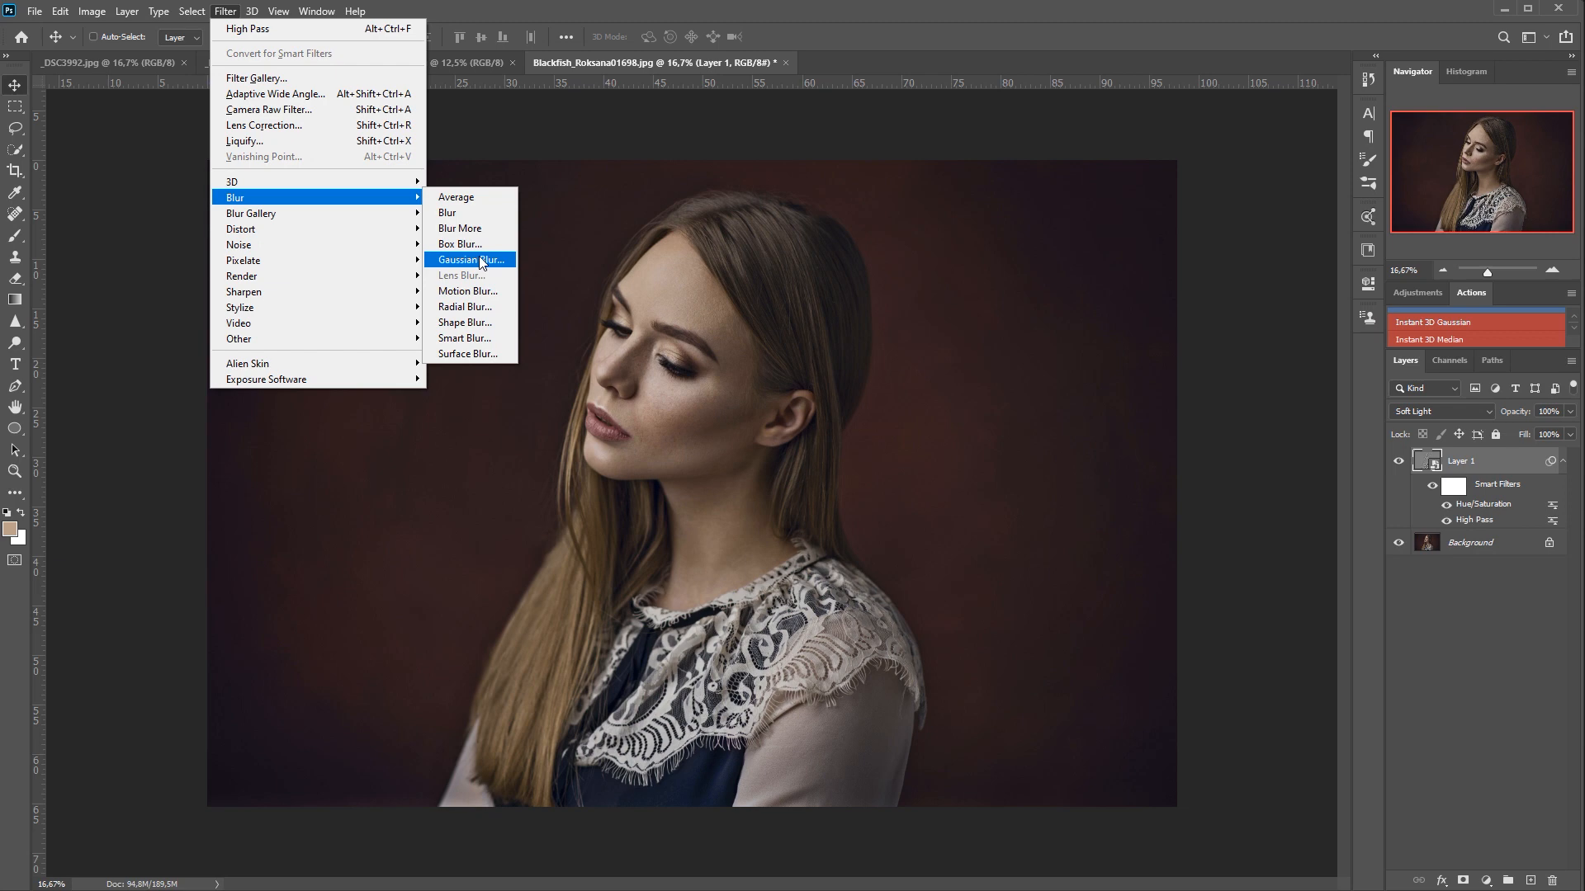
mouse_move(497, 262)
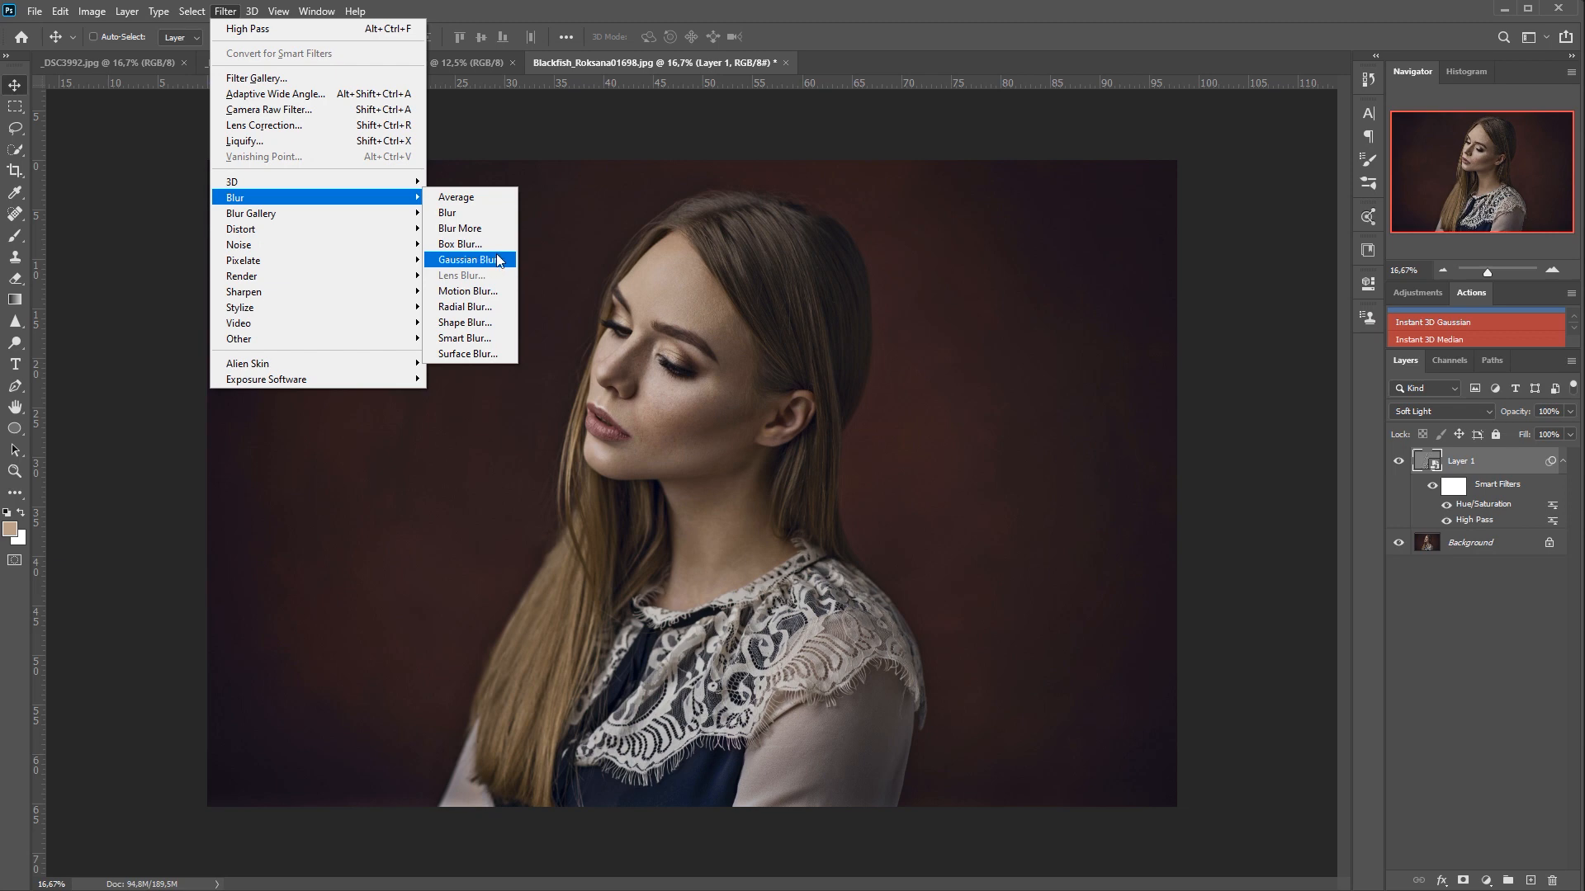
click(467, 260)
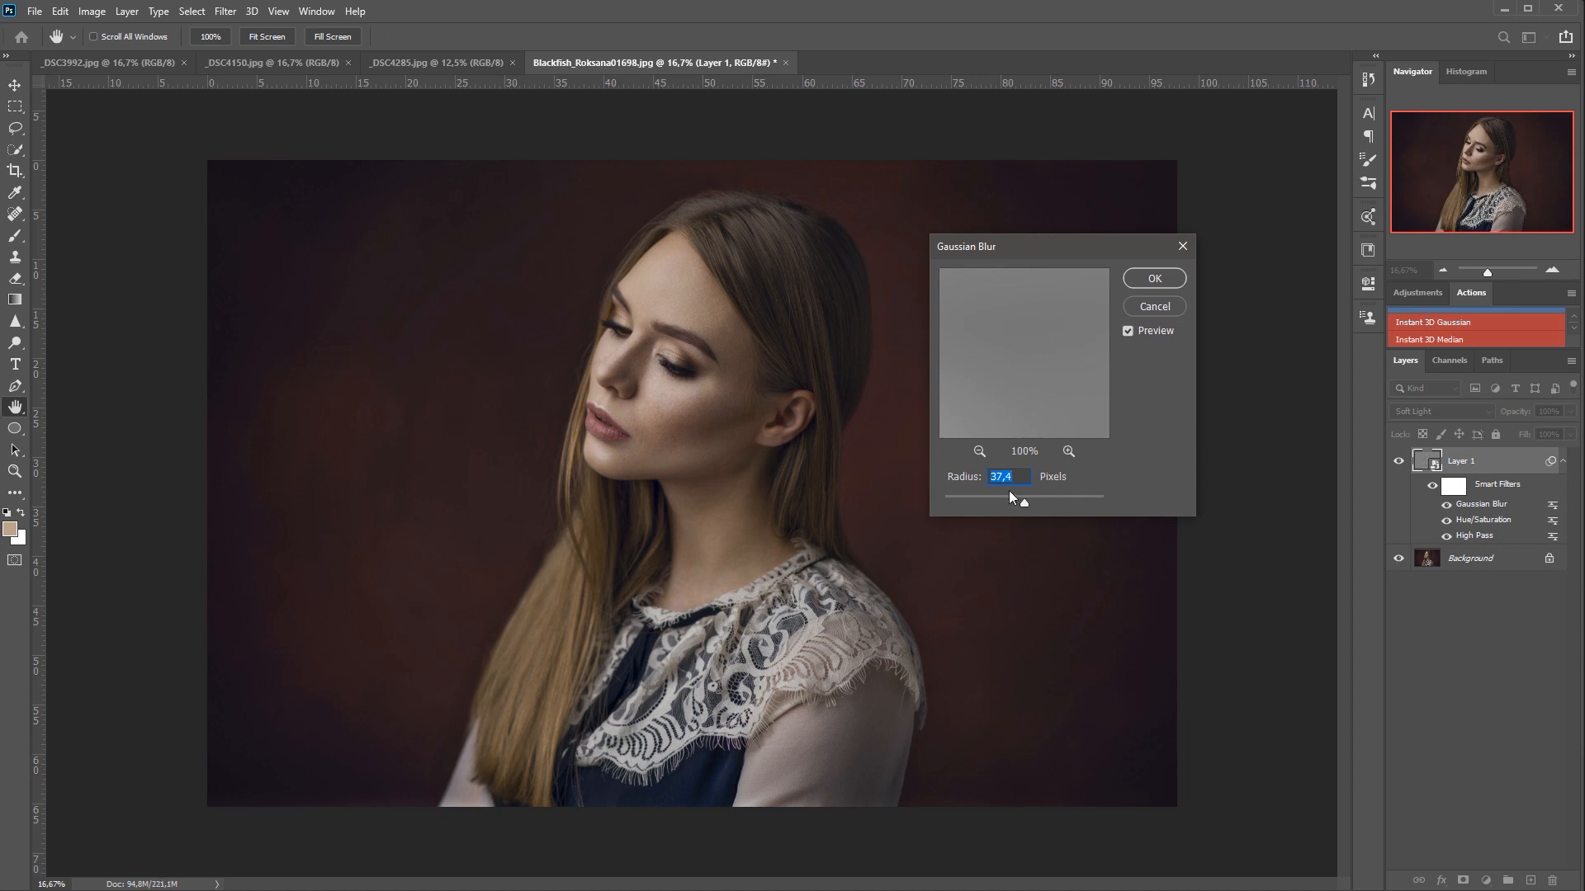
drag(1020, 496, 942, 504)
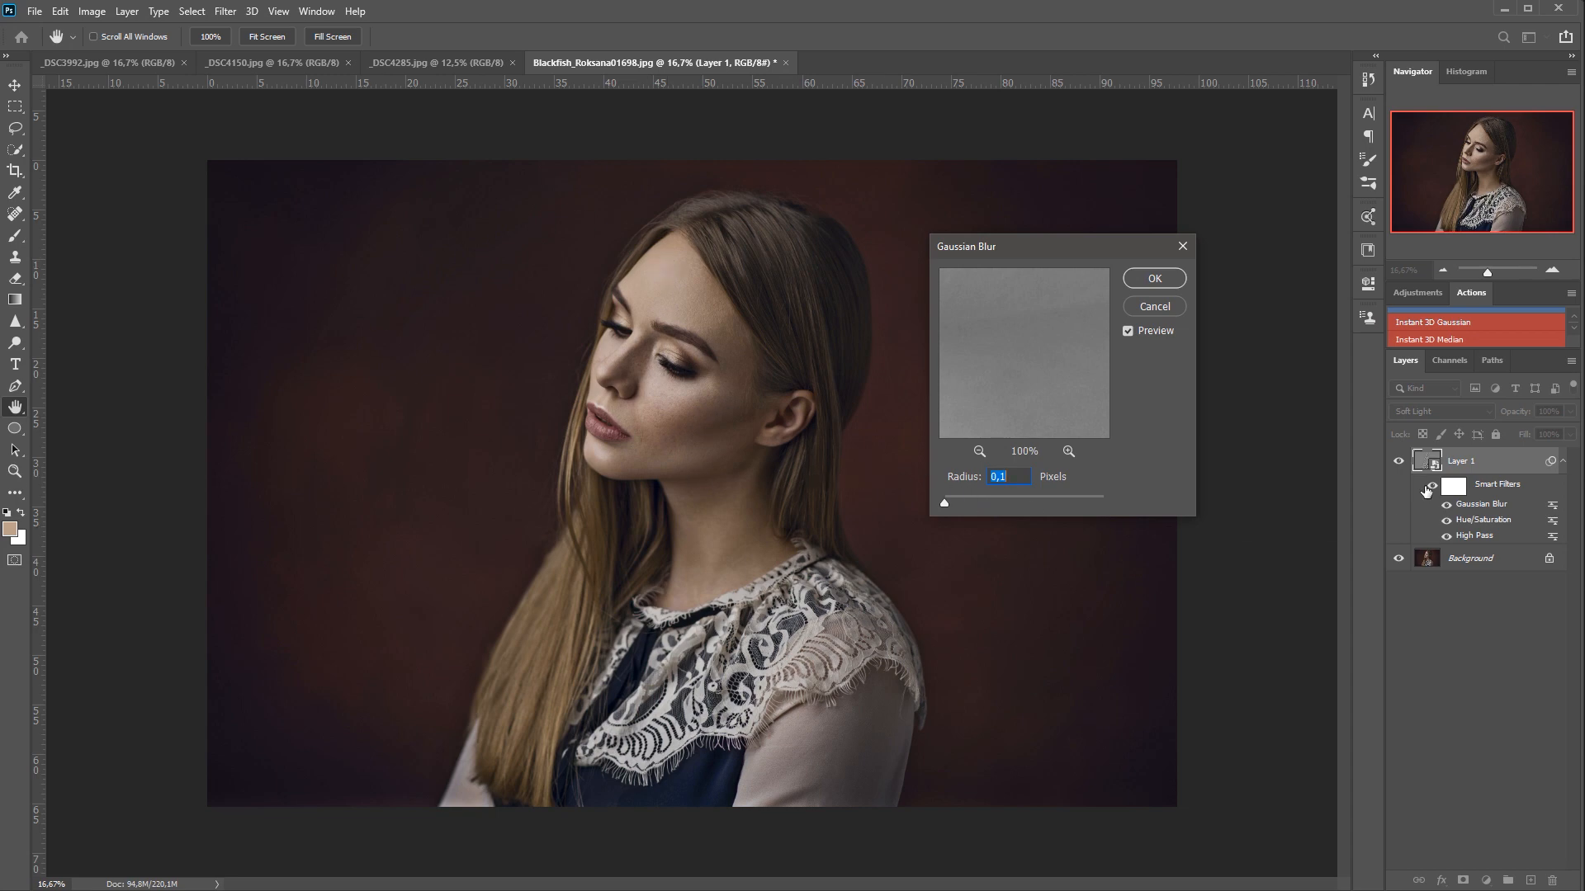
mouse_move(980, 495)
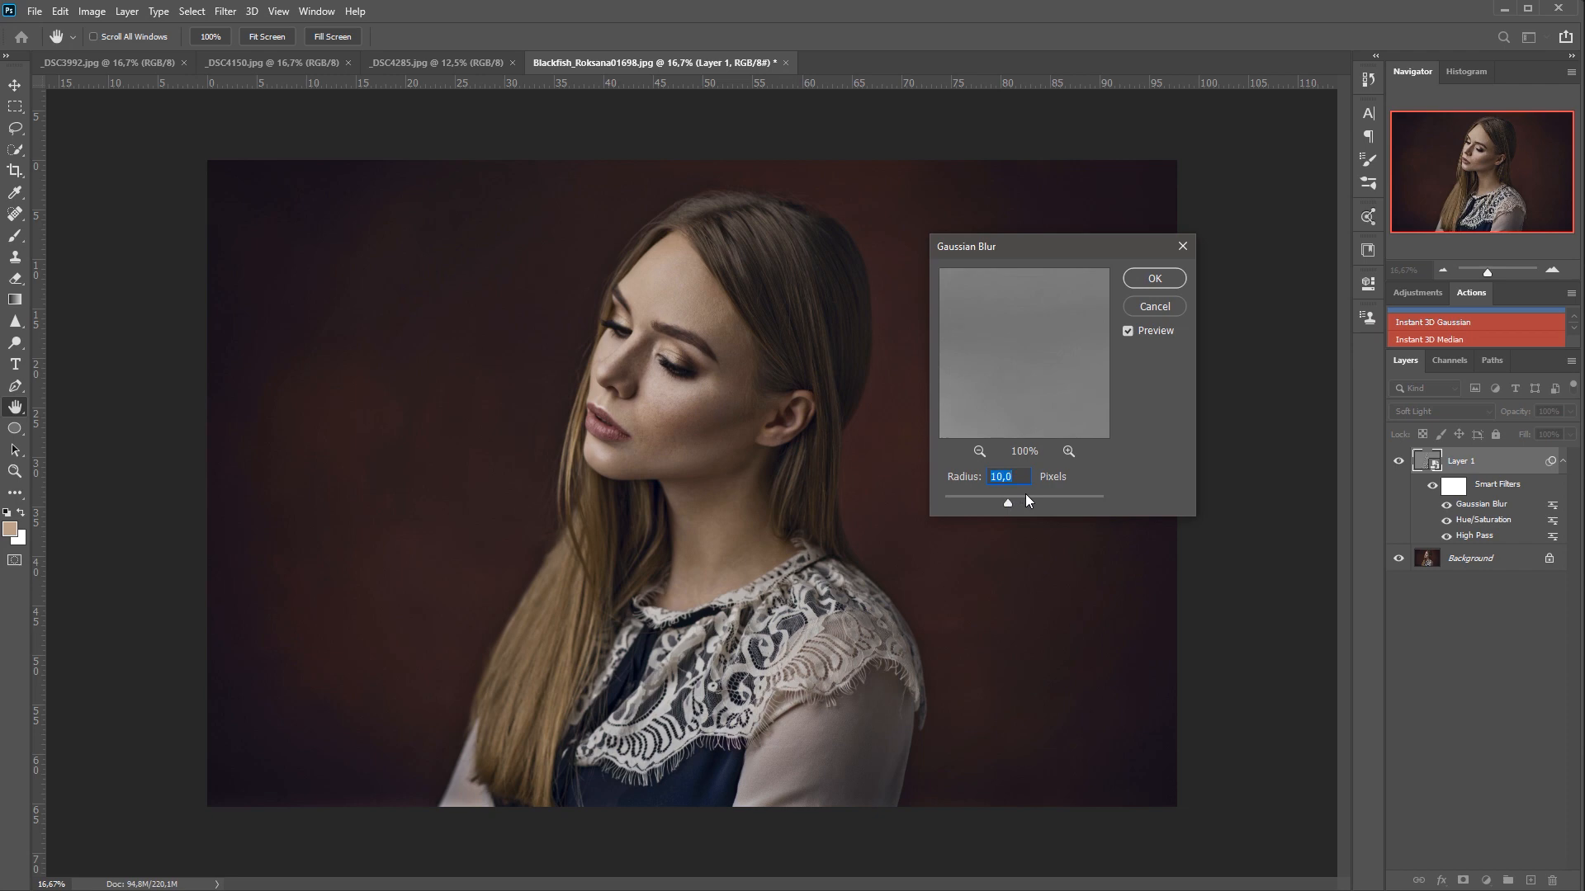
drag(1007, 501, 1043, 502)
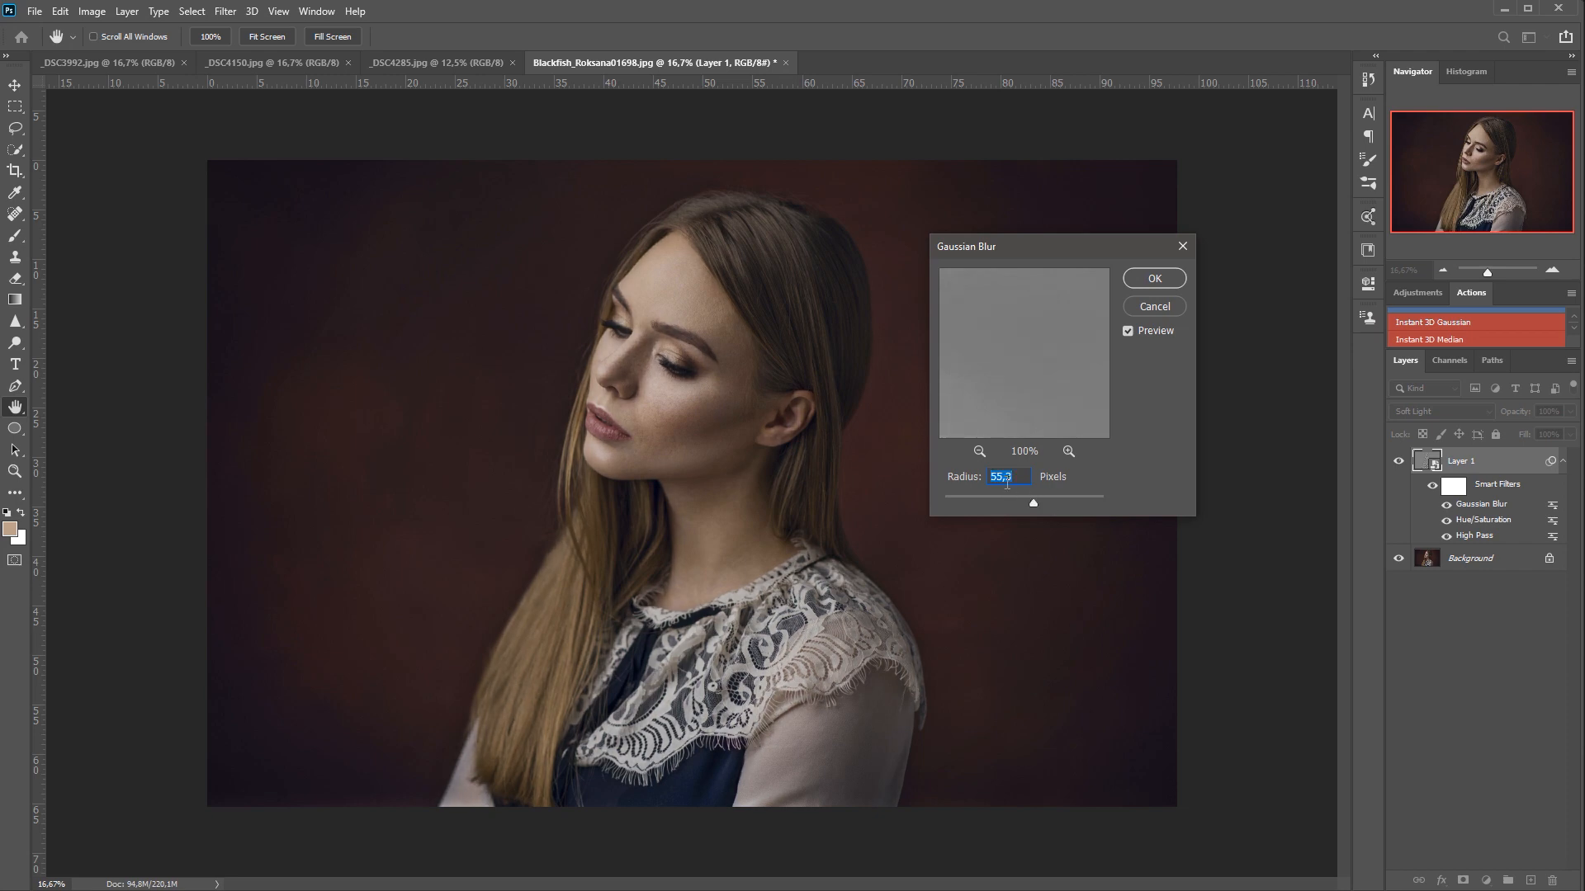
- Toggle the blur preview to compare before and after, then commit the Gaussian blur
click(1128, 330)
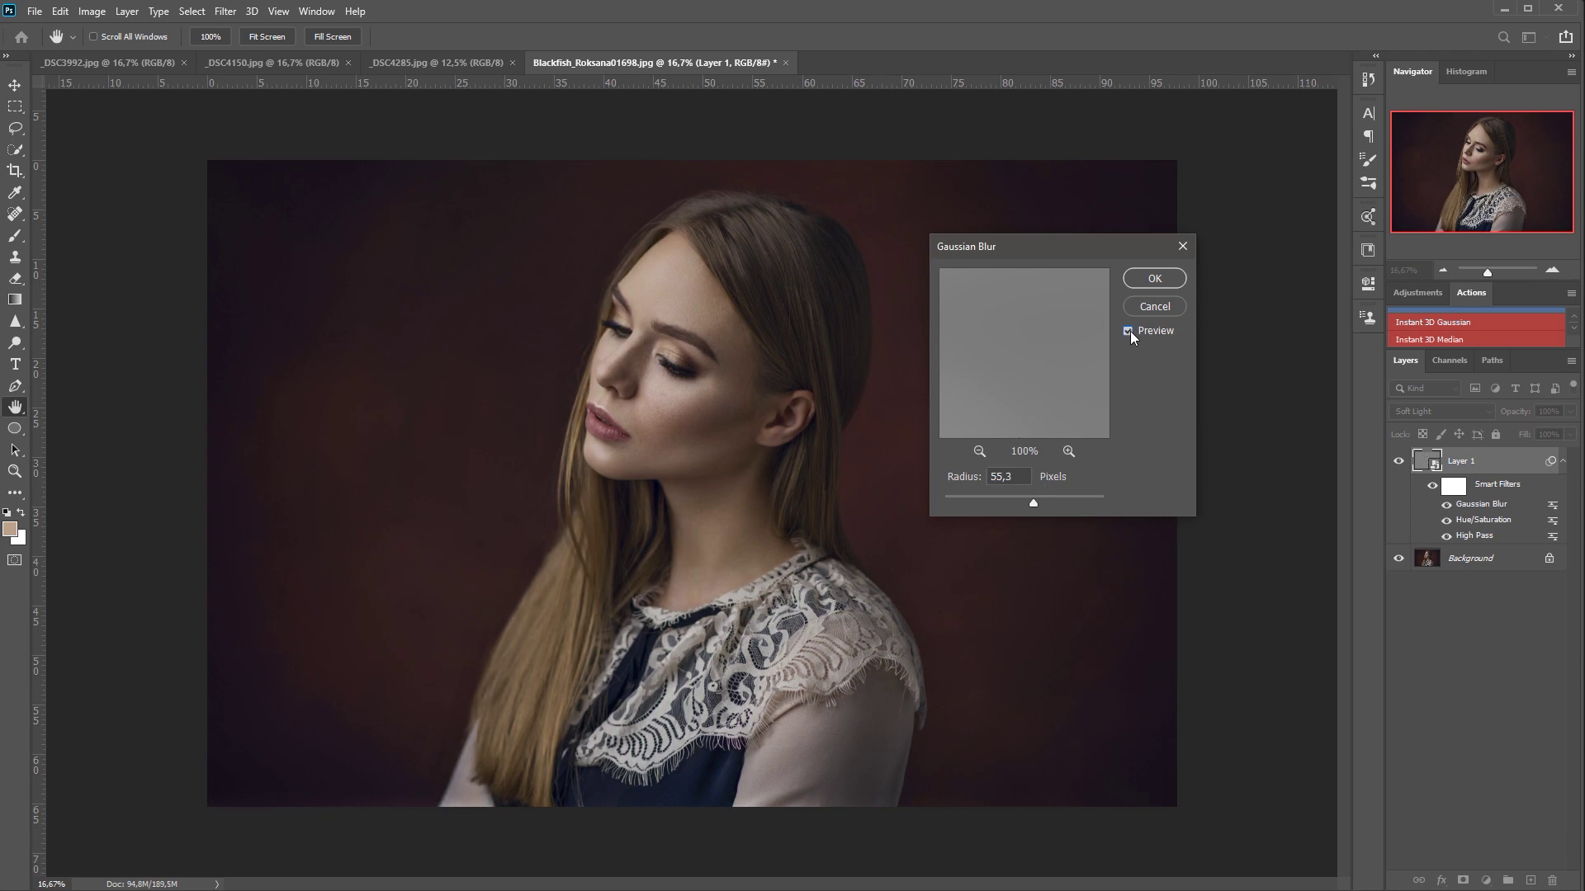
click(1129, 330)
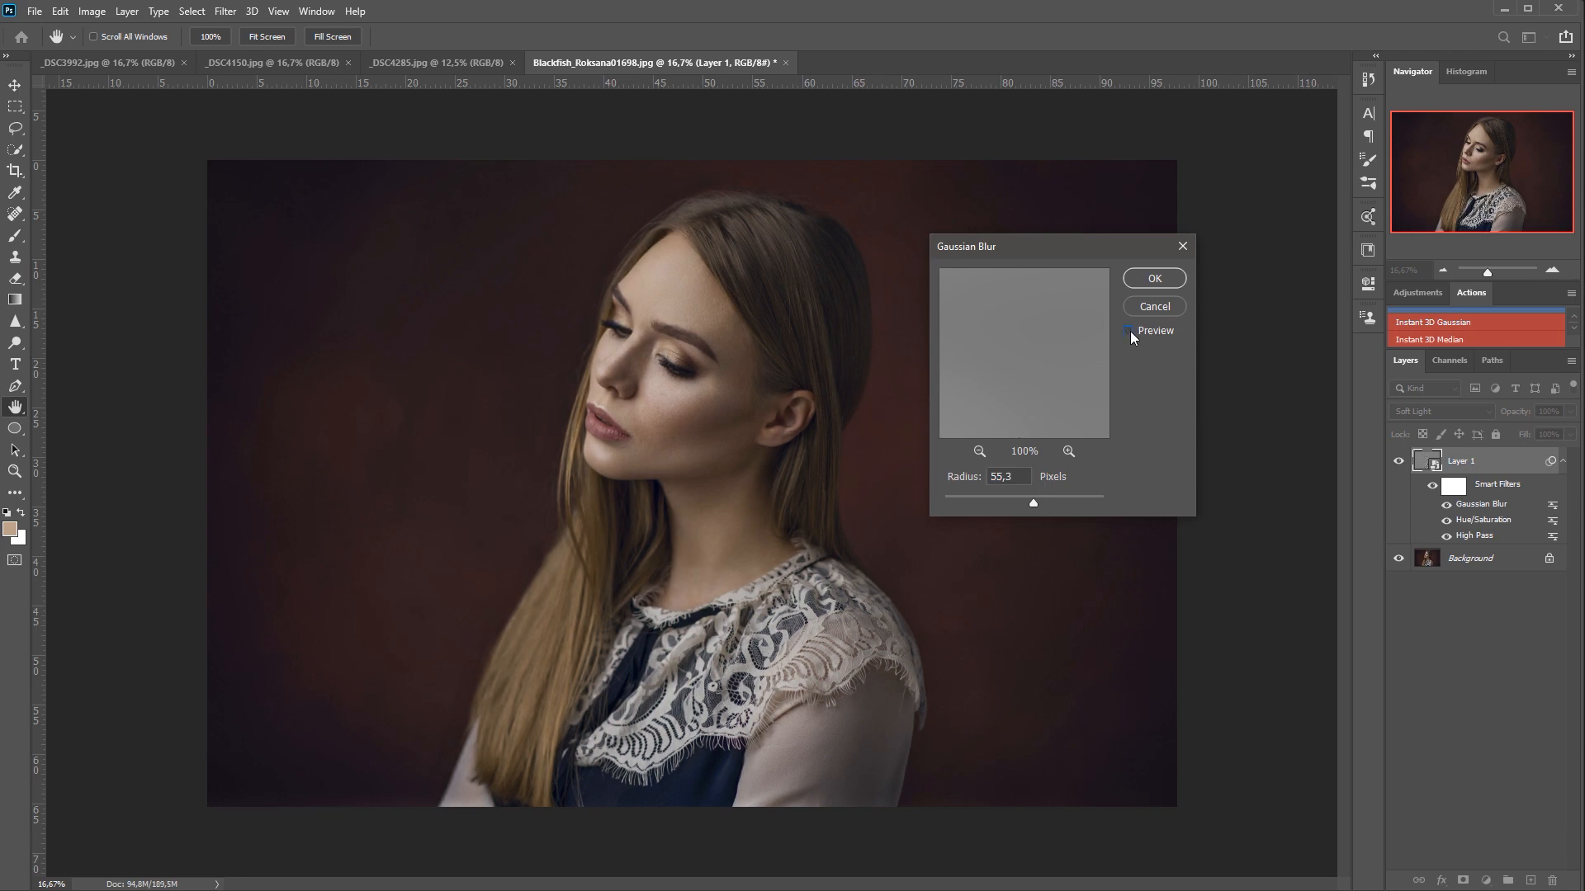
click(1129, 330)
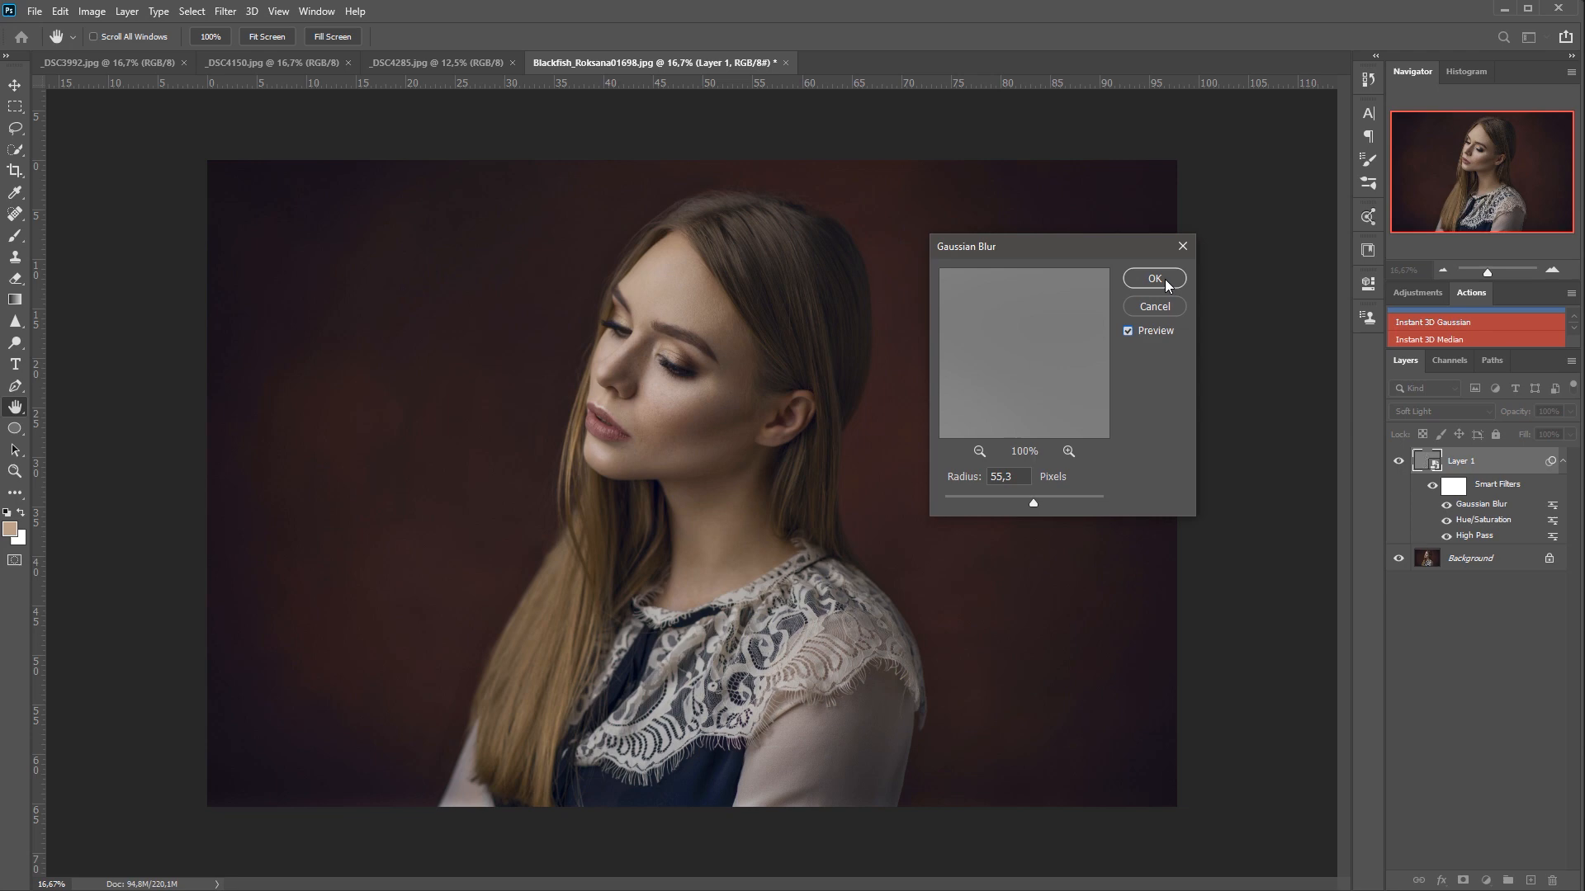
click(1153, 277)
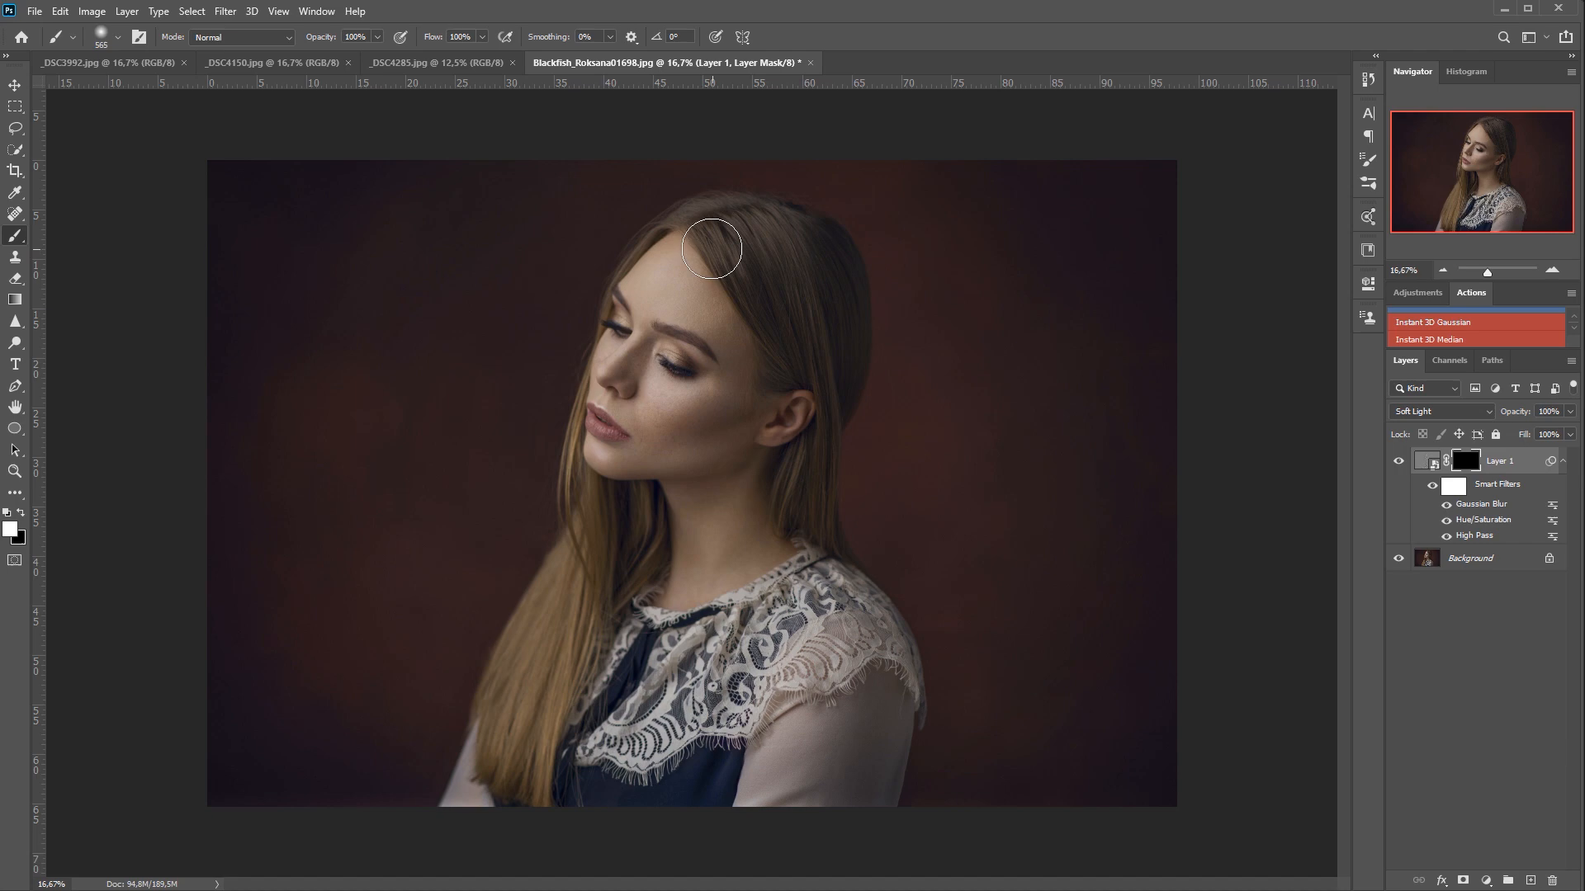
- Paint white over the hair on the black mask to reveal the 3D effect there
drag(710, 249, 681, 591)
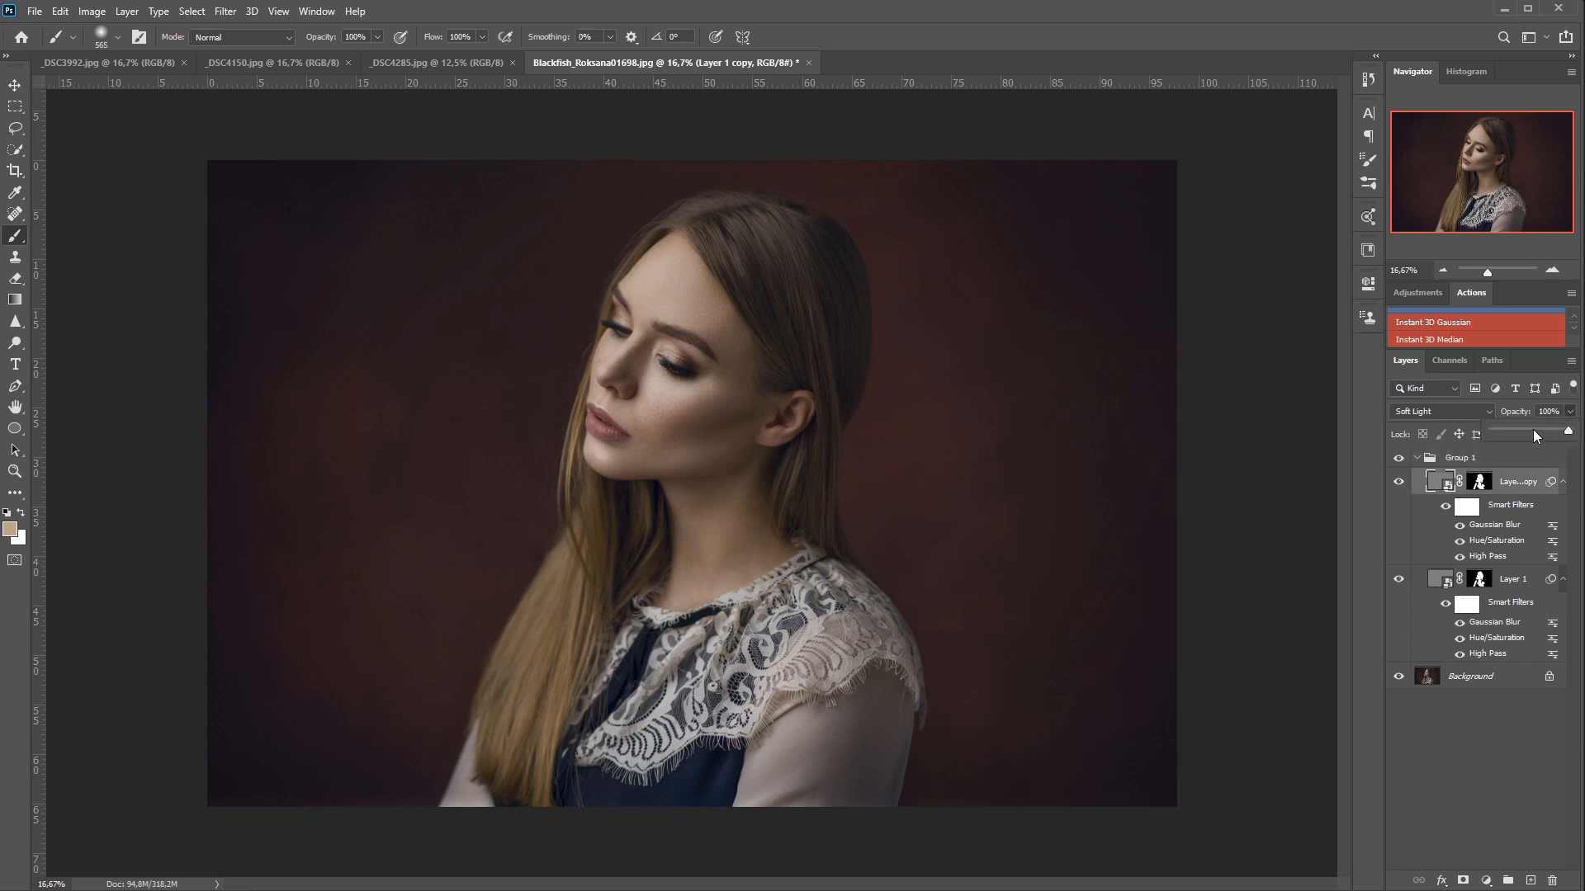
- Lower Group 1 to 80% opacity, then close the dark-backdrop portrait via the save prompt
click(1416, 457)
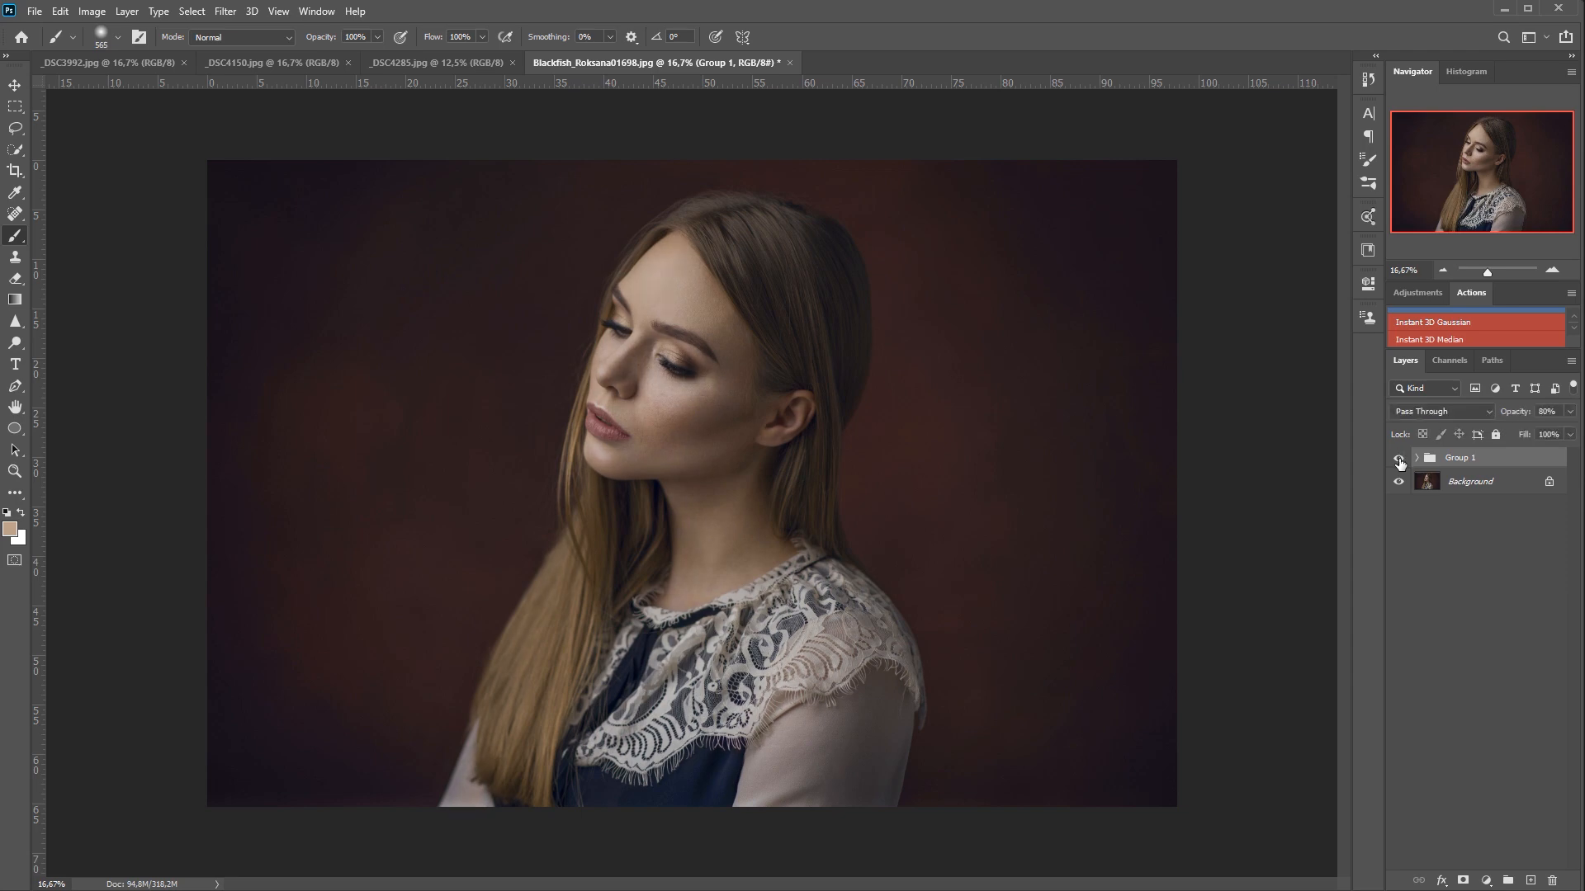
click(789, 63)
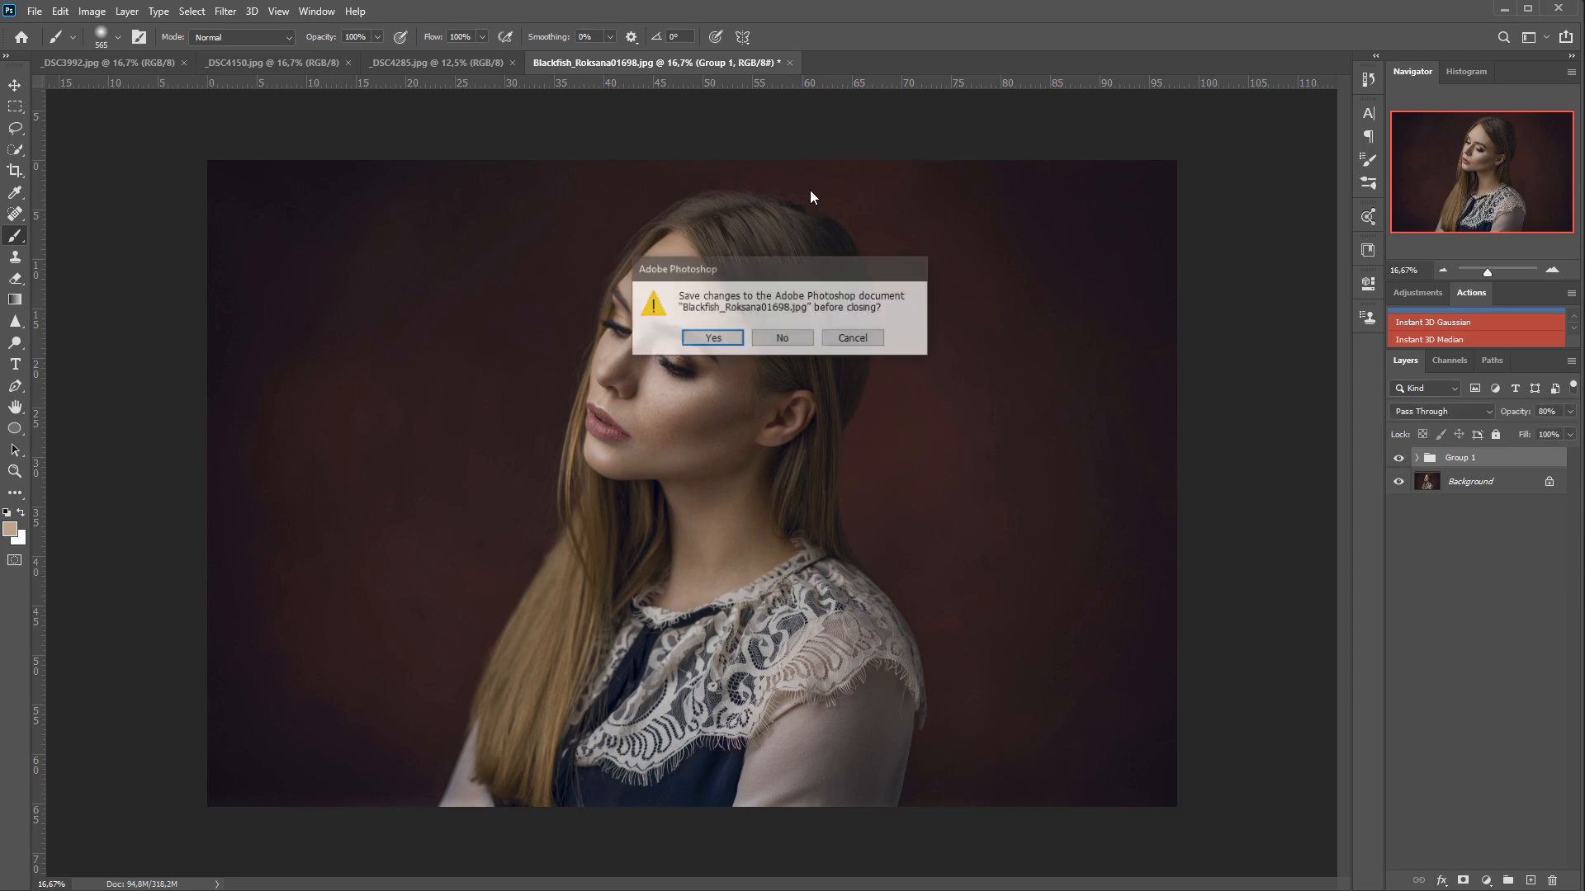
click(782, 337)
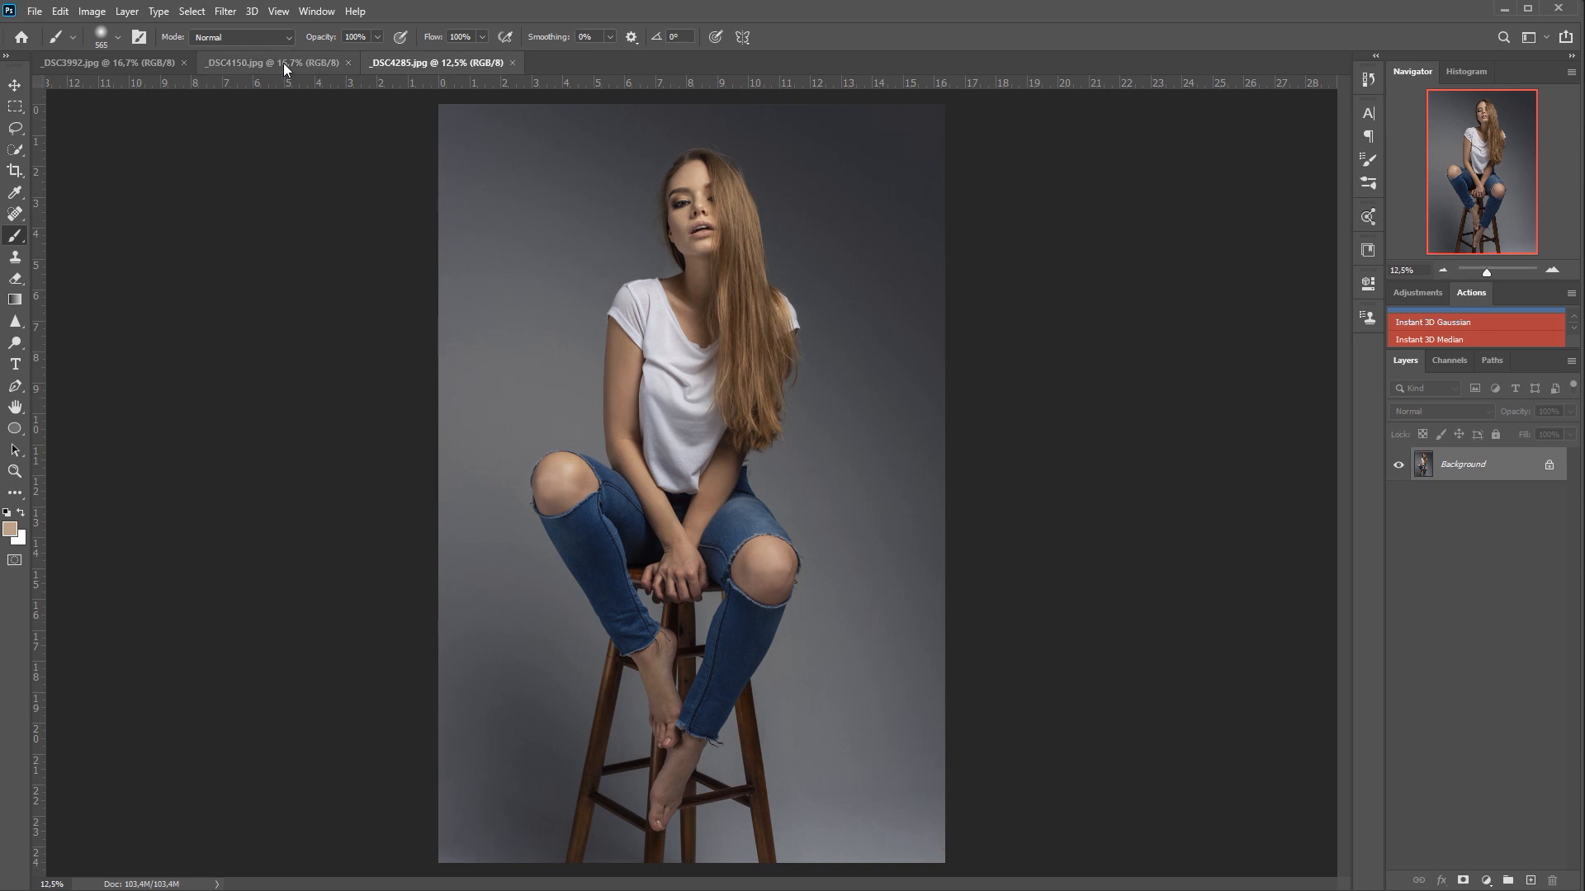
- Switch to the DSC4150.jpg blue-backdrop portrait and pick the Instant 3D Gaussian action
click(283, 63)
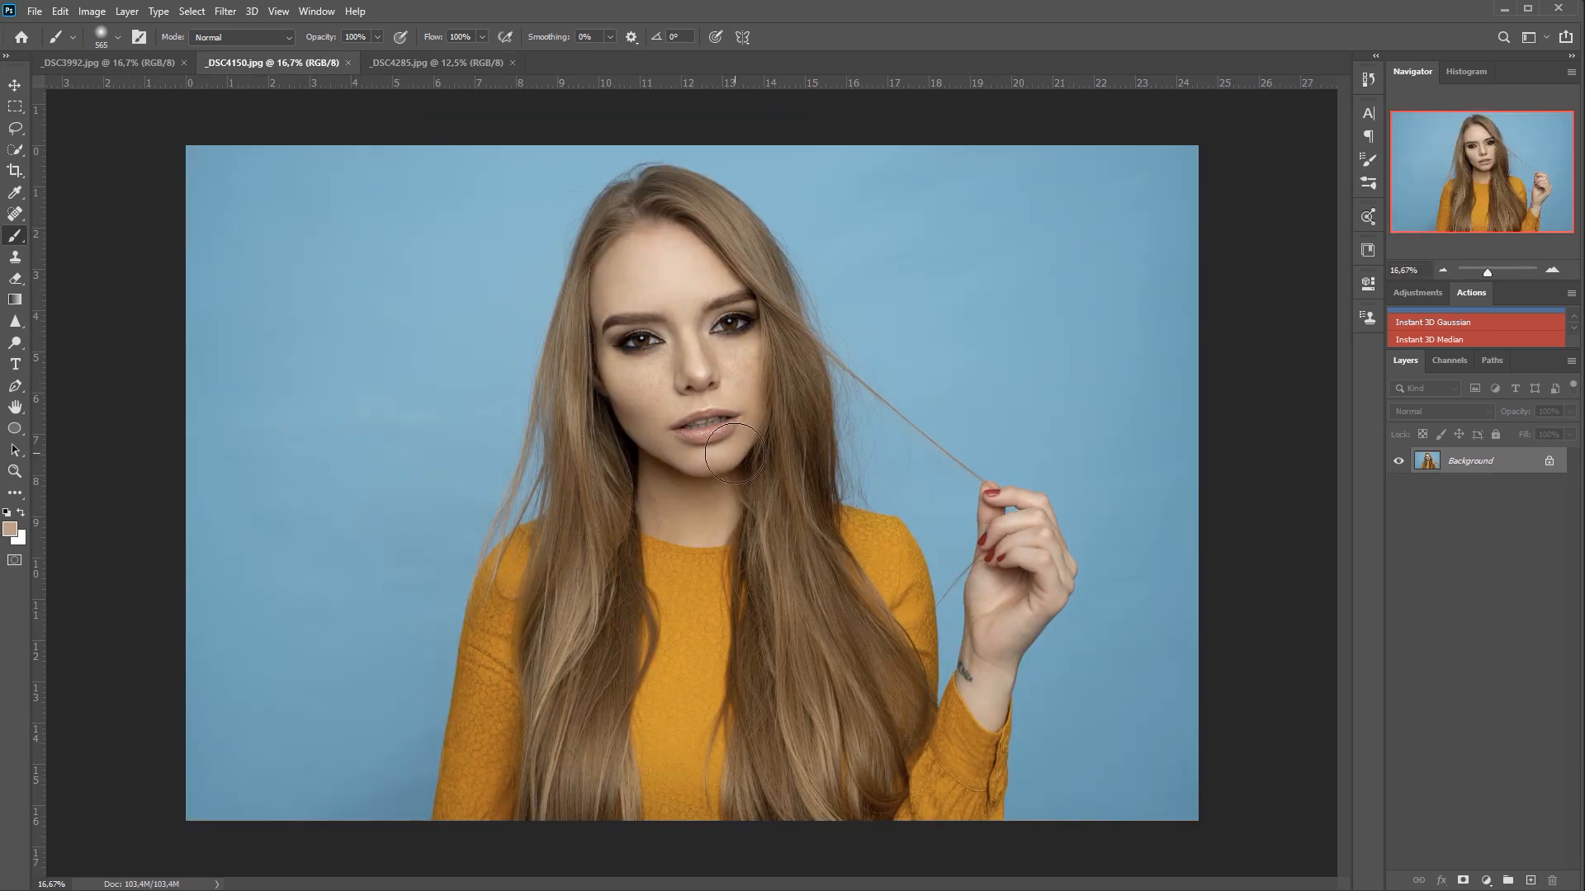
click(10, 82)
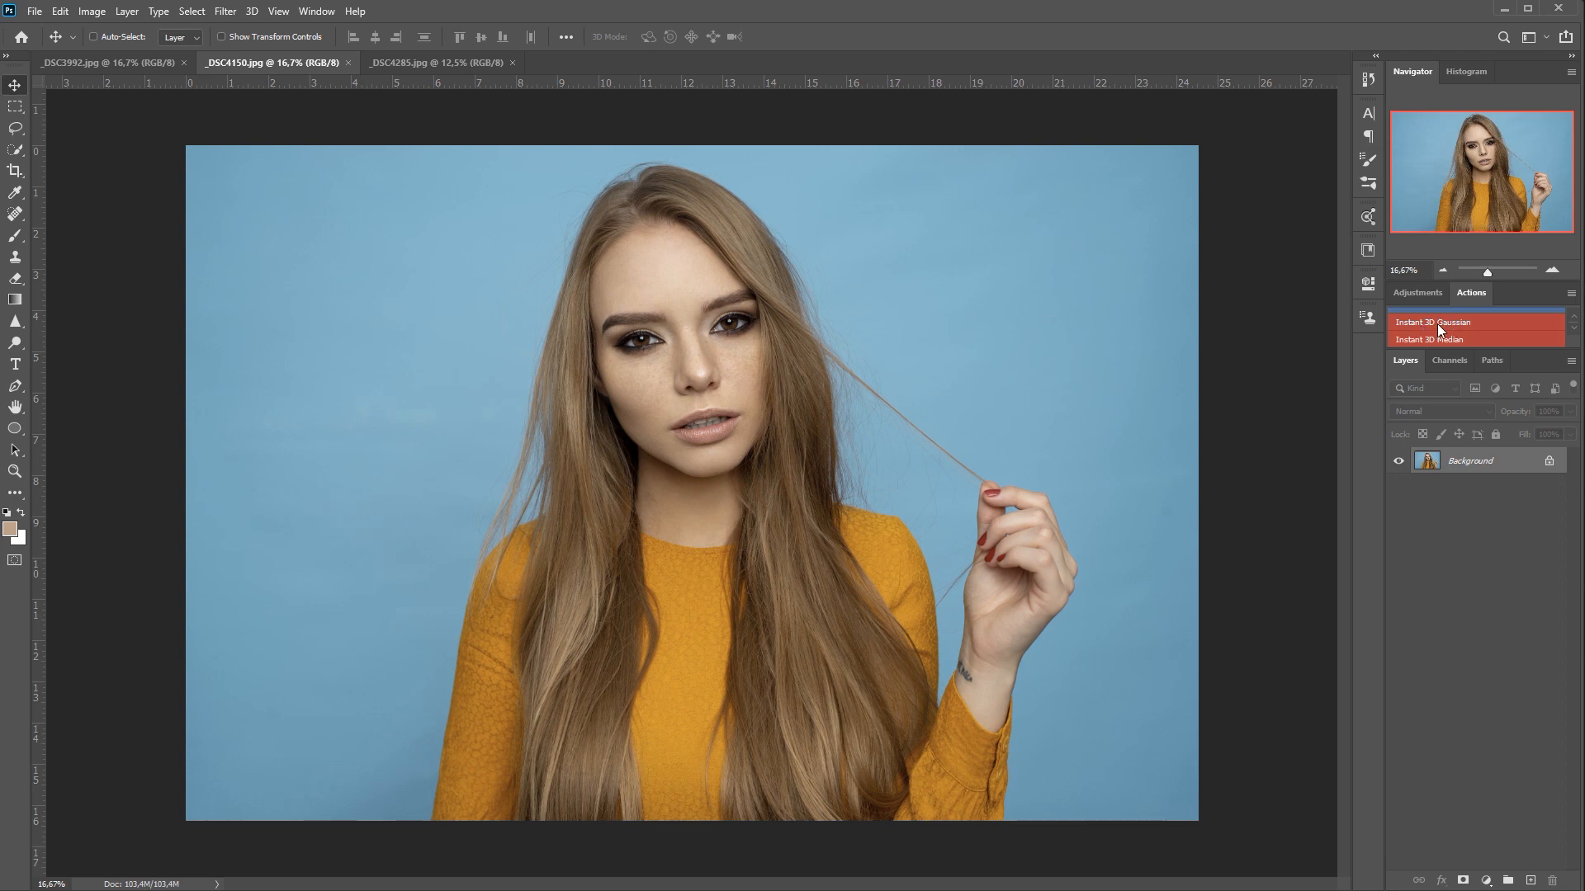
mouse_move(1407, 340)
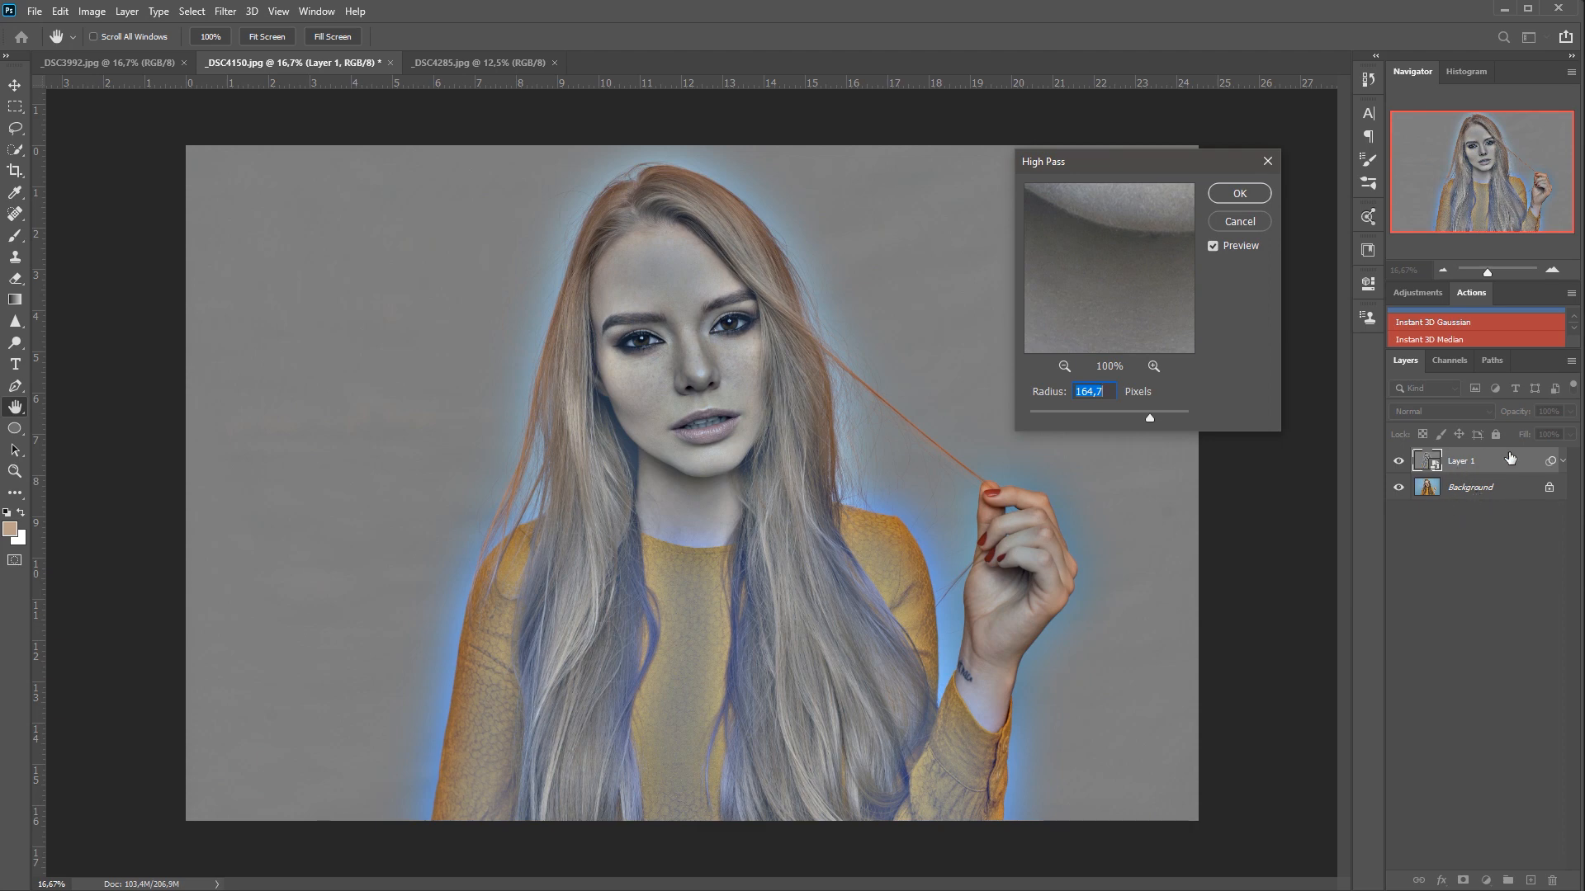
mouse_move(1467, 493)
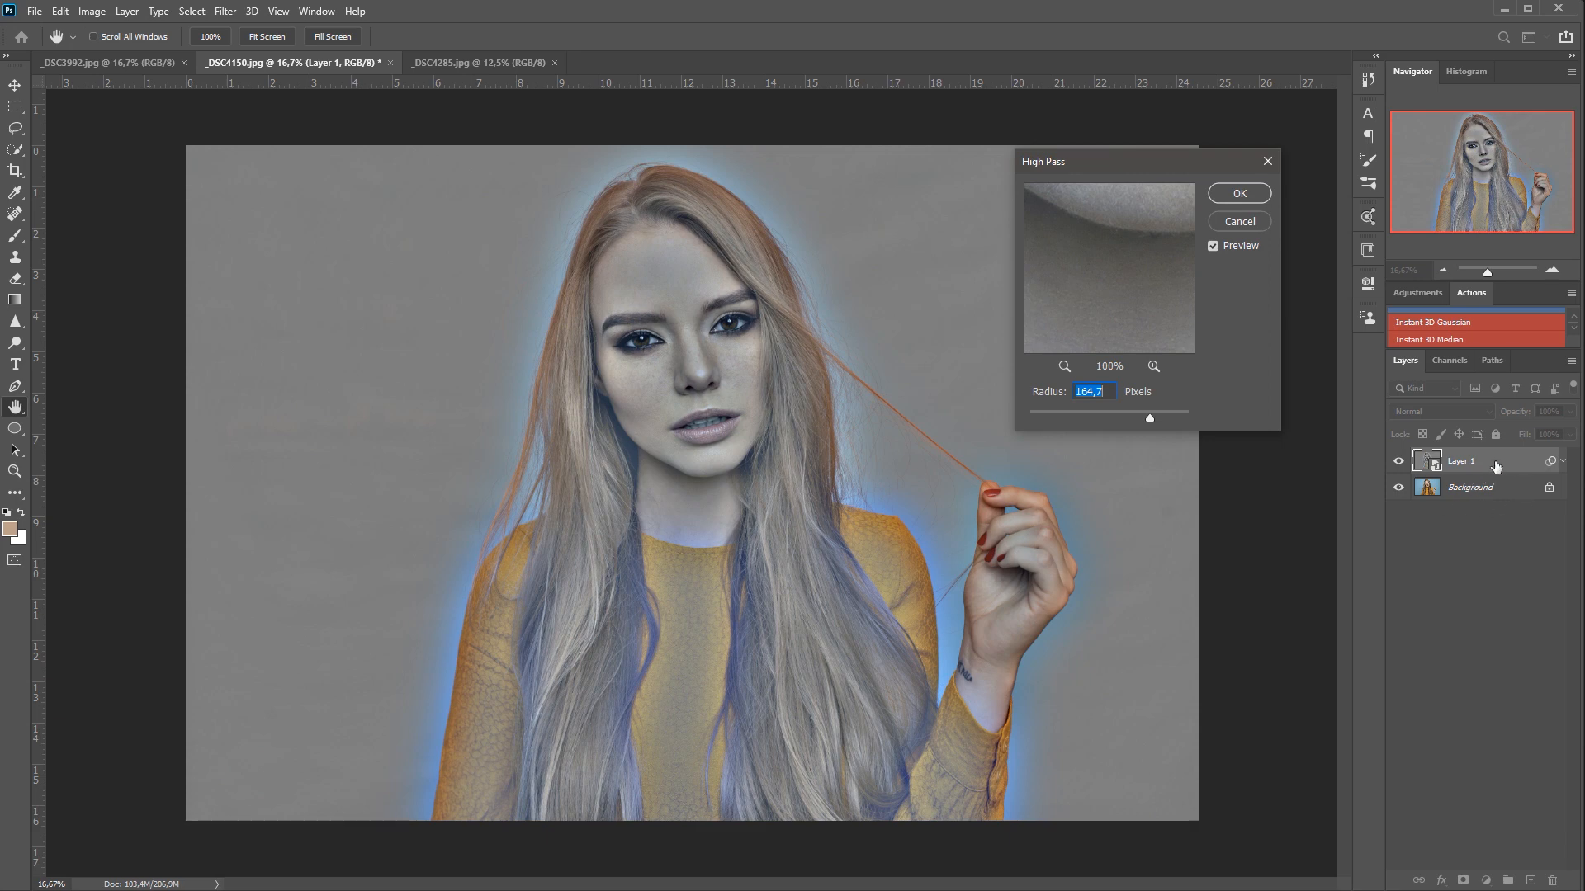
mouse_move(1450, 769)
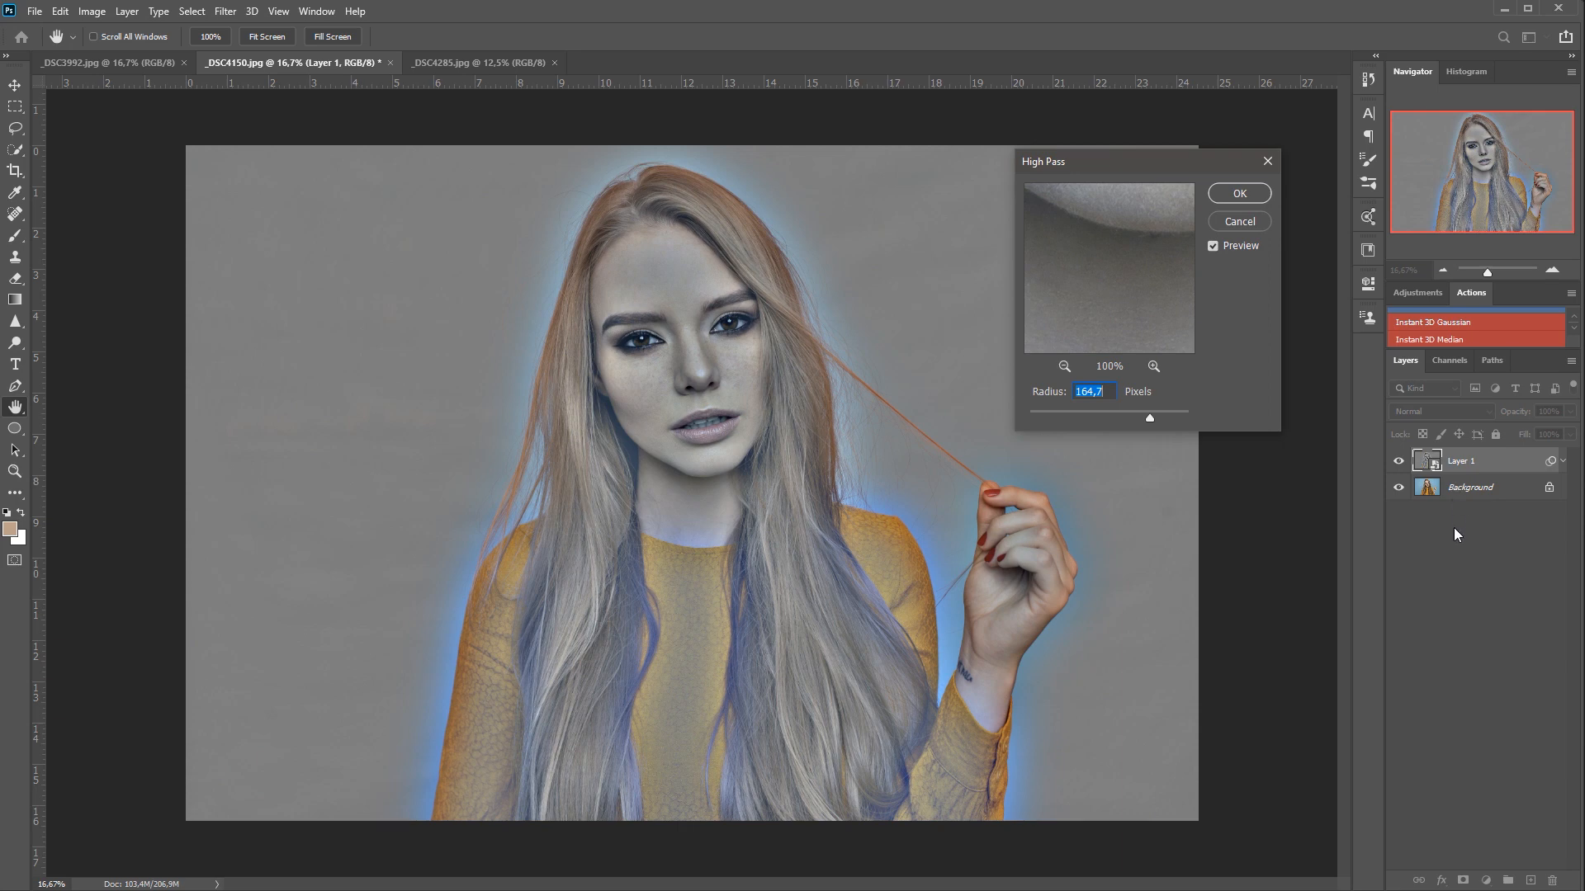
mouse_move(1456, 540)
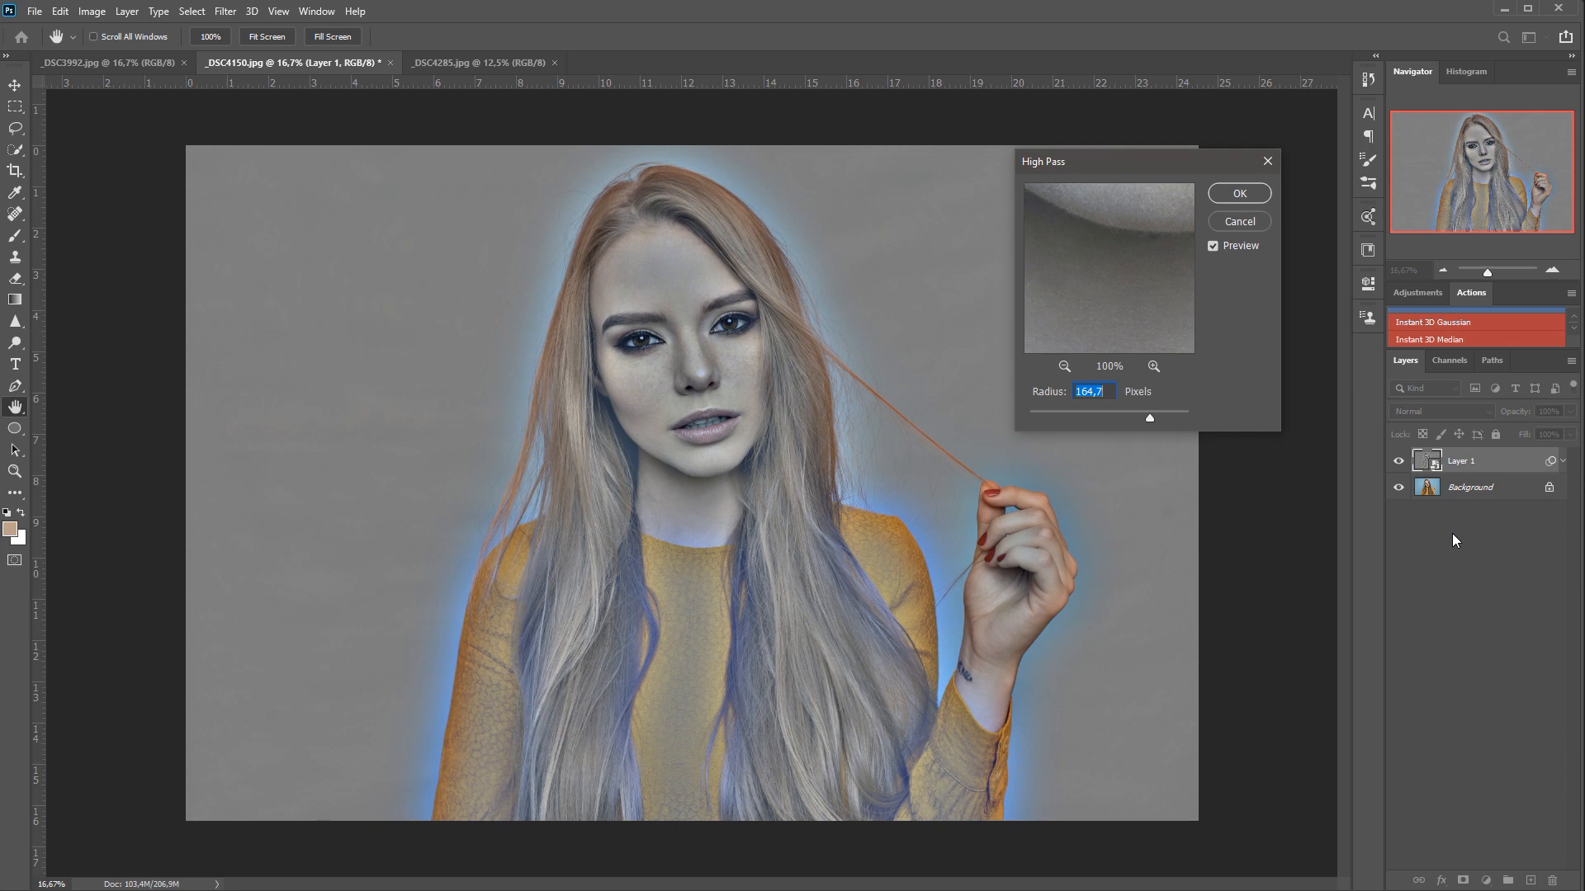
mouse_move(1428, 531)
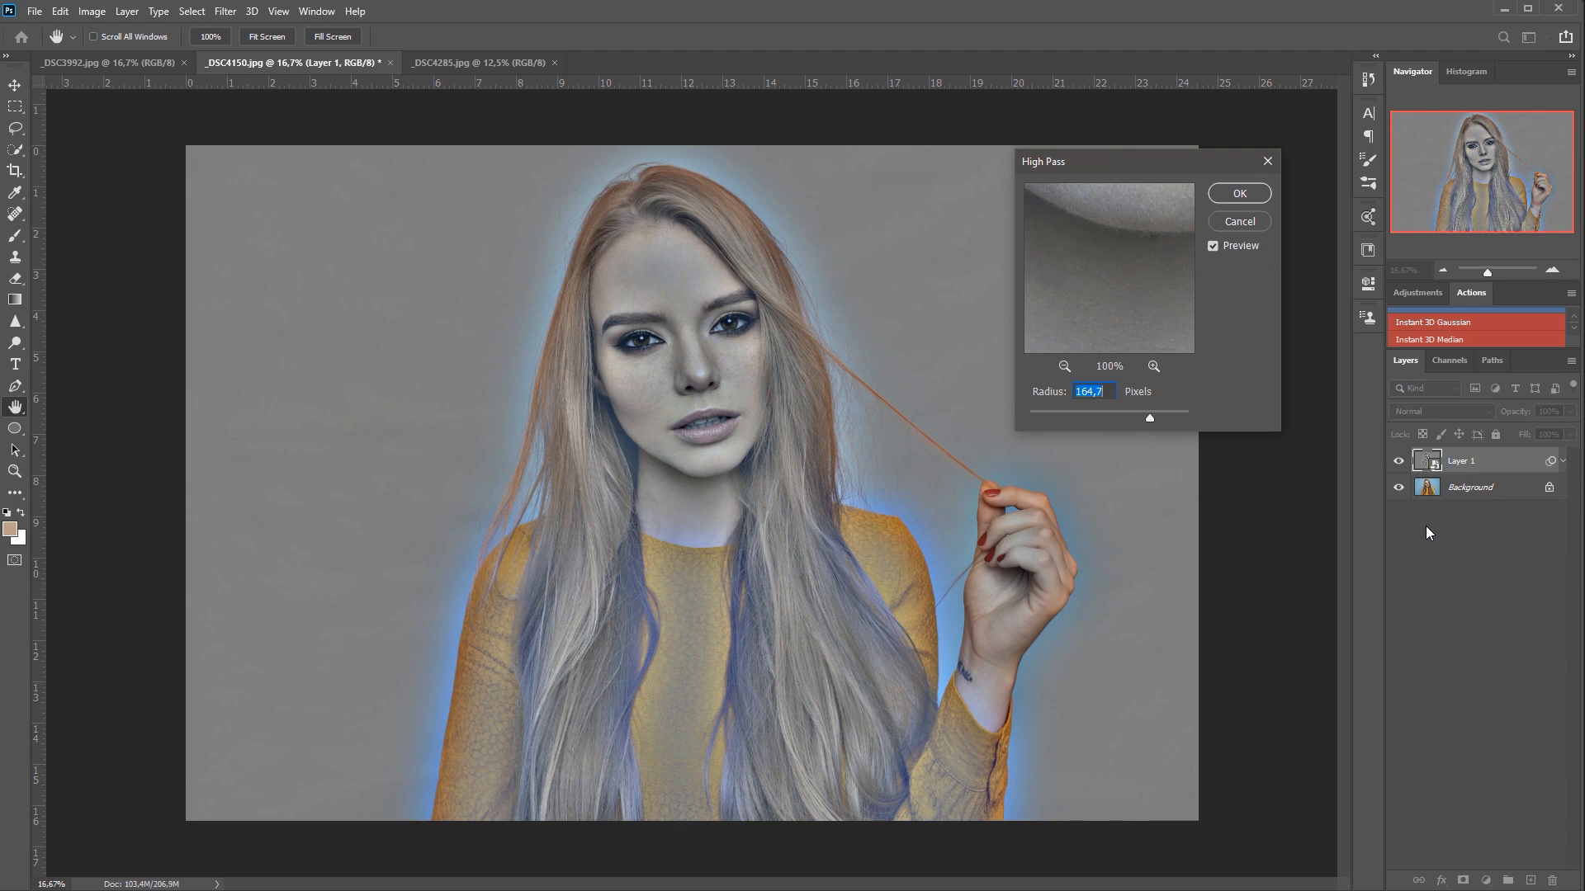
mouse_move(1412, 526)
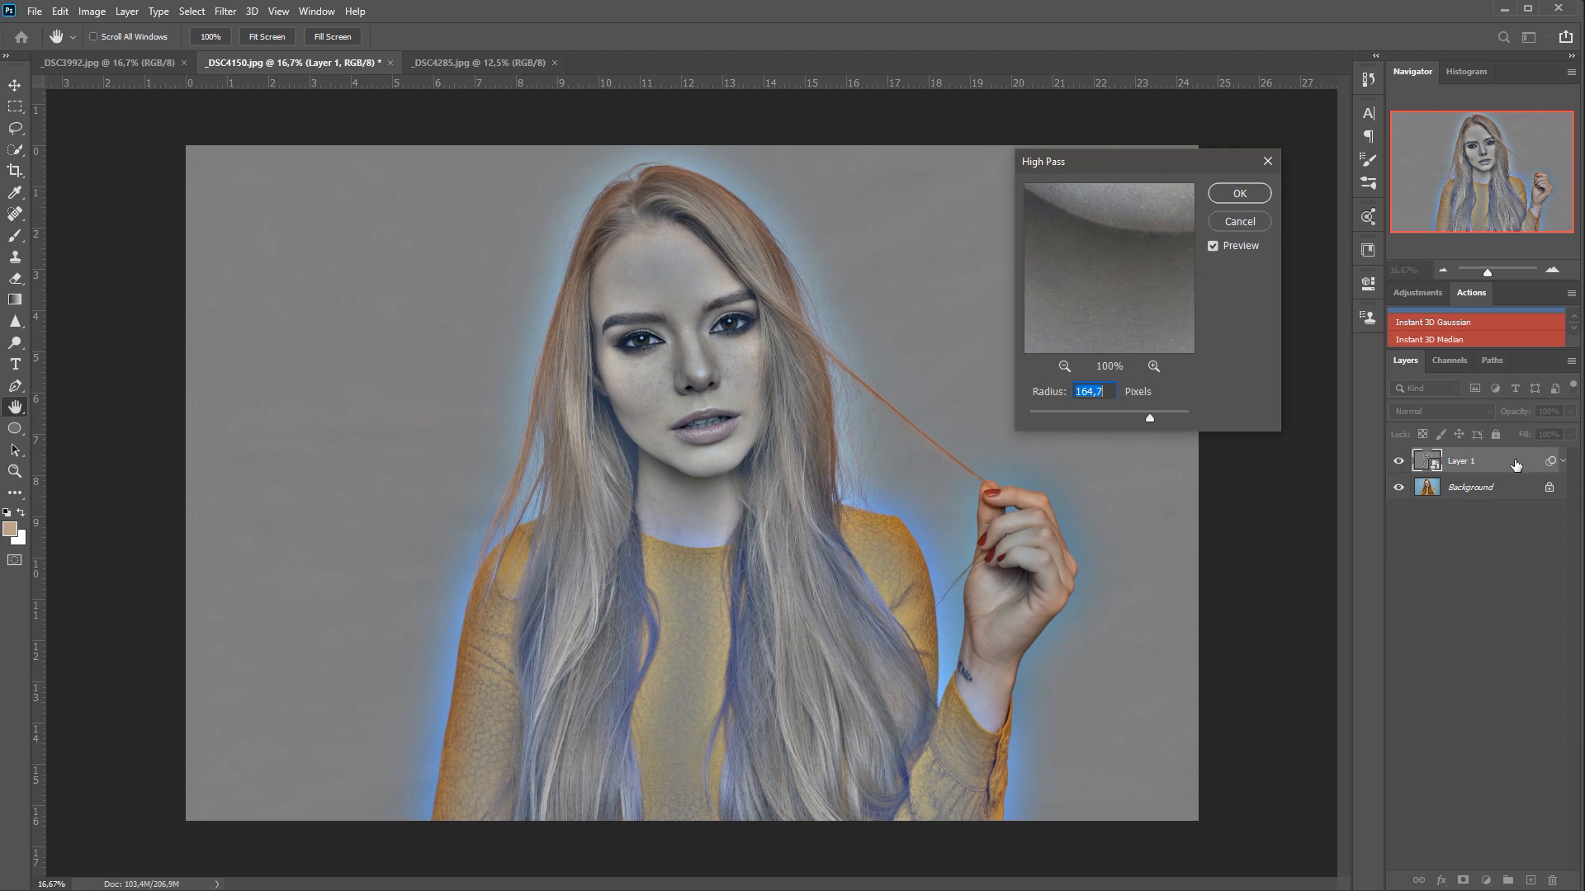
- Nudge the High Pass radius up and down to compare, settle near 113 pixels and commit it
drag(1044, 160, 1056, 178)
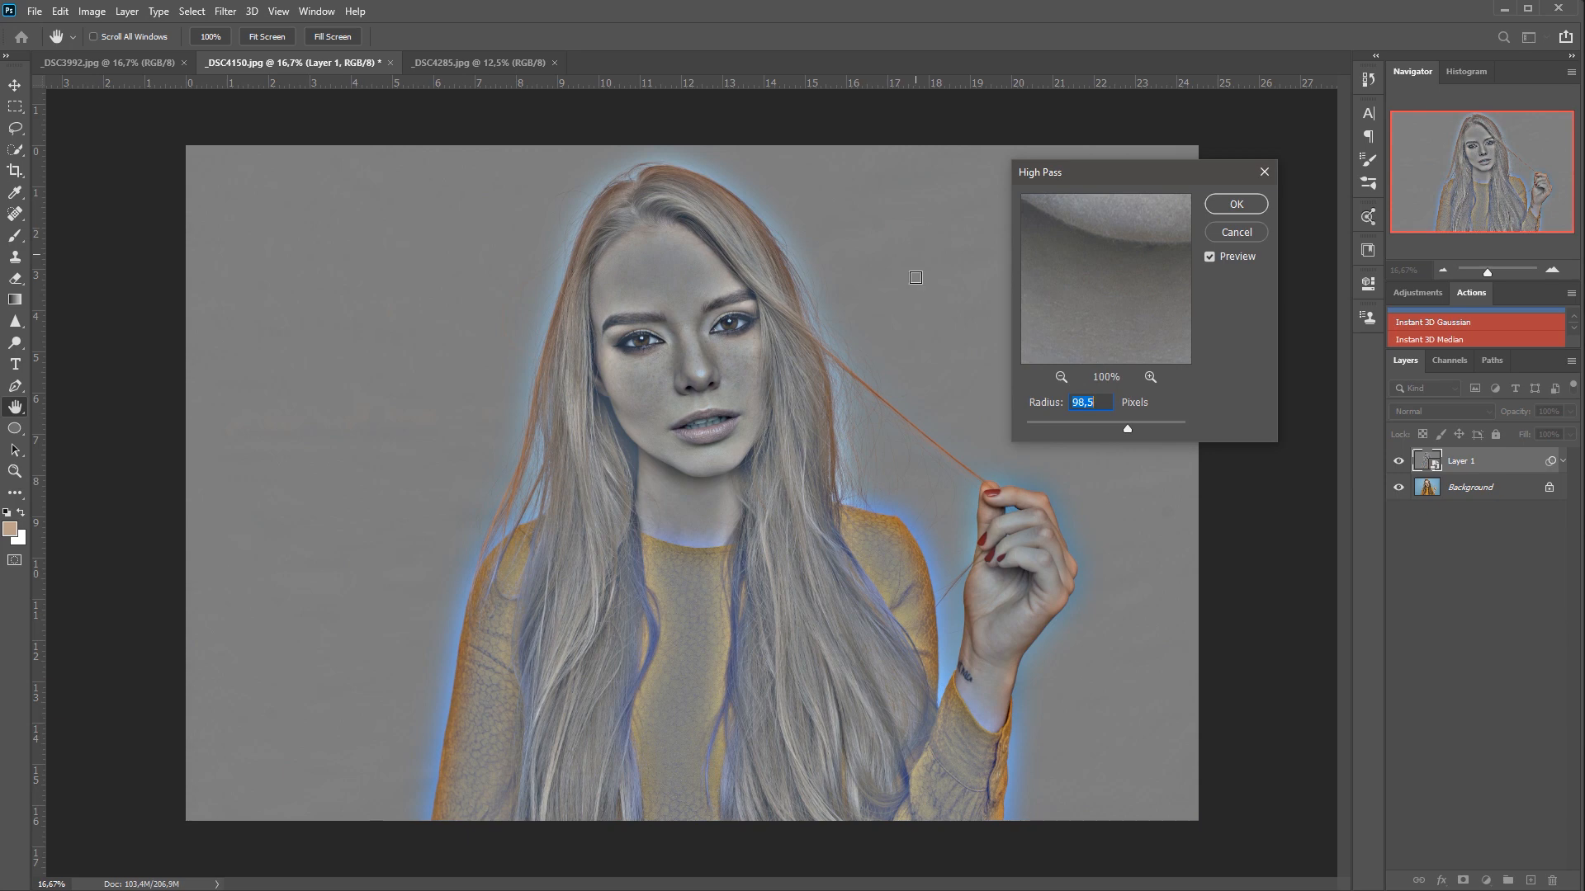
drag(1119, 429, 1132, 430)
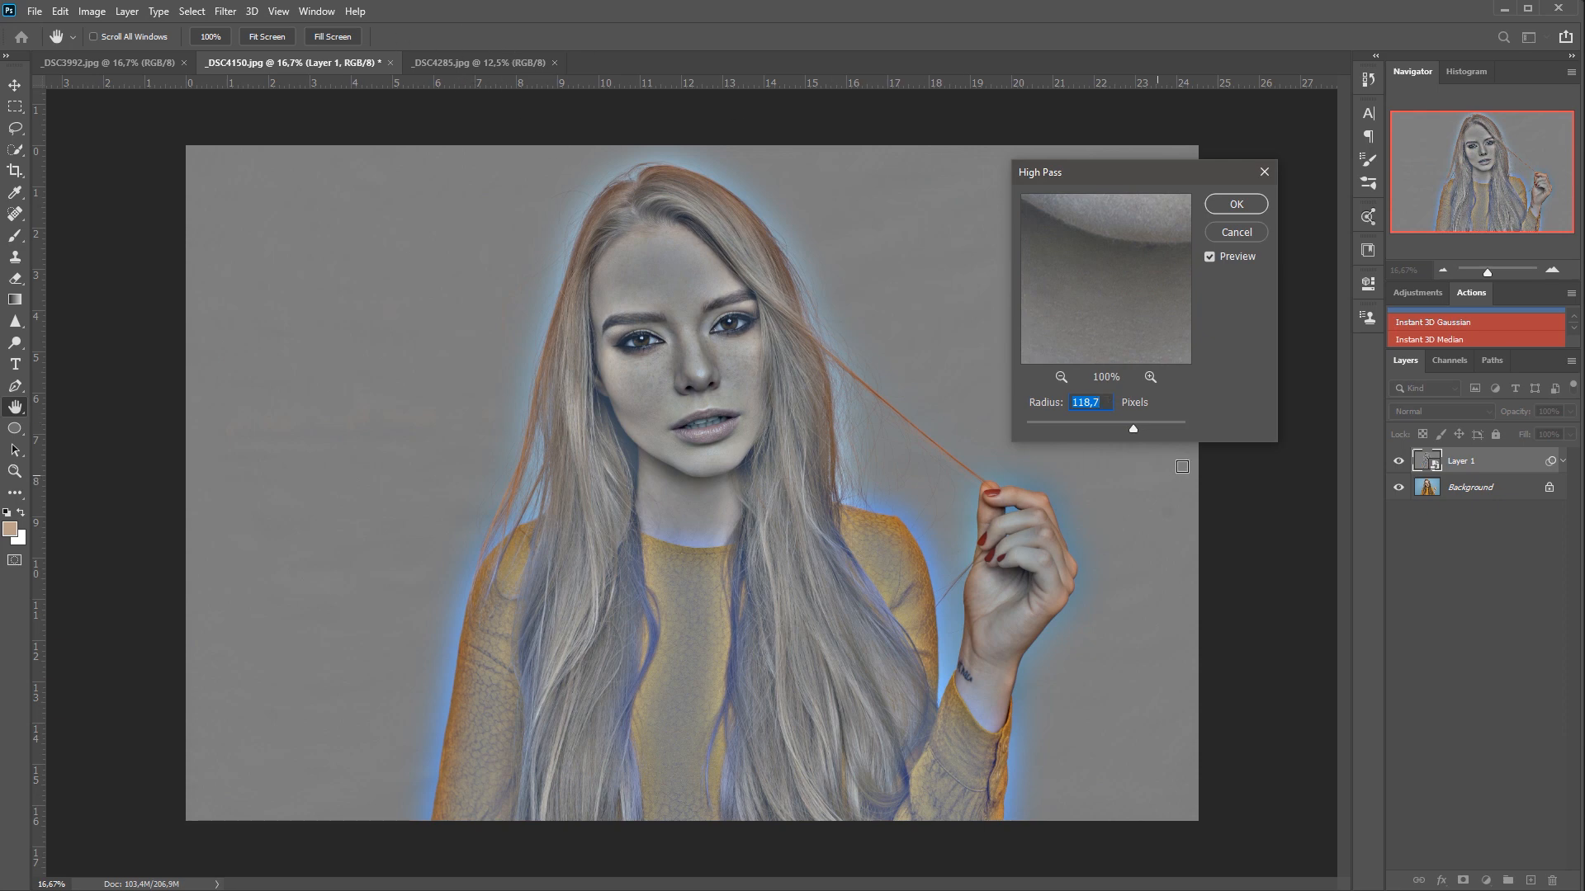
drag(1132, 429, 1124, 430)
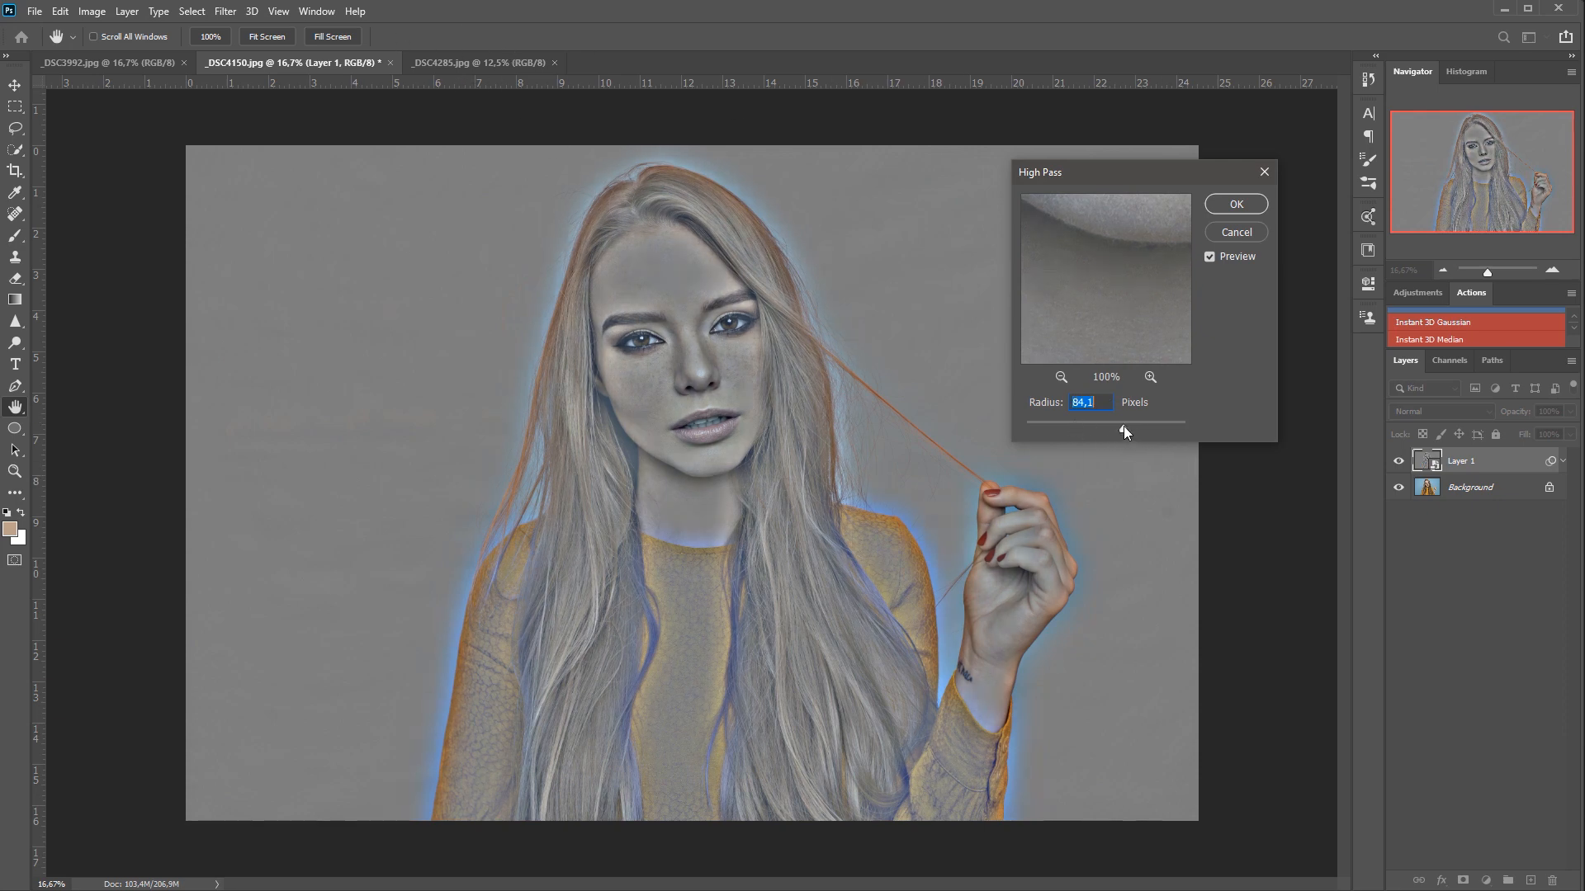
drag(1119, 431, 1132, 431)
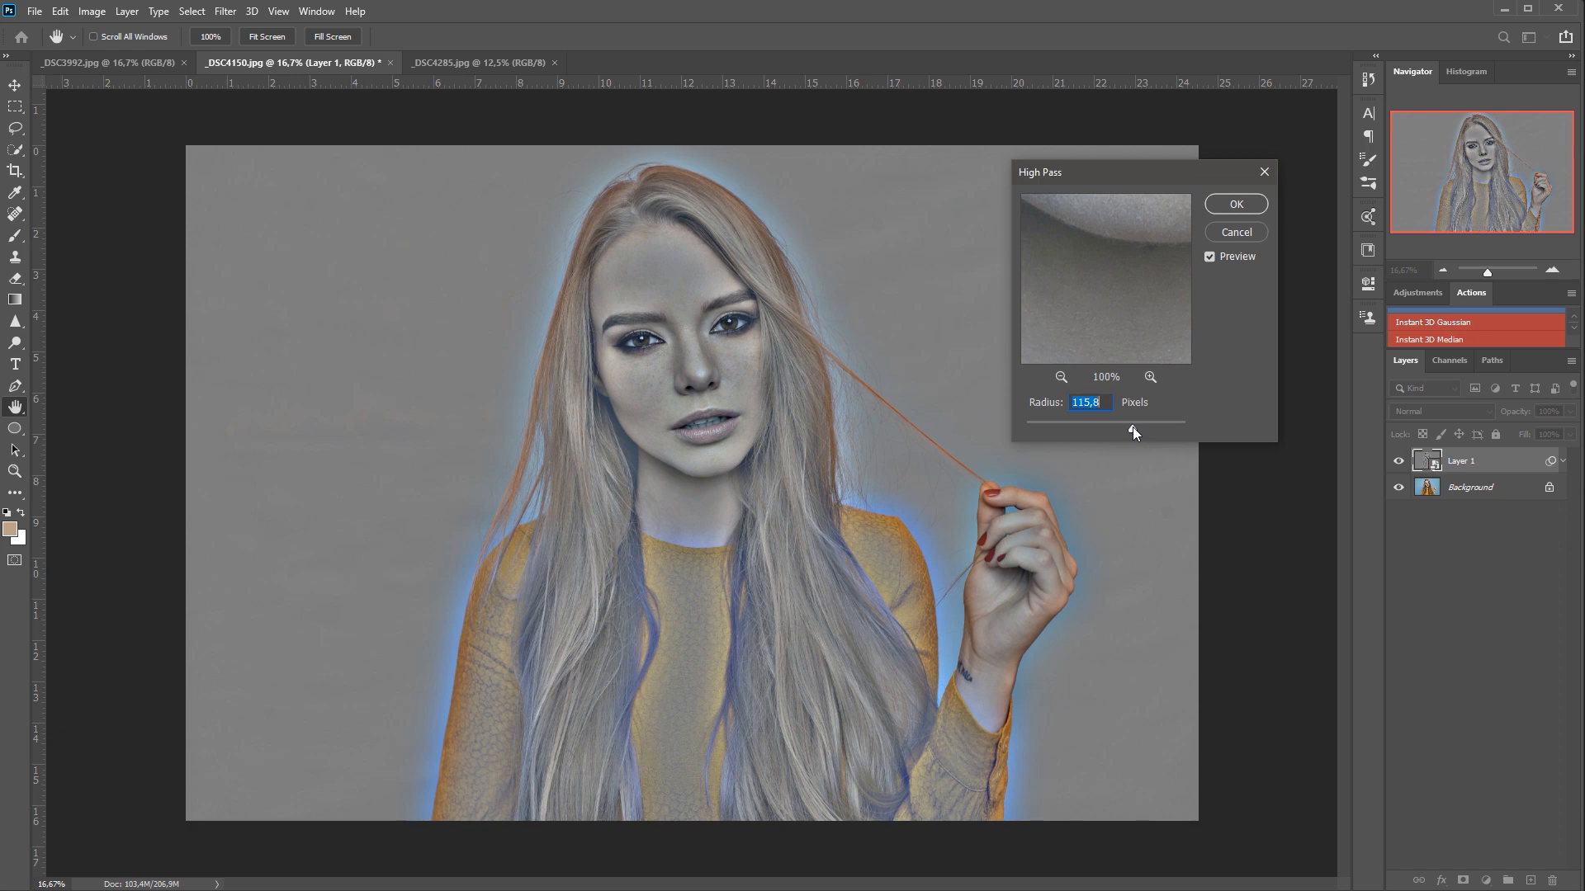
drag(1134, 431, 1123, 431)
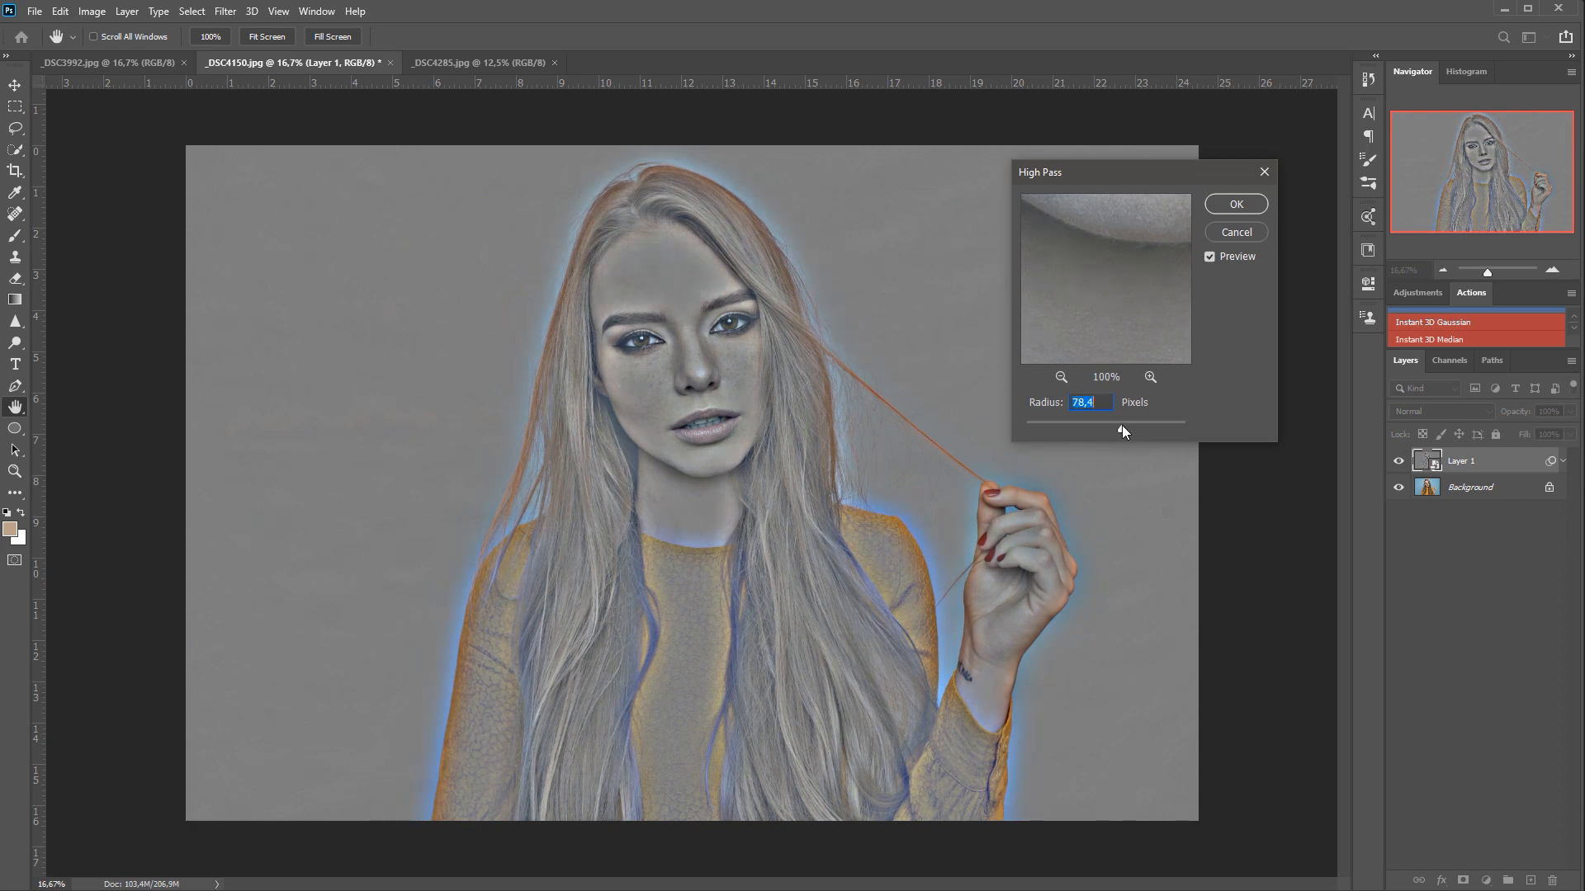
drag(1091, 415, 1127, 415)
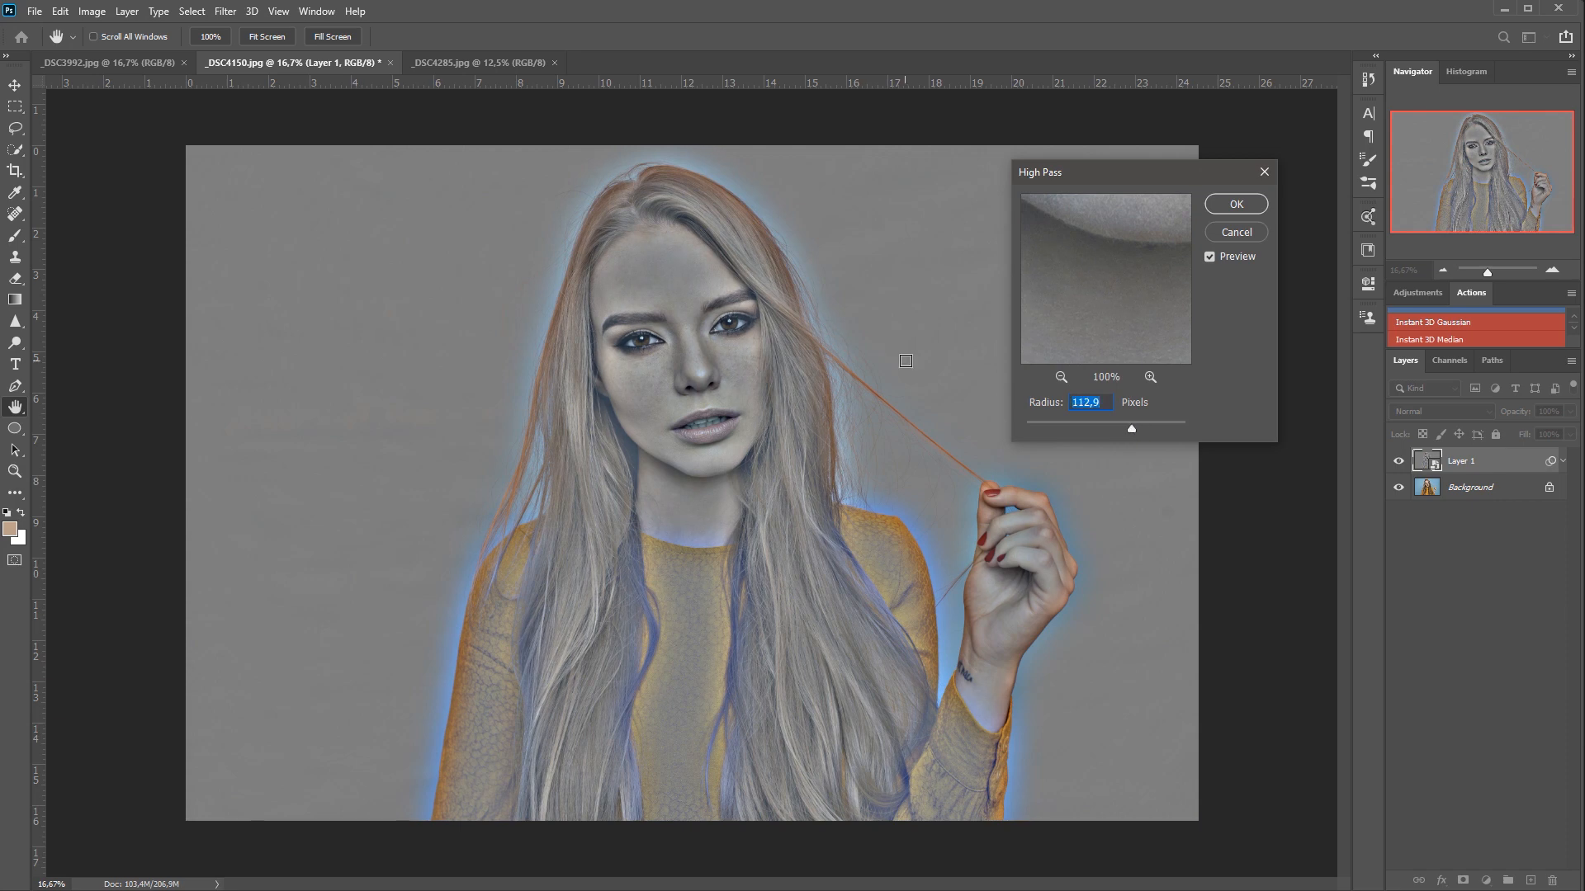
click(1235, 205)
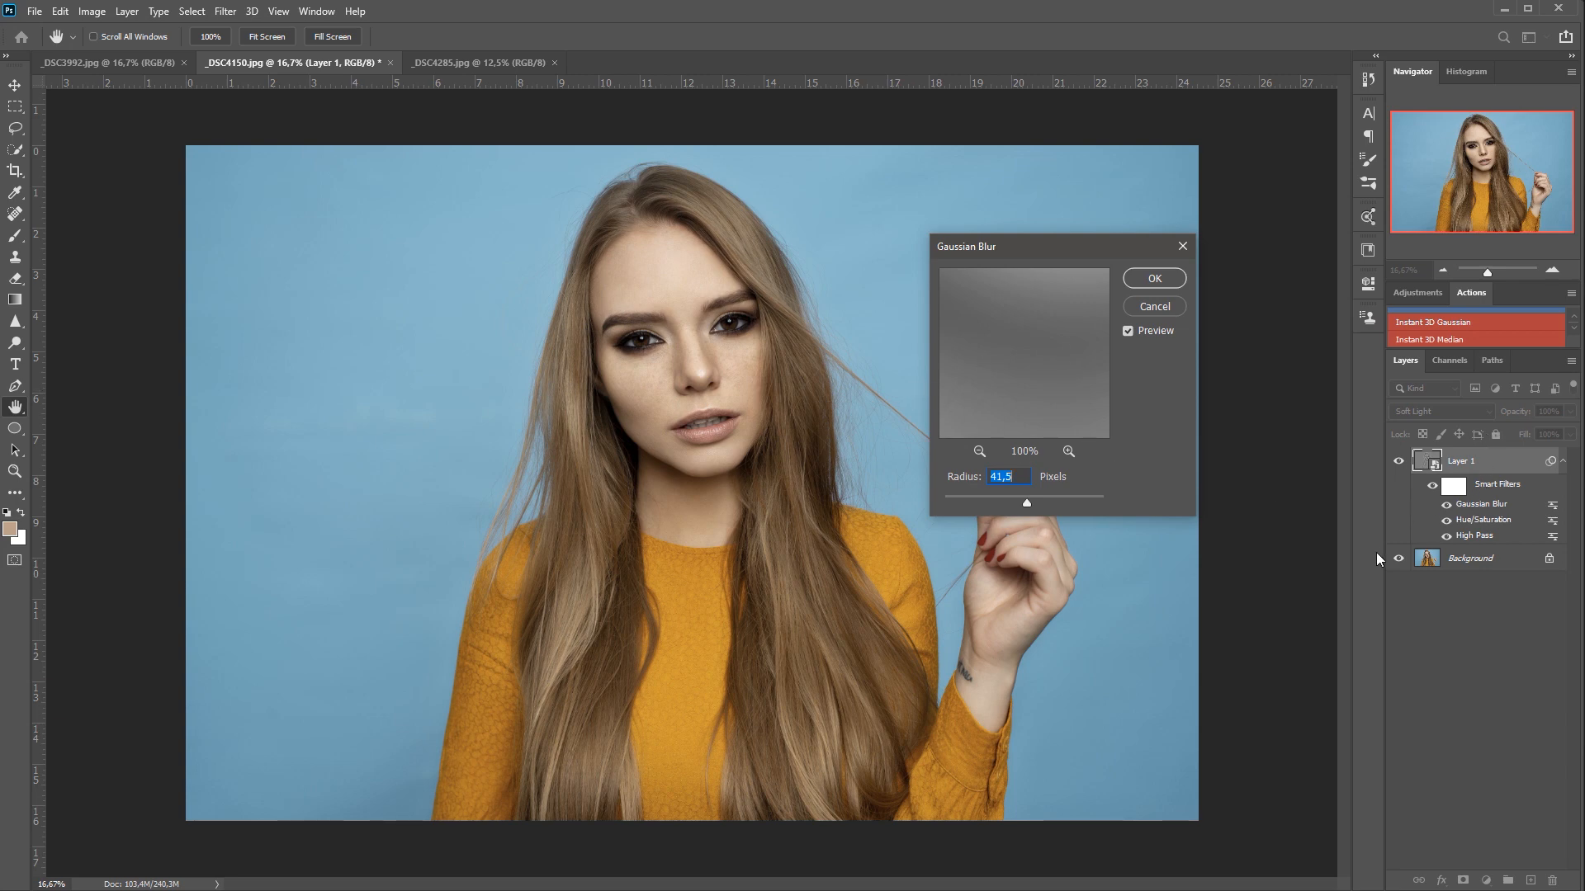
mouse_move(1410, 434)
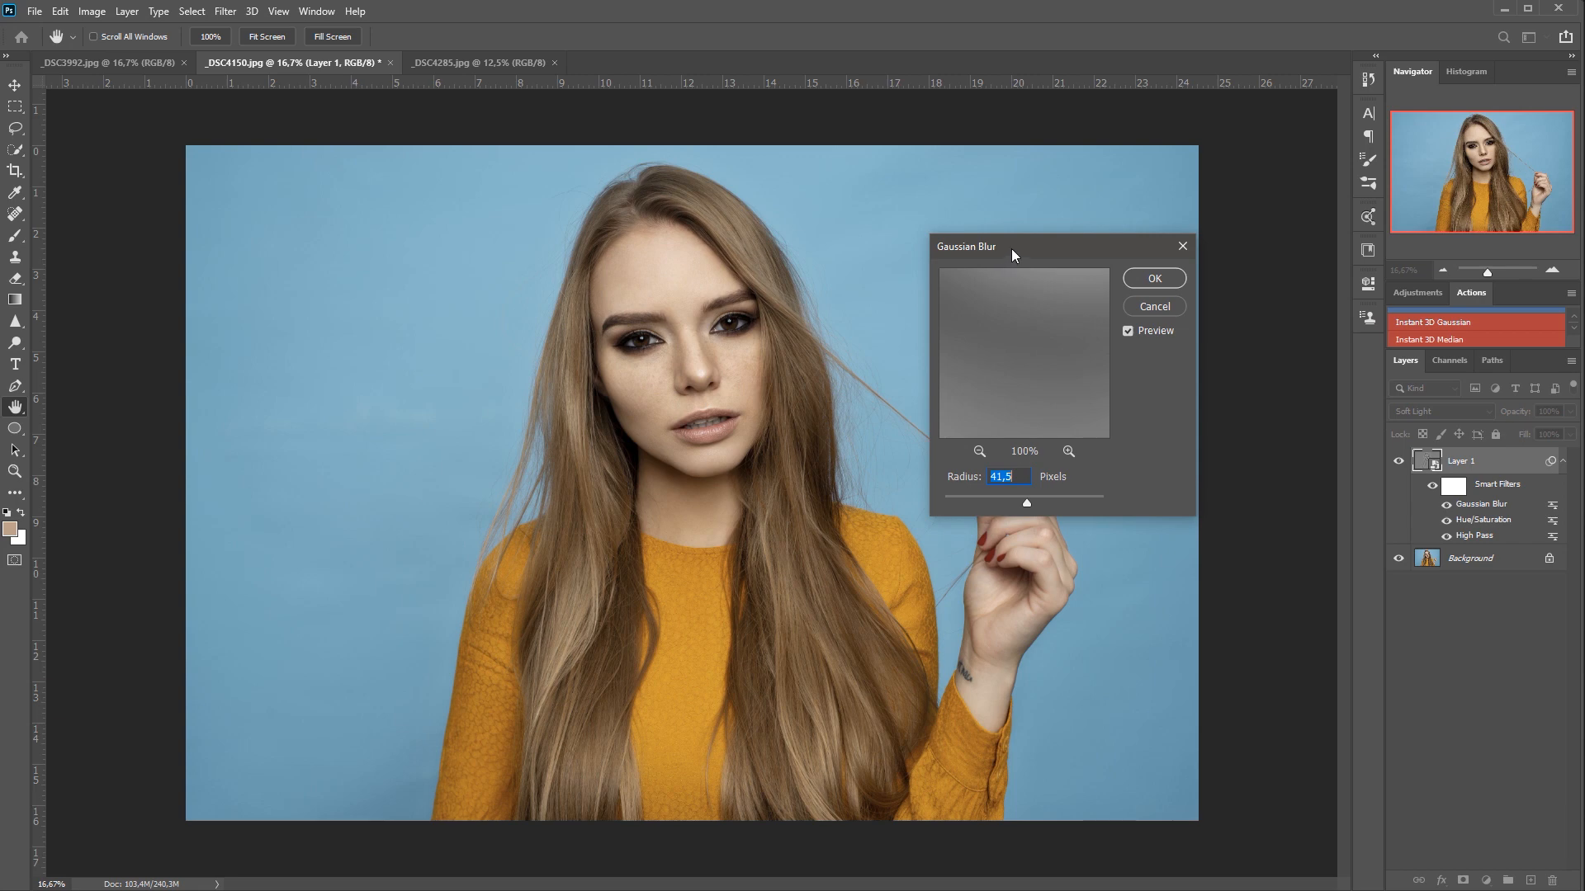
- Move the dialog off the face and apply a Gaussian Blur of about 36.4 px
drag(1014, 246, 1080, 197)
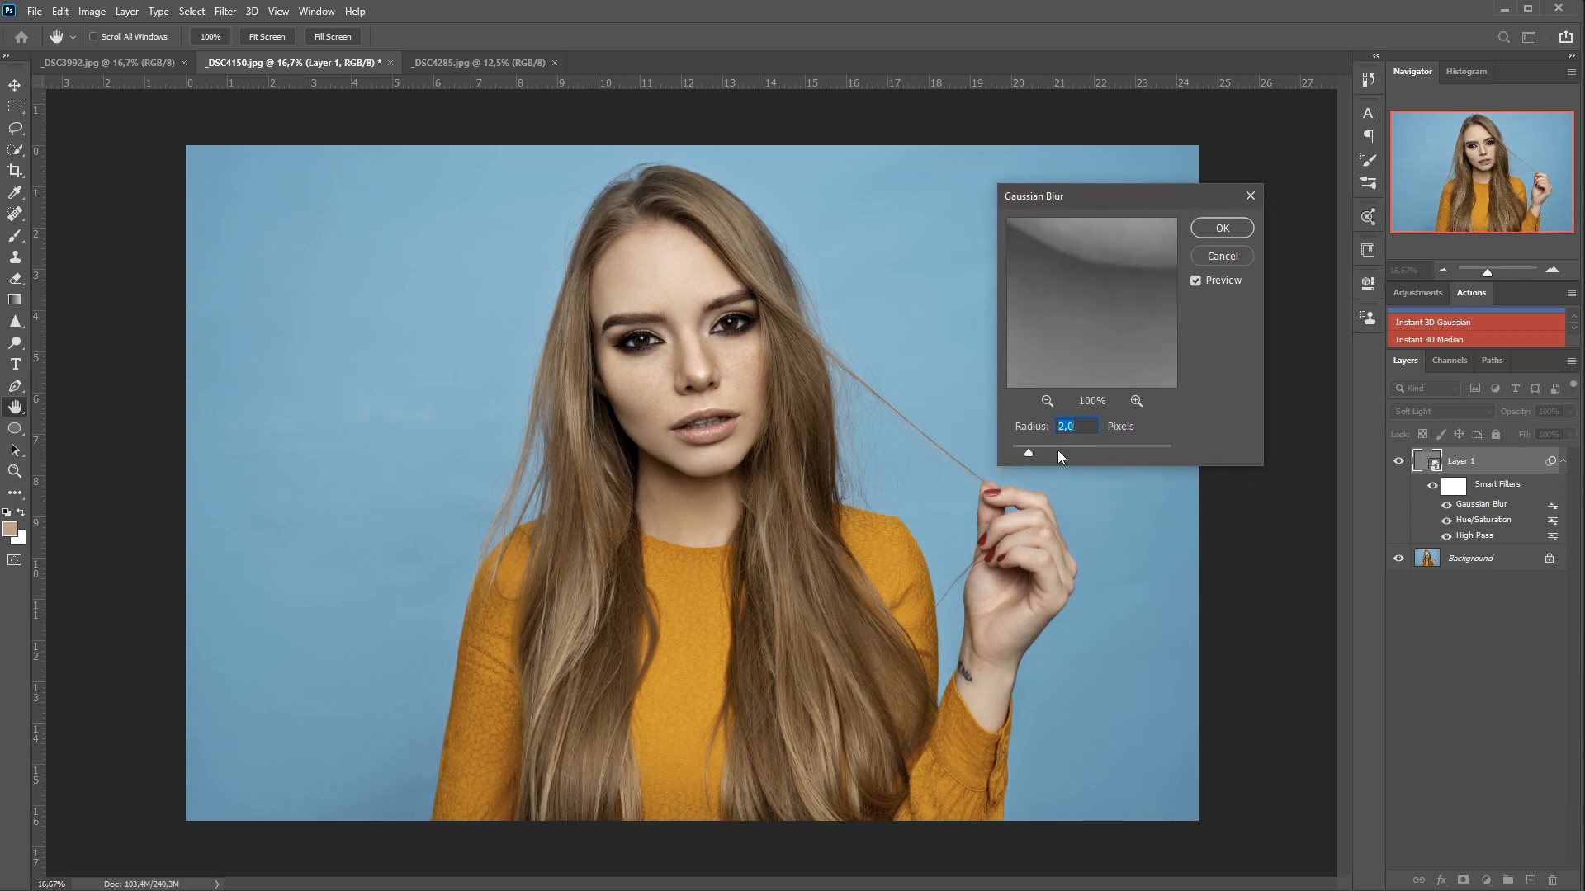
drag(1028, 452, 1088, 452)
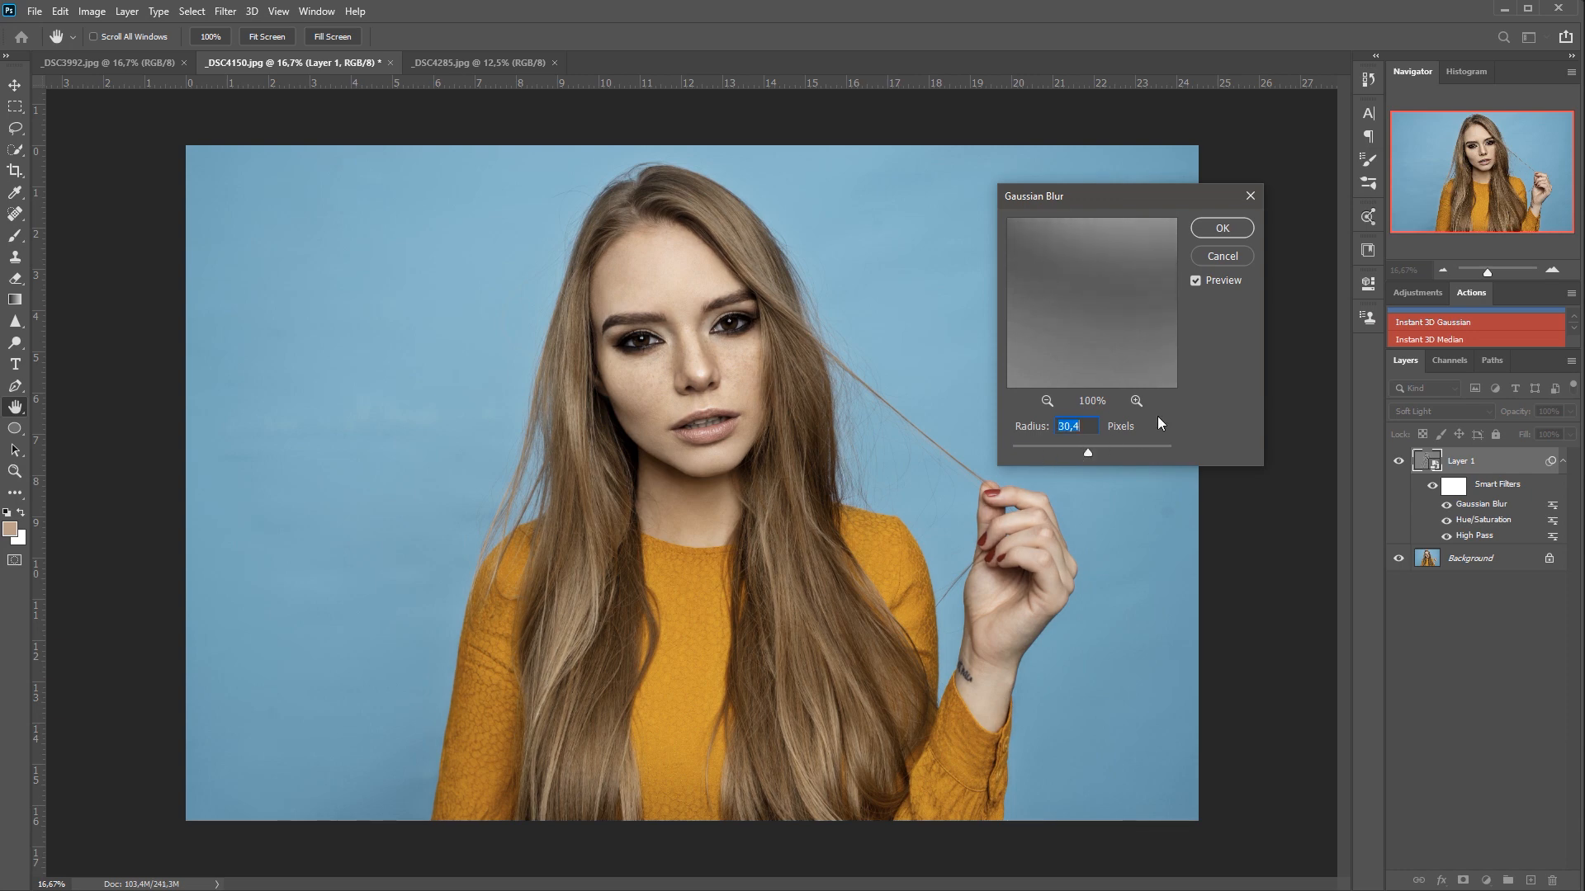
click(1221, 228)
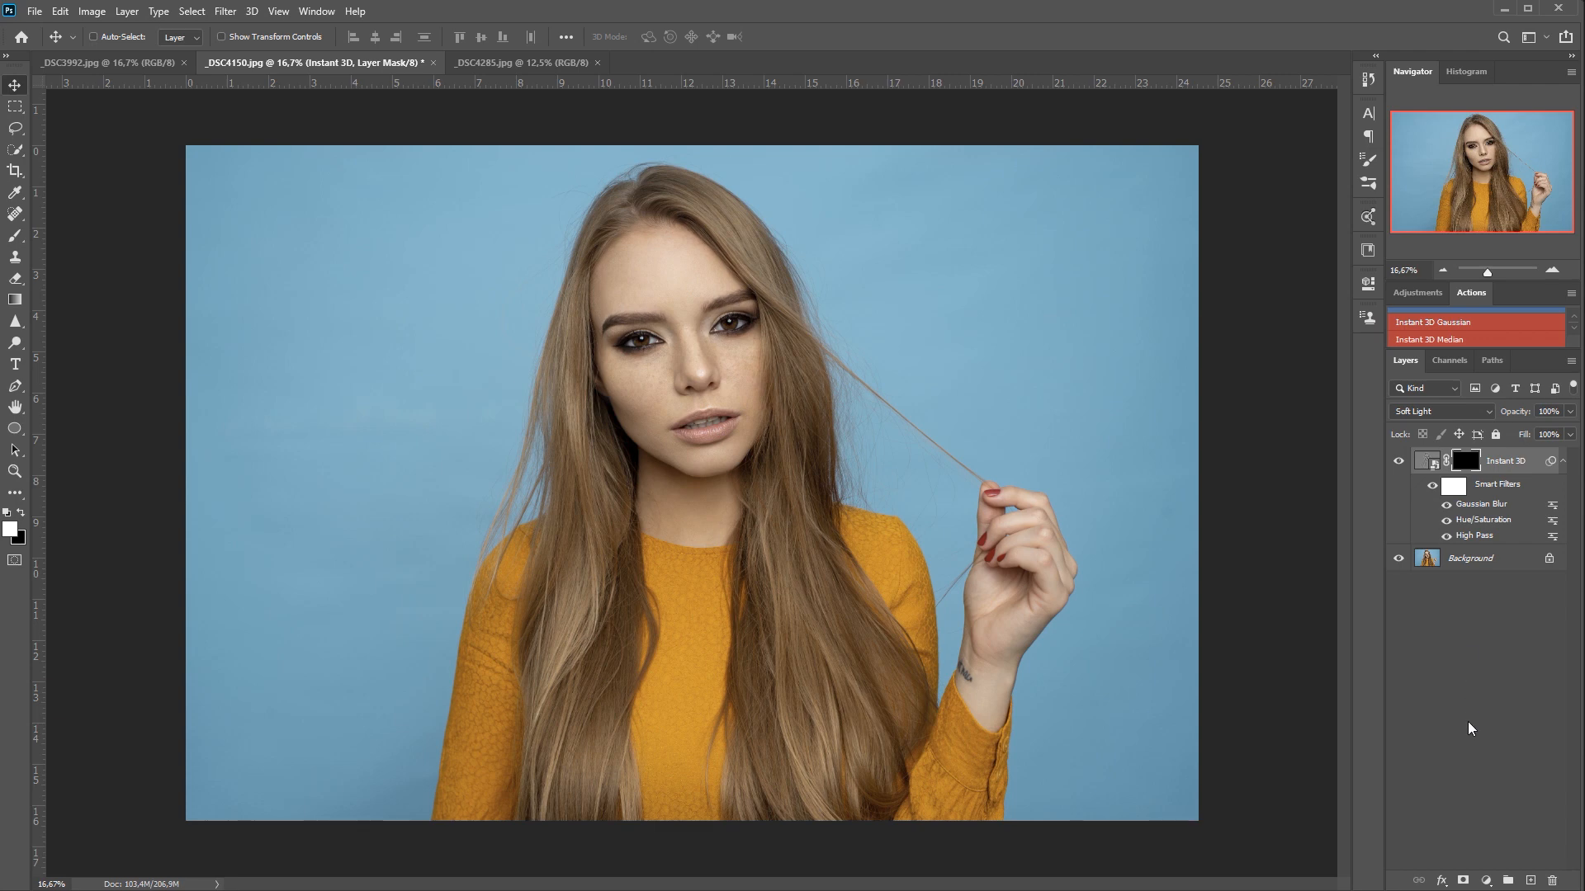
mouse_move(60, 169)
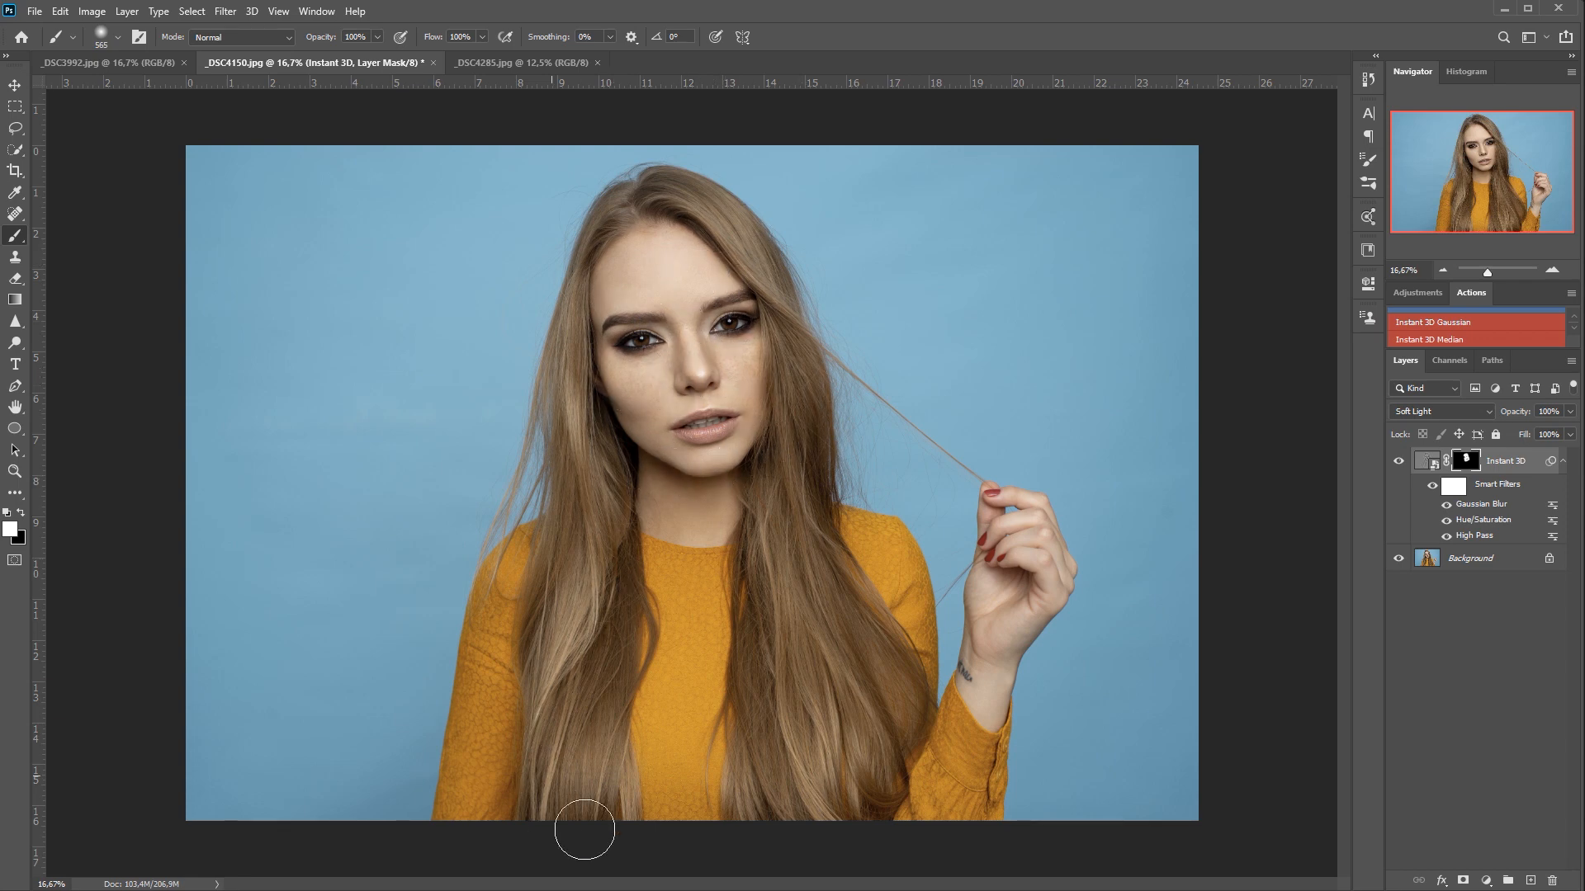
mouse_move(1001, 648)
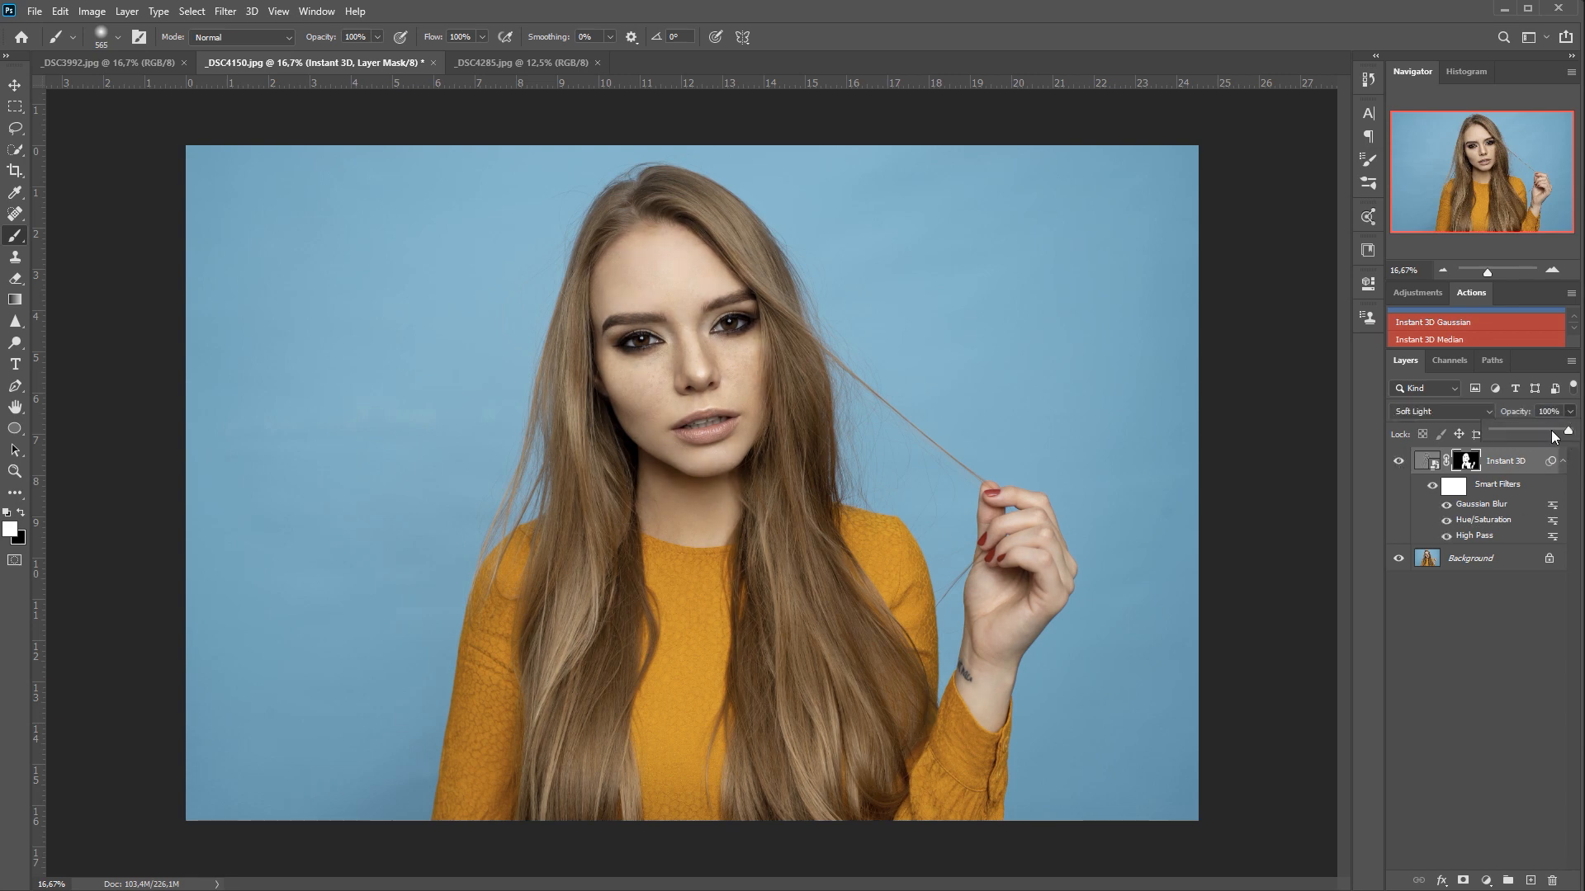
- Lower the Instant 3D layer's opacity to 57% after painting the mask over the woman
drag(1538, 431, 1507, 431)
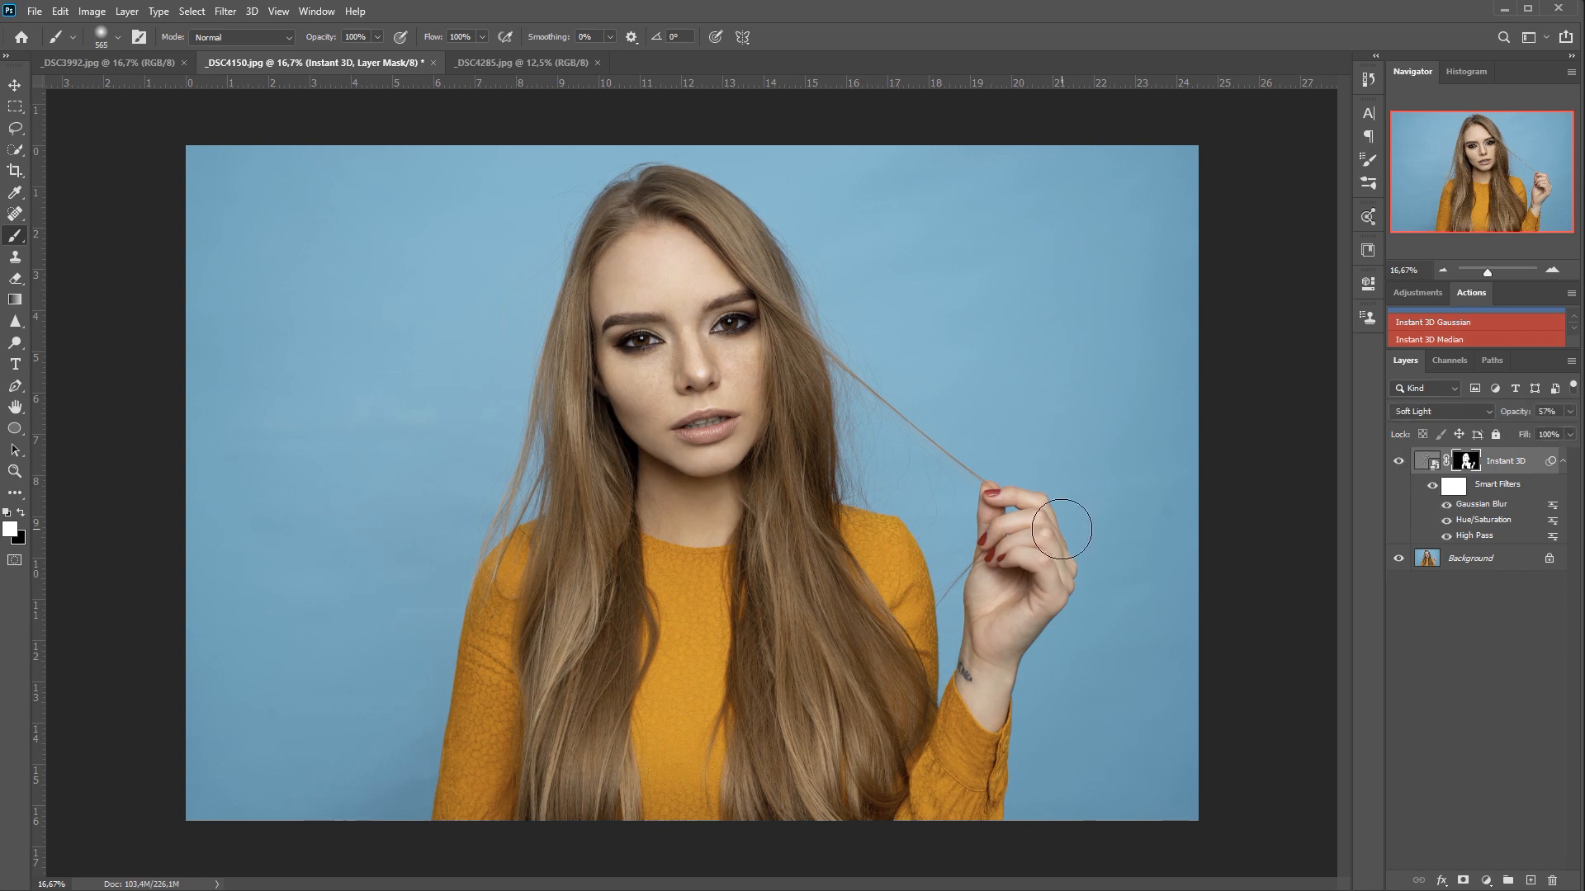
mouse_move(478, 71)
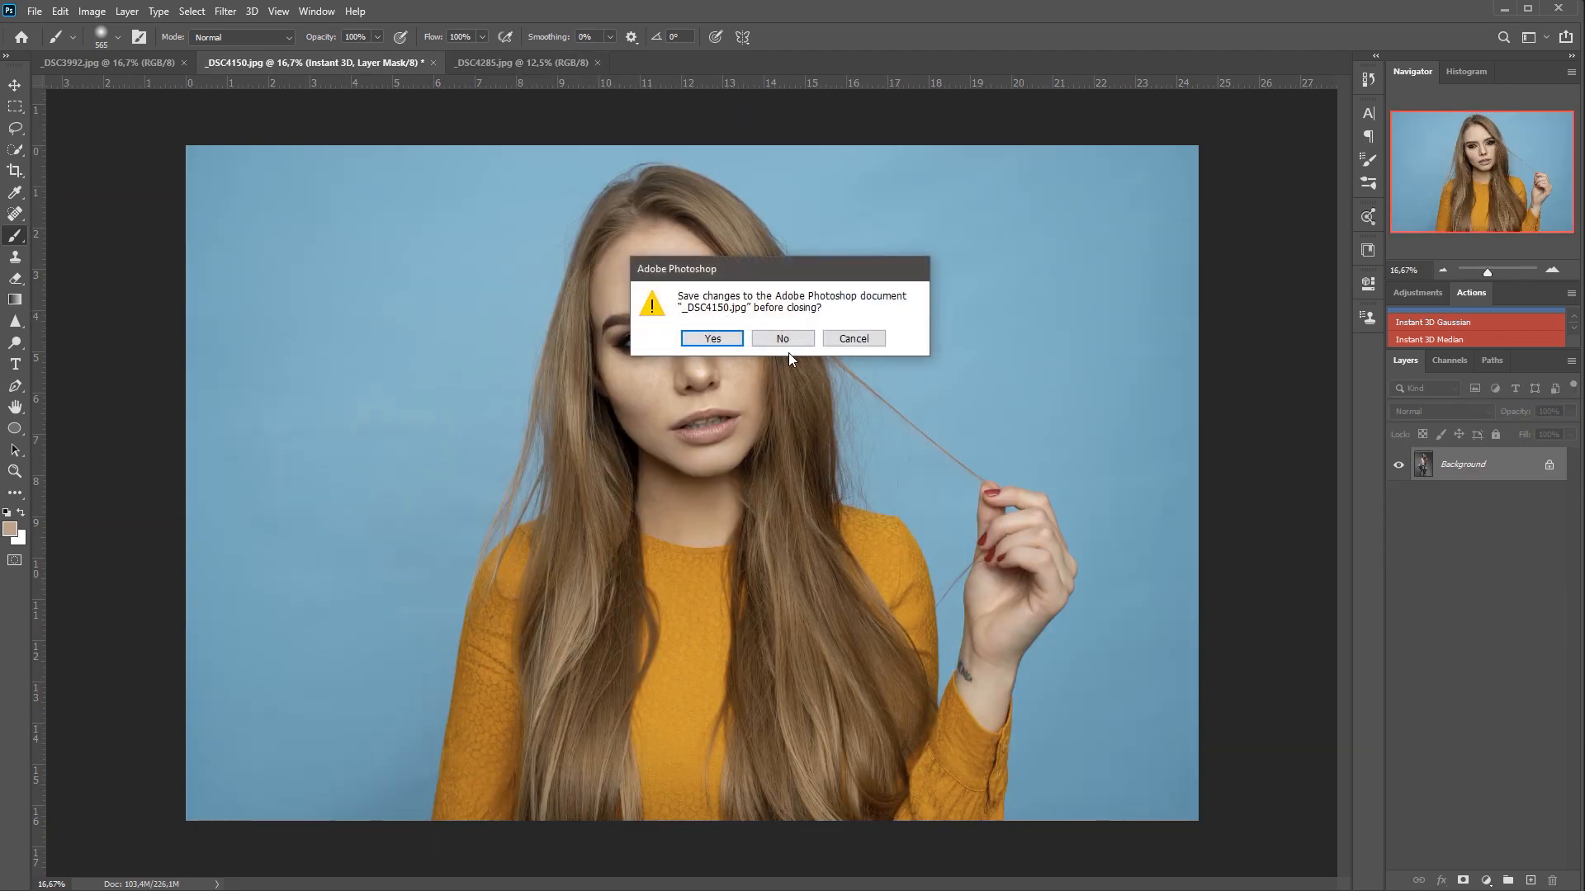
- Close _DSC4150.jpg, answering No to the save-changes prompt
click(783, 339)
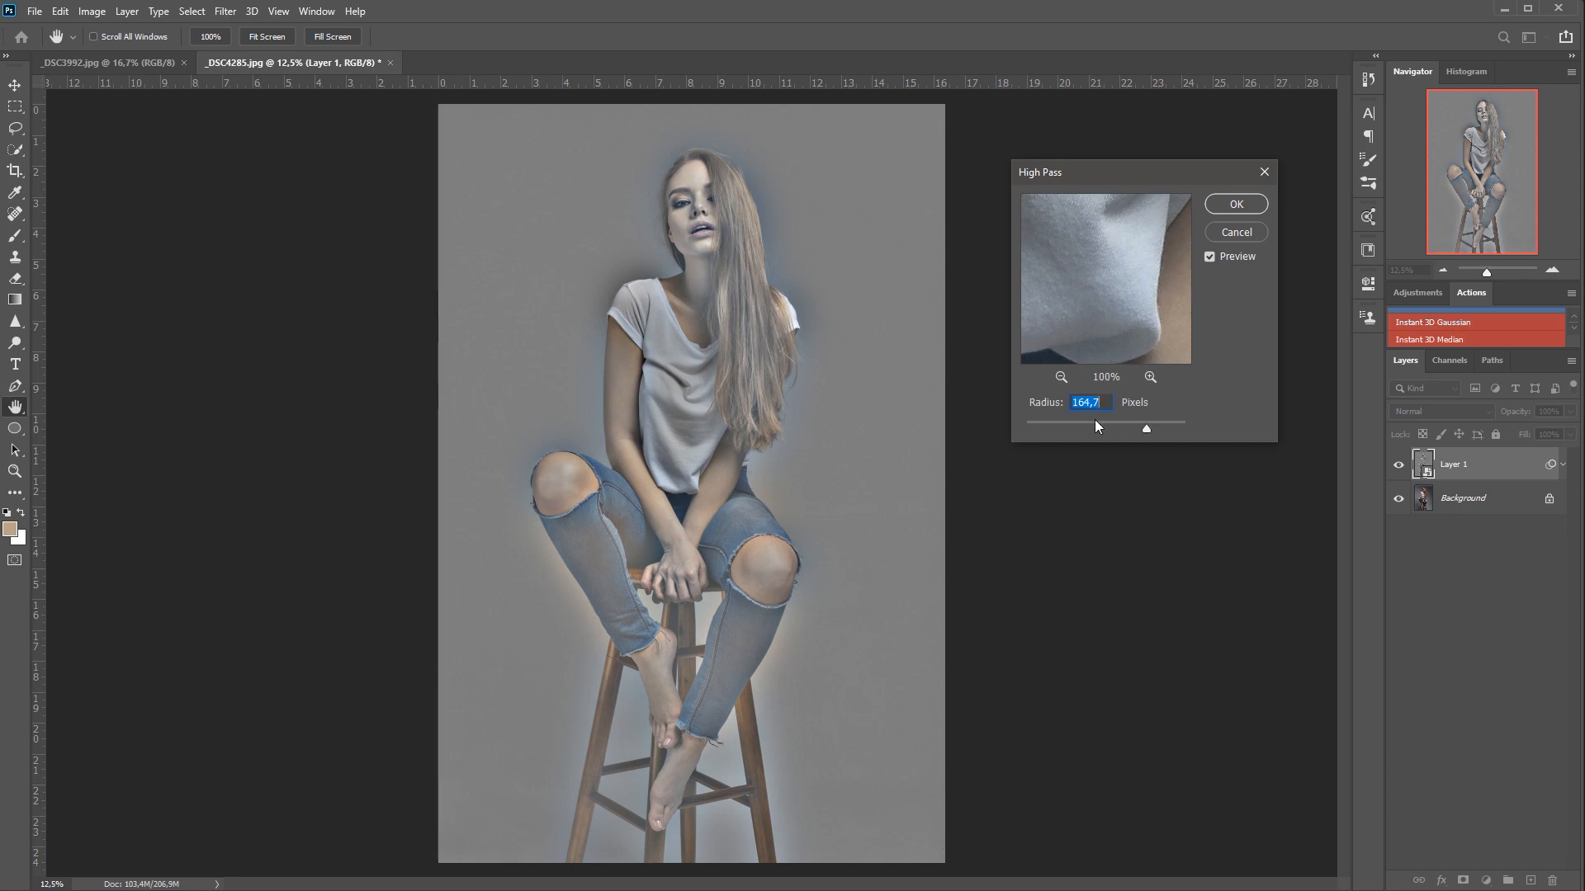
- Adjust the High Pass radius down to ~43, then up to about 90 px
drag(1145, 429, 1107, 429)
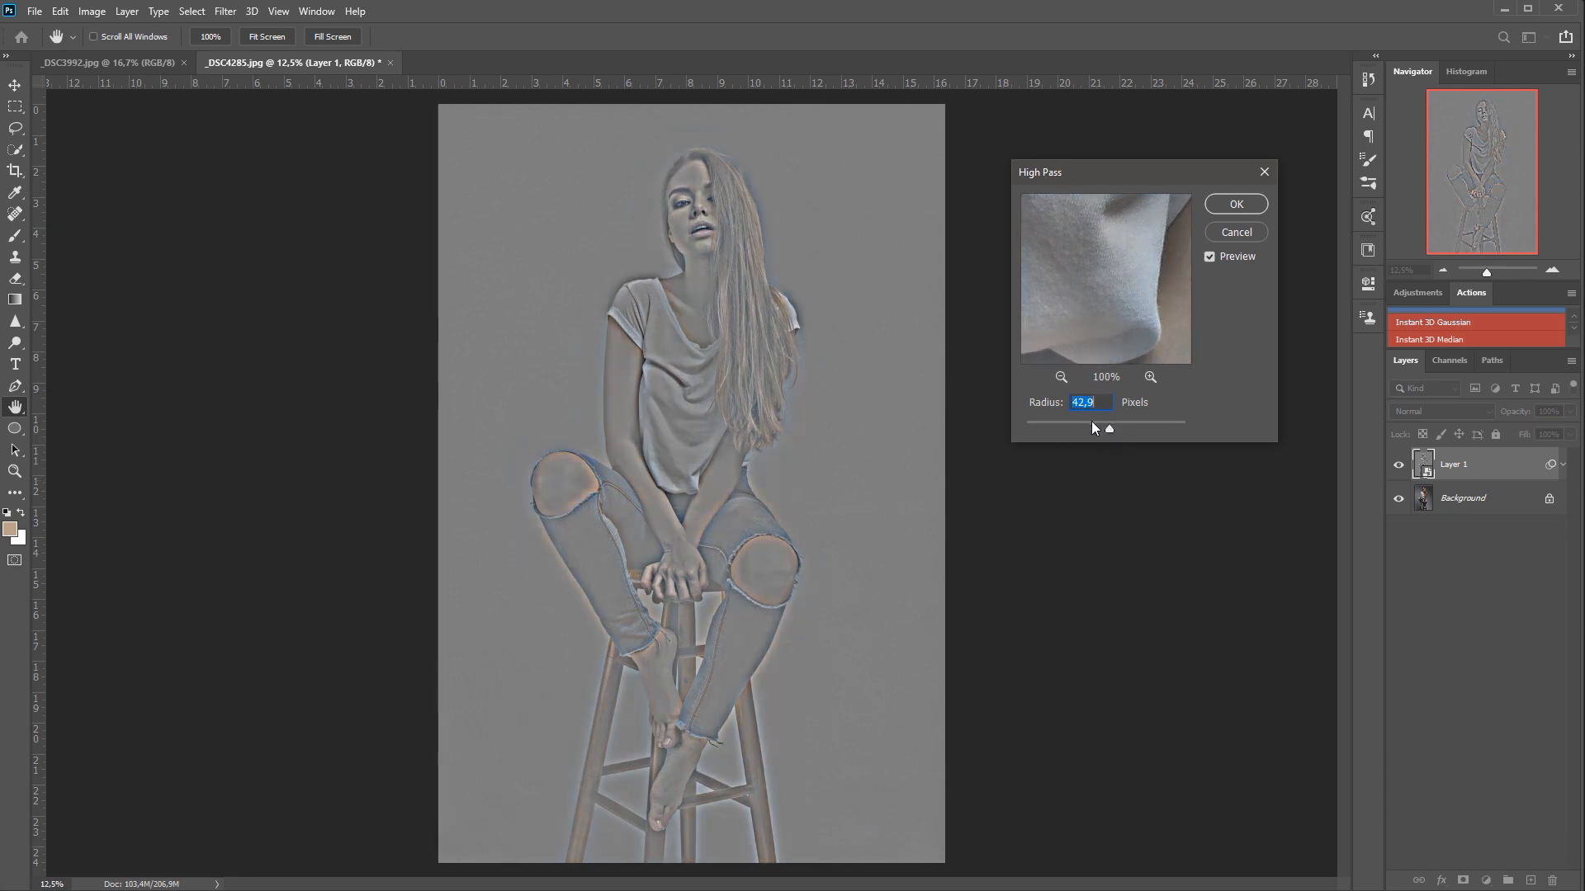
drag(1108, 429, 1116, 429)
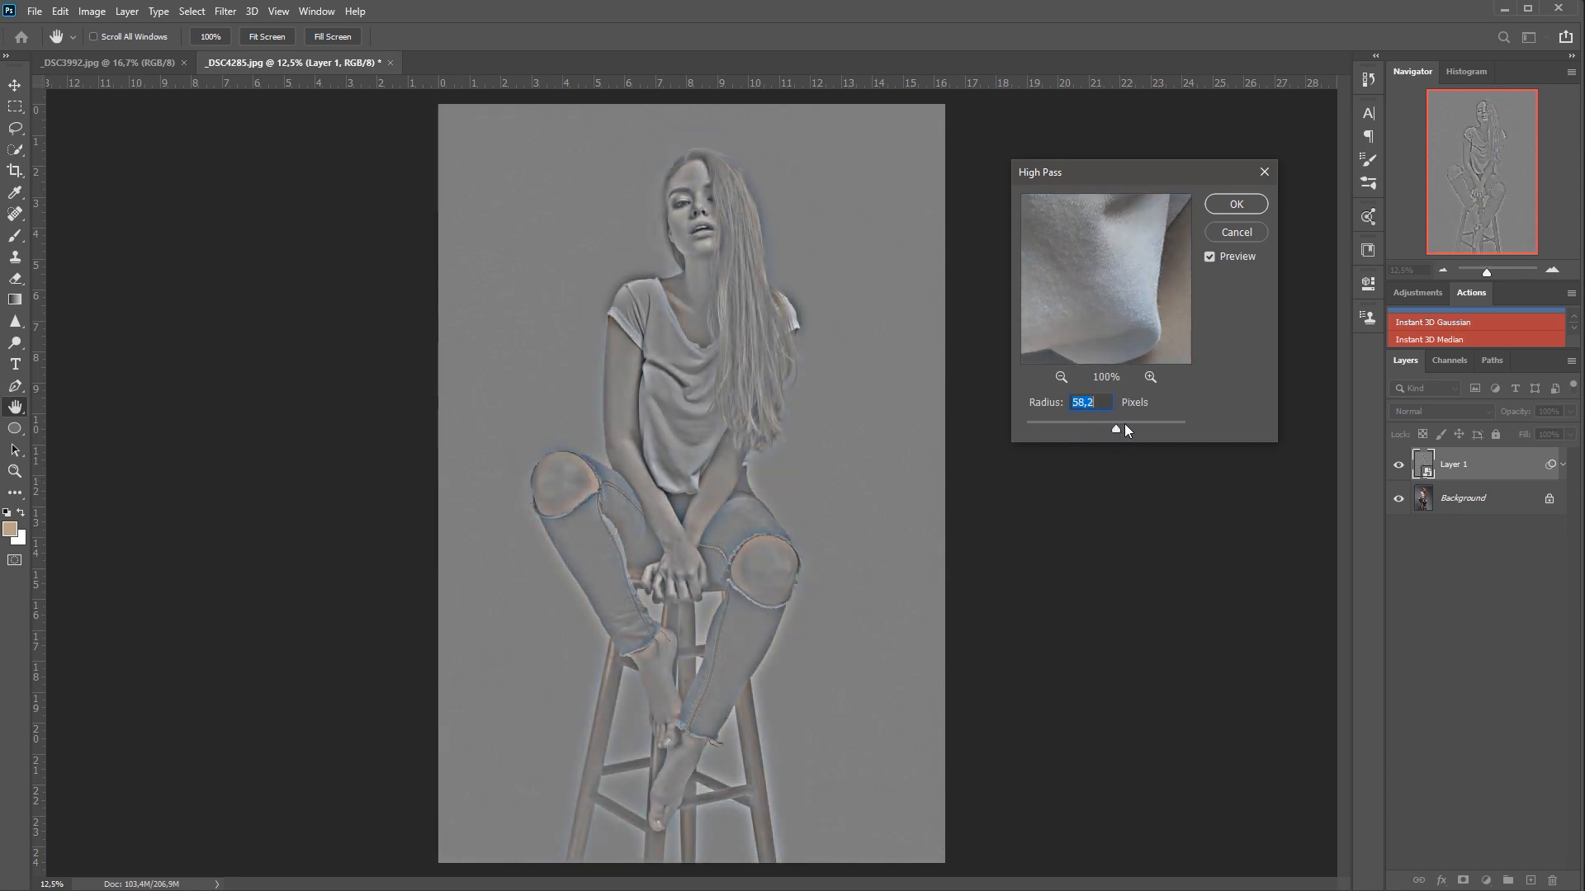
drag(1114, 429, 1124, 429)
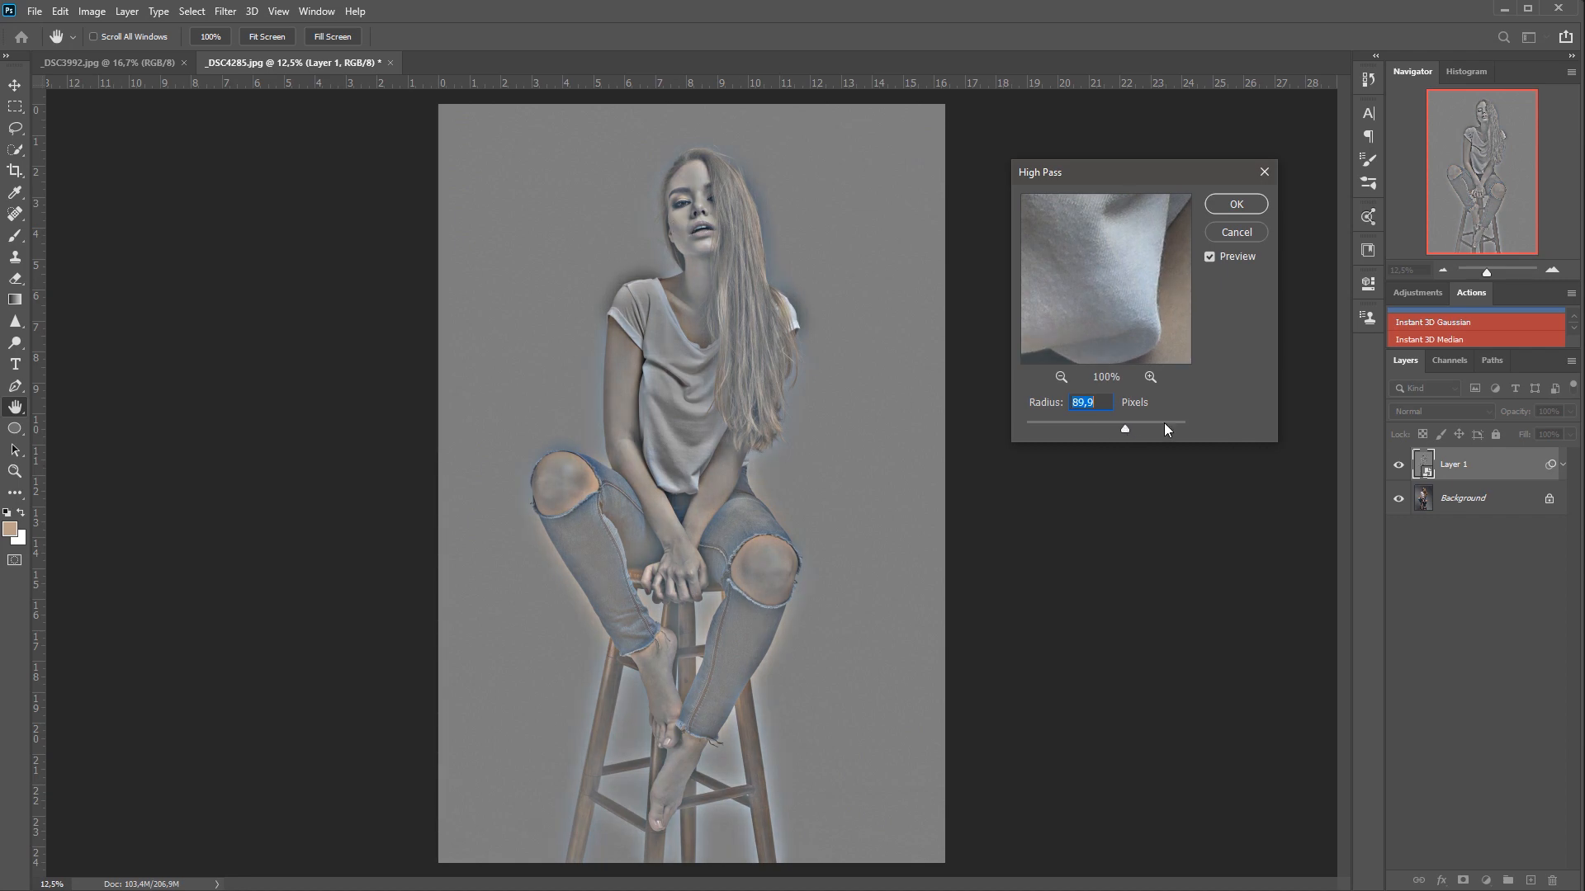
mouse_move(1223, 232)
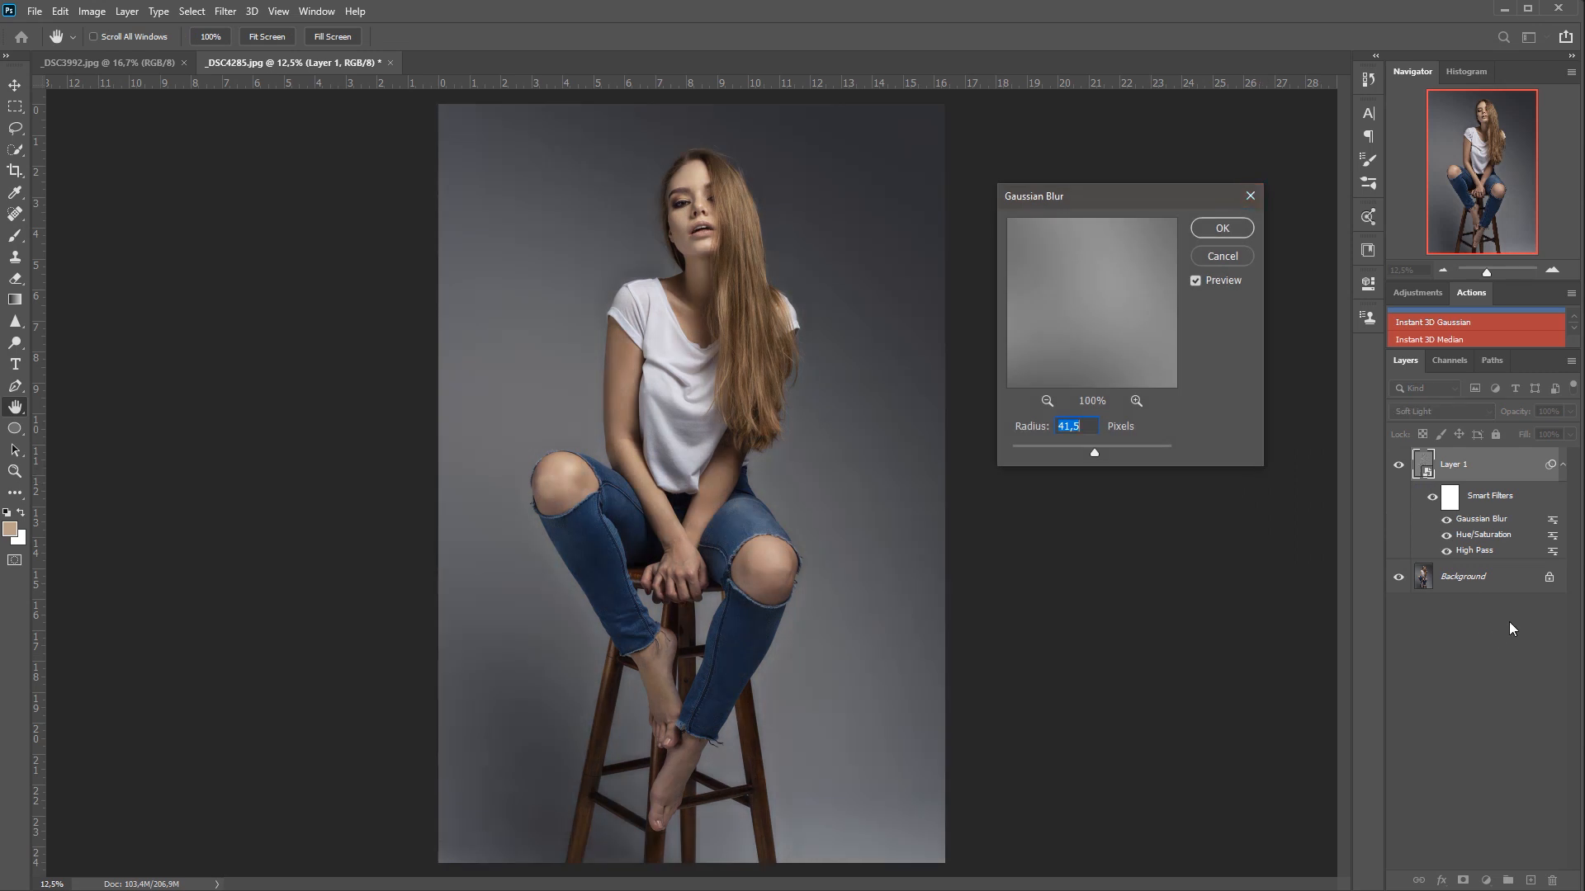
- Sweep the Gaussian Blur radius back and forth and settle around 39 px
drag(1093, 452, 1018, 452)
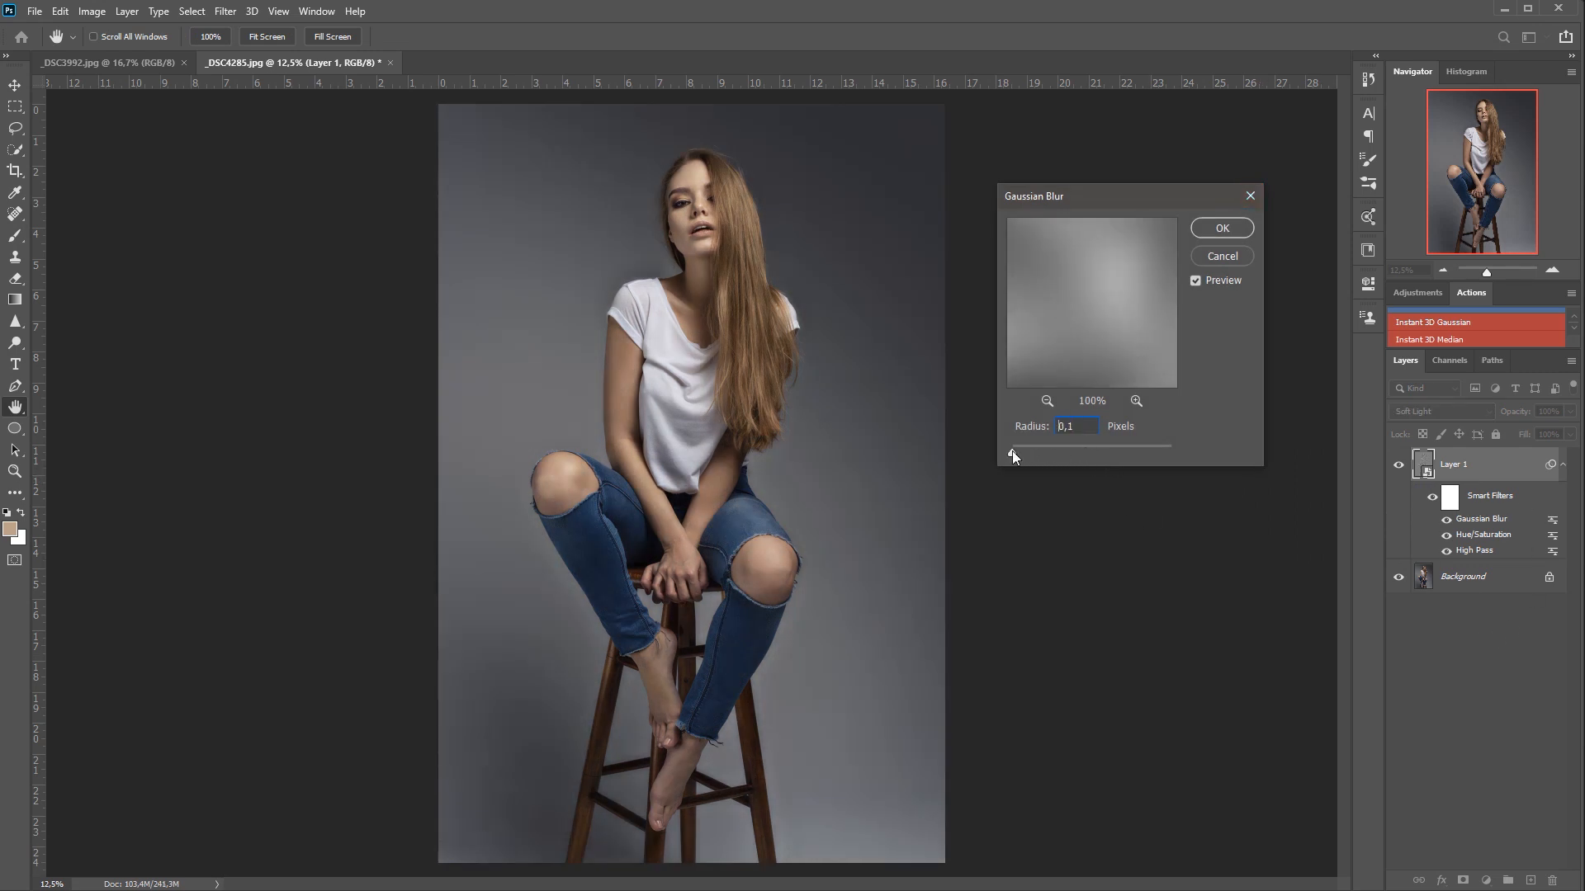
drag(1014, 456, 1088, 452)
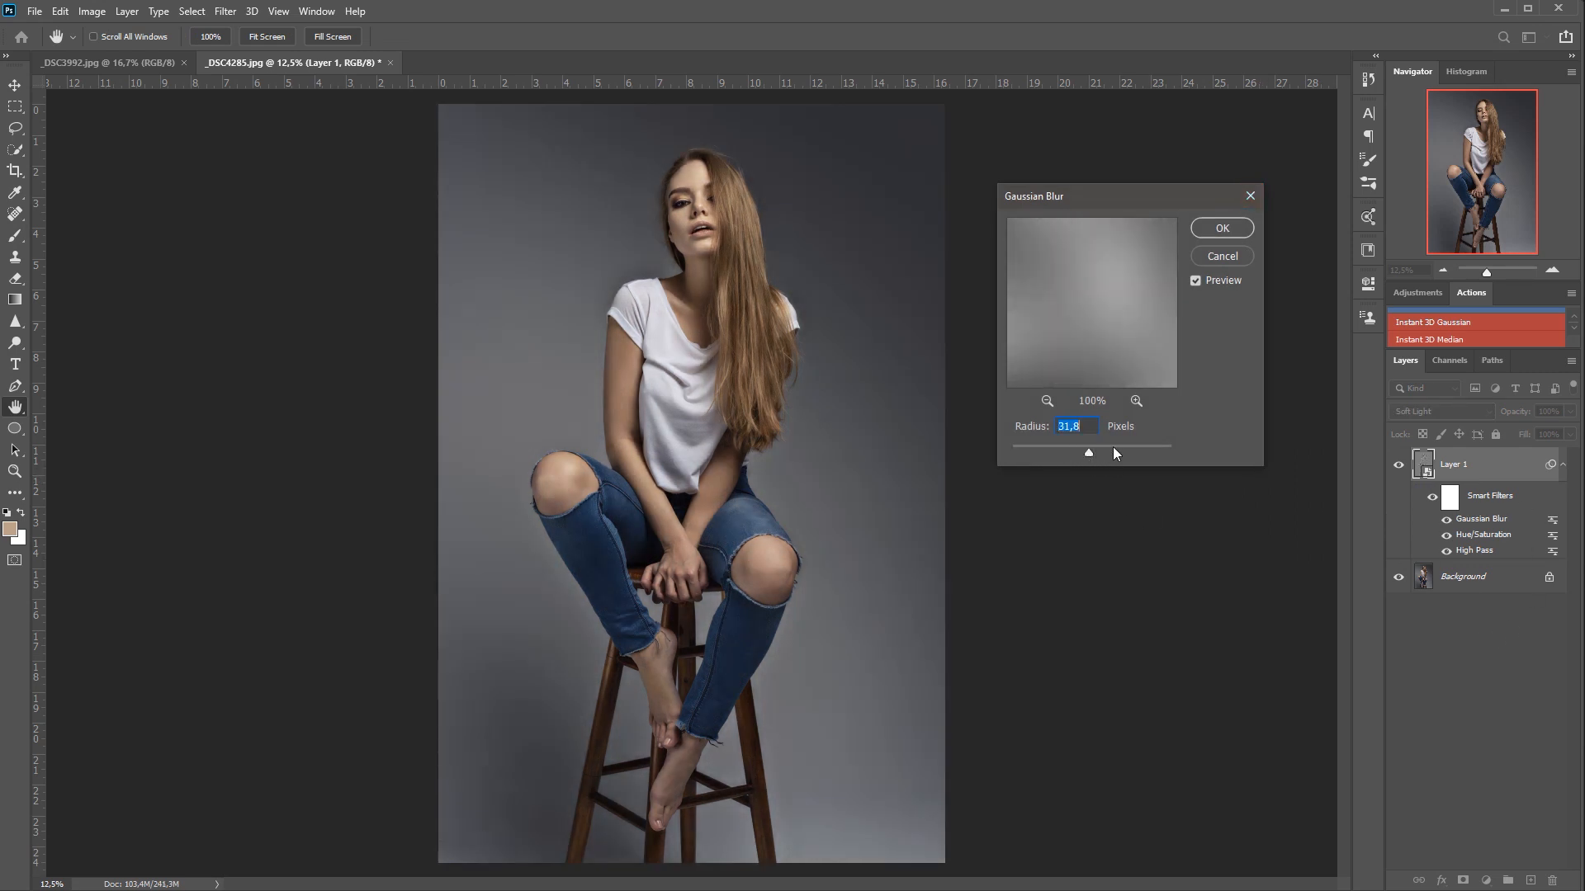
drag(1088, 453, 1101, 452)
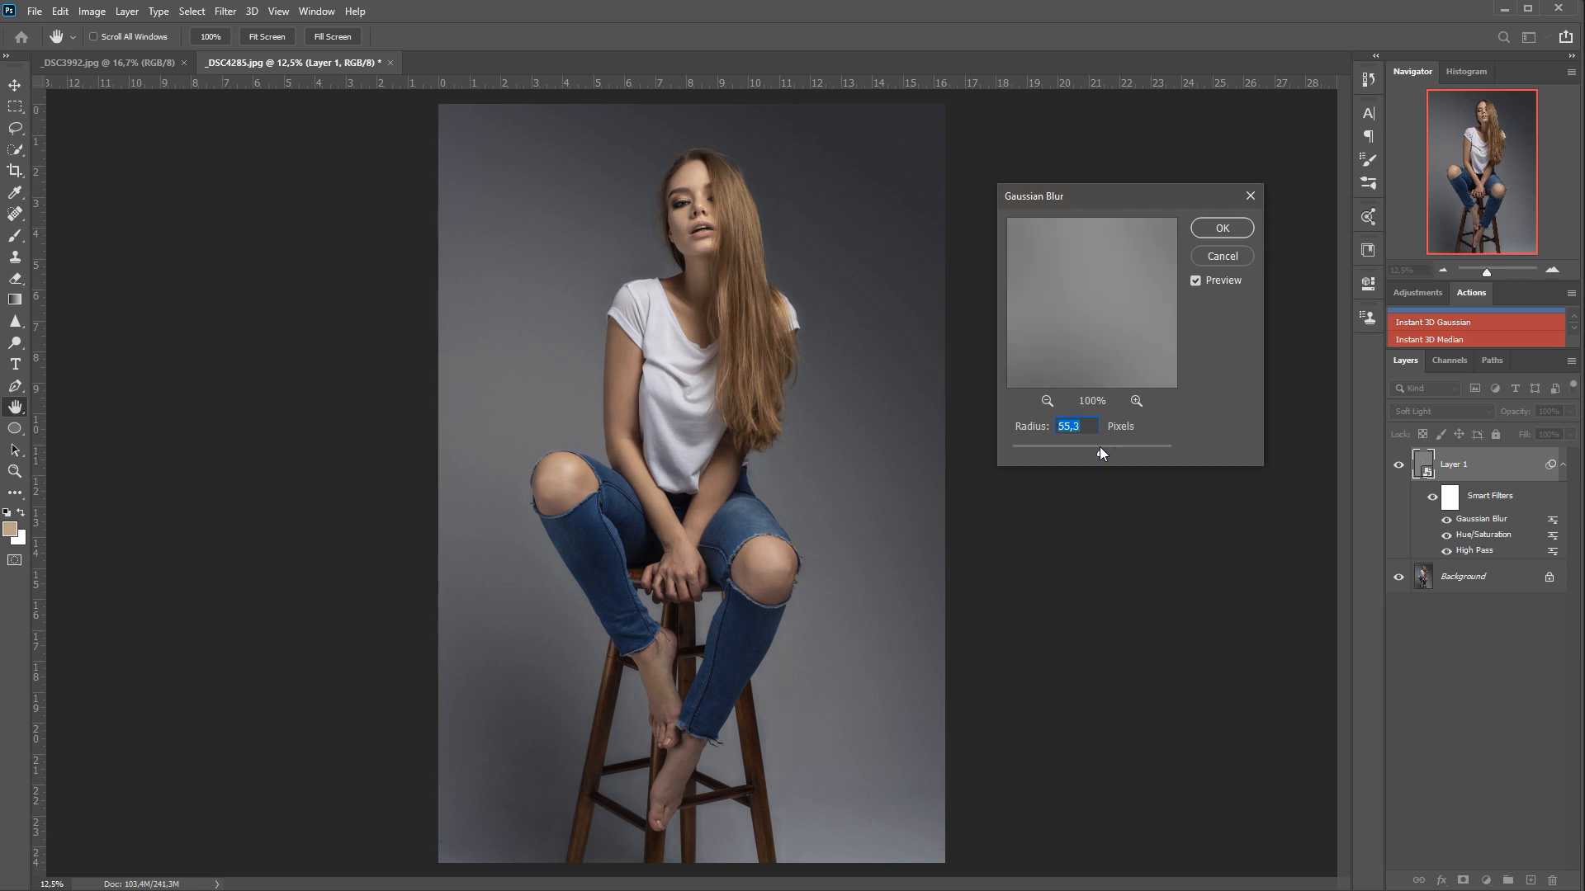
drag(1100, 454, 1092, 454)
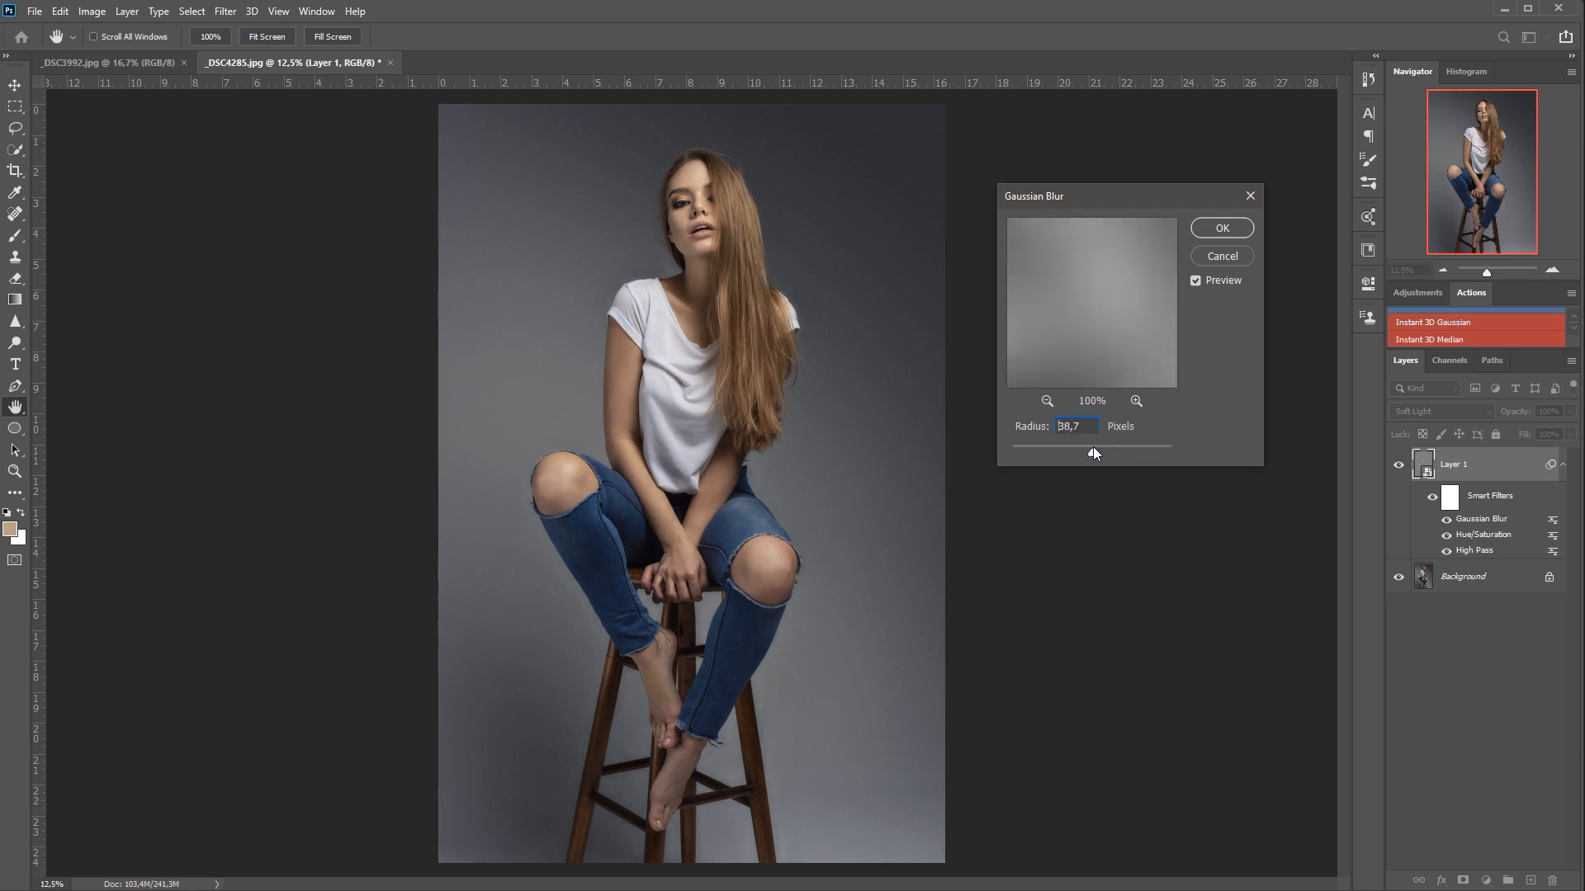
drag(1091, 452, 1096, 452)
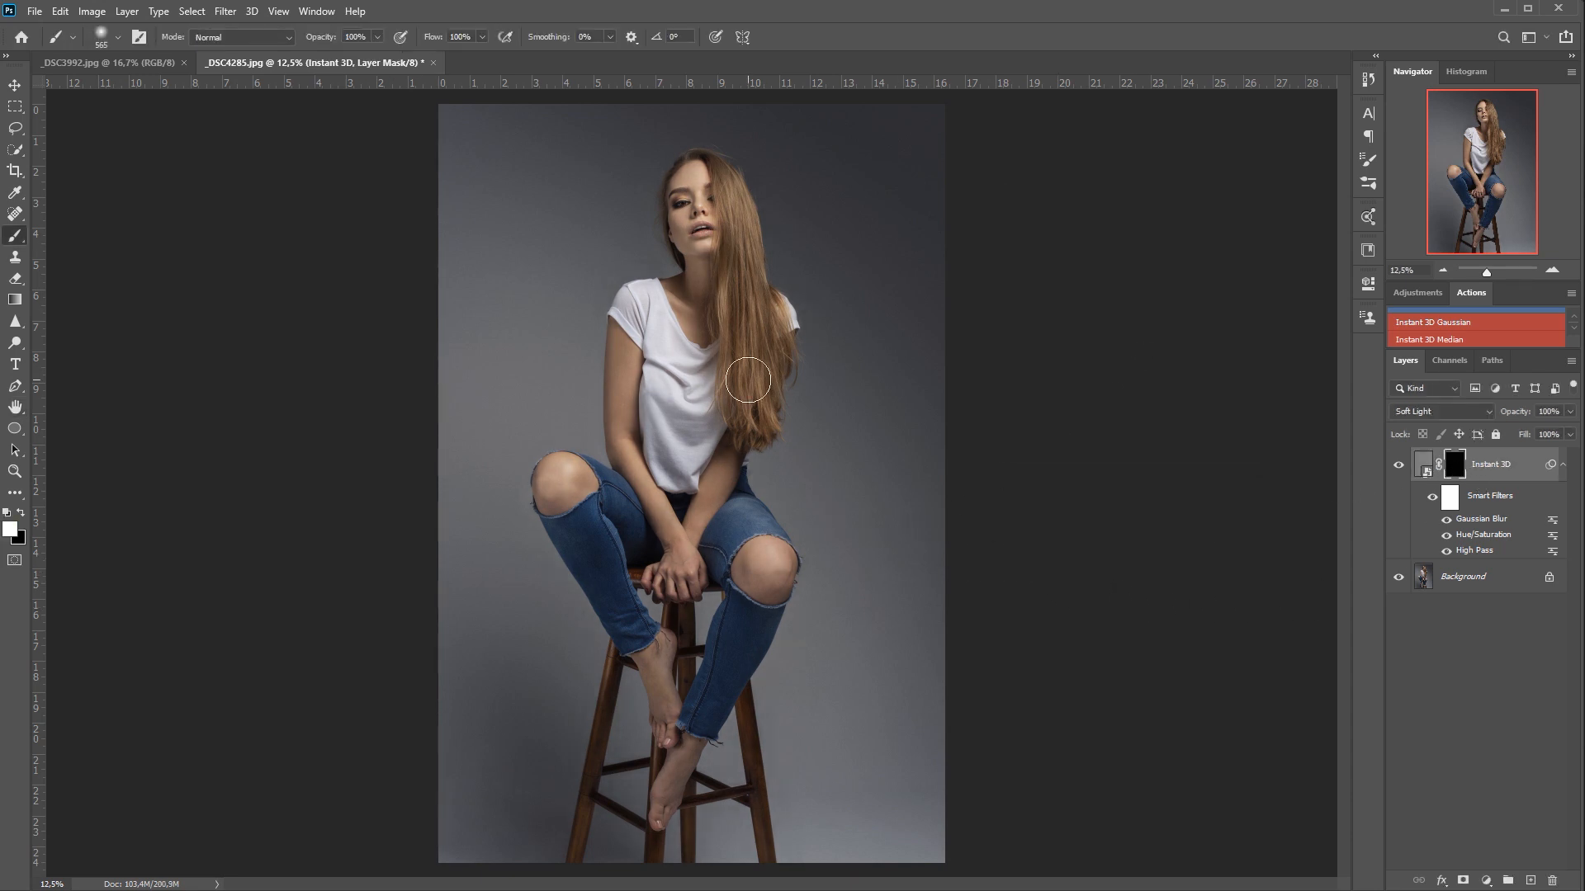
- Paint white on the Instant 3D mask over the seated woman to reveal the effect
drag(748, 379, 691, 363)
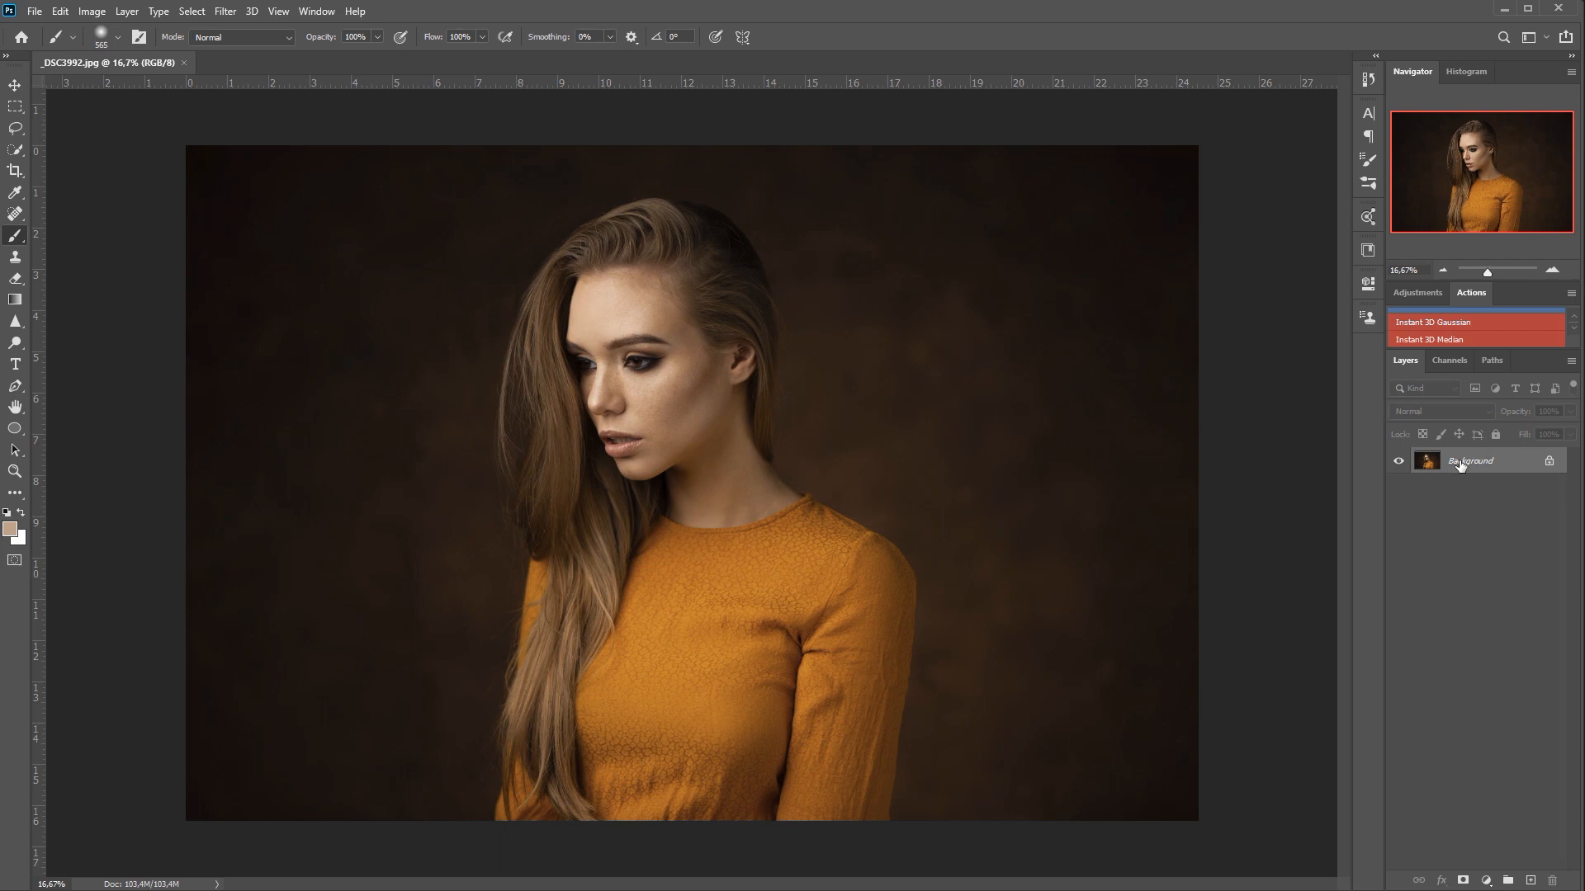
- Run the Instant 3D Median action and confirm a High Pass radius of about 124 px
click(1531, 882)
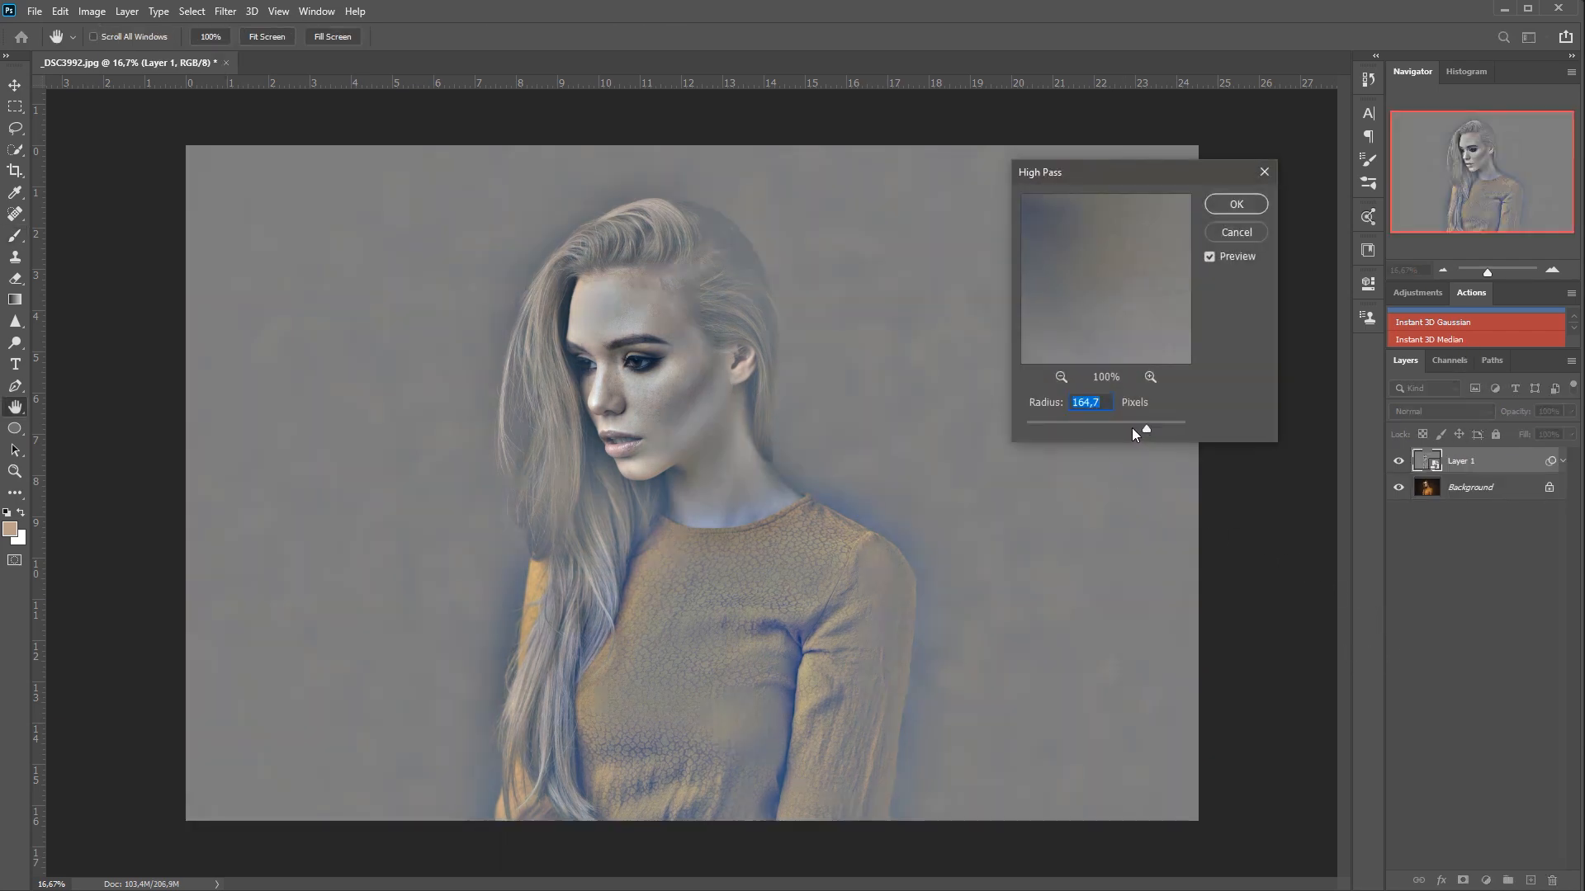
drag(1145, 430, 1132, 425)
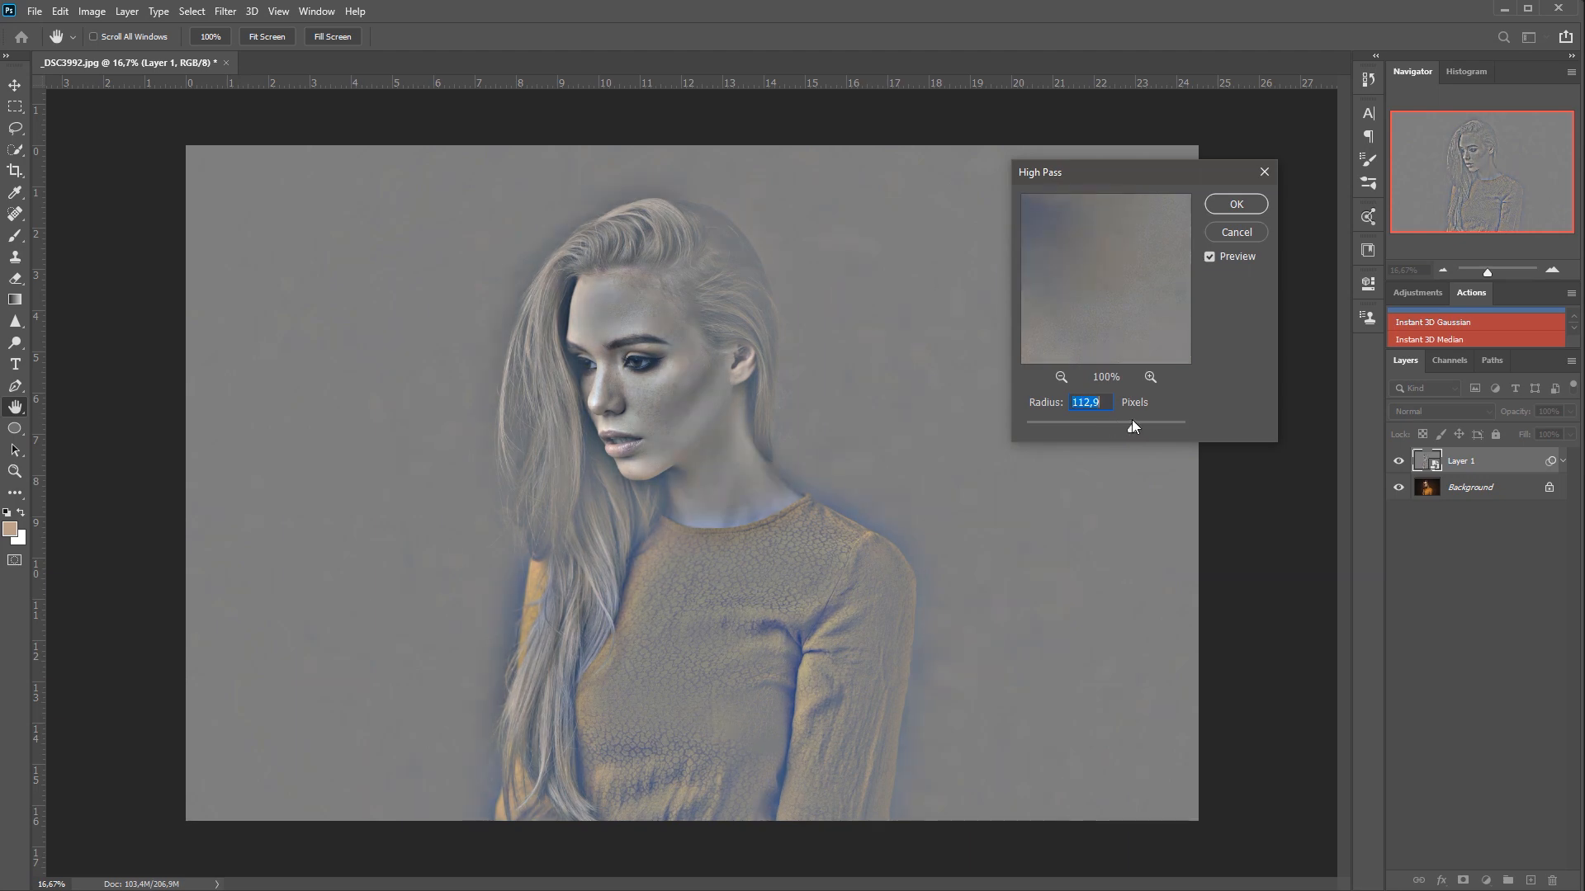
drag(1133, 426, 1137, 430)
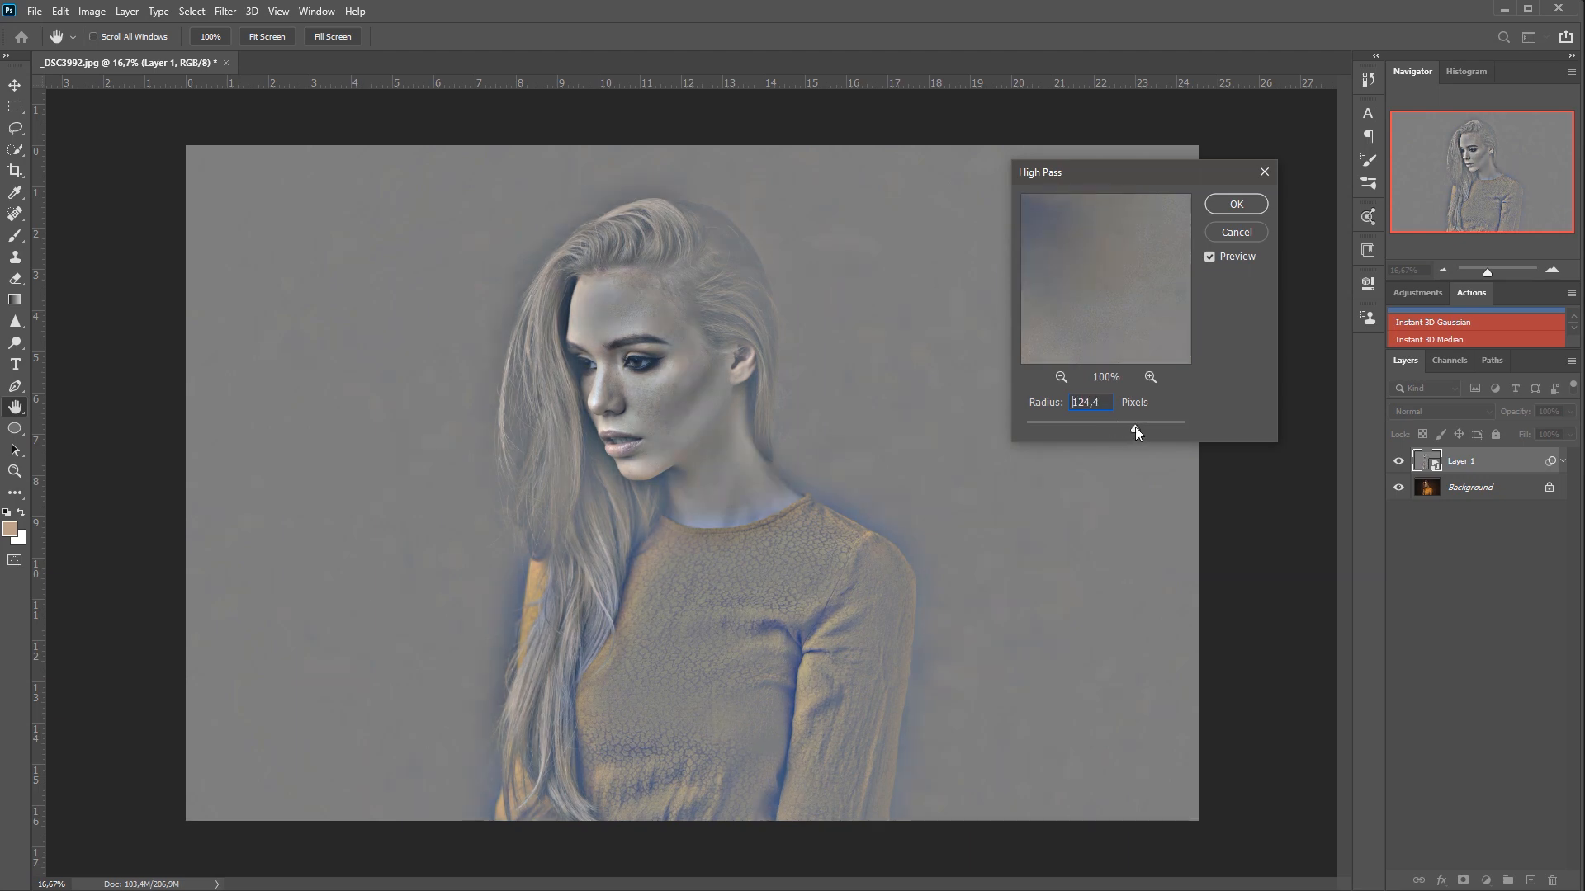
click(1235, 205)
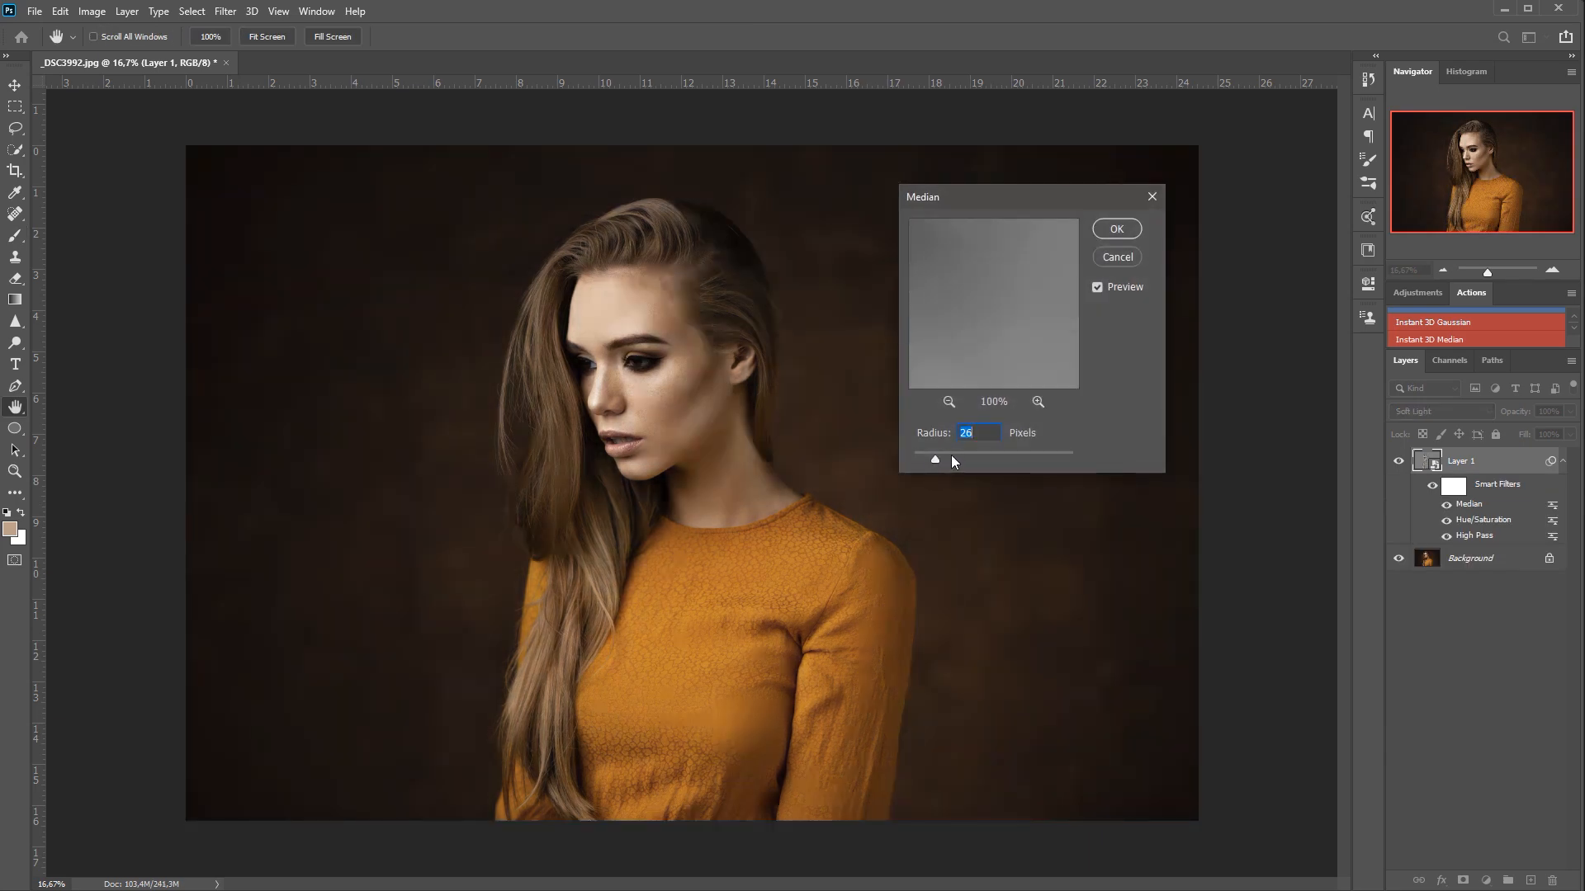
- Raise the Median radius to roughly 88 px for the dark portrait's effect layer
drag(934, 461, 963, 461)
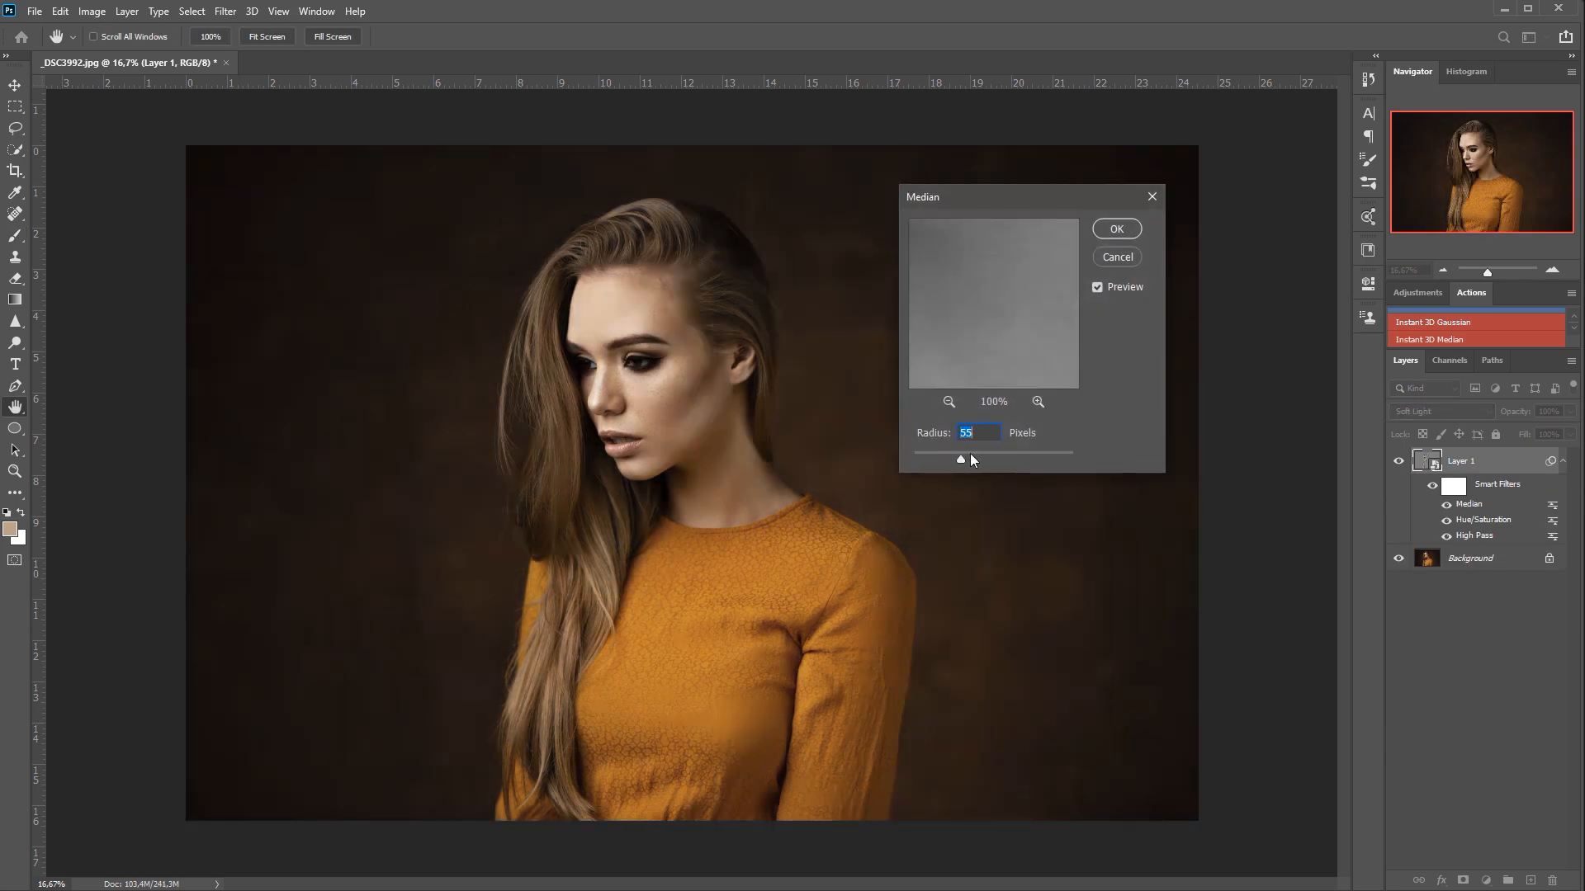
drag(961, 460, 988, 461)
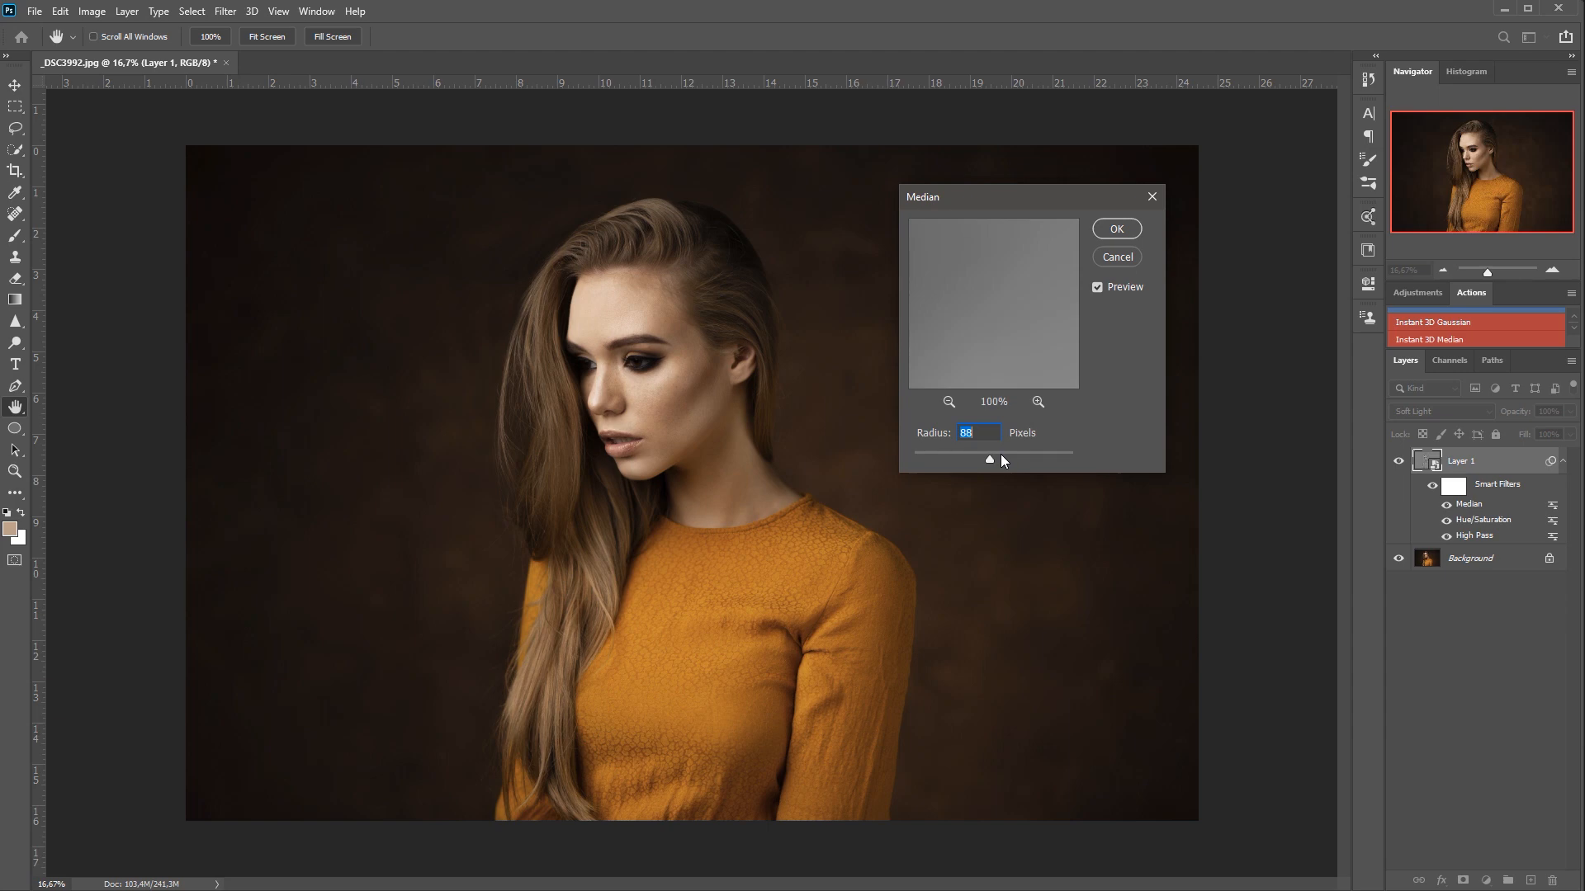
drag(989, 460, 1007, 463)
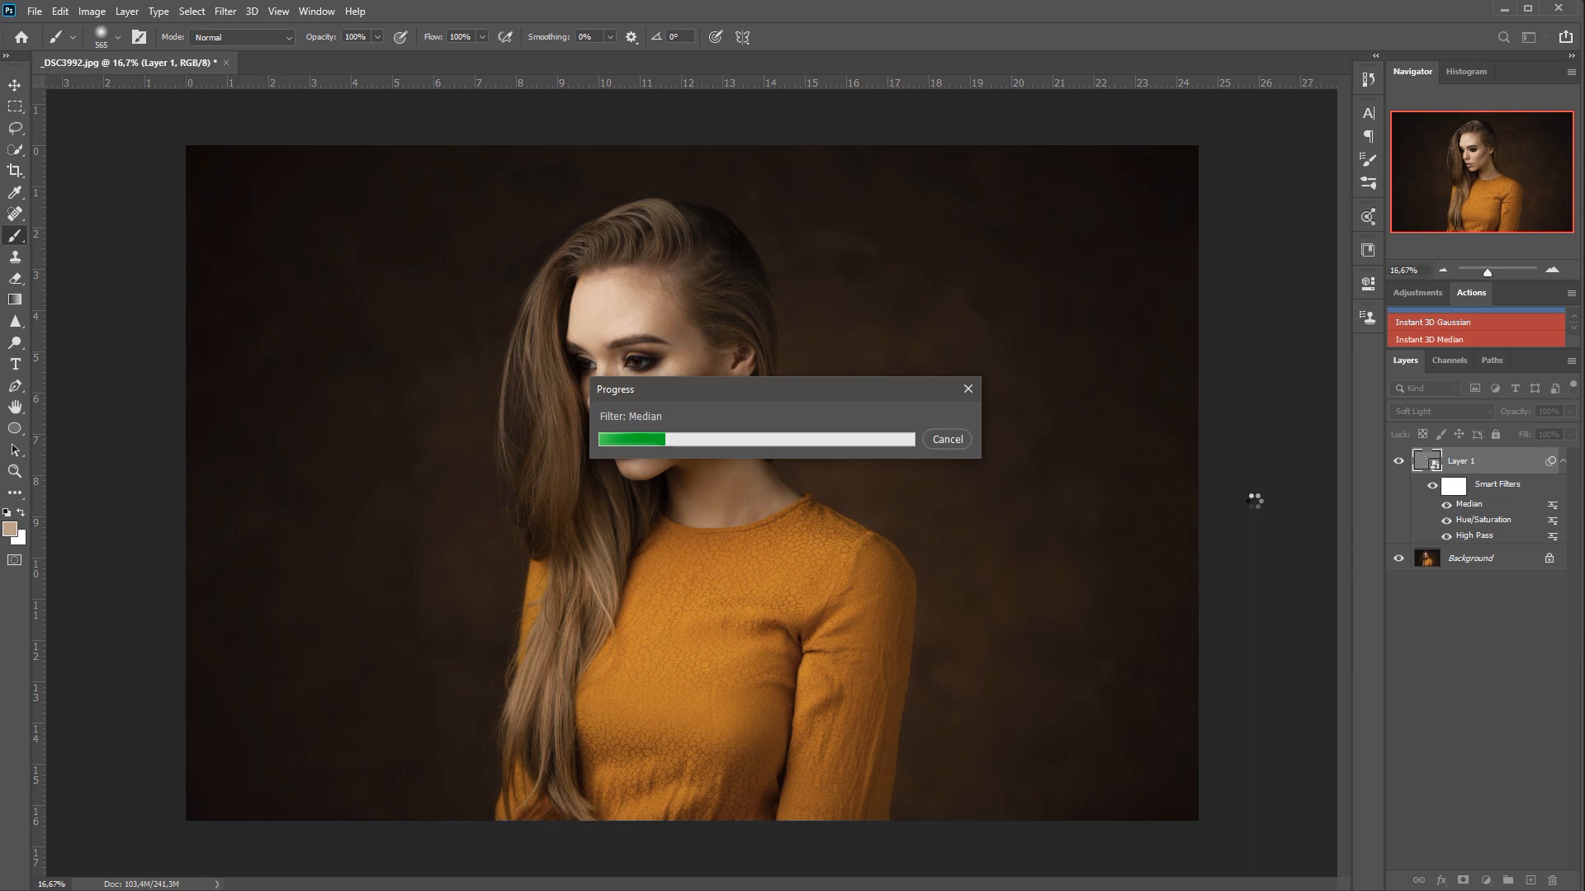
mouse_move(806, 403)
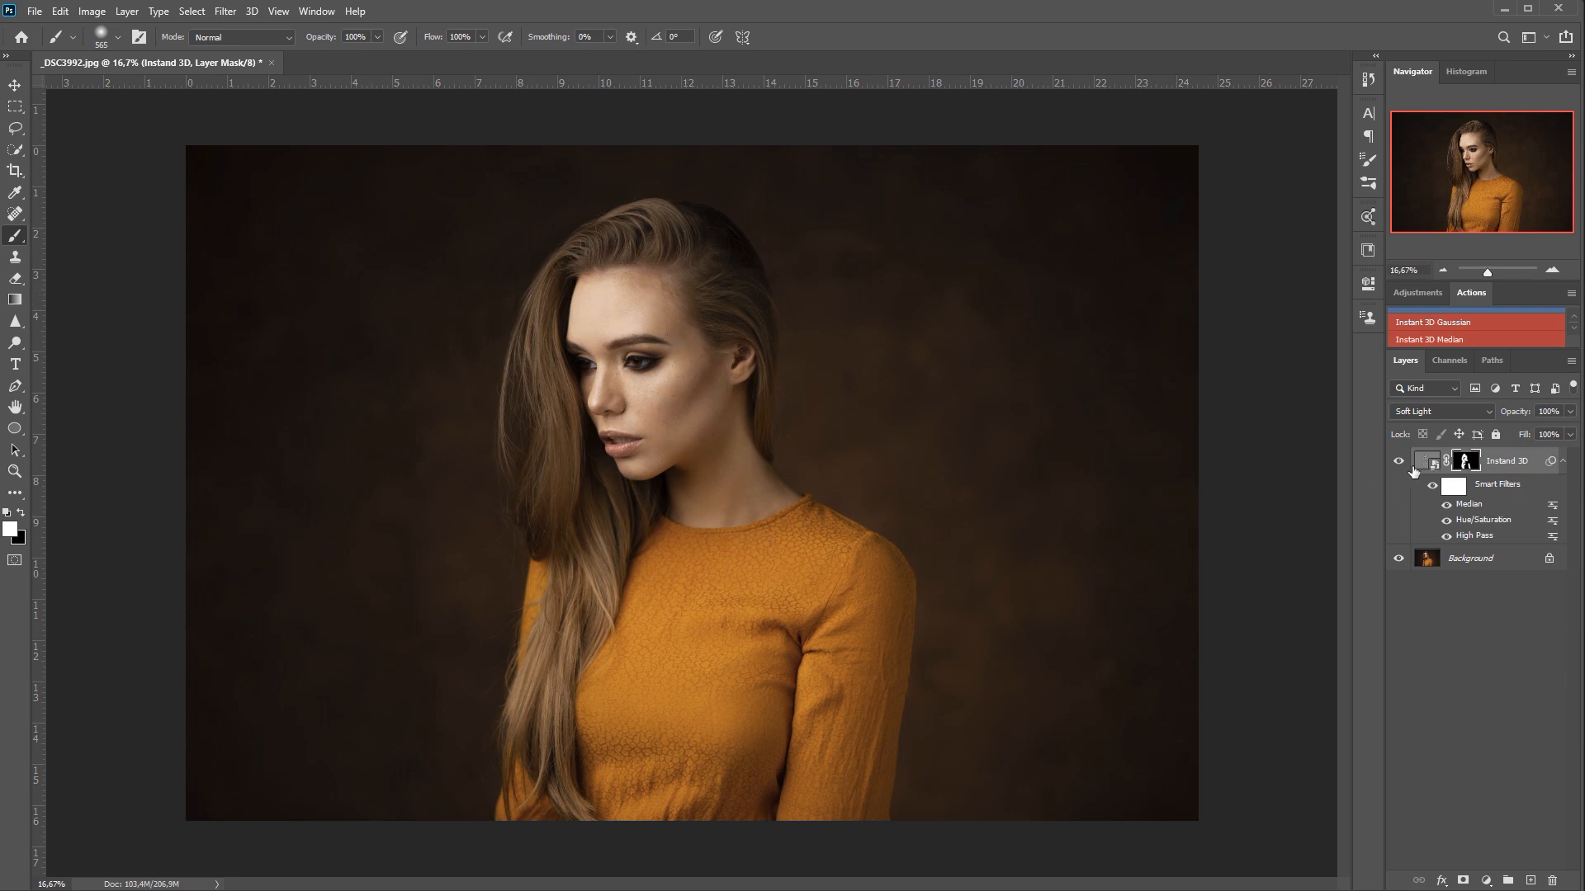
- Toggle the Instand 3D layer's visibility to compare against the original portrait
click(1396, 462)
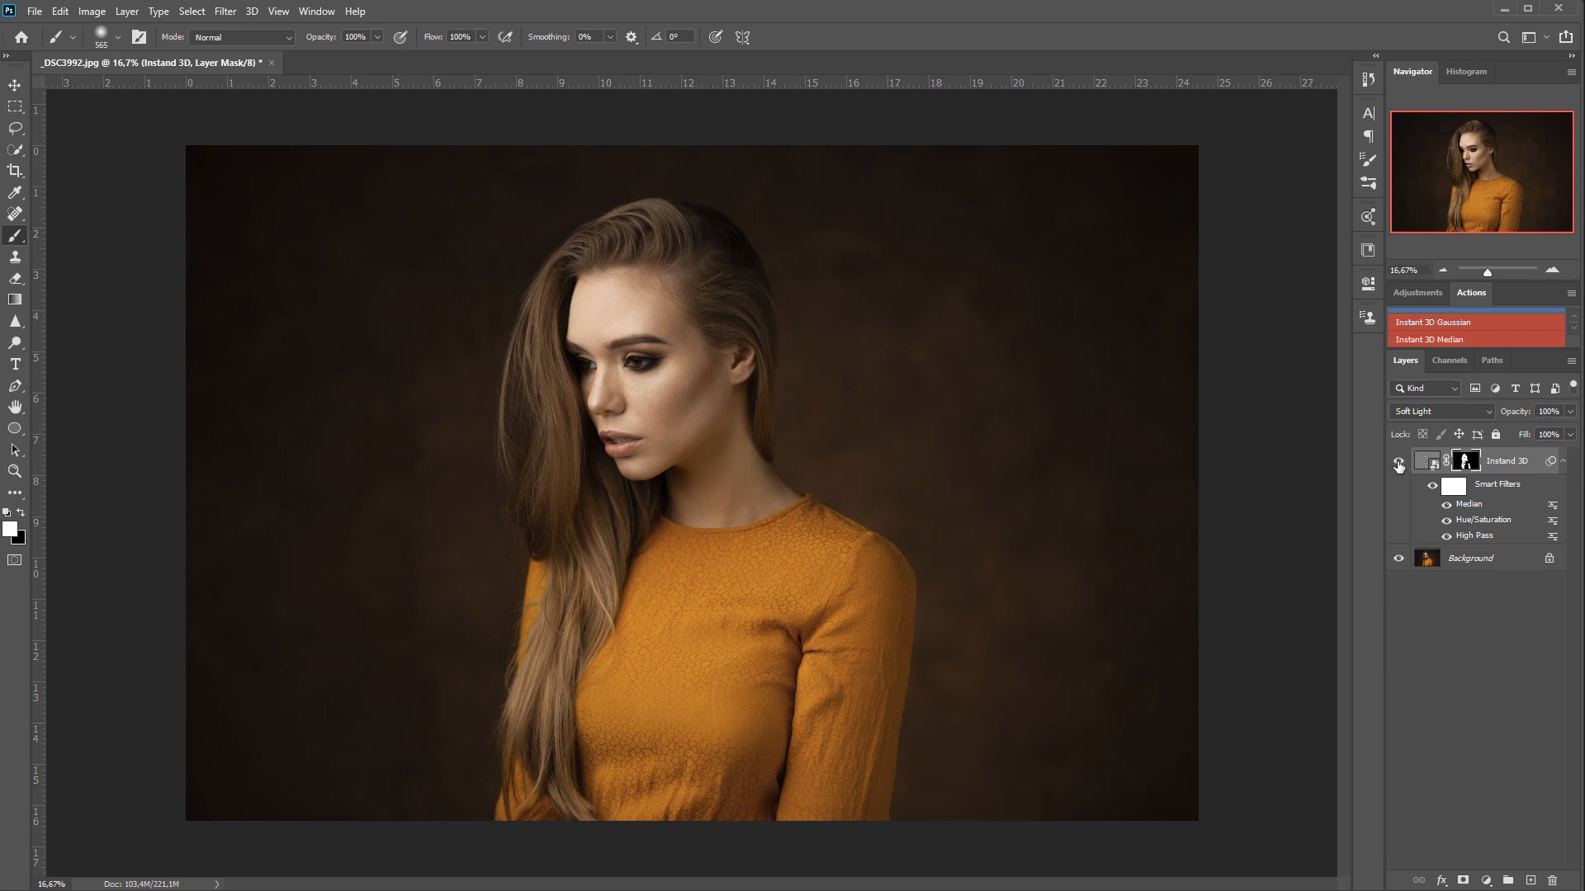
click(1398, 462)
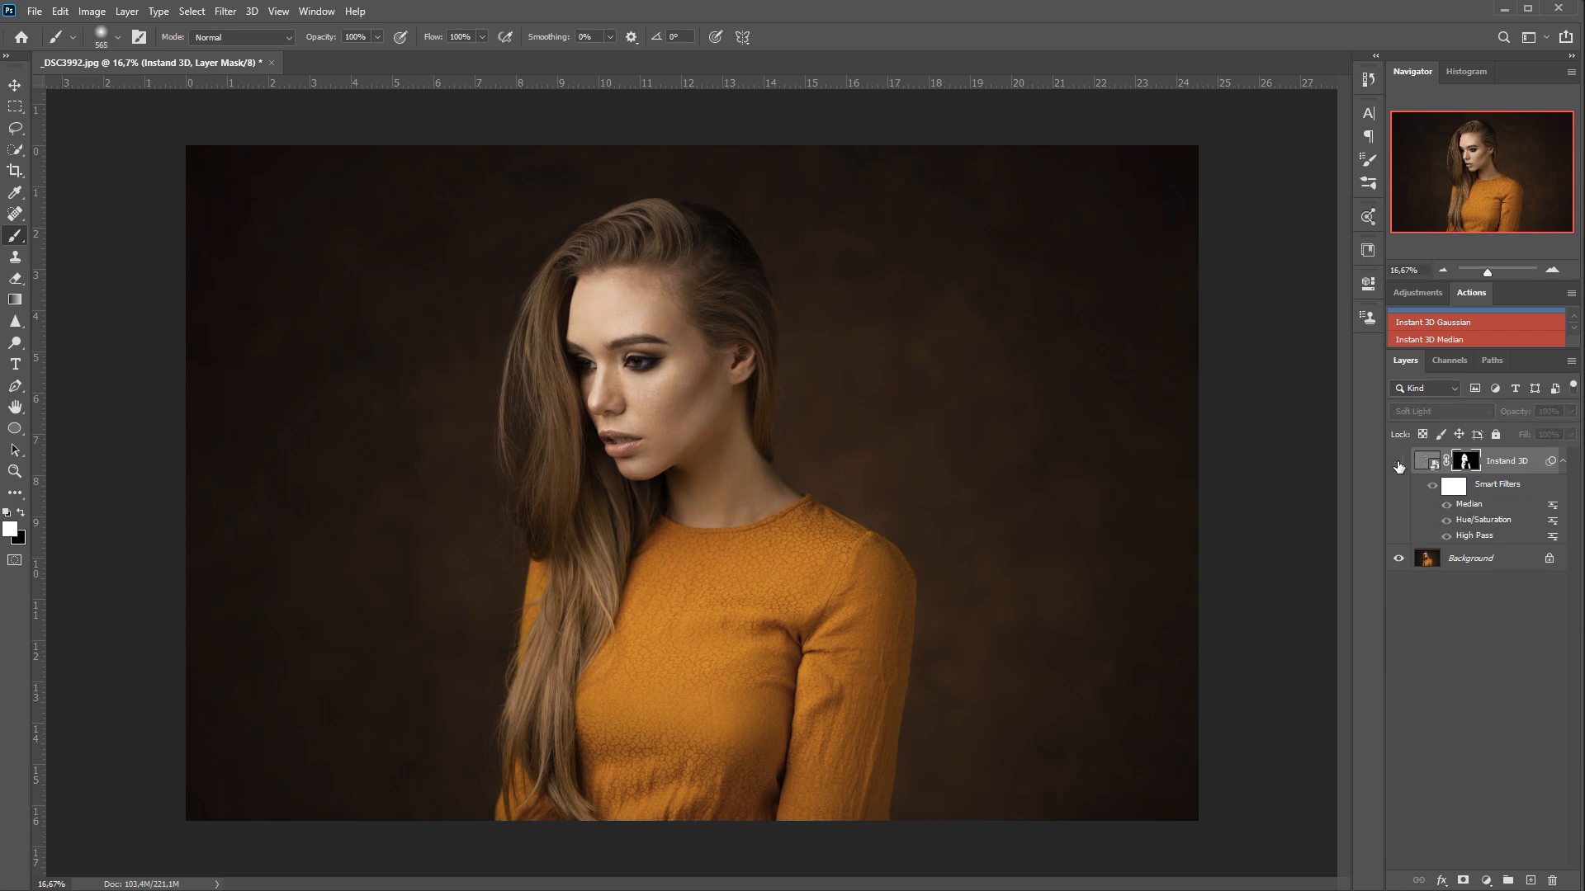